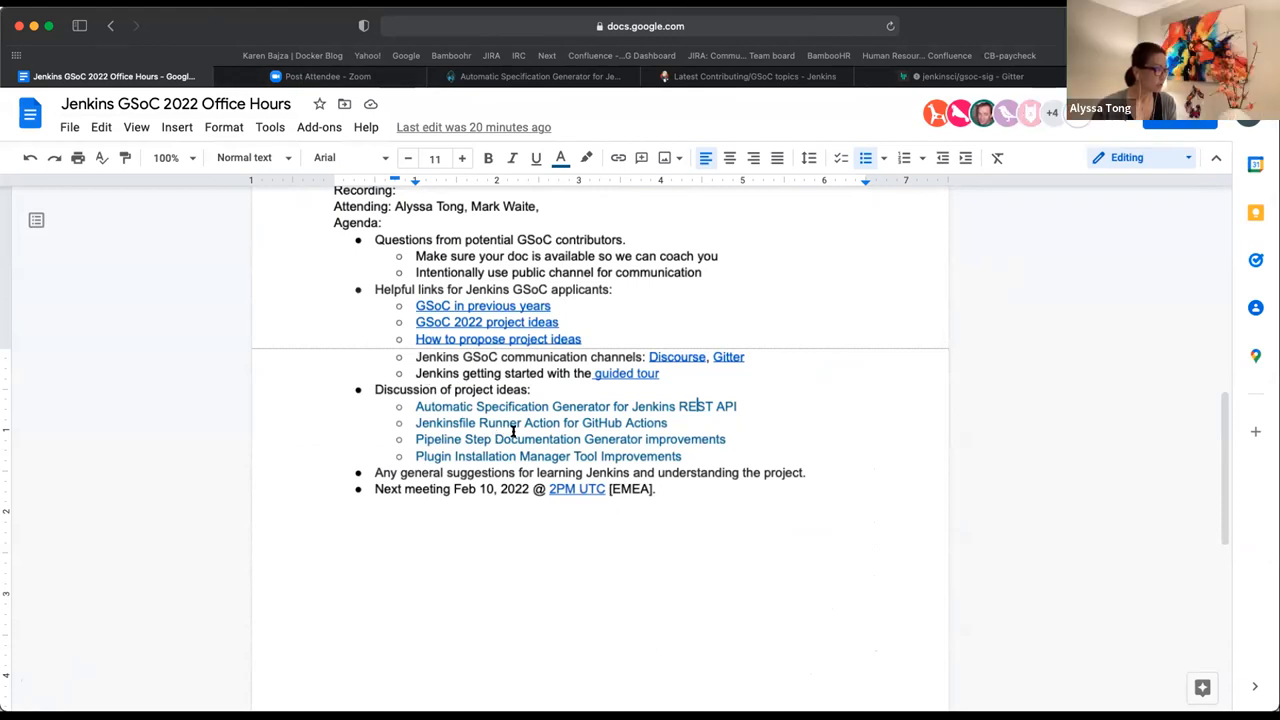
mouse_move(540, 422)
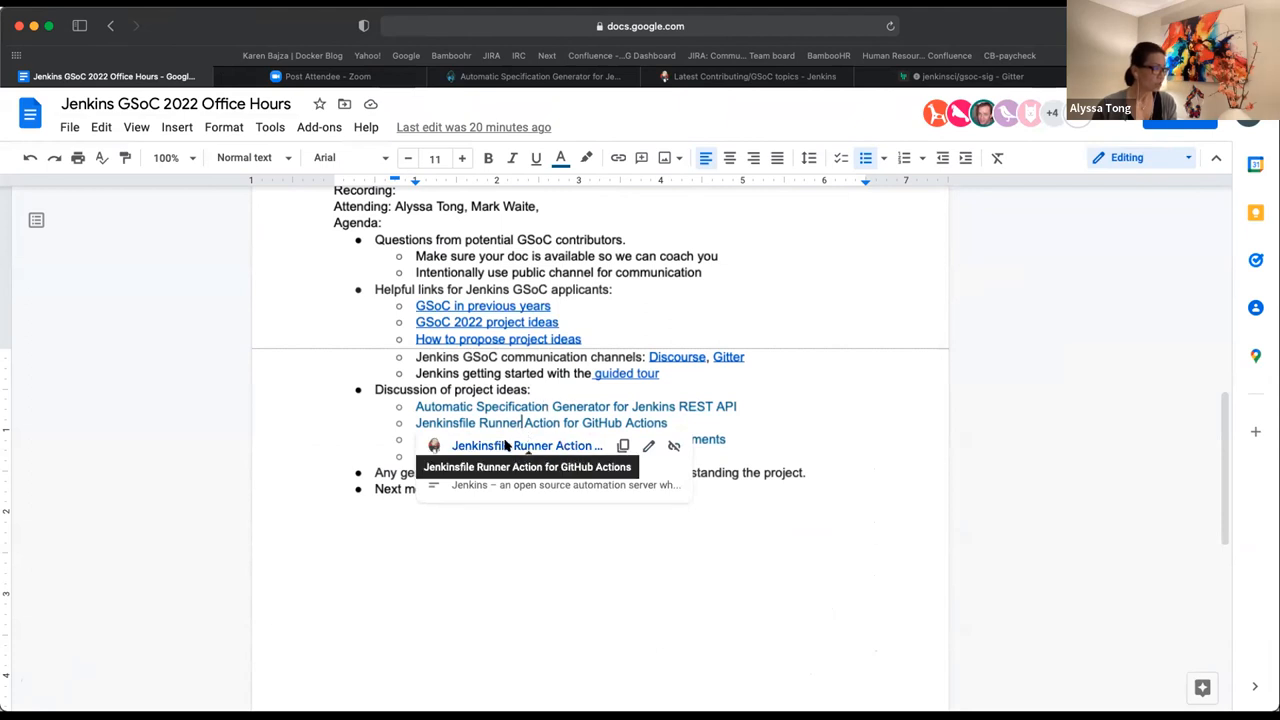
Follow the 'Jenkinsfile Runner Action for GitHub Actions' link from the office-hours notes to its project idea page.
left_click(528, 466)
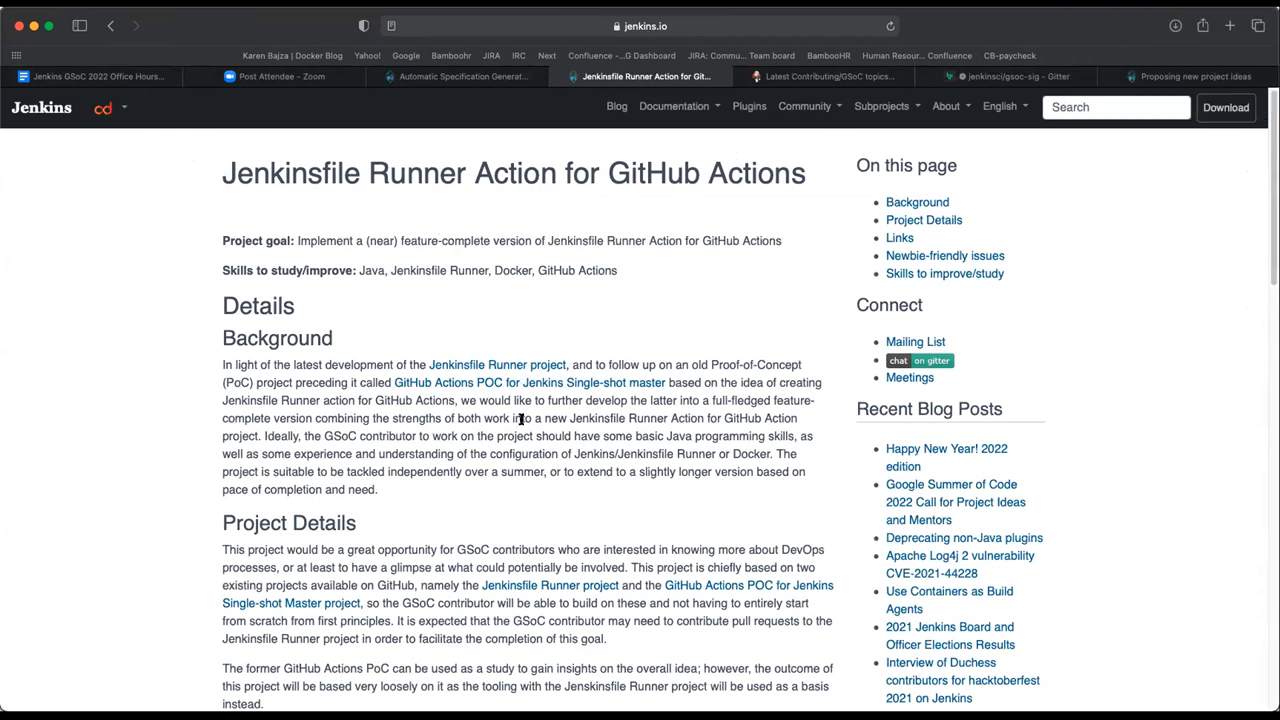
mouse_move(184, 258)
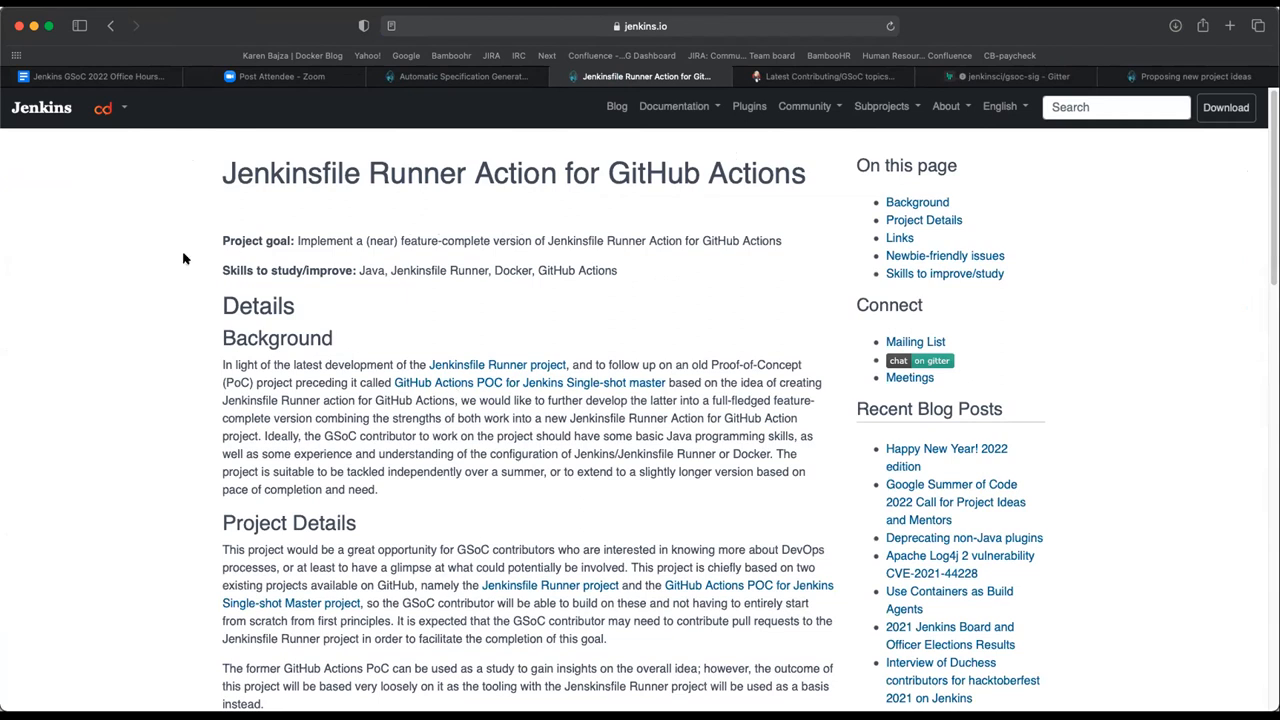
mouse_move(40, 658)
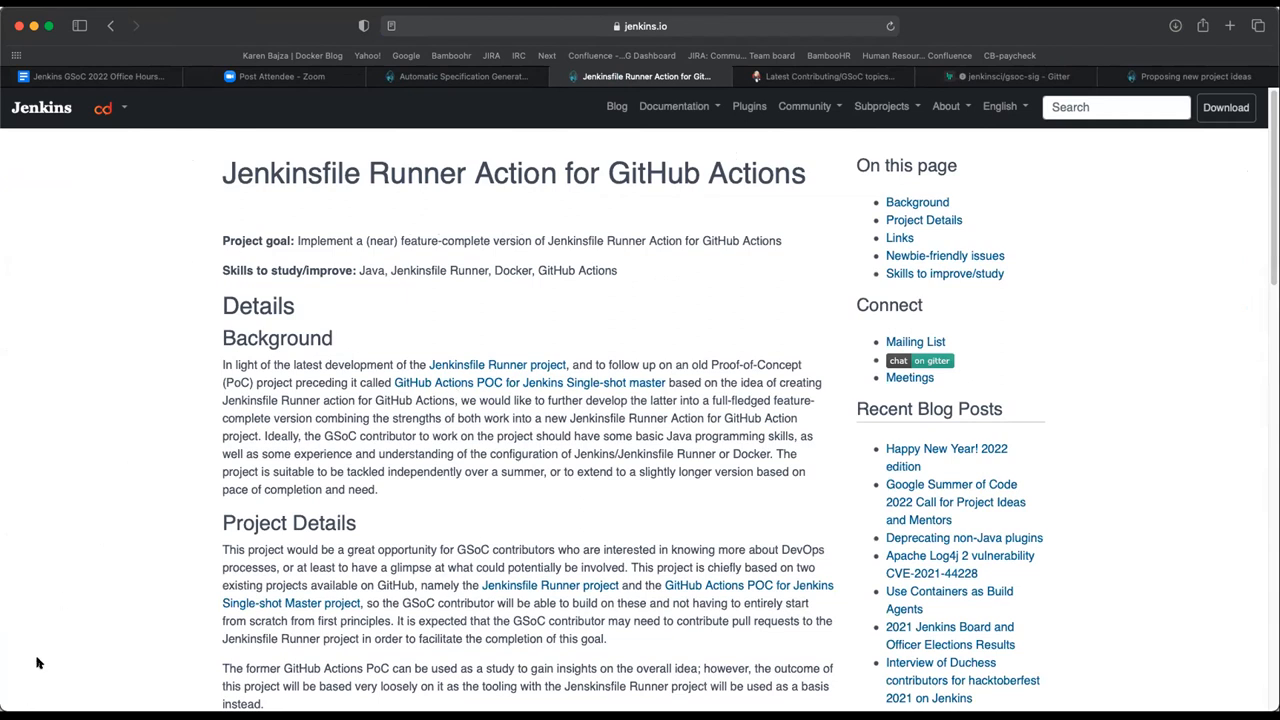
mouse_move(34, 684)
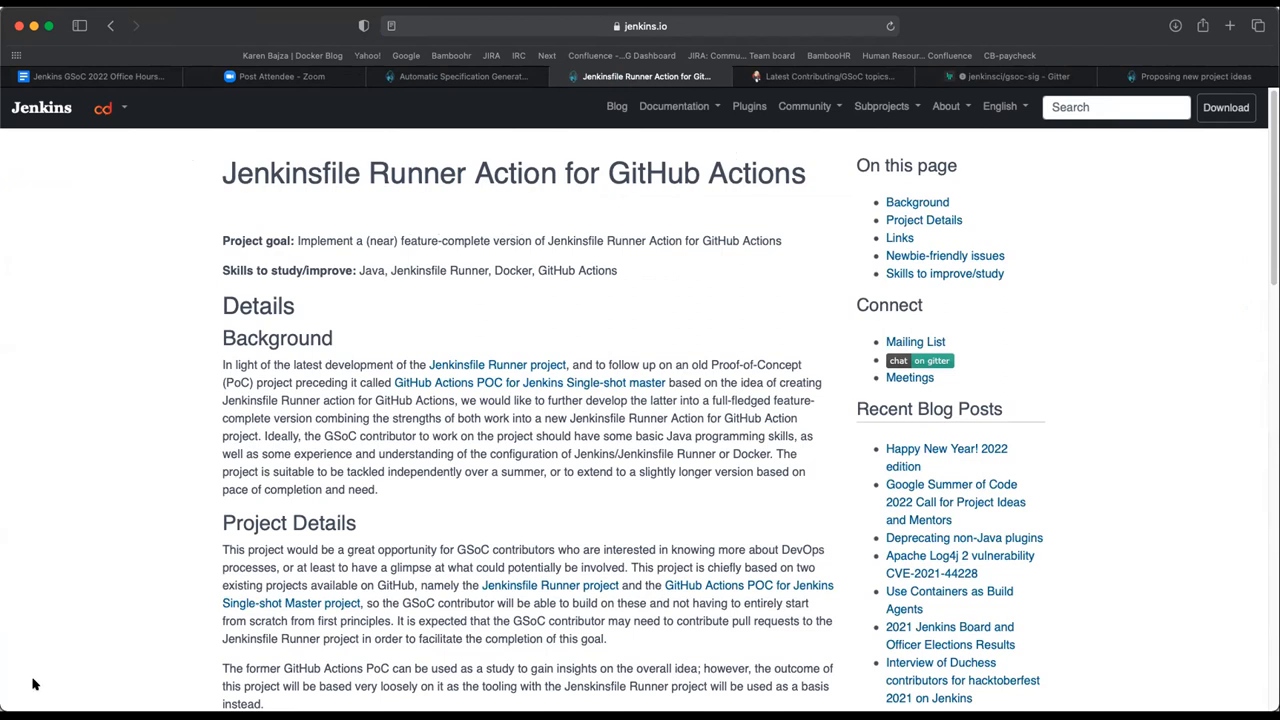
mouse_move(44, 672)
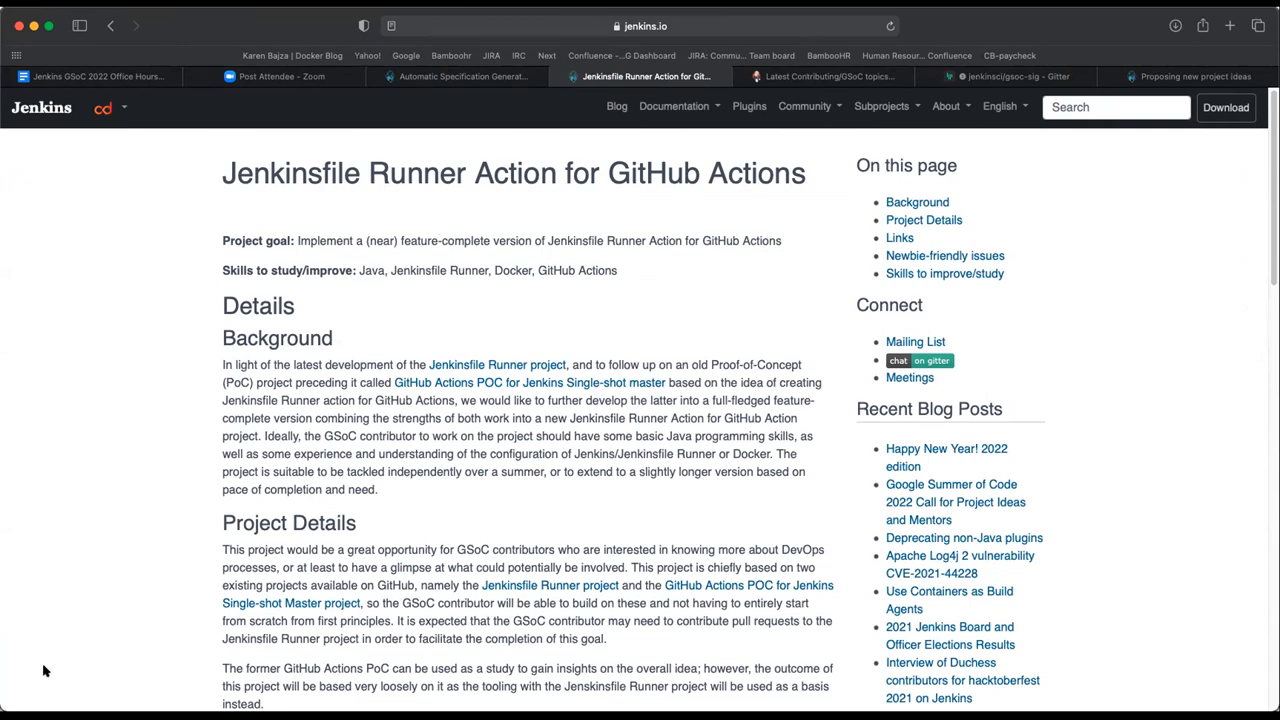
Follow the Background link to the GitHub Actions POC for Jenkins Single-shot master repository.
scroll("down", 3)
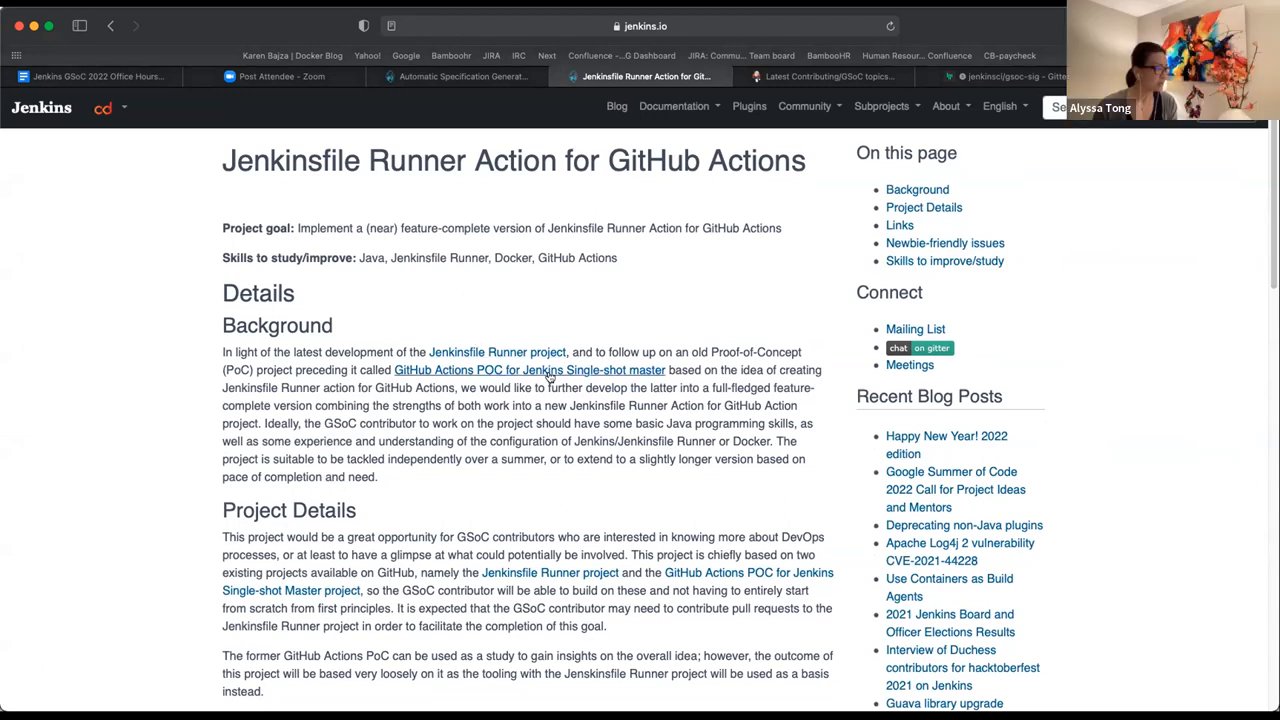
left_click(528, 370)
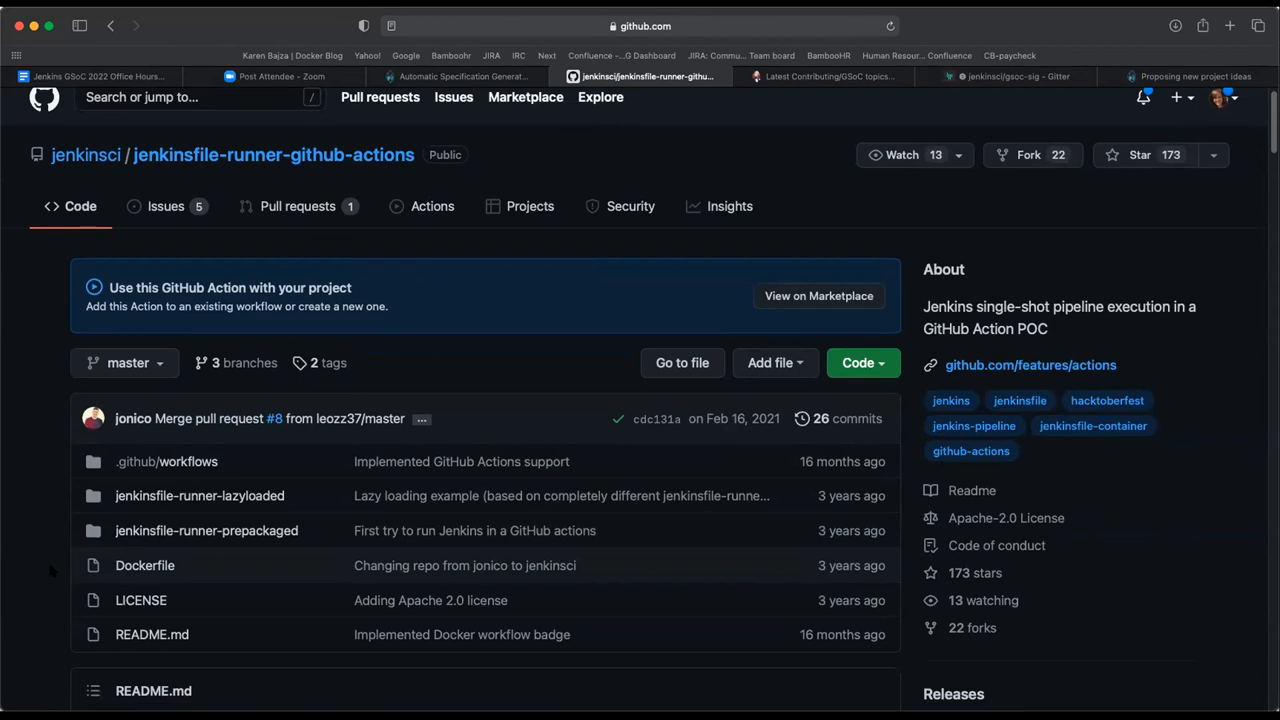
Read the repository README past the file list, through its introduction, build run screenshot and 'How to use the action' section.
scroll("down", 3)
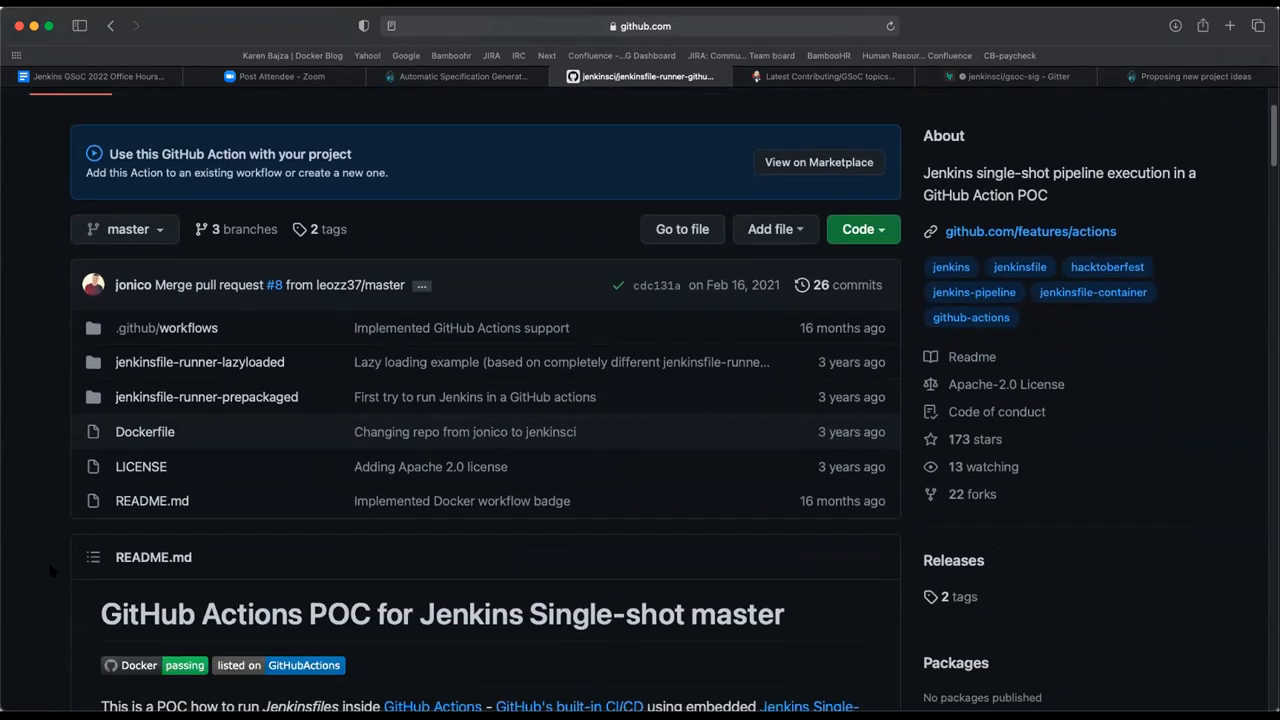
scroll("down", 3)
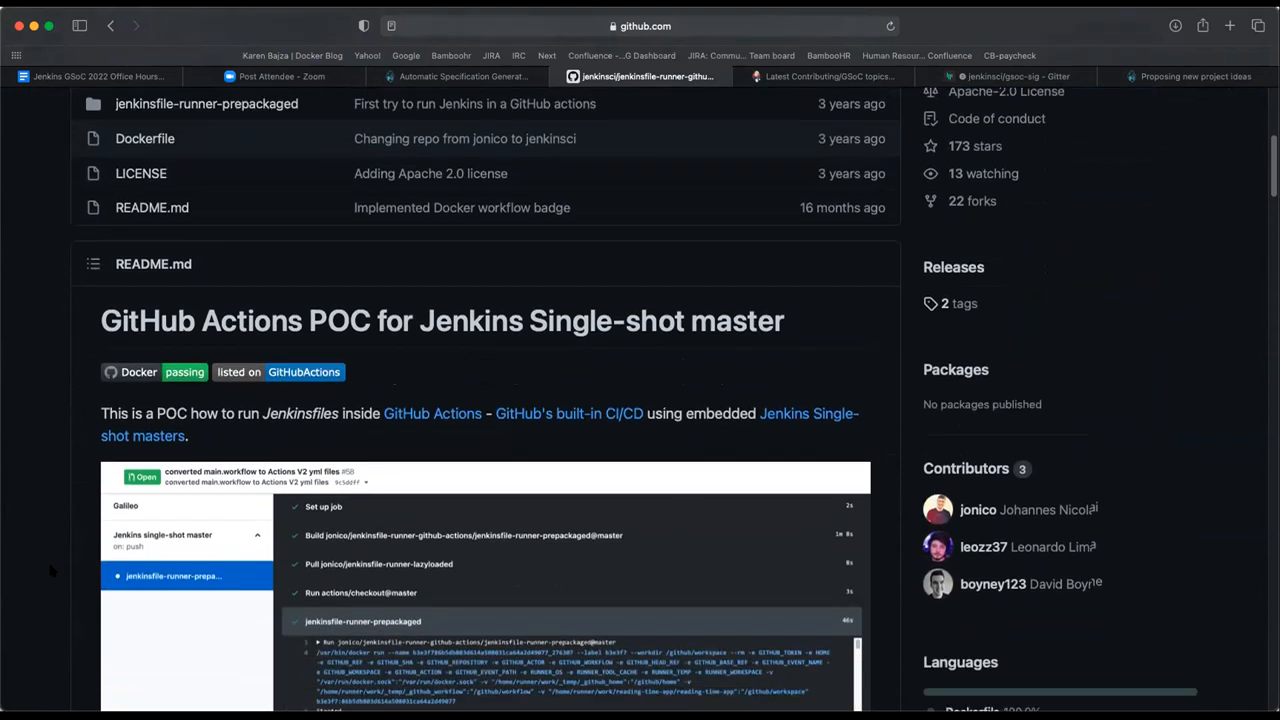
scroll("down", 3)
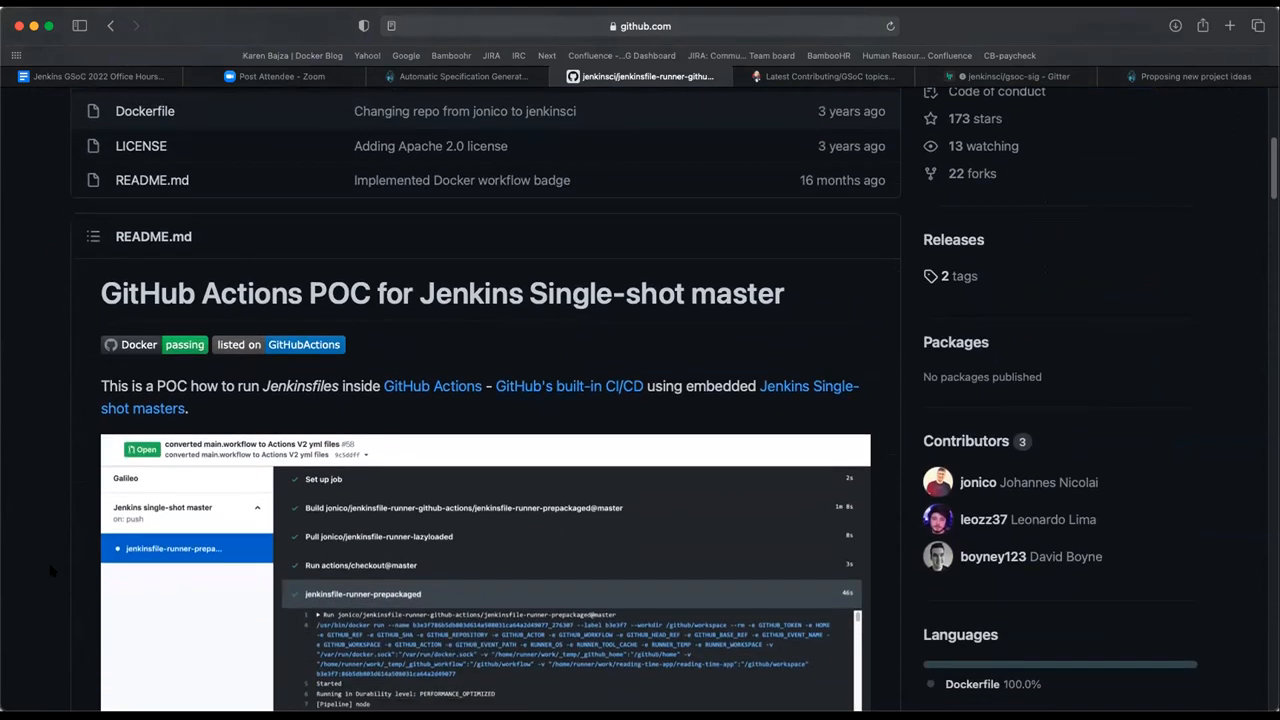
scroll("down", 3)
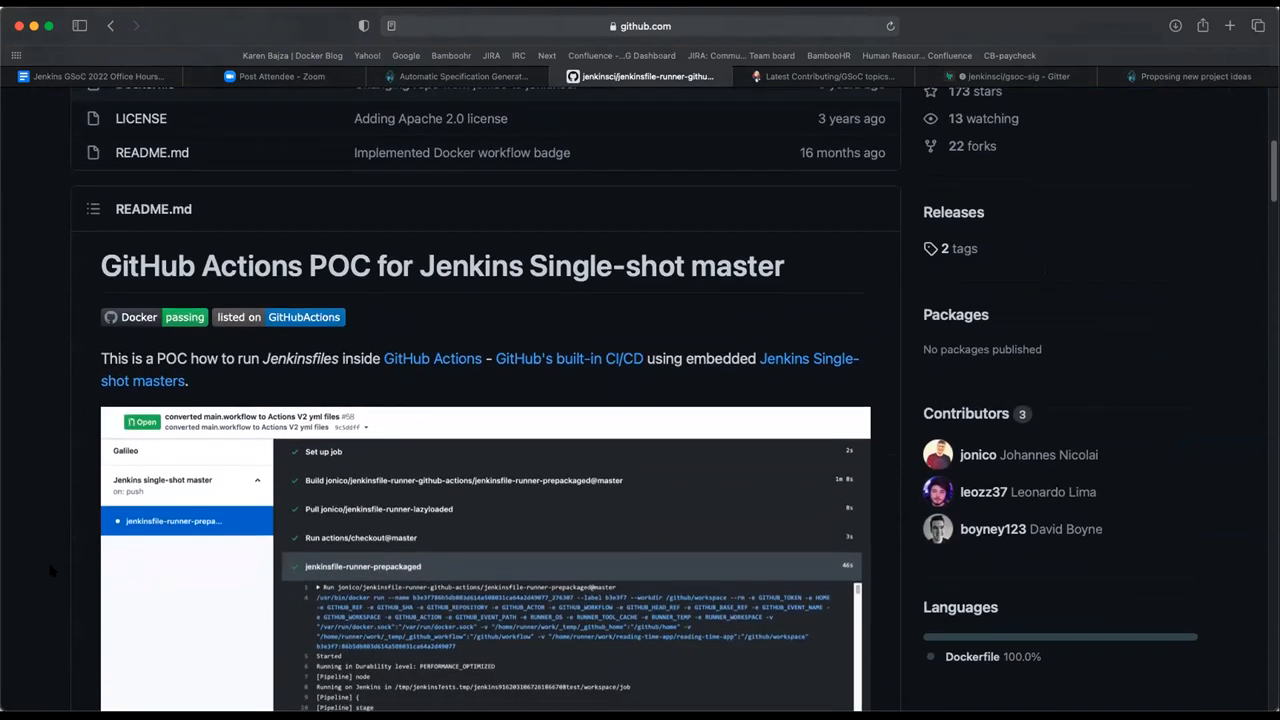
scroll("down", 3)
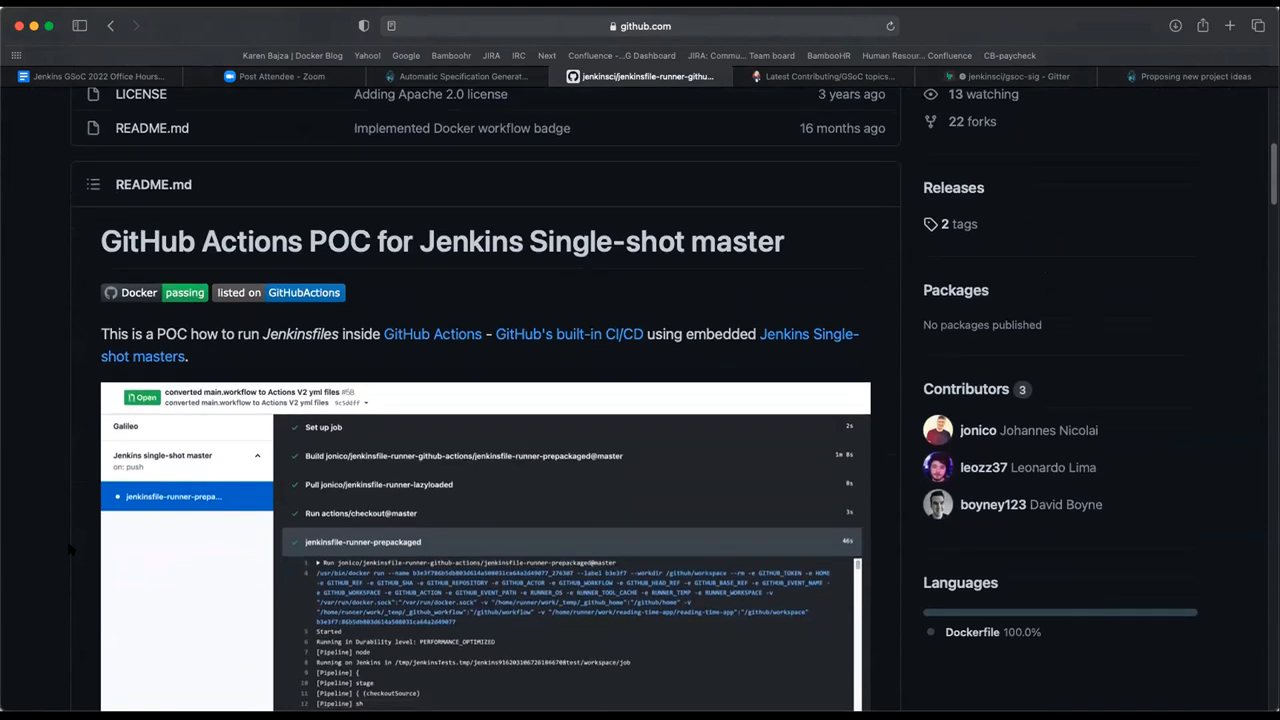
scroll("down", 3)
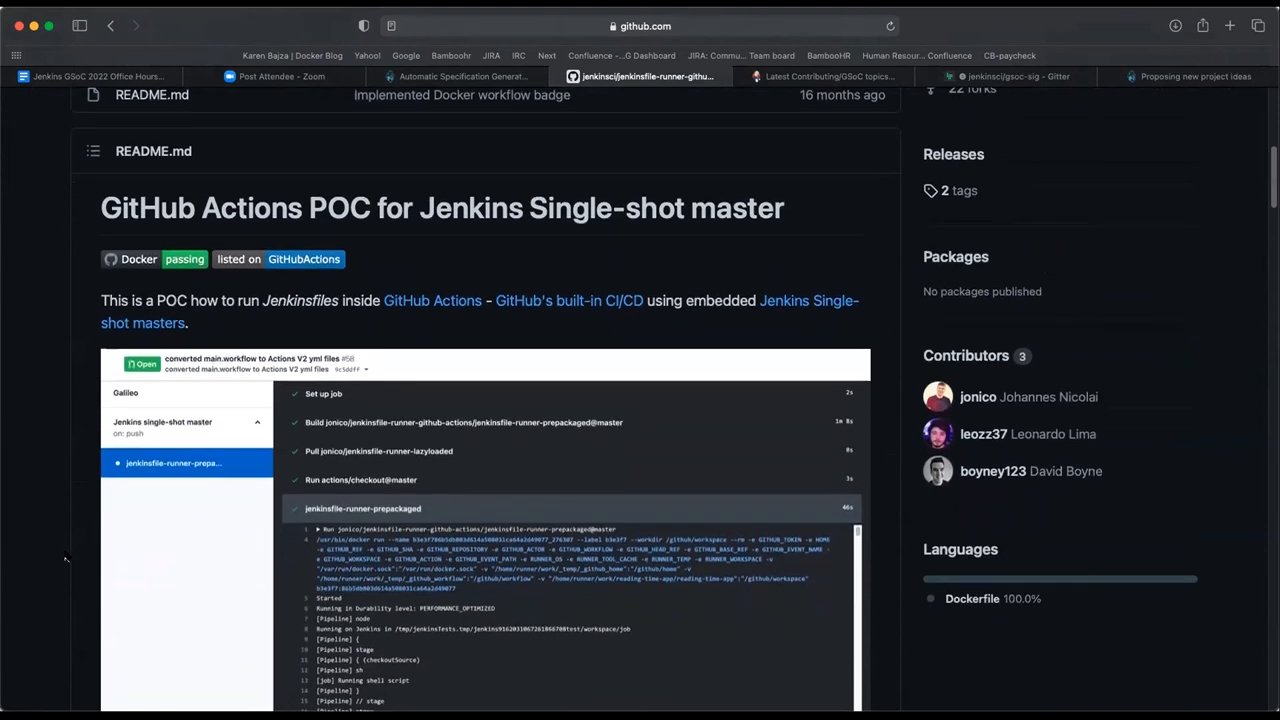
scroll("down", 3)
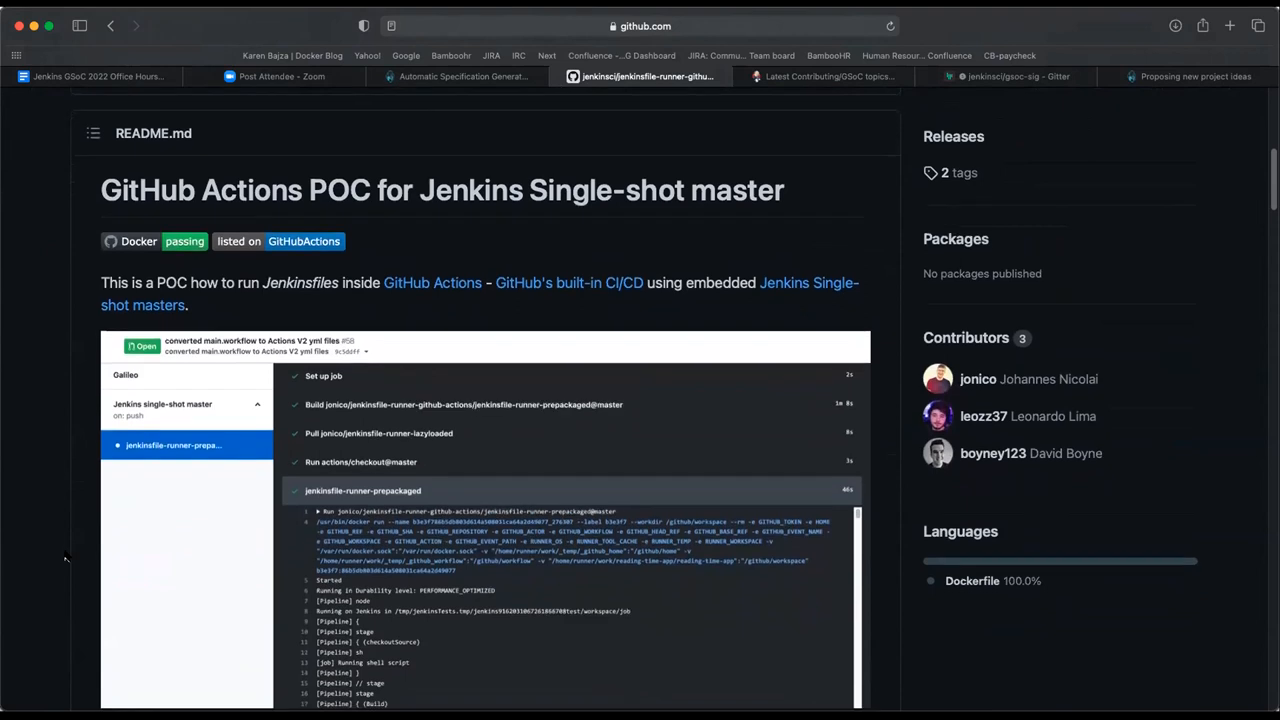
scroll("down", 3)
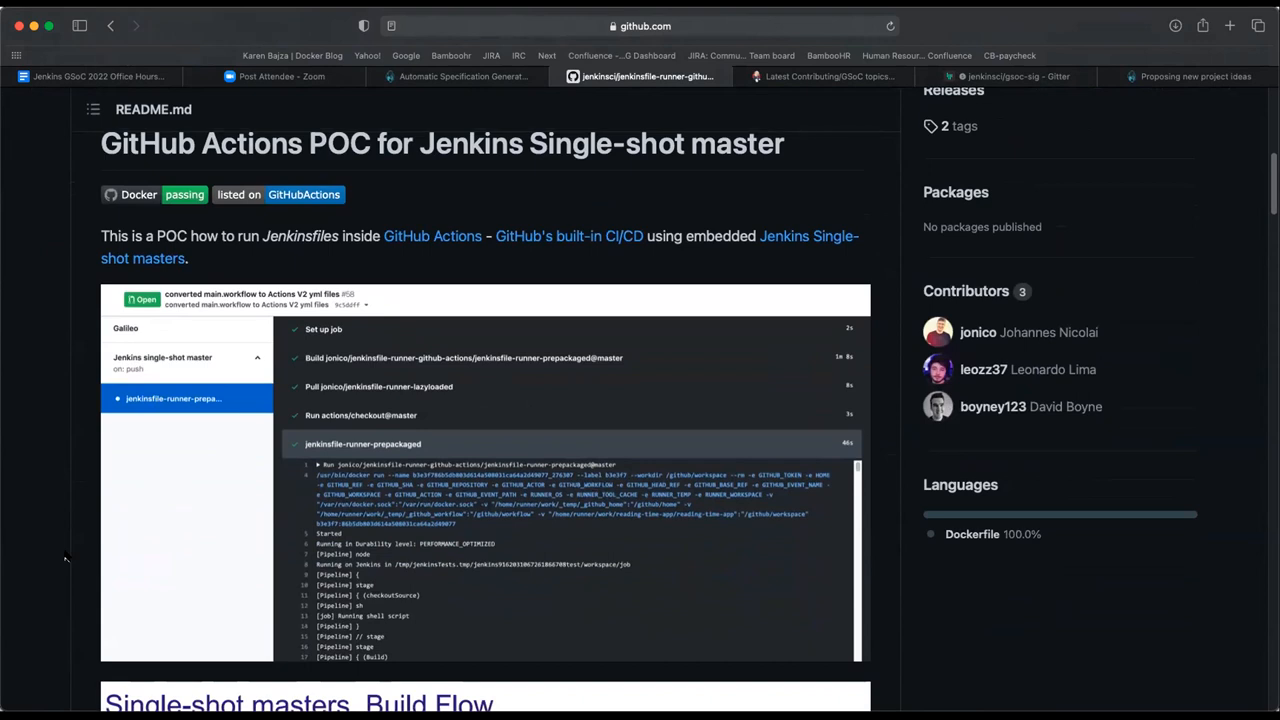
scroll("down", 3)
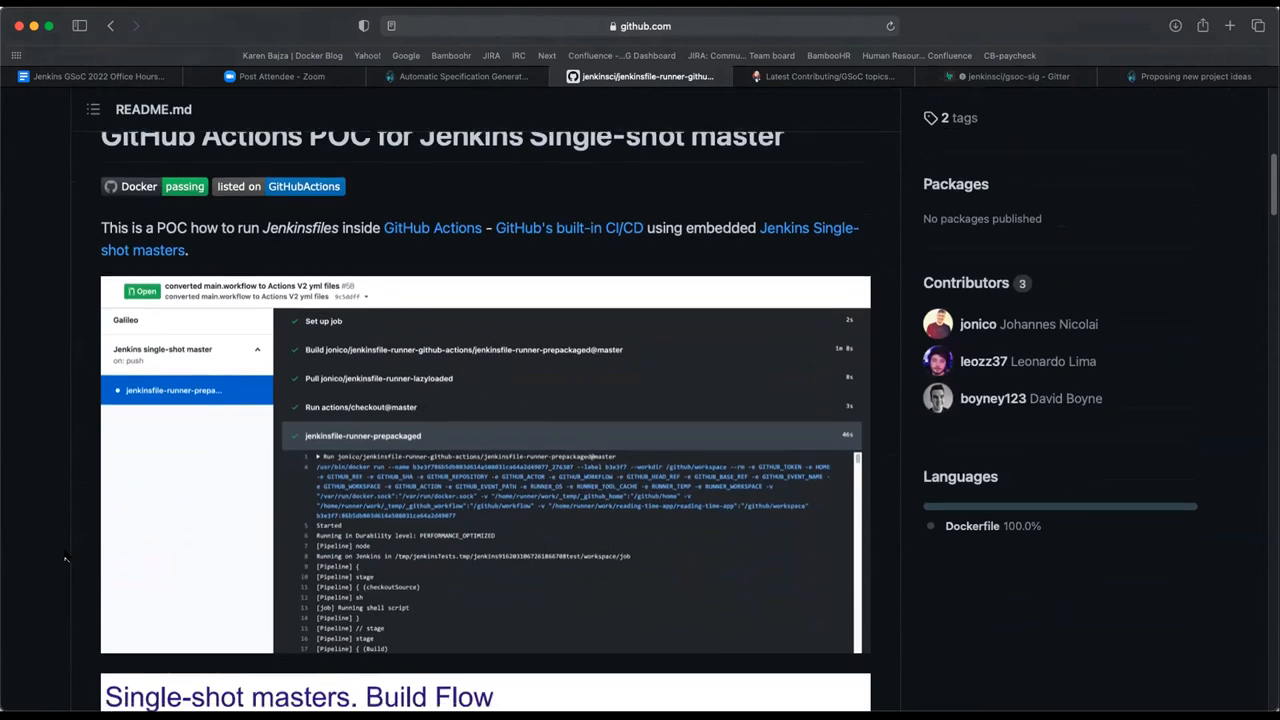
scroll("down", 3)
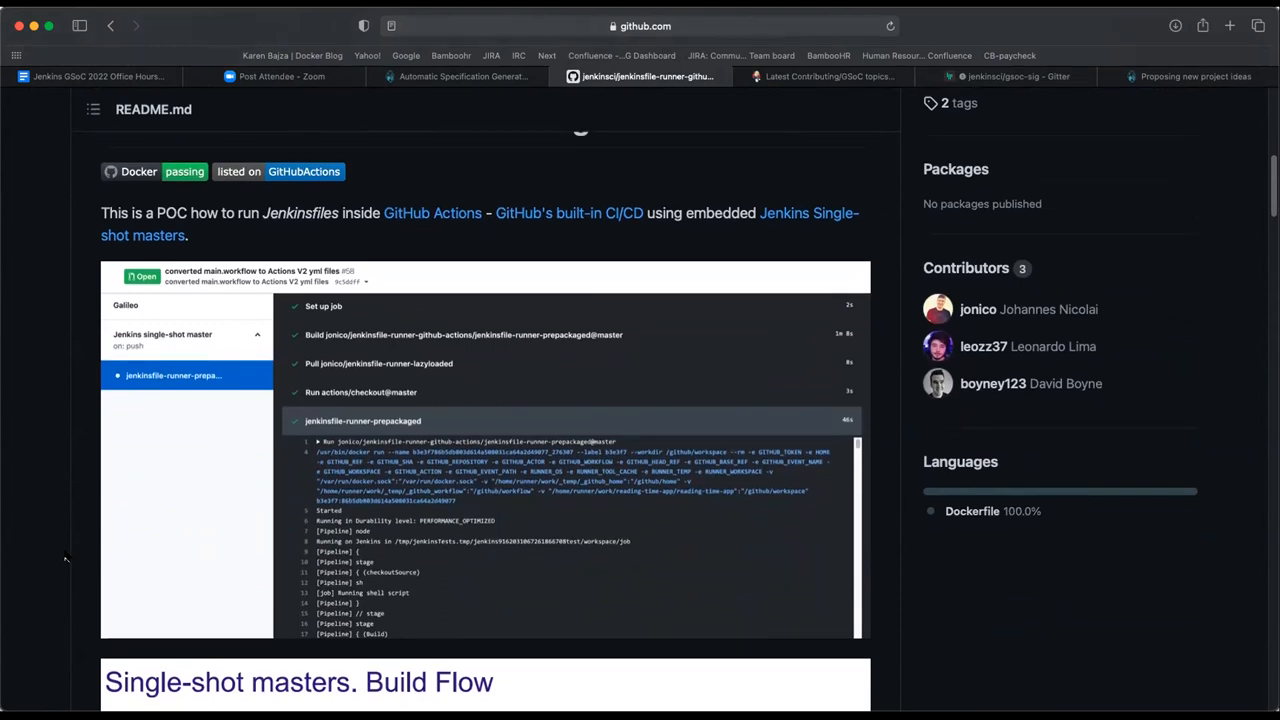
scroll("down", 3)
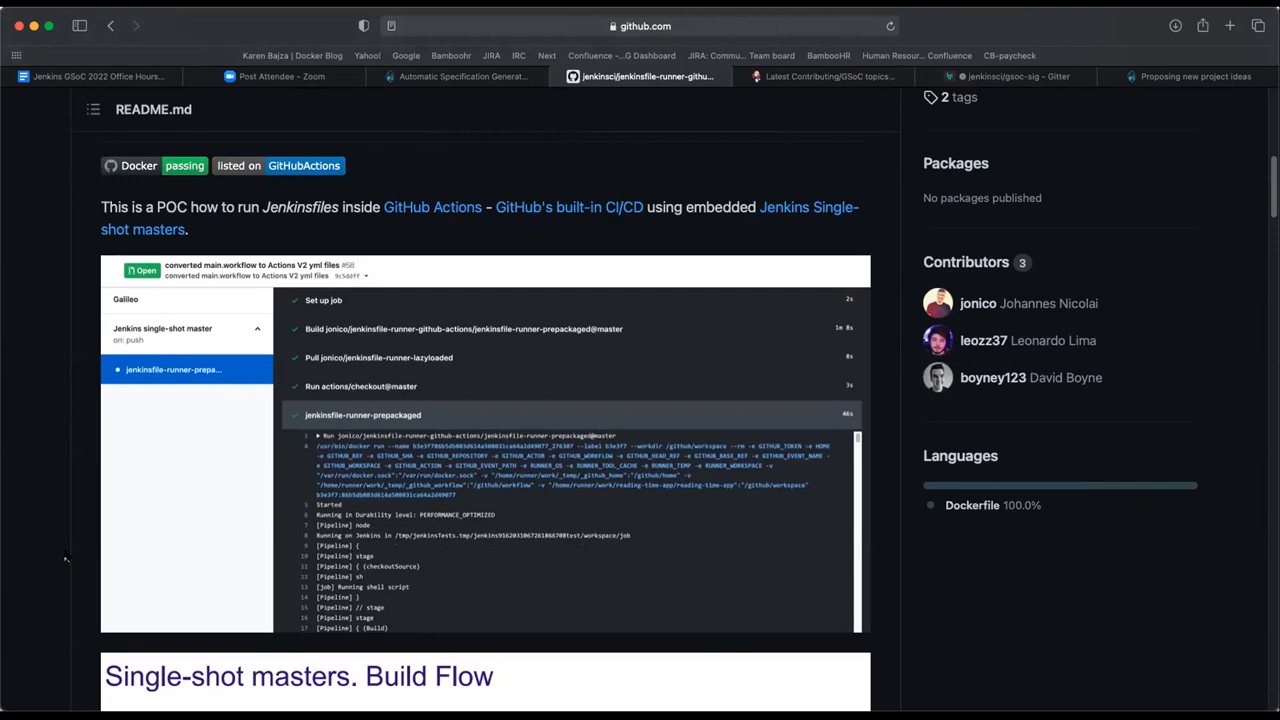
scroll("down", 3)
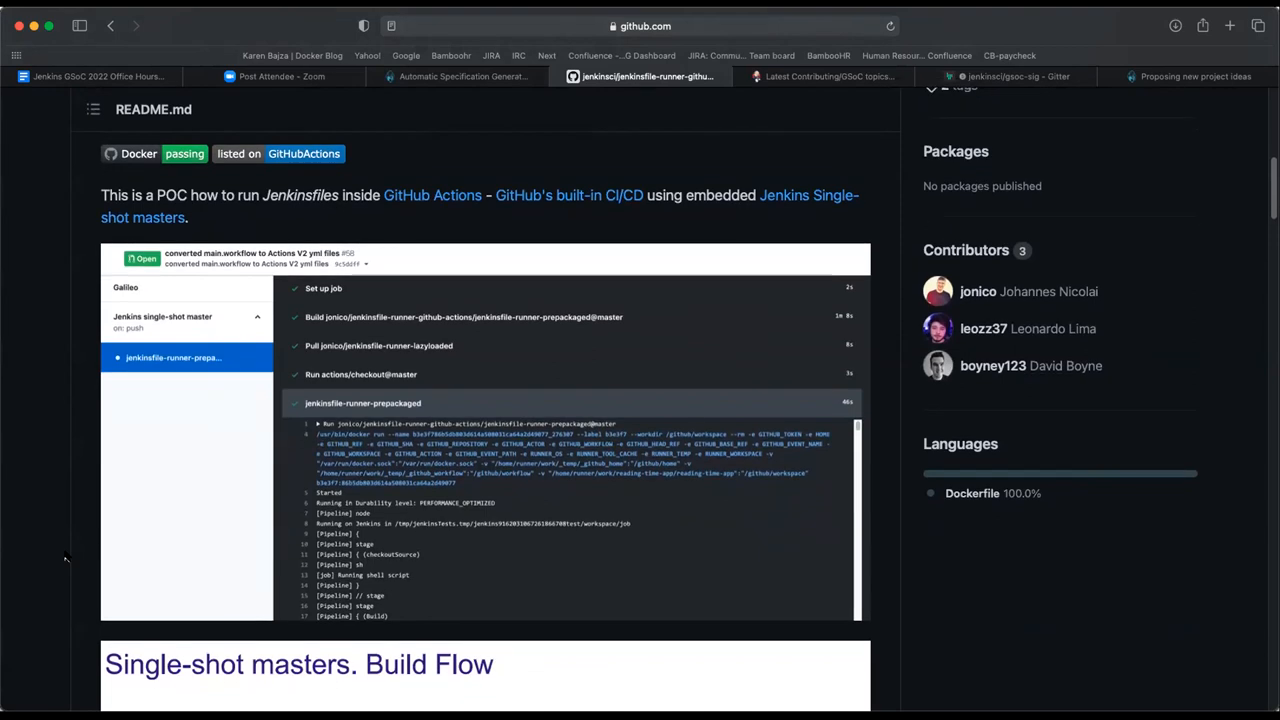
scroll("down", 3)
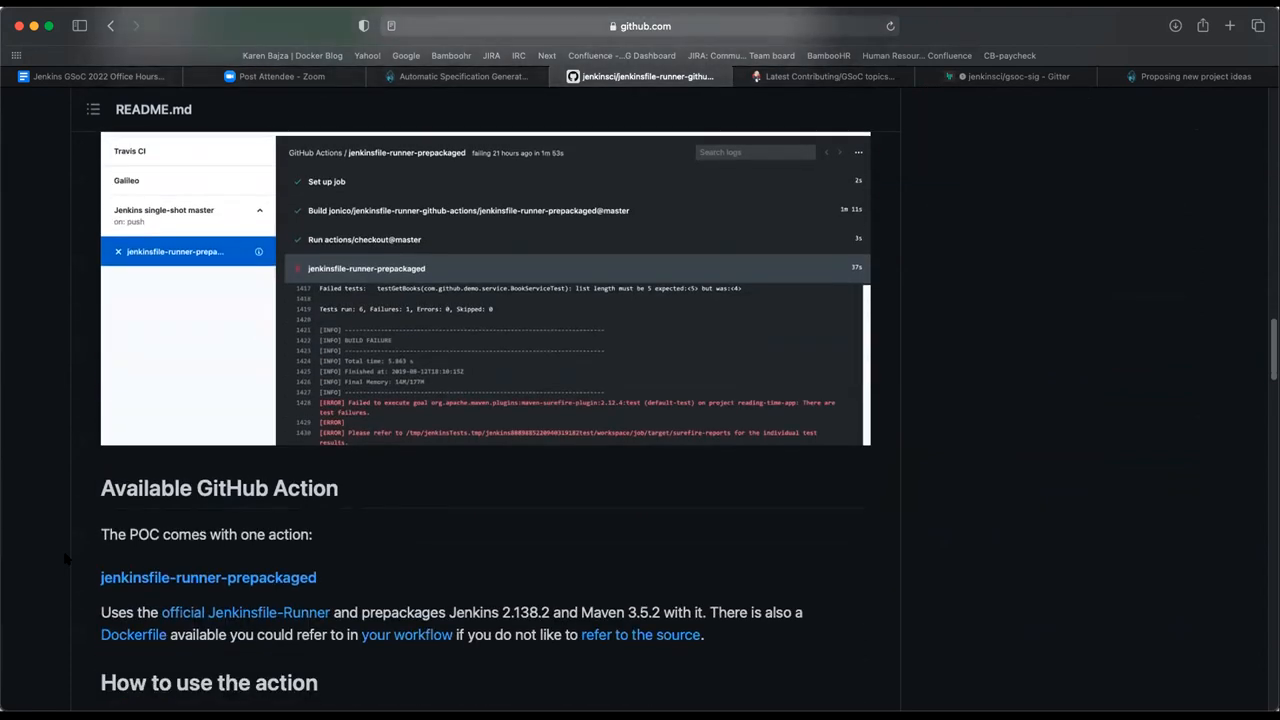
Read the README's example workflow and tested Jenkinsfile with createRelease and checkoutSource.
scroll("down", 3)
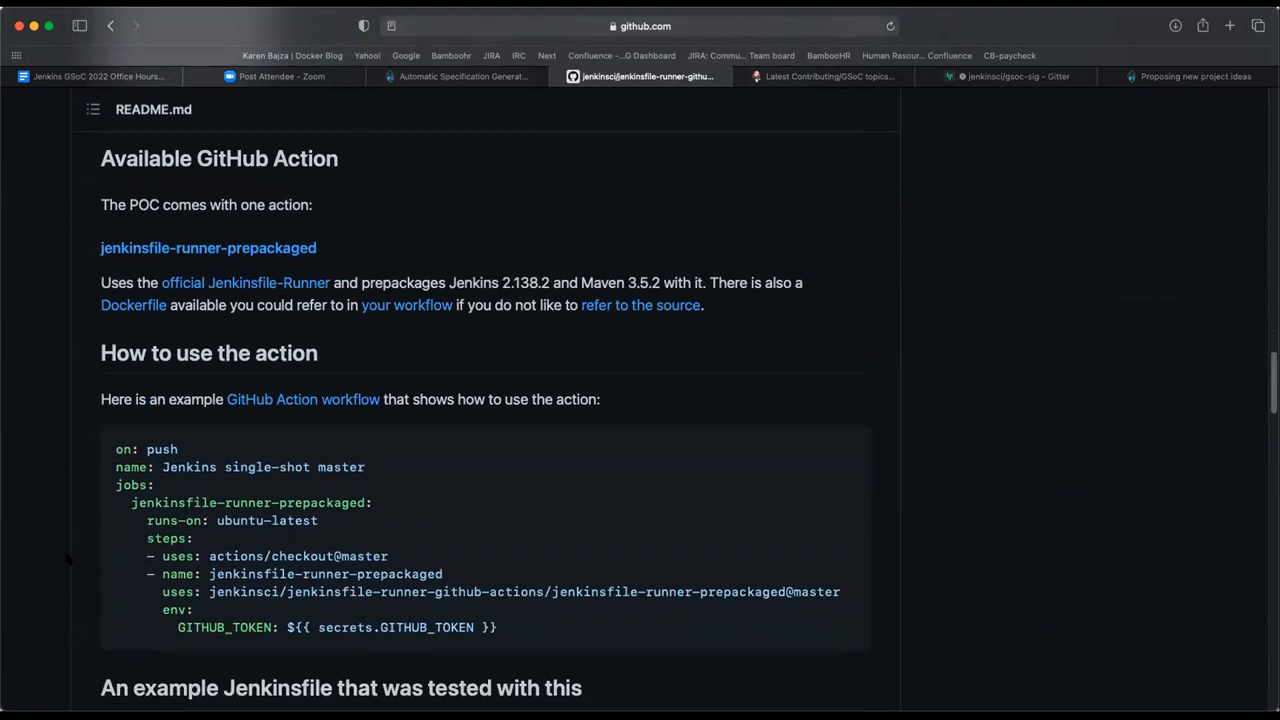
scroll("down", 3)
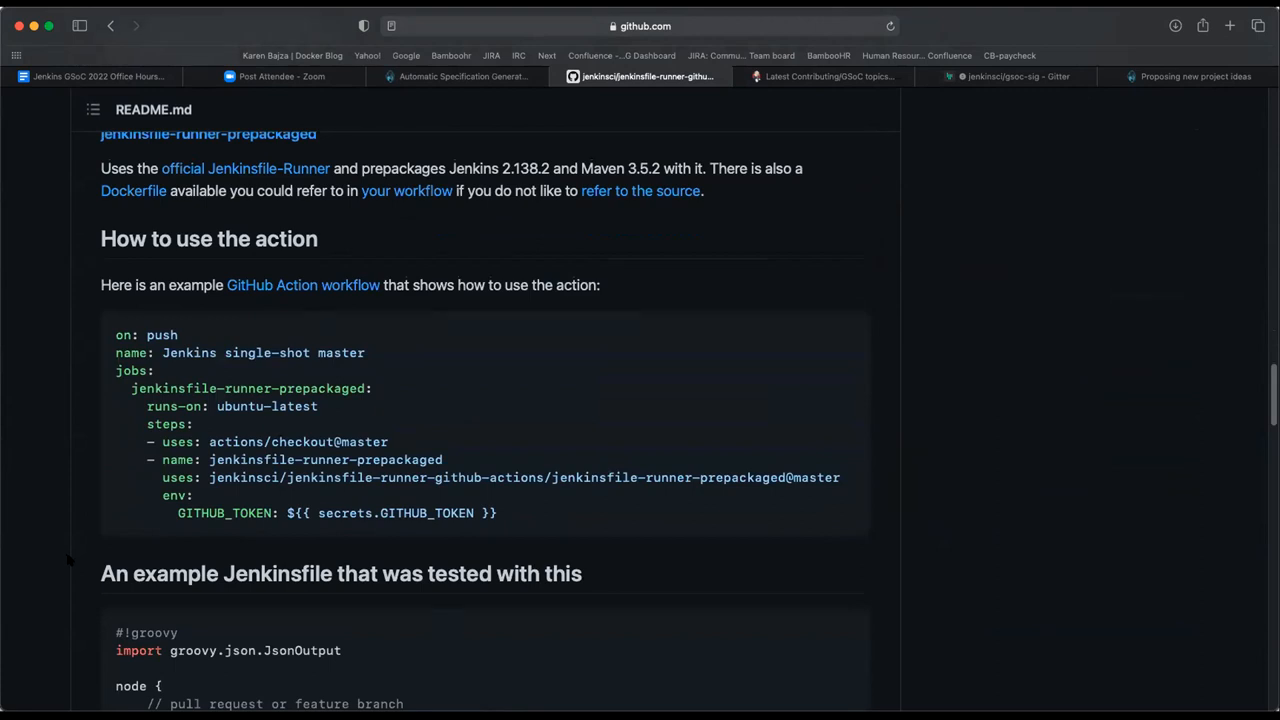
scroll("down", 3)
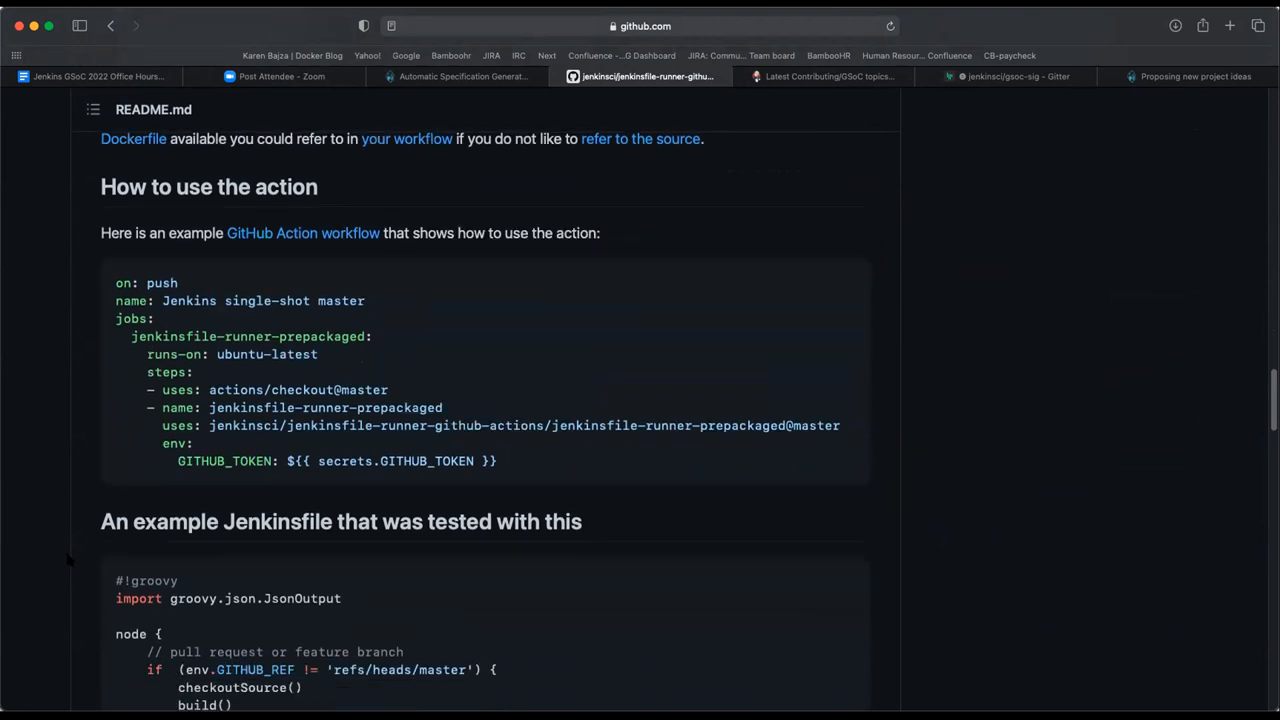
scroll("down", 3)
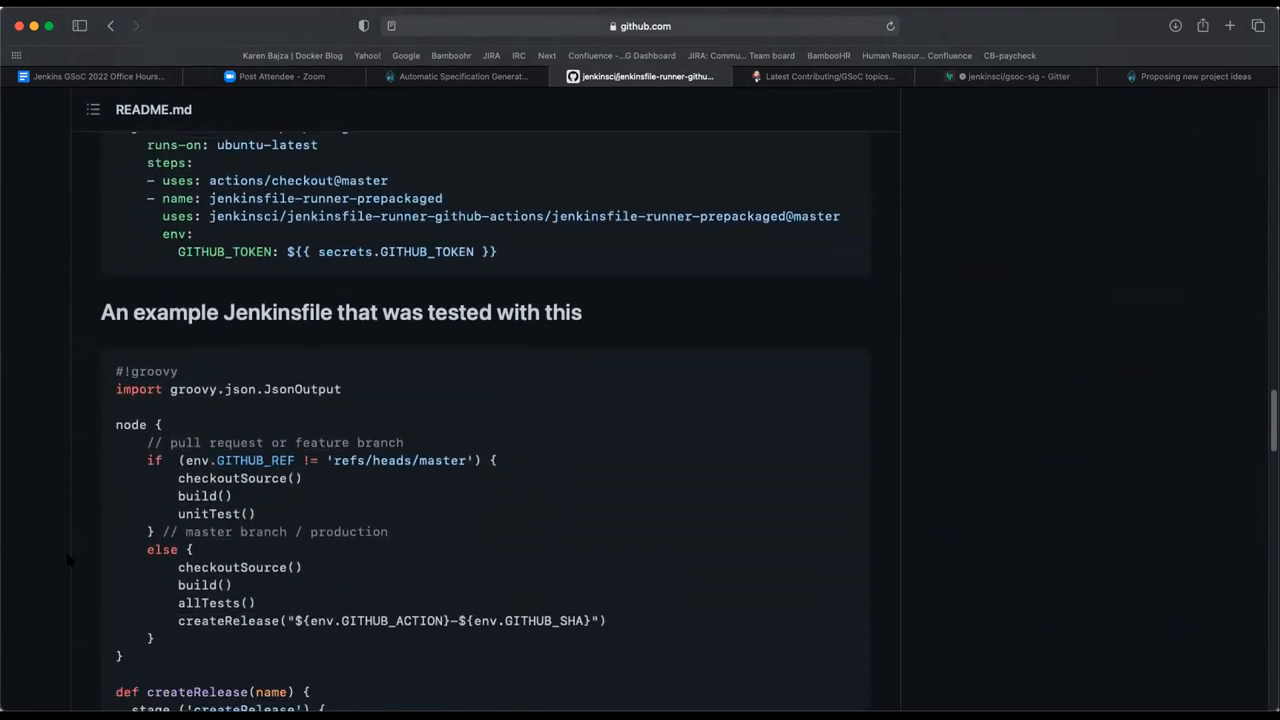
scroll("down", 3)
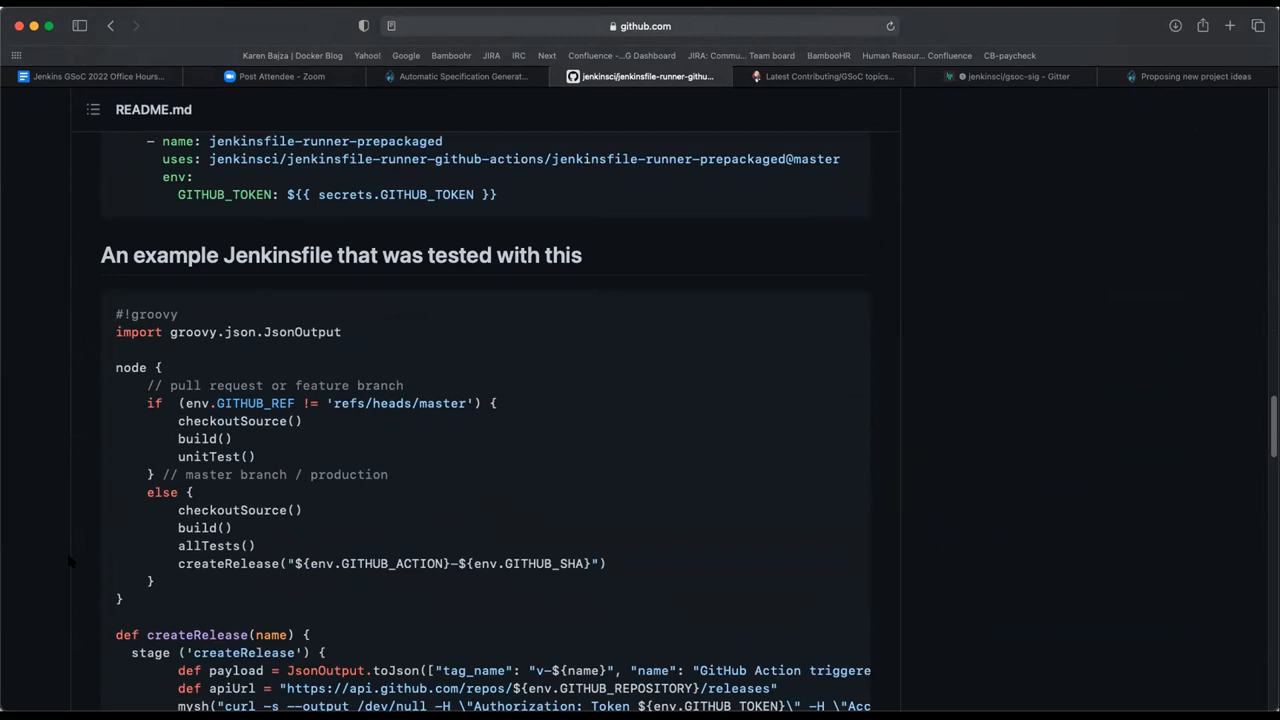
scroll("down", 3)
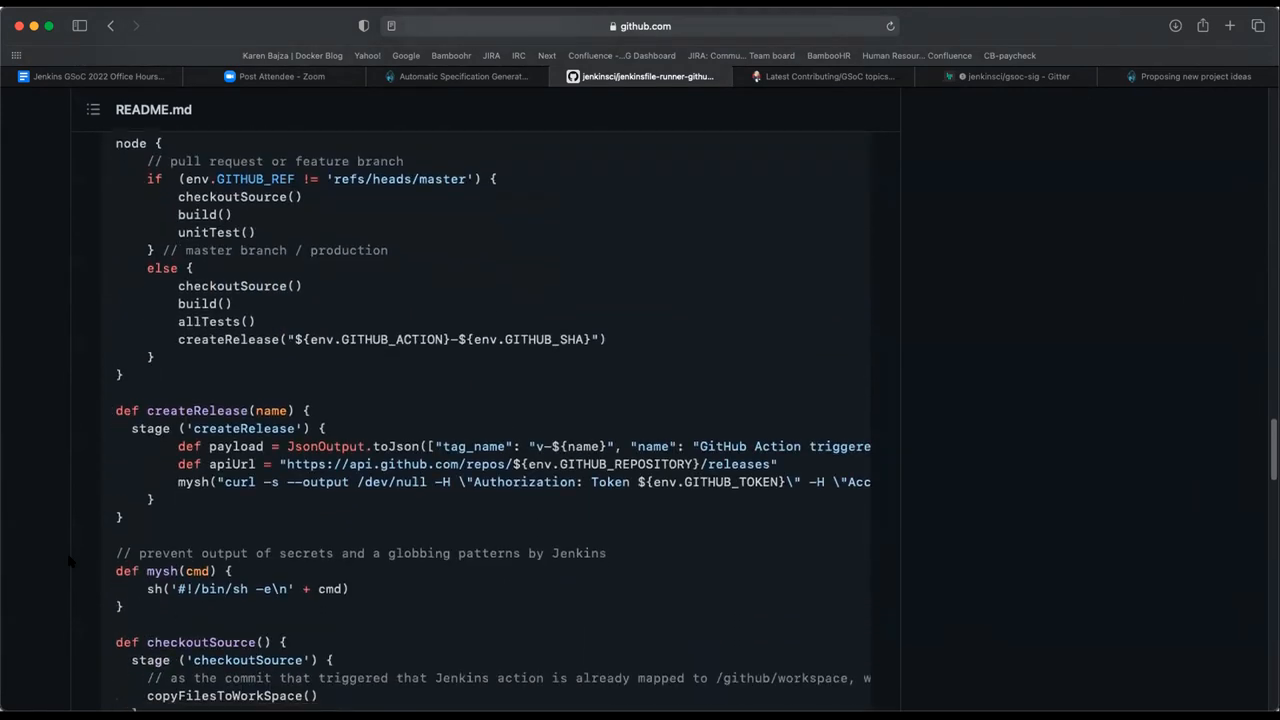
scroll("down", 3)
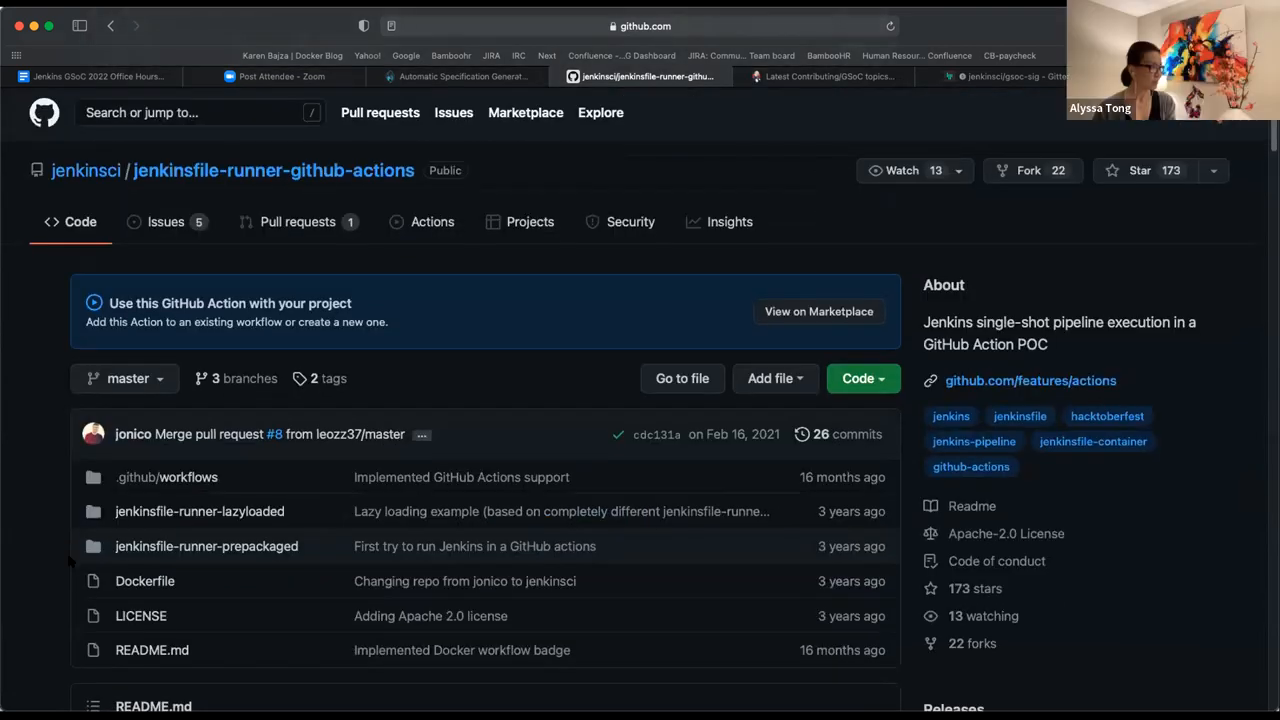
Read the project idea's Details section, covering Background and Project Details.
scroll("down", 3)
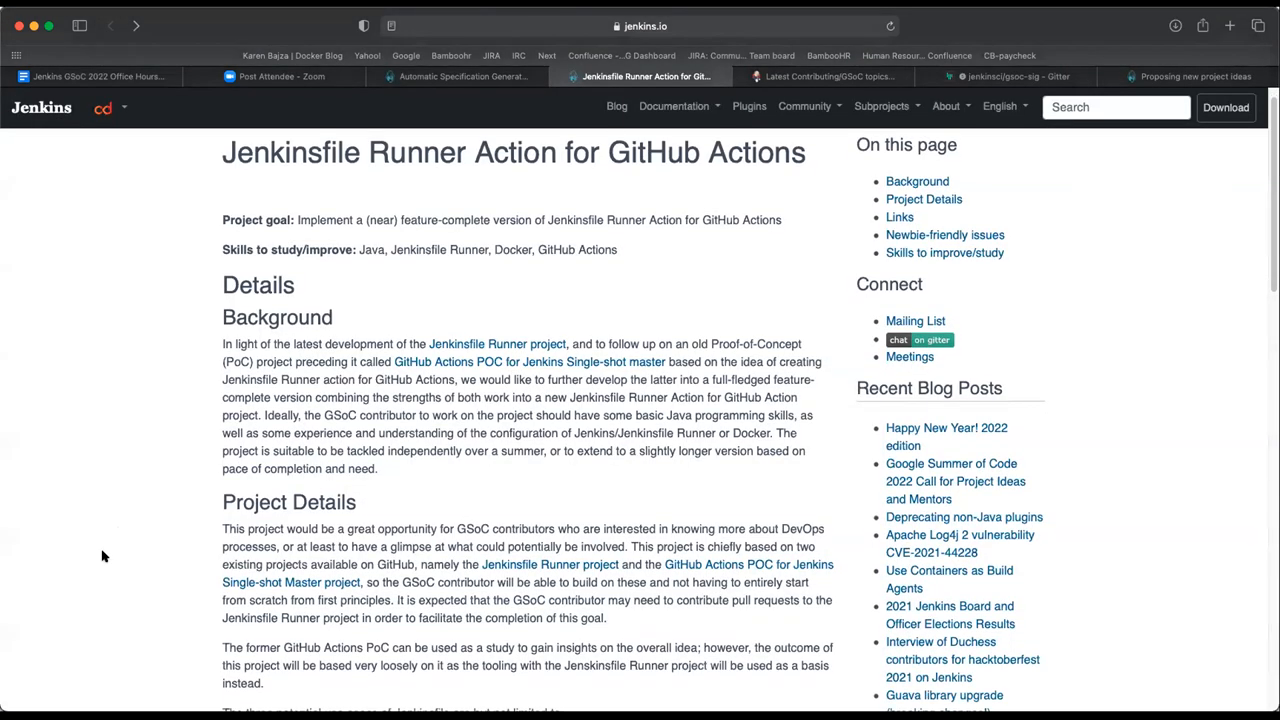
scroll("down", 3)
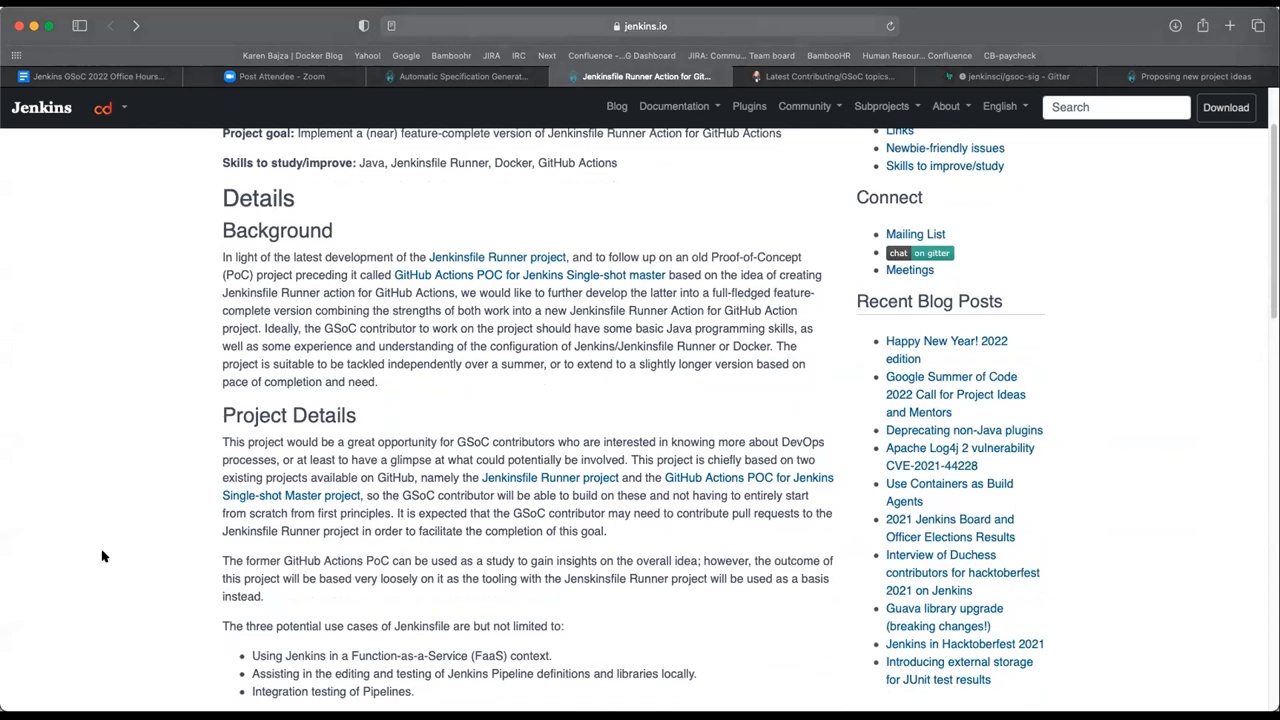
scroll("down", 3)
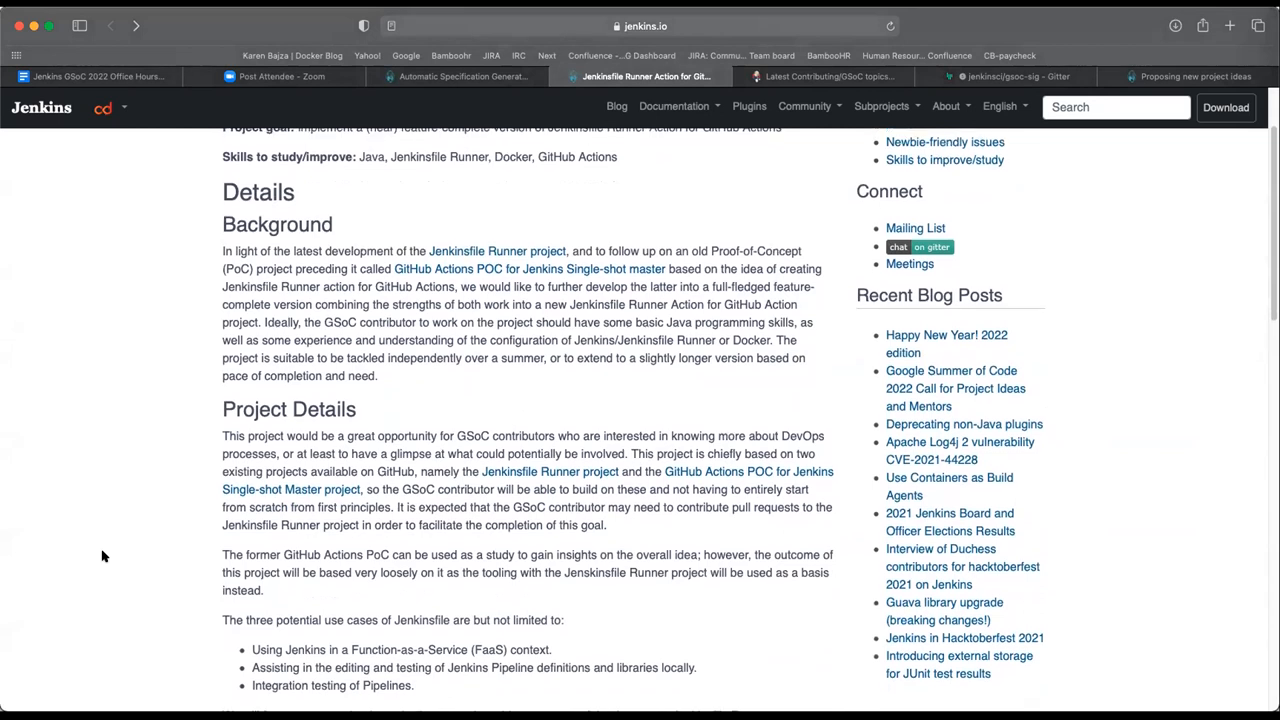
mouse_move(504, 238)
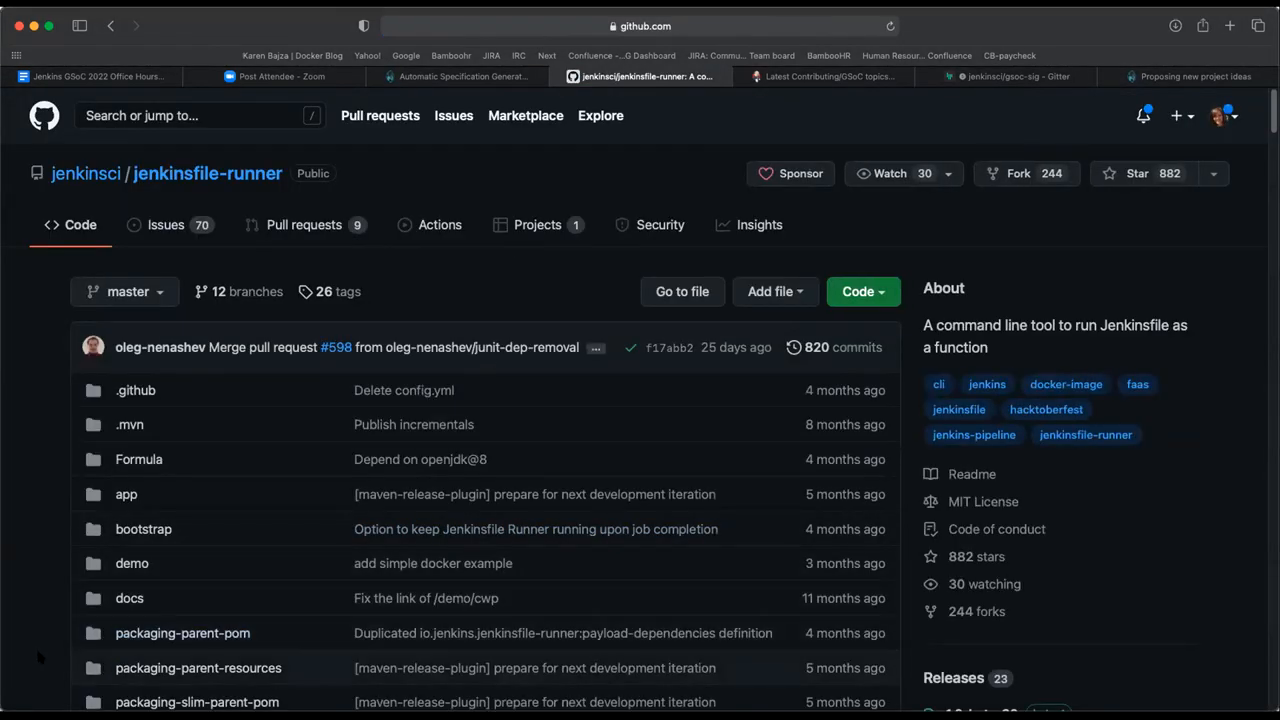
Browse the jenkinsci/jenkinsfile-runner repository's file list and releases down to the README title and table of contents.
scroll("down", 3)
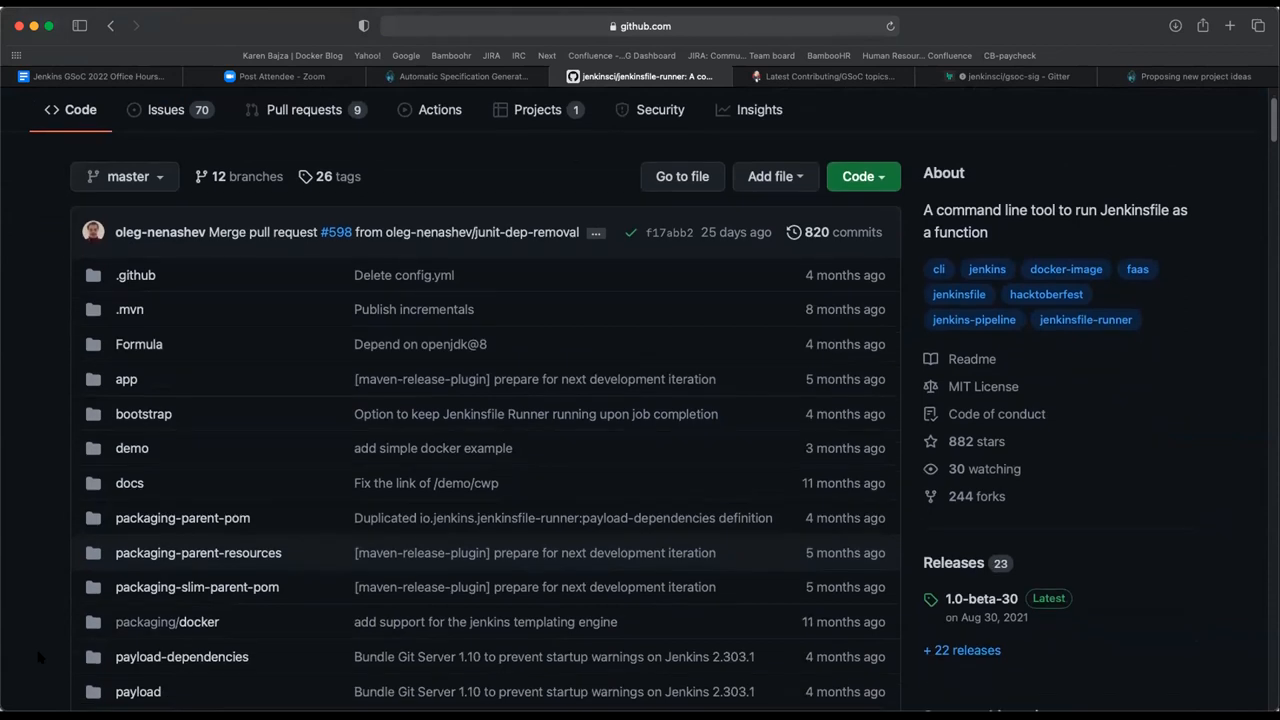
scroll("down", 3)
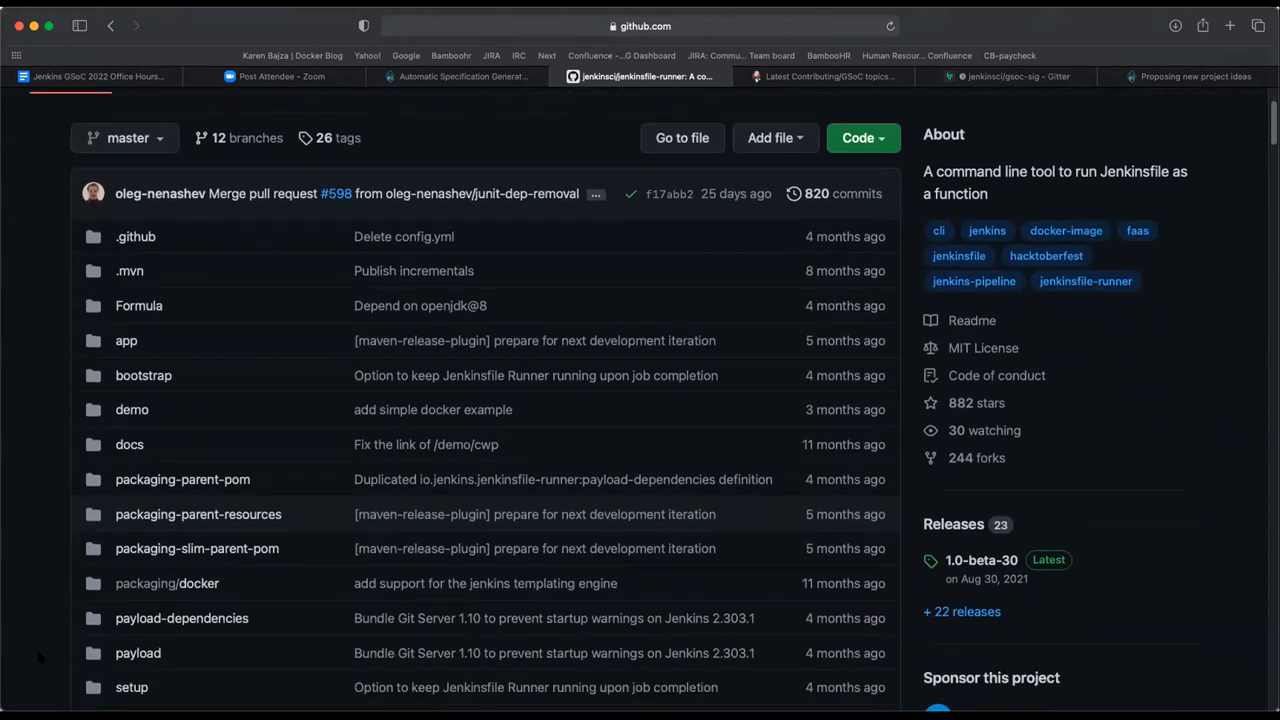
scroll("down", 3)
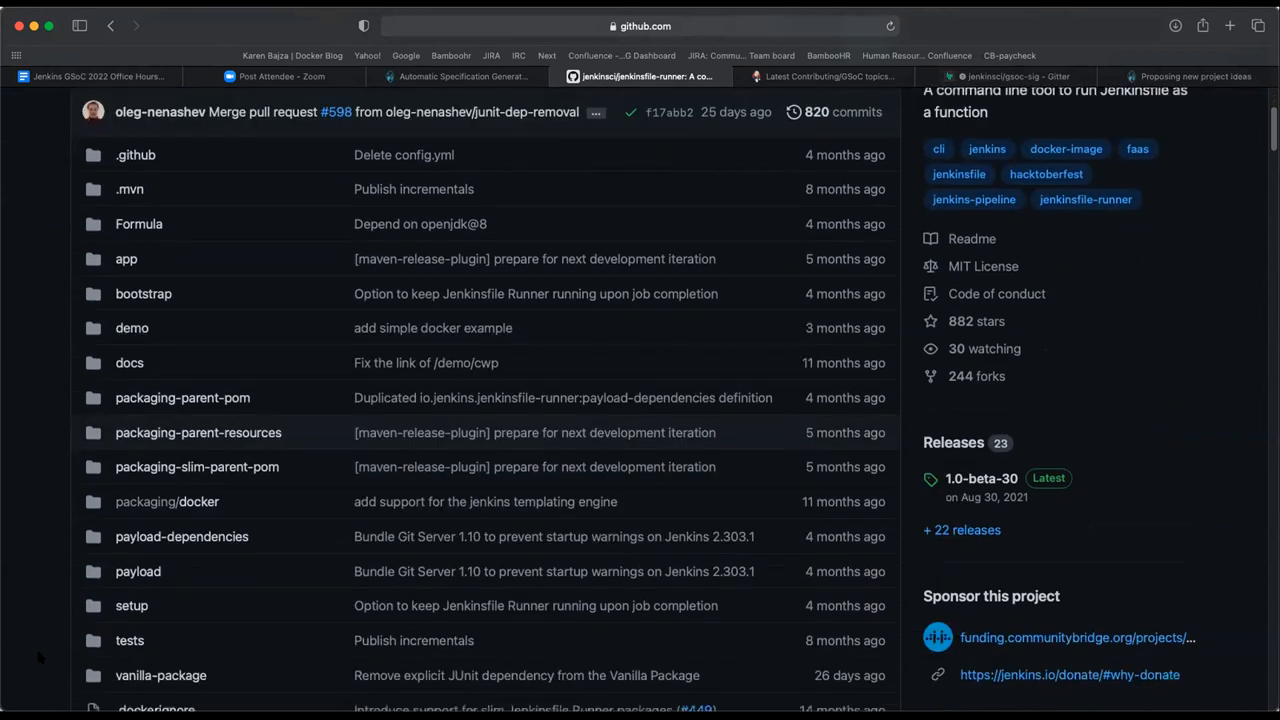
scroll("down", 3)
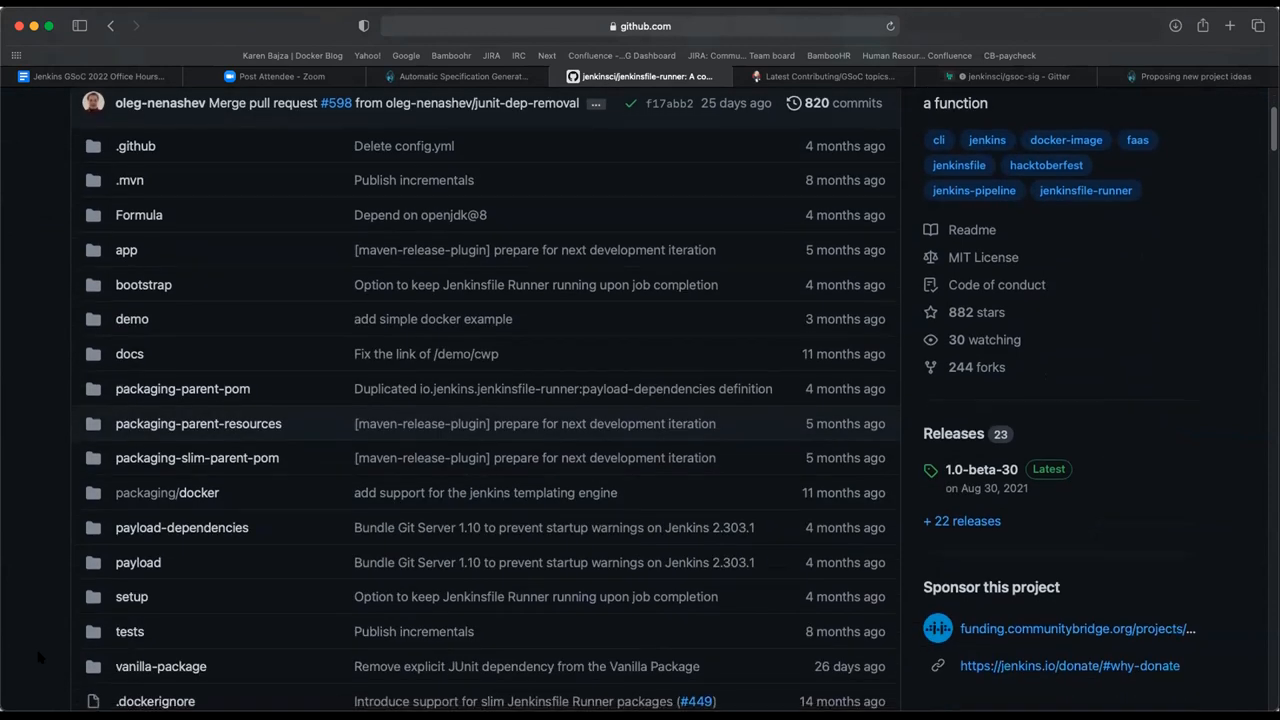
scroll("down", 3)
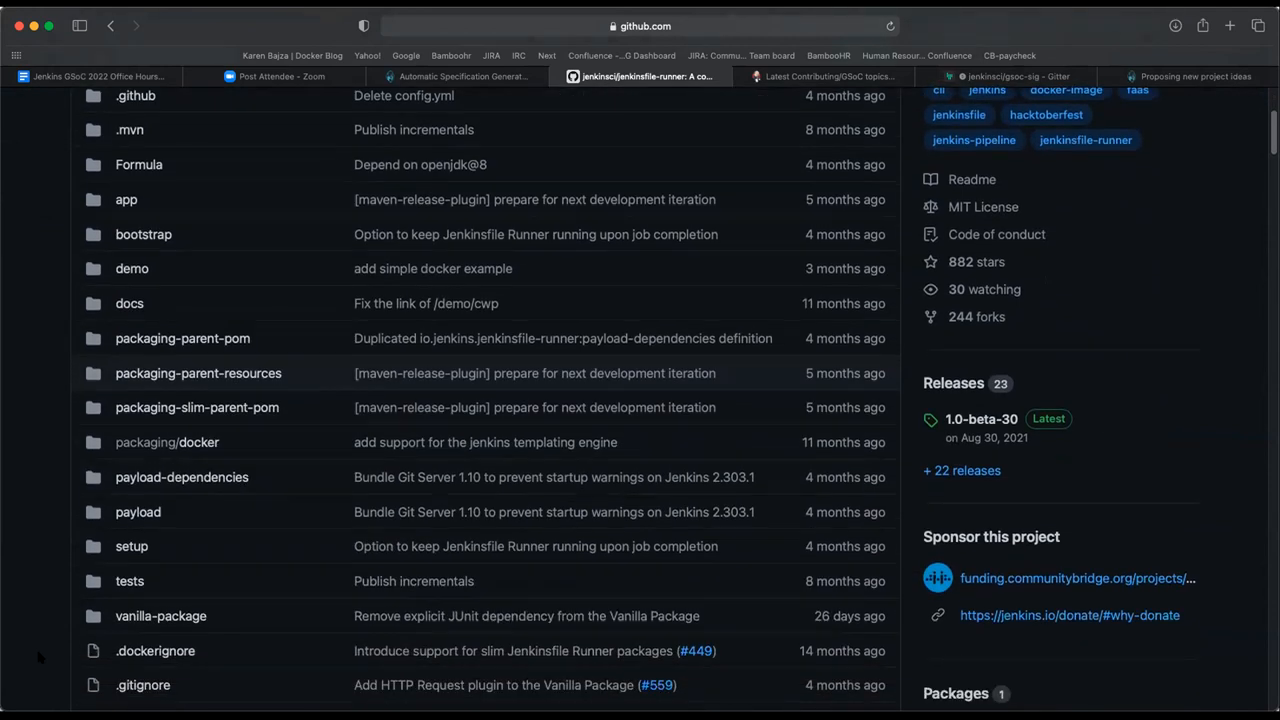
scroll("down", 3)
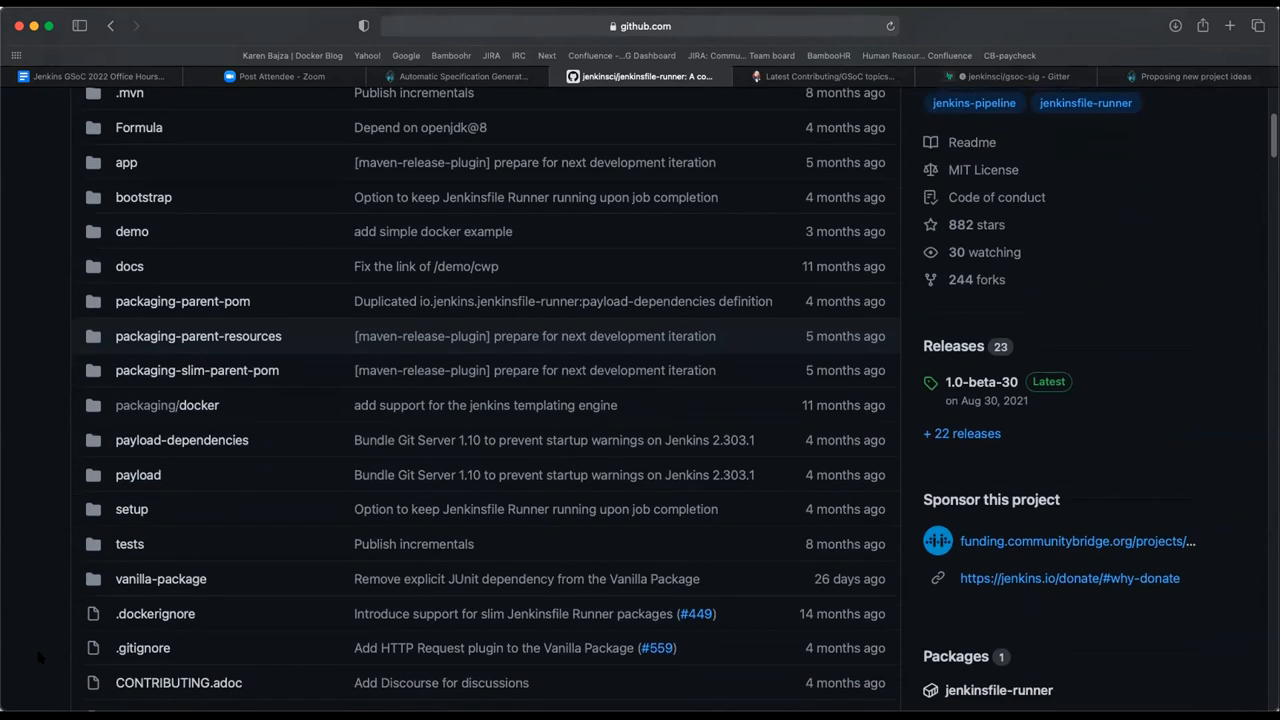
scroll("down", 3)
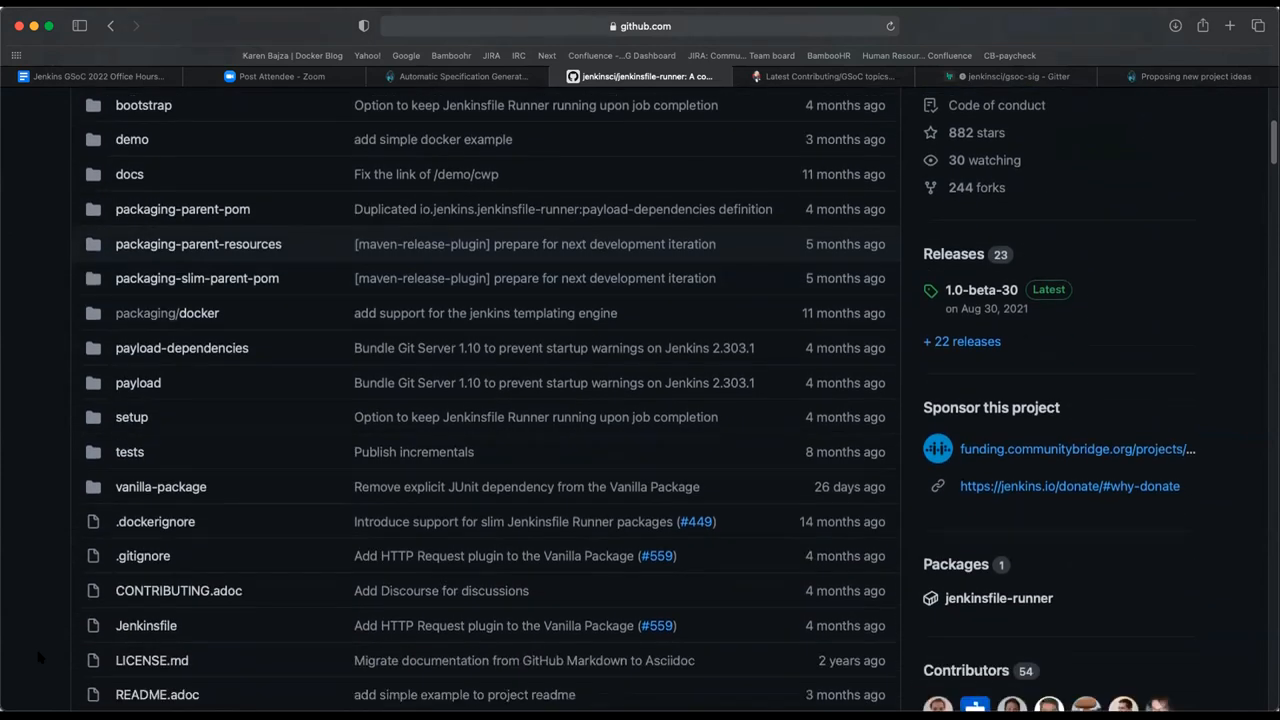
scroll("down", 3)
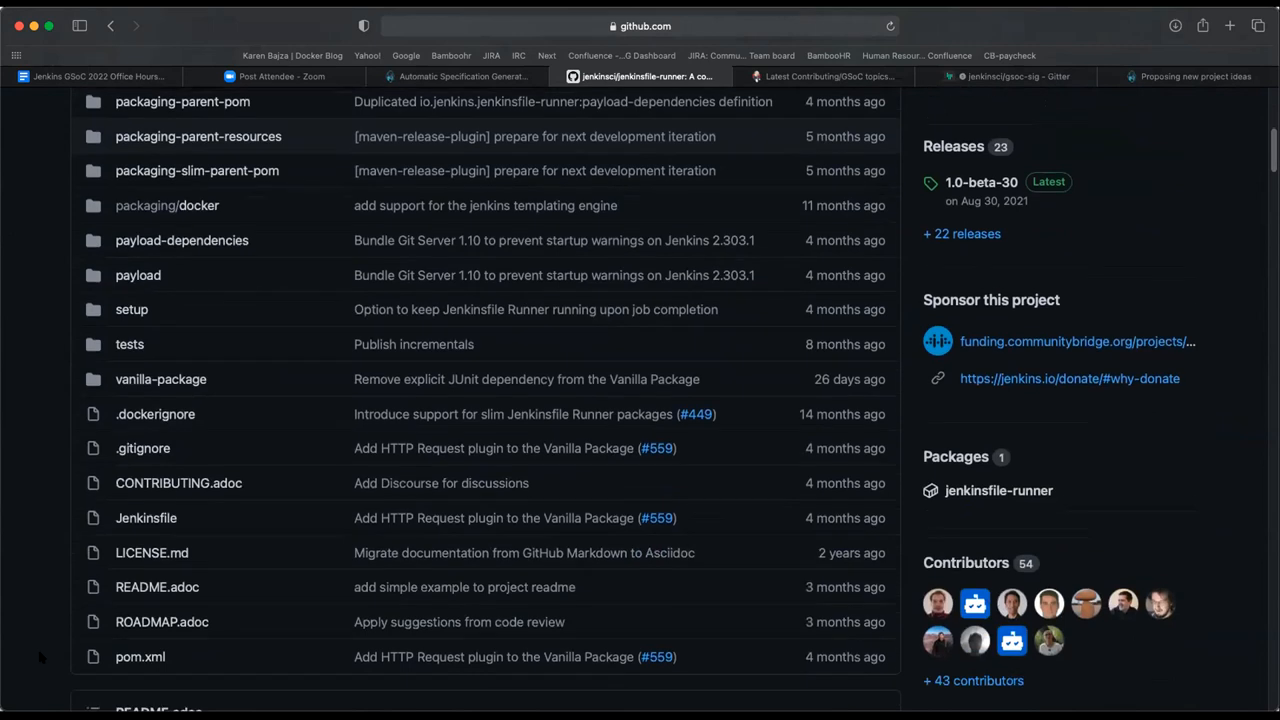
mouse_move(1158, 62)
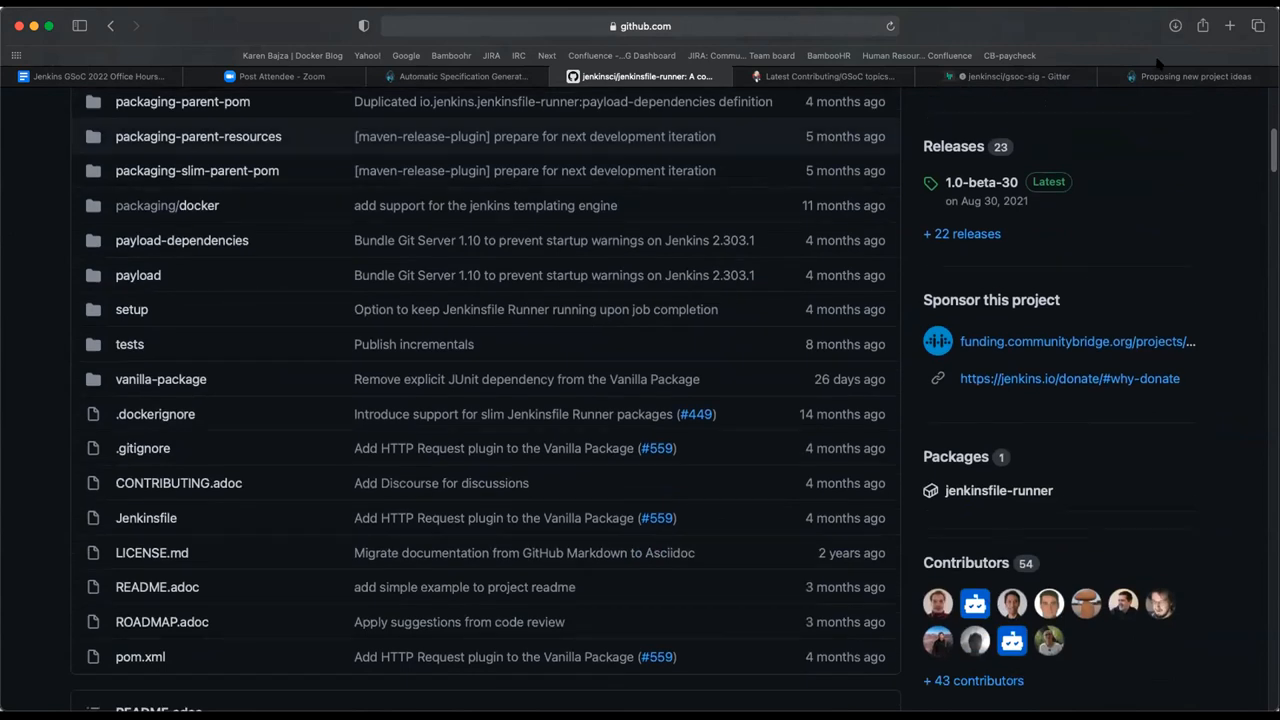
mouse_move(1232, 16)
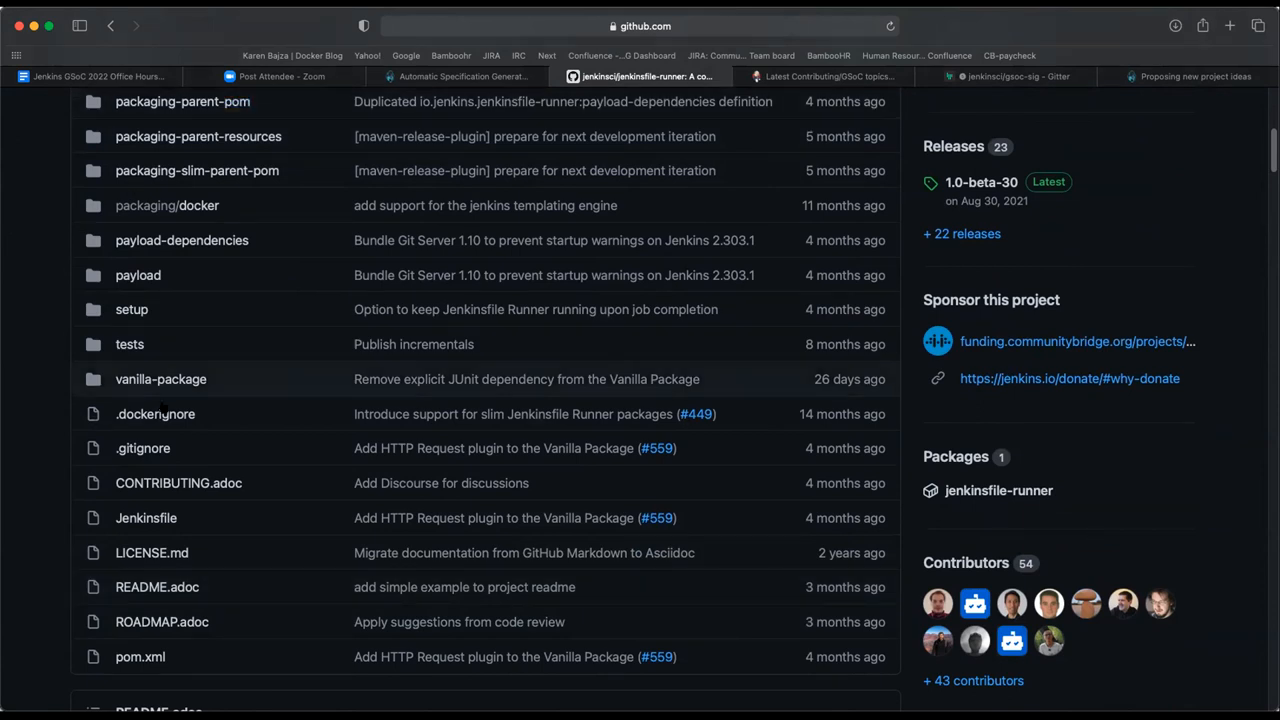
scroll("down", 3)
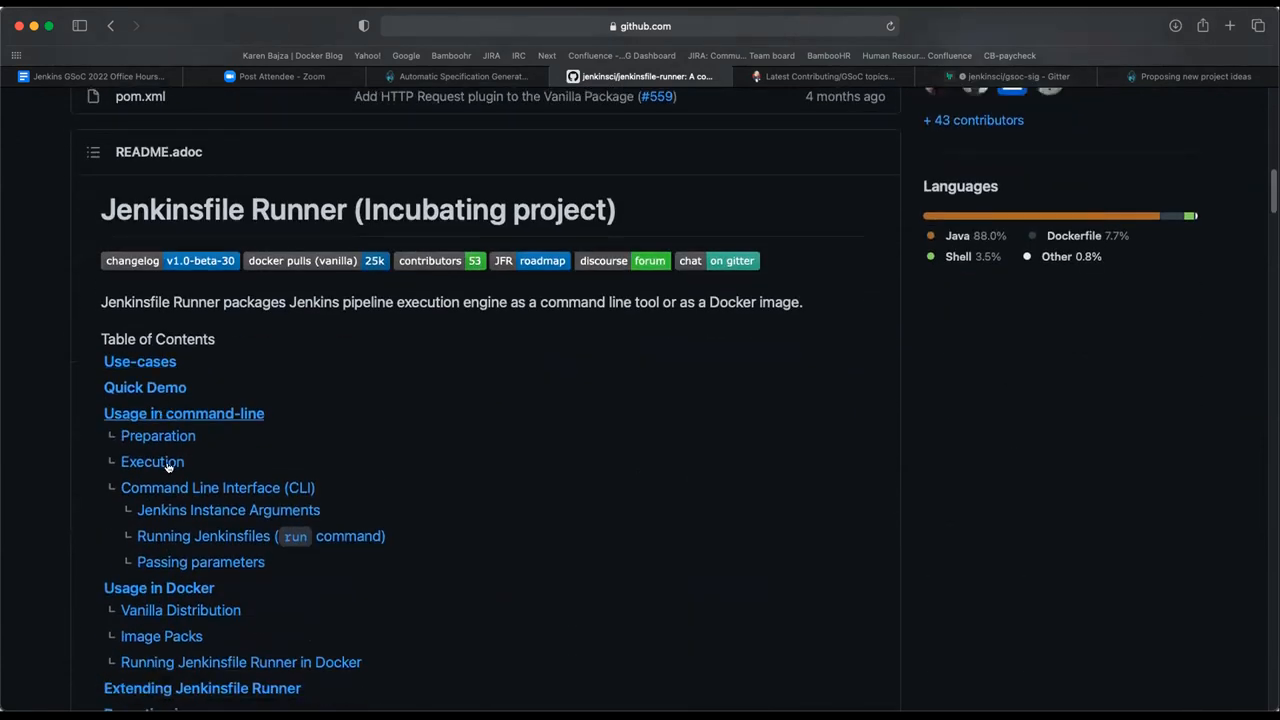
Read the README's Use-cases, Quick Demo and CLI arguments down to the Usage in Docker section.
scroll("down", 3)
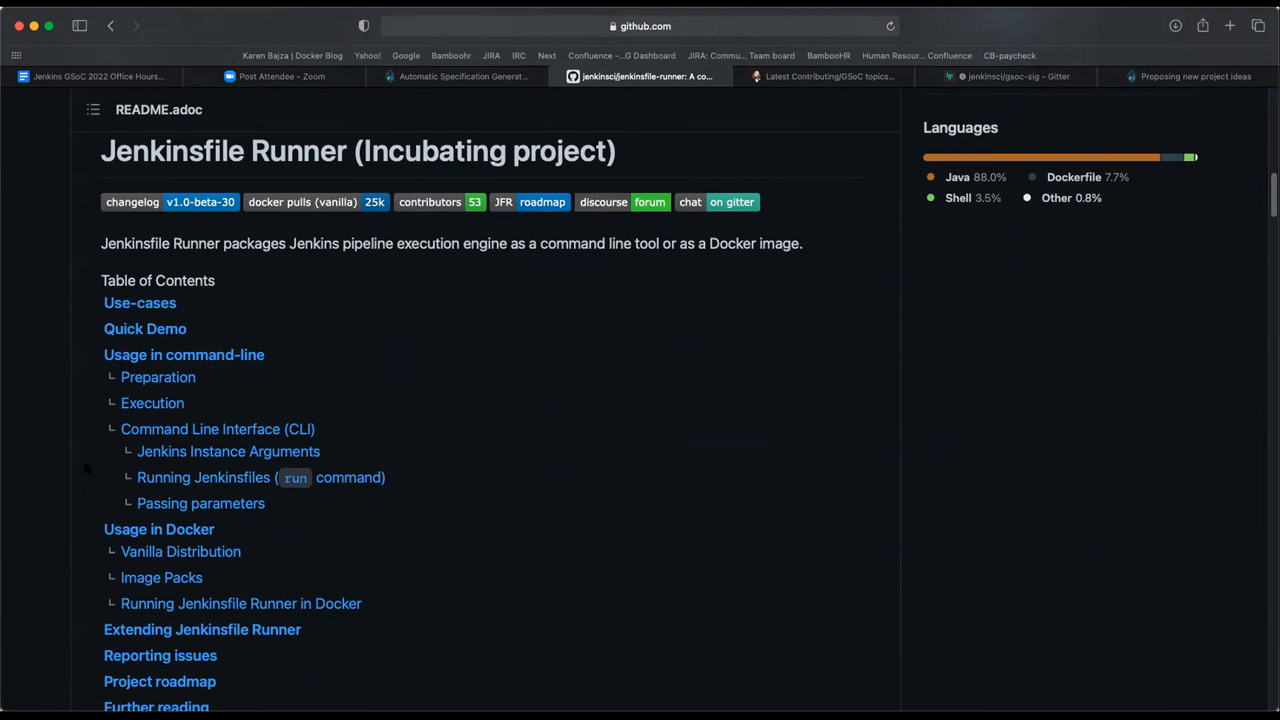
scroll("down", 3)
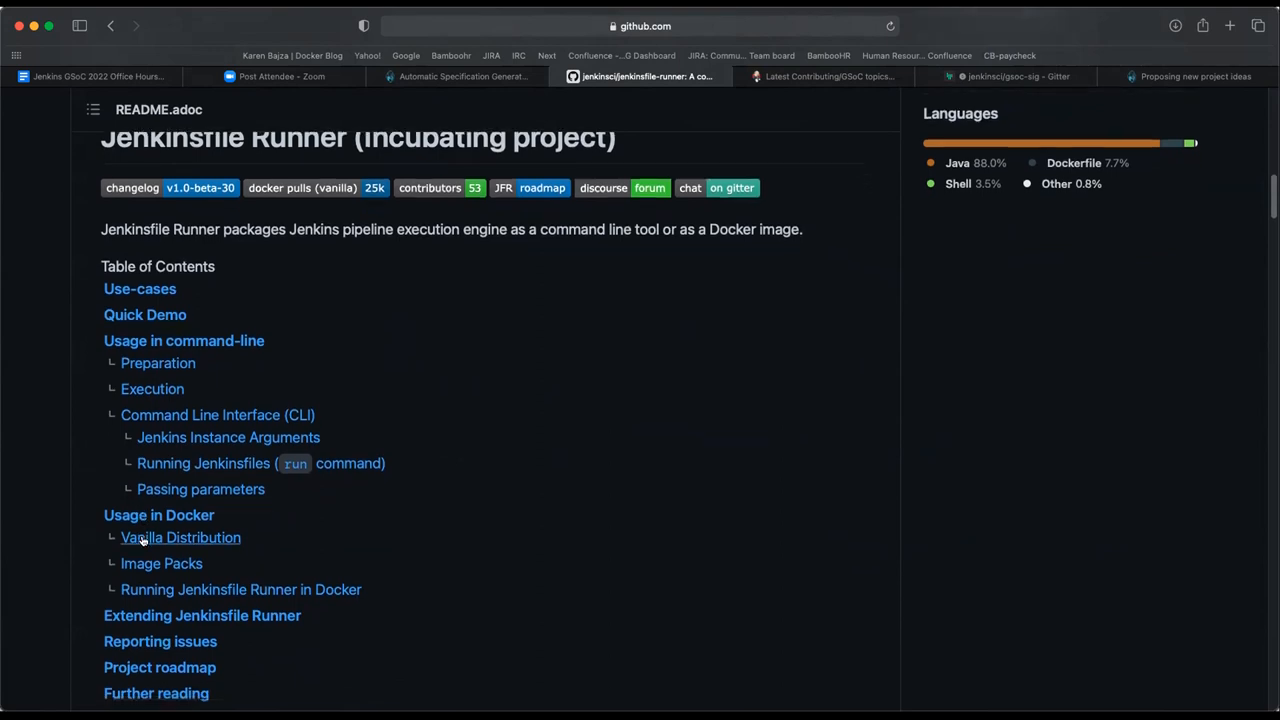
scroll("down", 3)
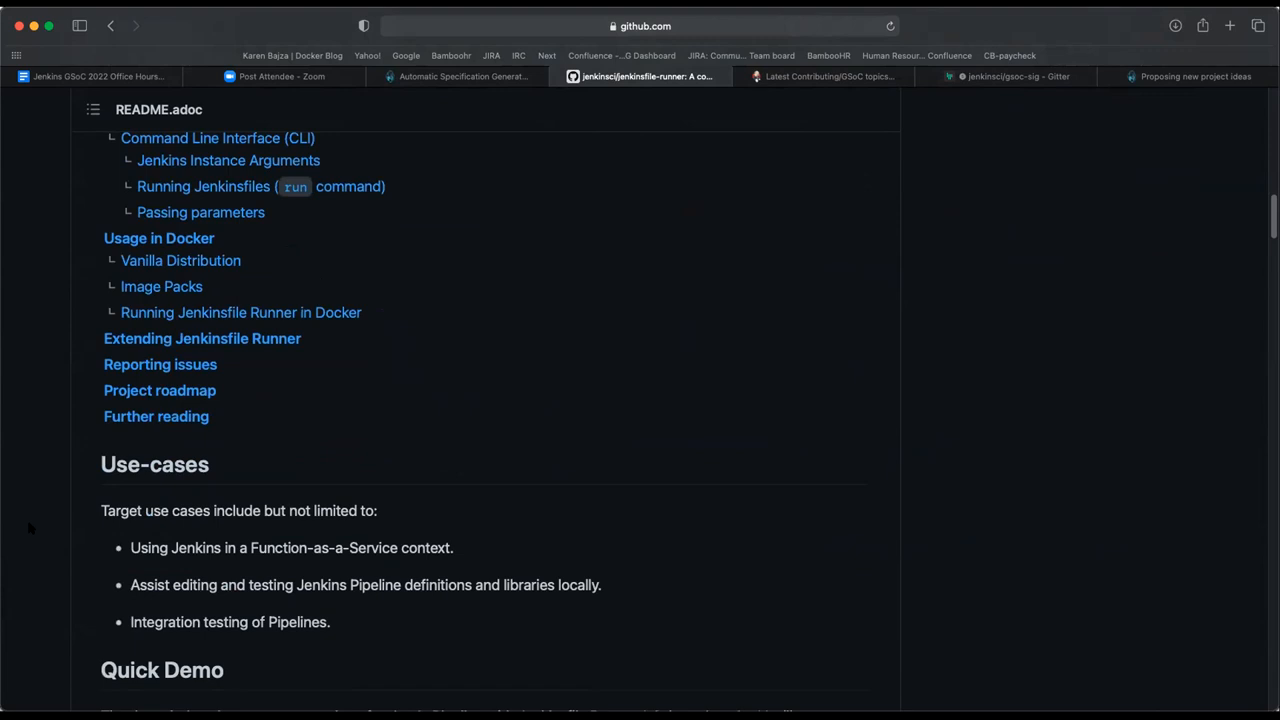
scroll("down", 3)
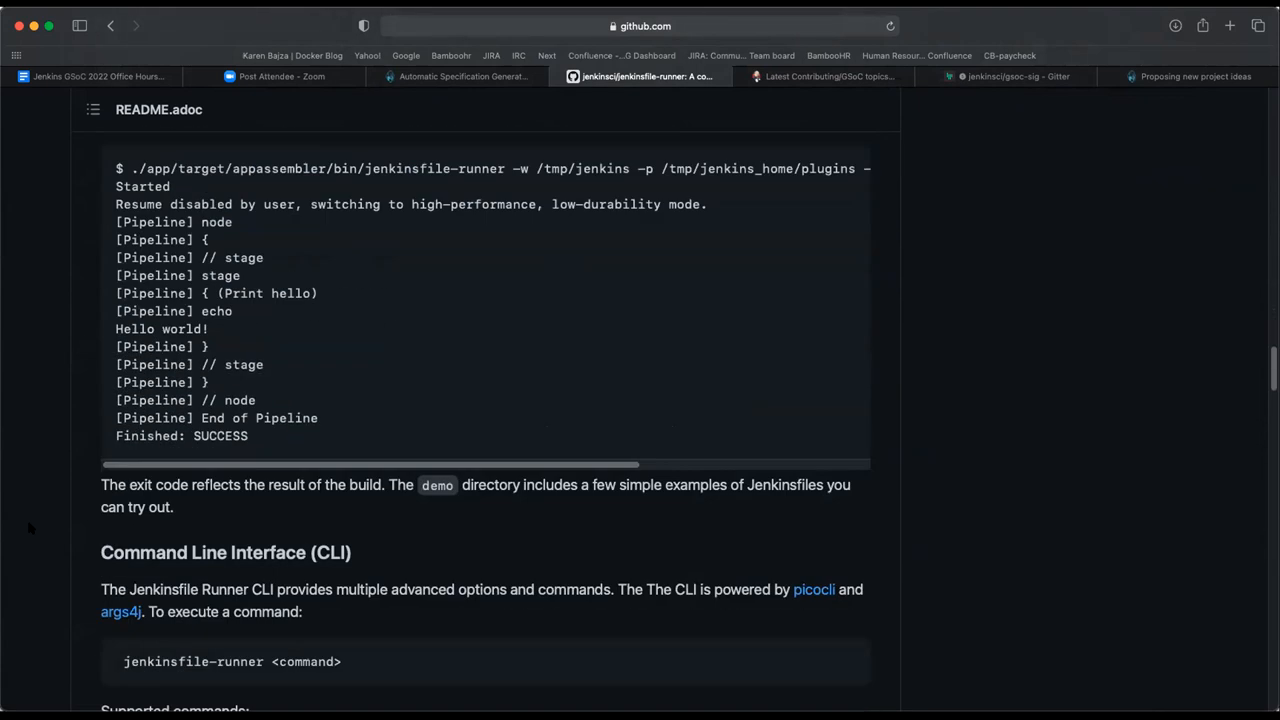
scroll("down", 3)
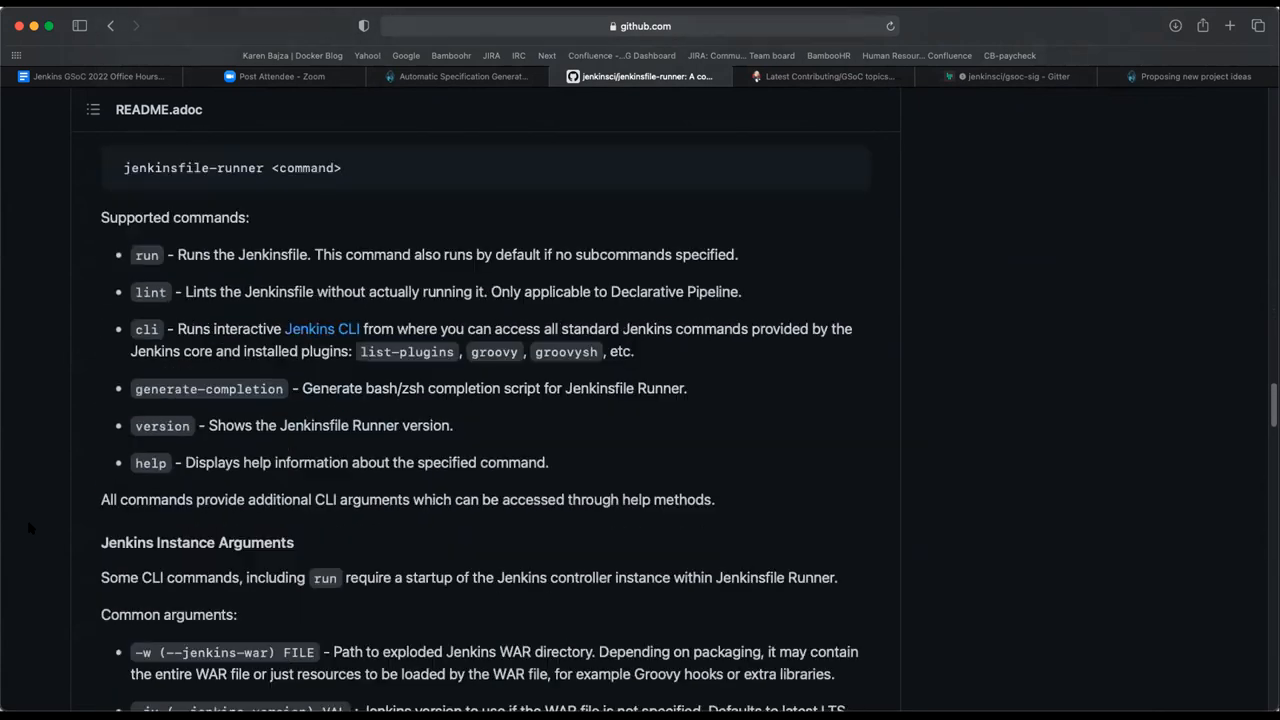
scroll("down", 3)
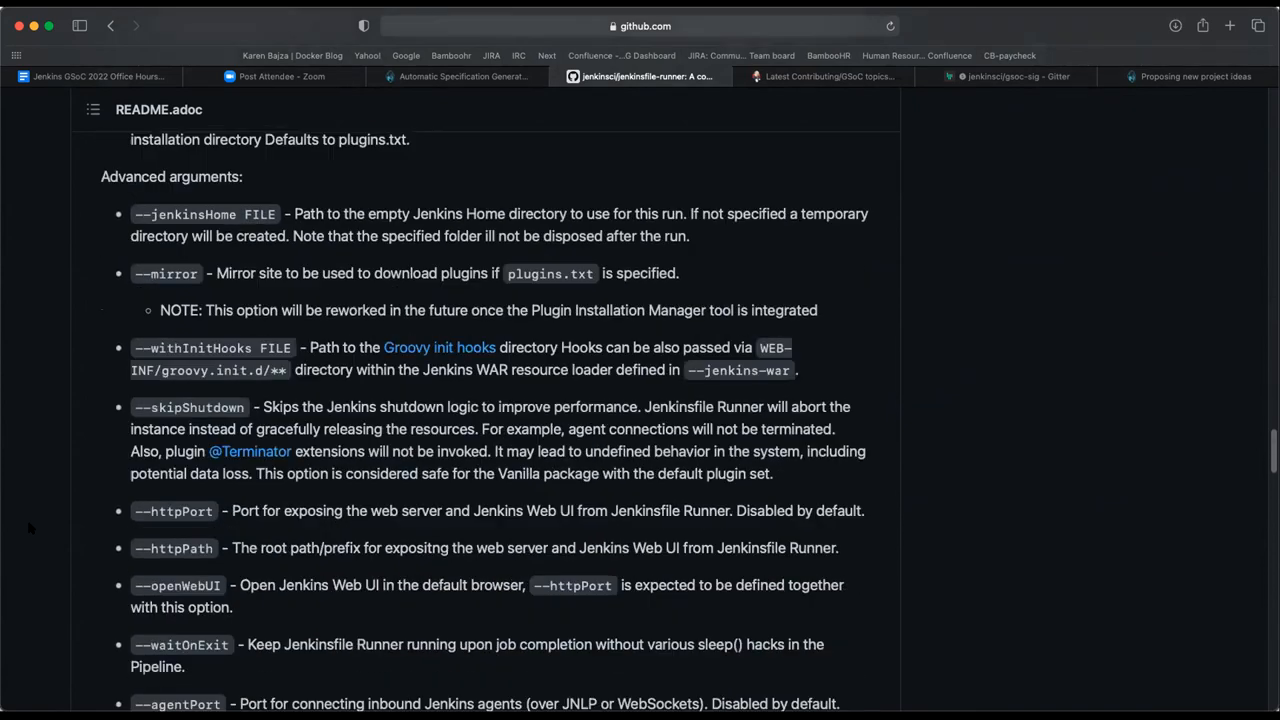
scroll("down", 3)
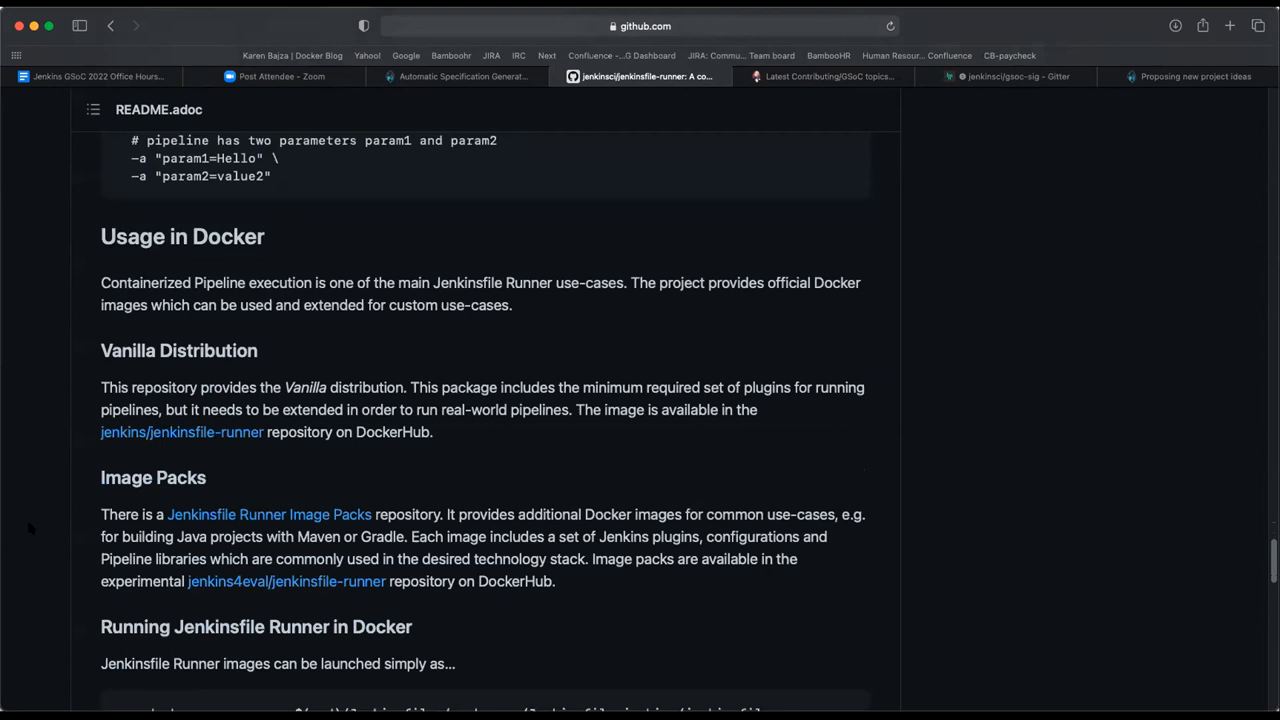
Read the remaining README sections below Usage in Docker toward the end of the document.
scroll("down", 3)
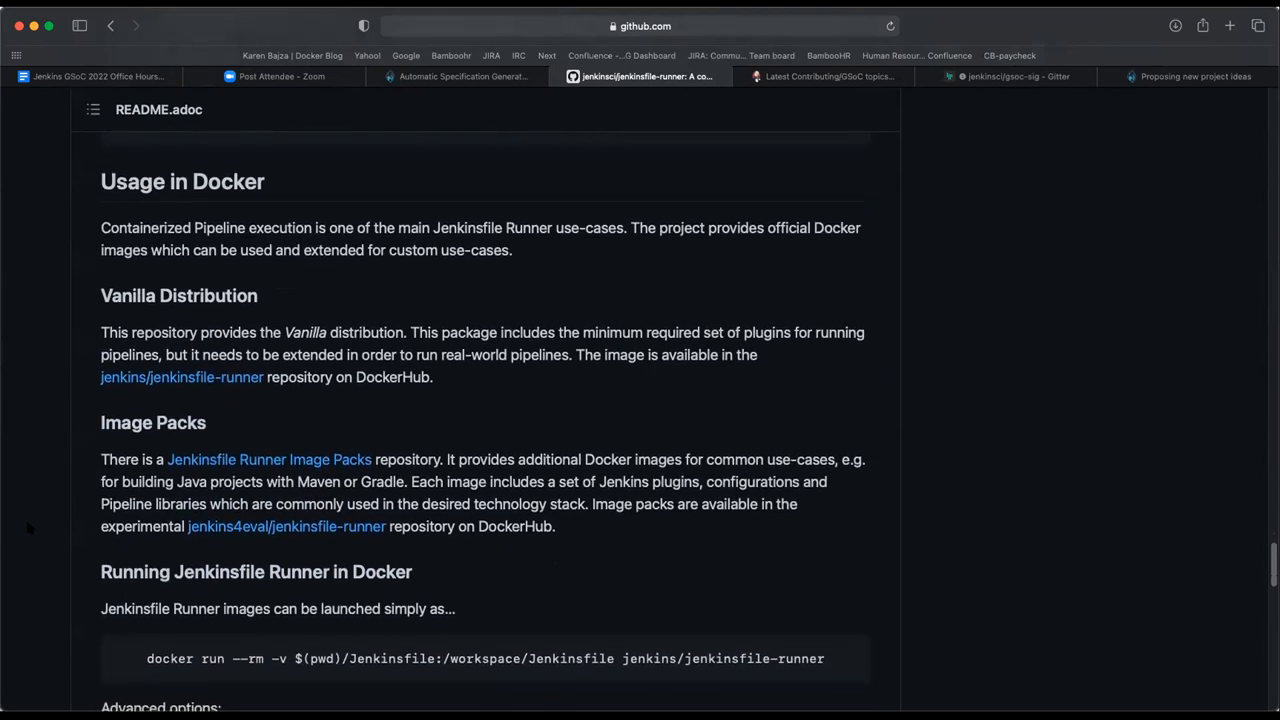
scroll("down", 3)
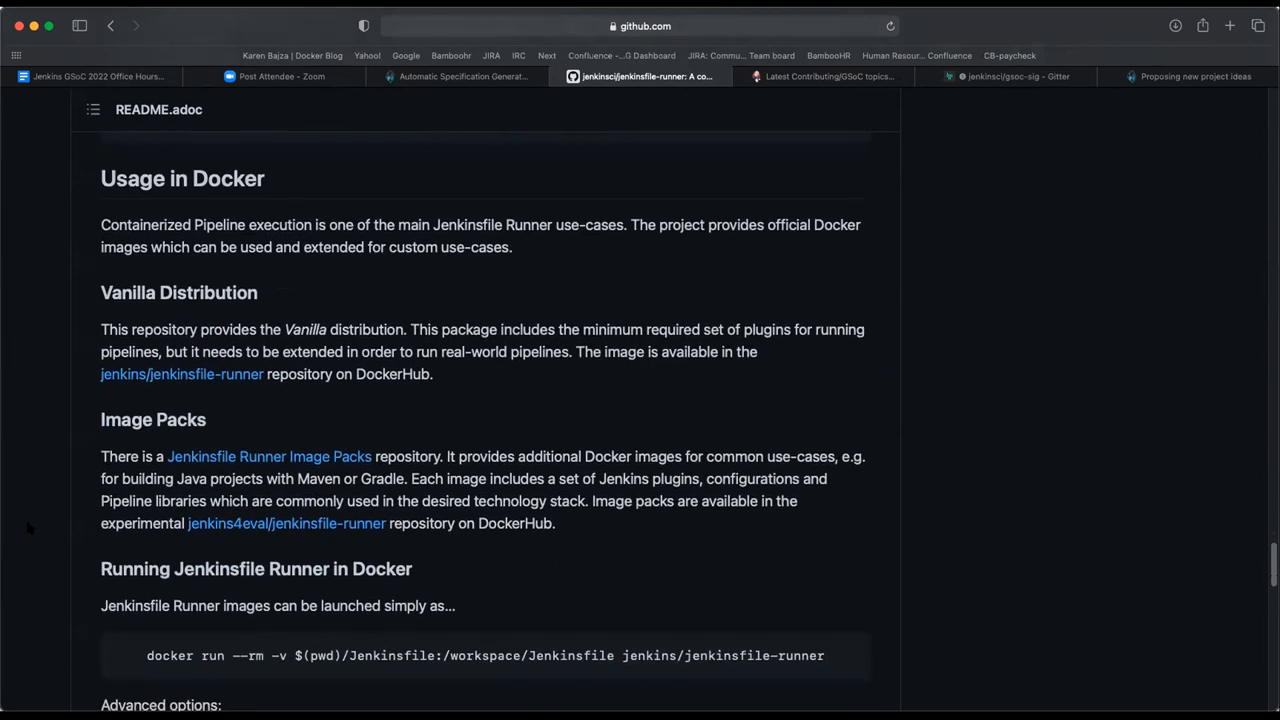
scroll("down", 3)
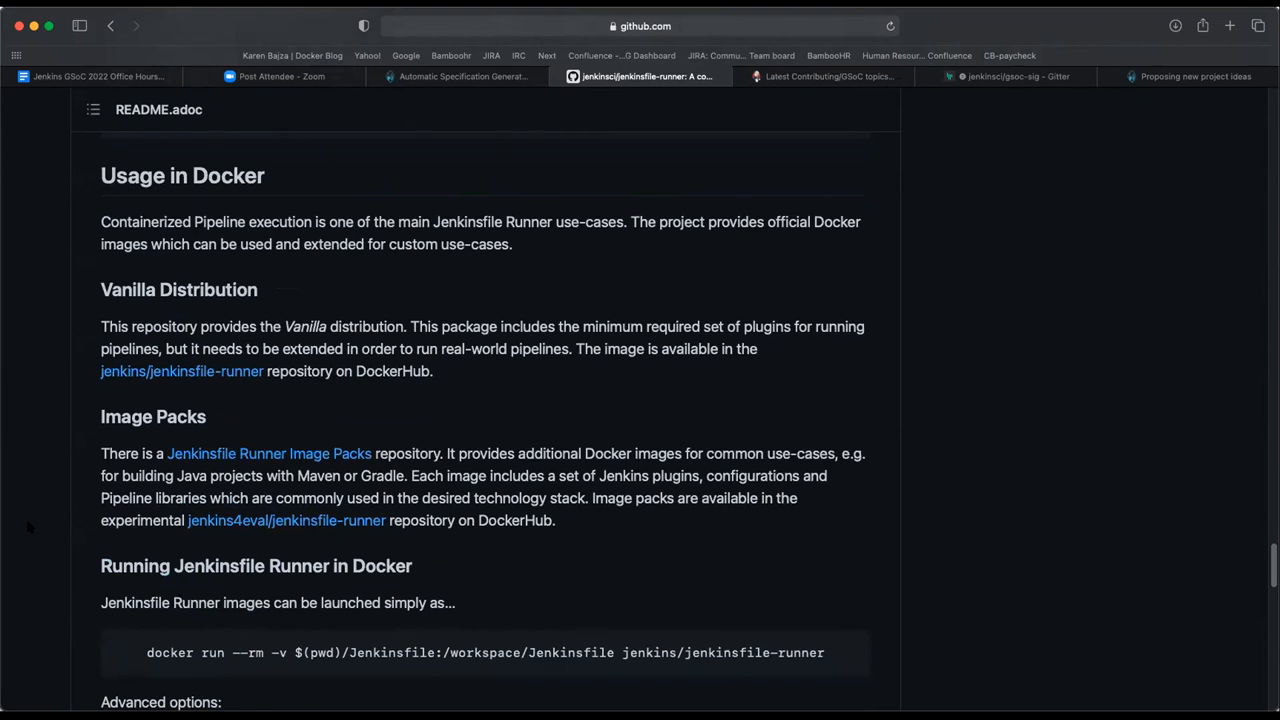
scroll("down", 3)
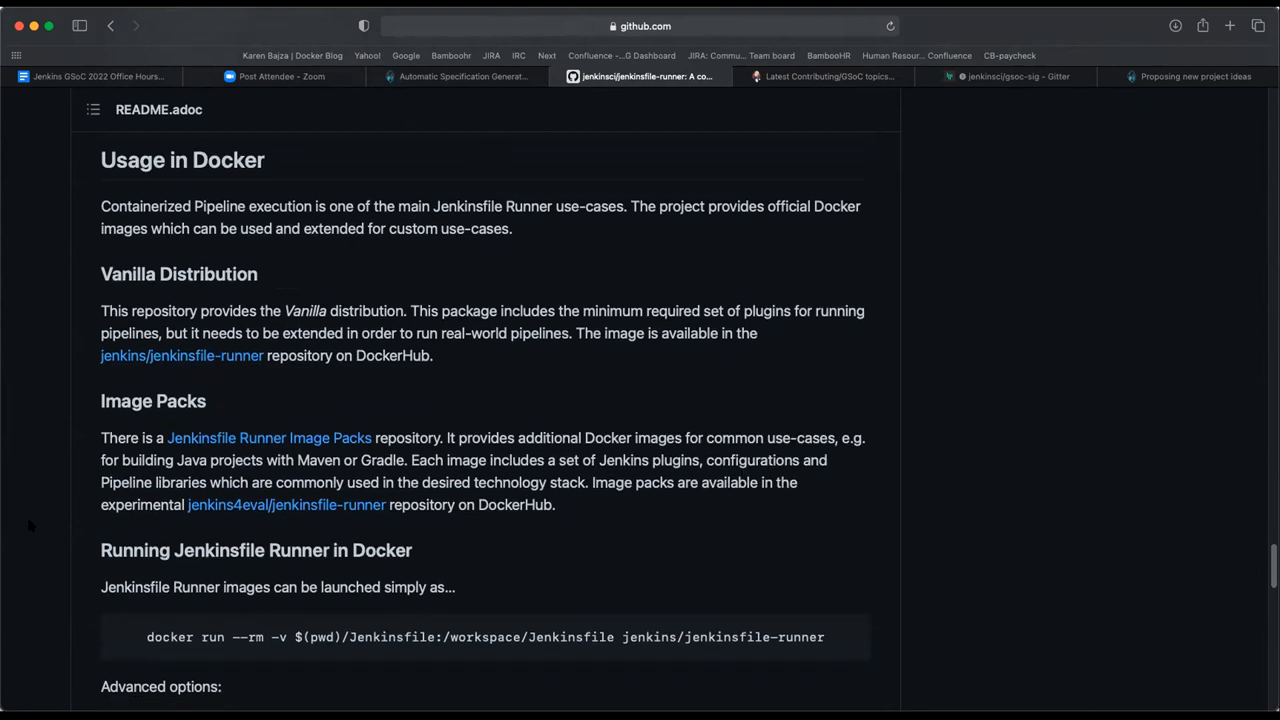
scroll("down", 3)
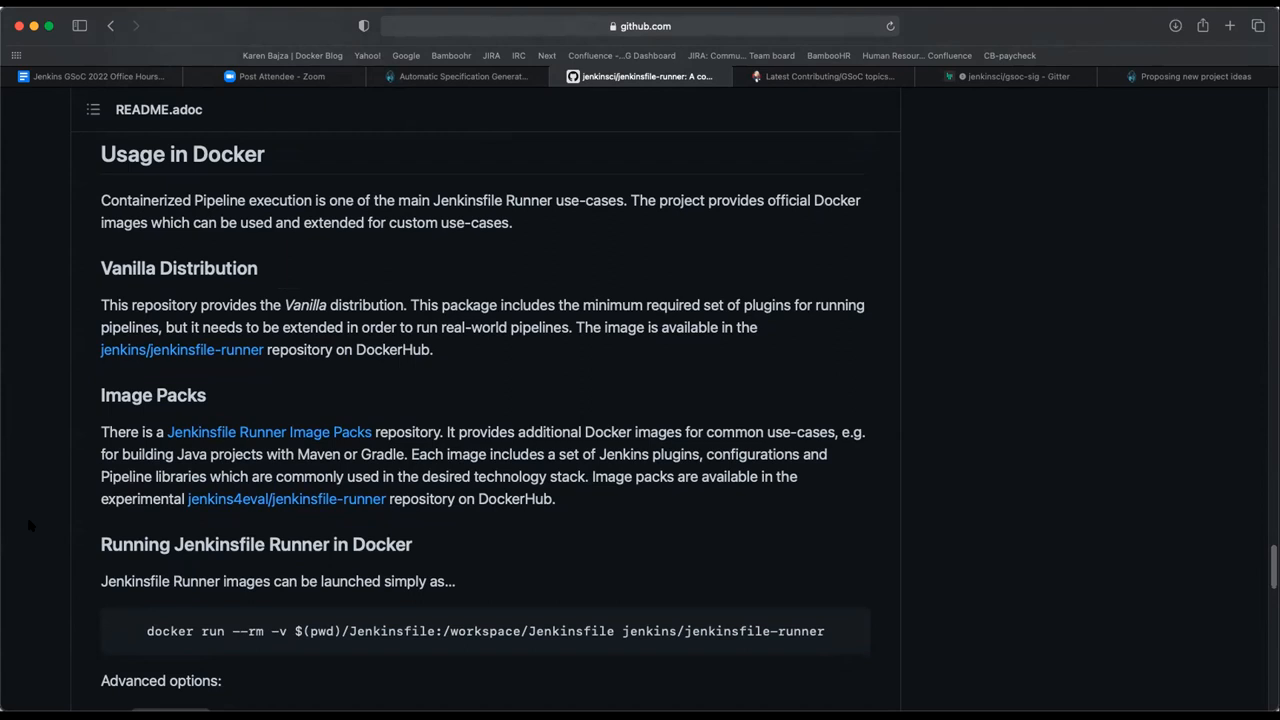
scroll("down", 3)
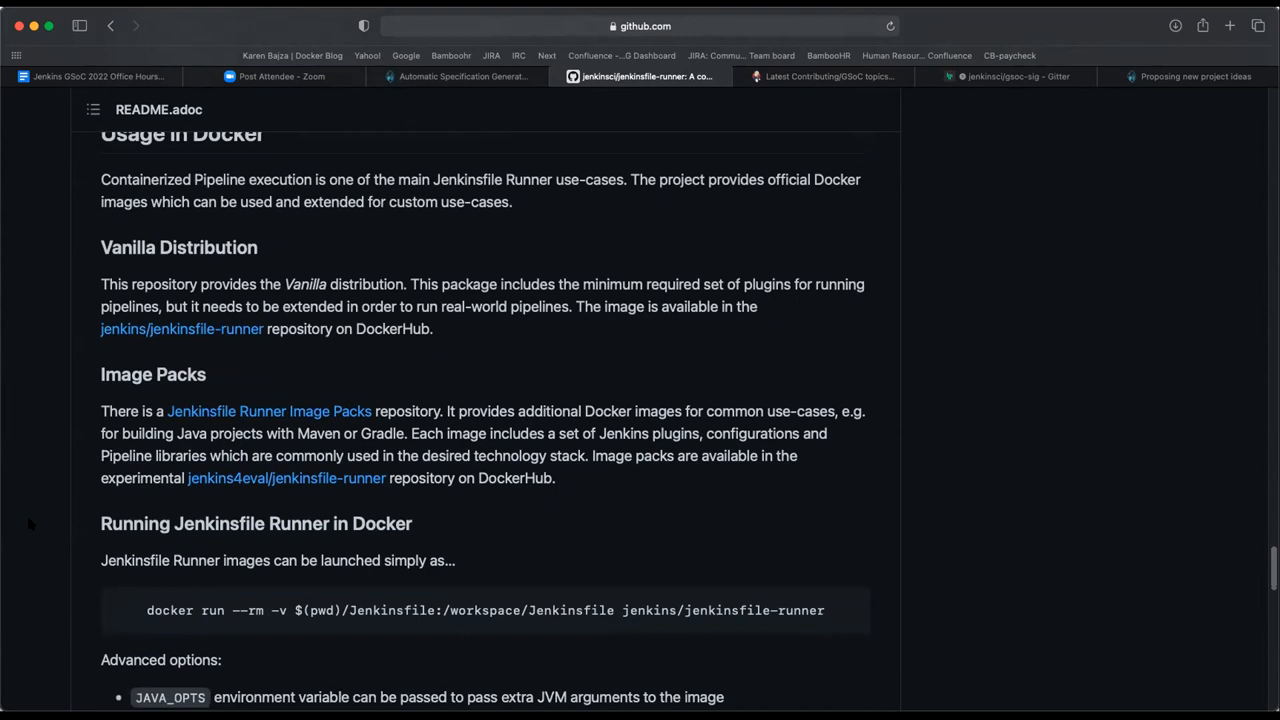
scroll("down", 3)
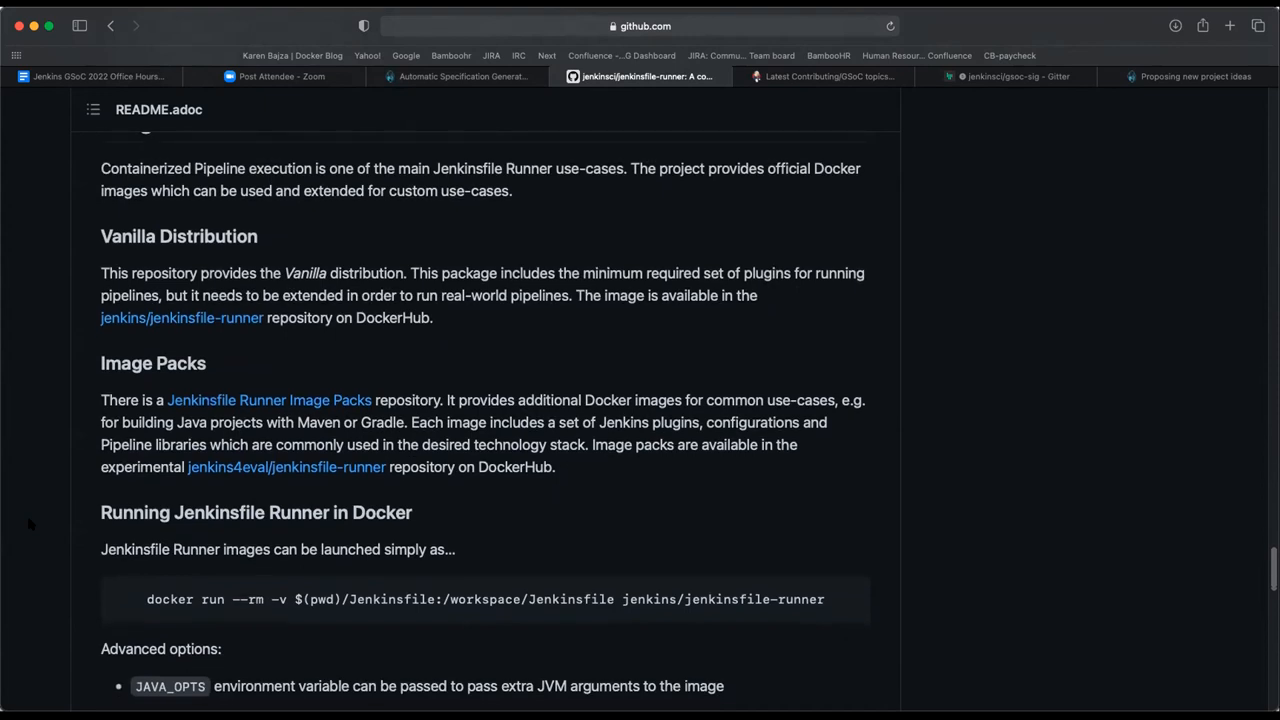
scroll("down", 3)
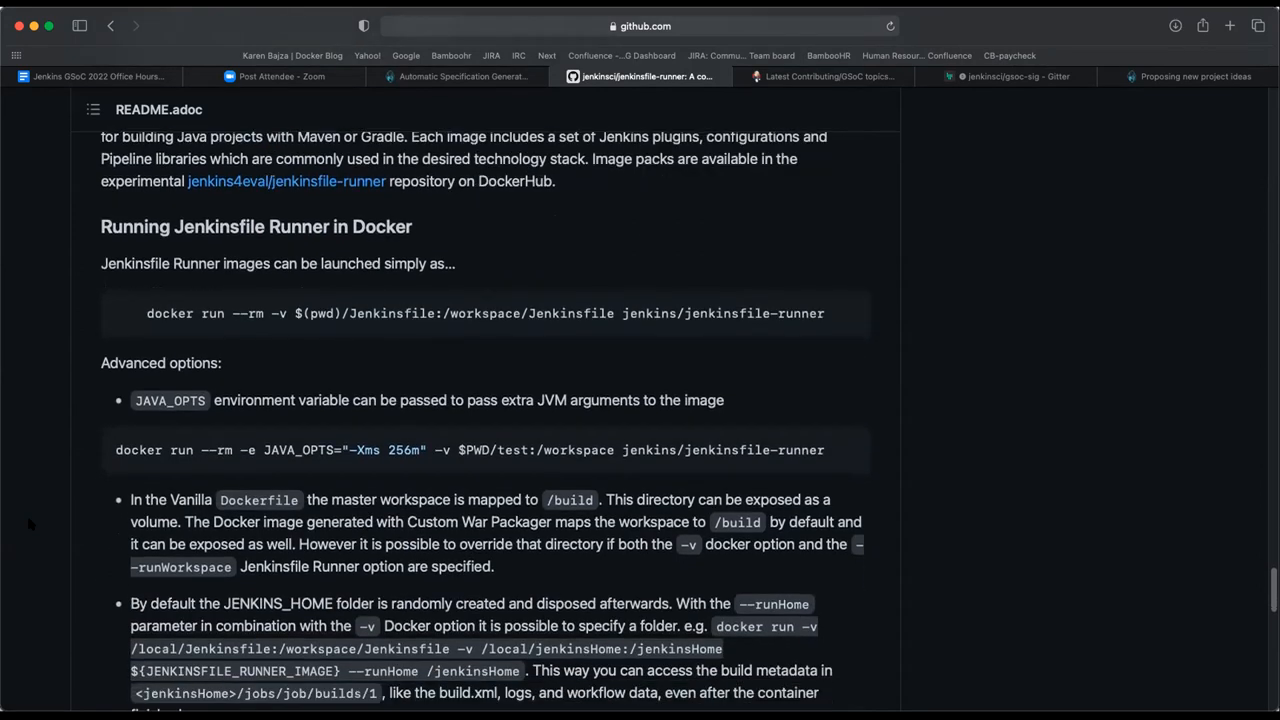
Reach the README's Project roadmap section and follow its 'here' link to ROADMAP.adoc.
scroll("down", 3)
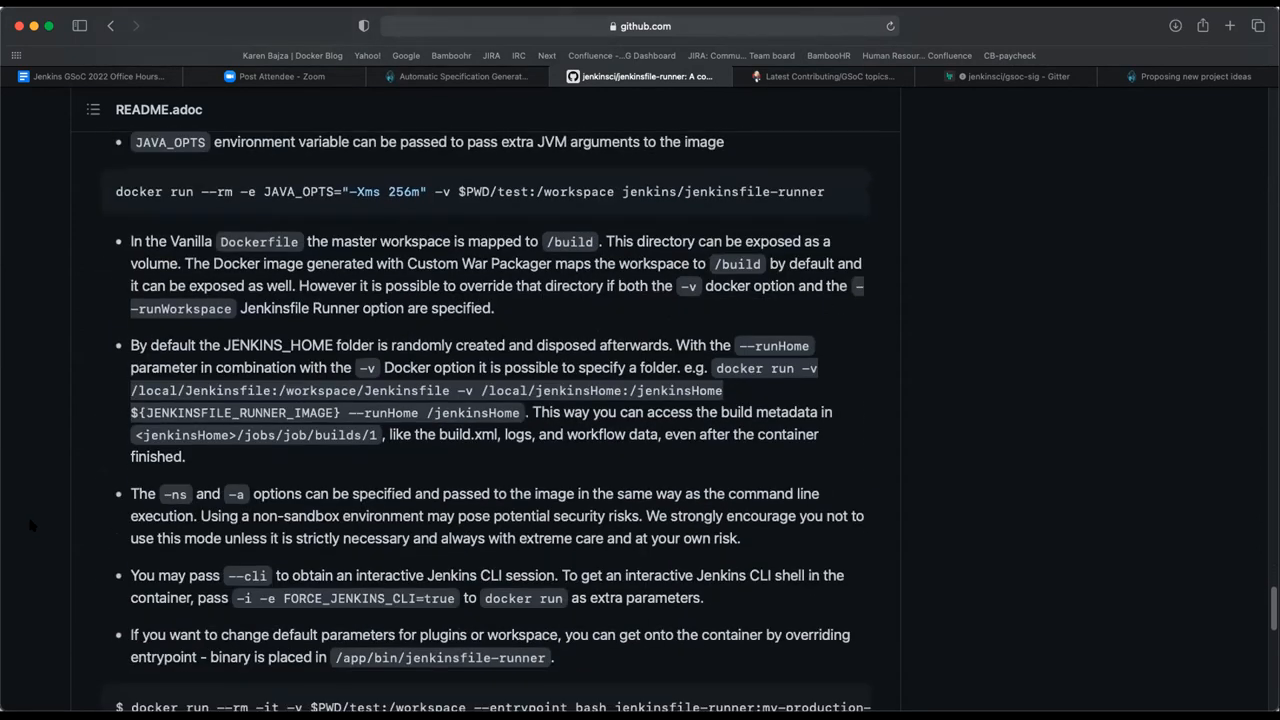
scroll("down", 3)
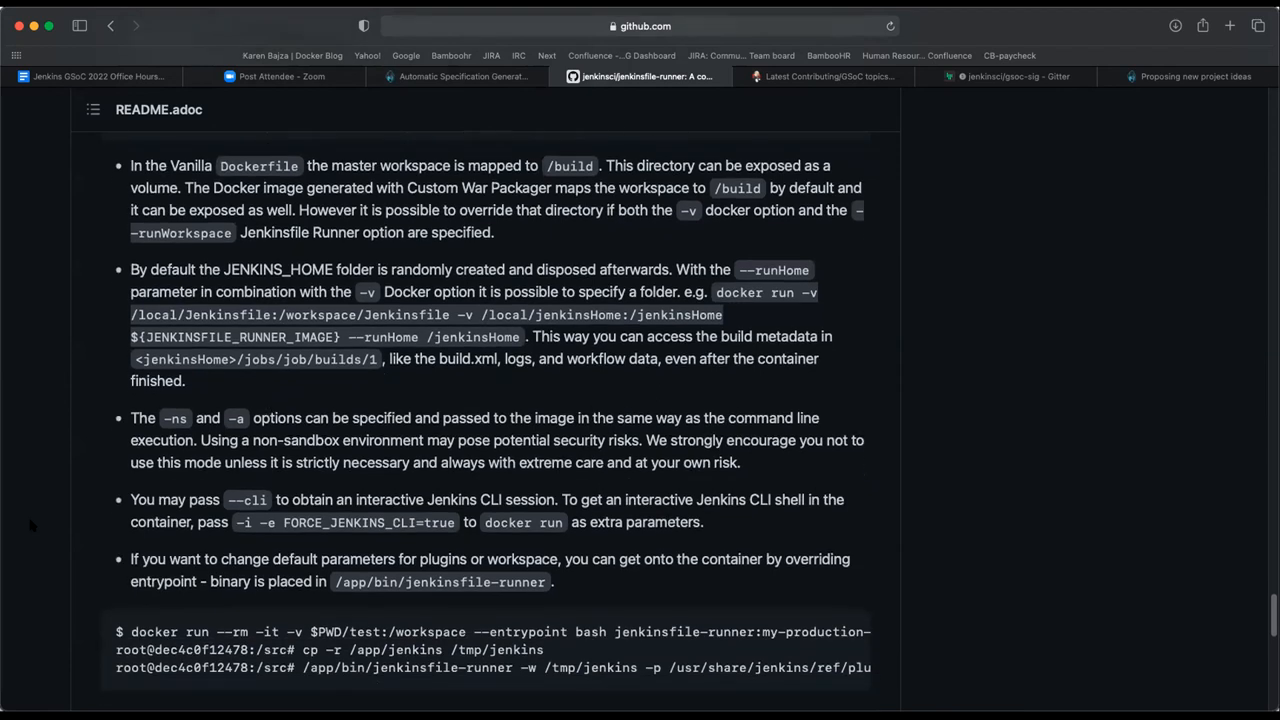
scroll("down", 3)
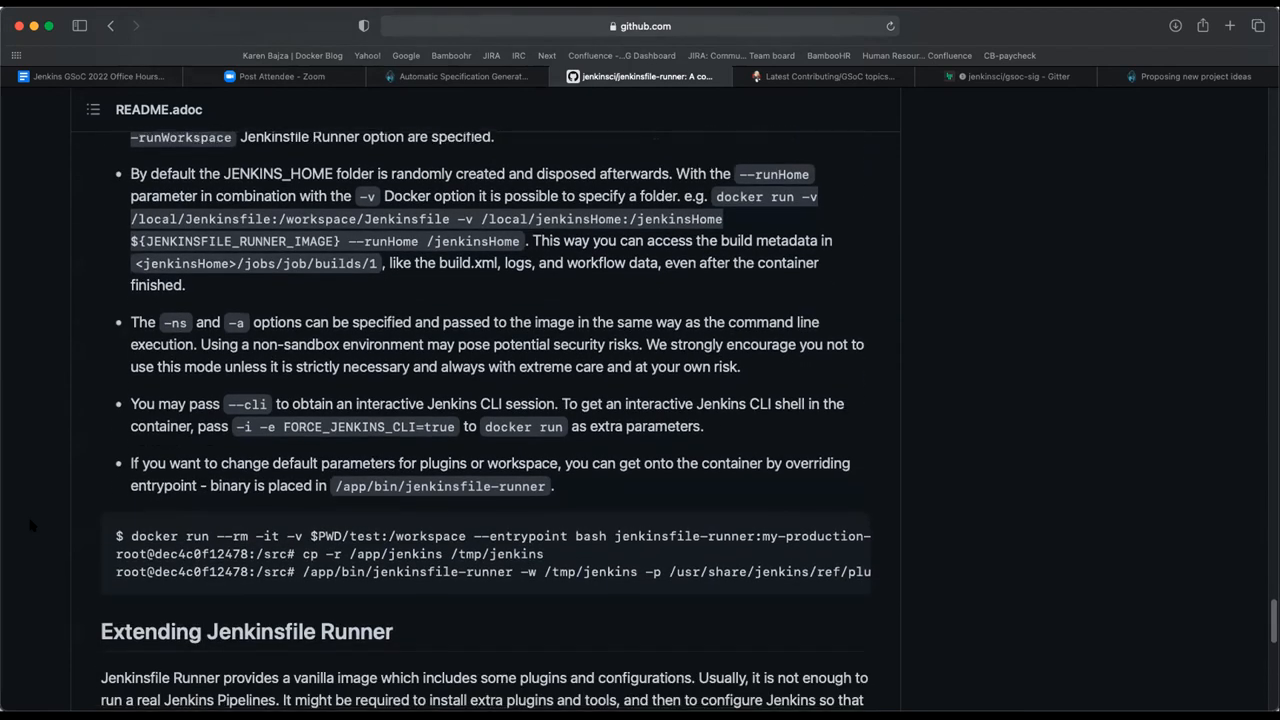
scroll("down", 3)
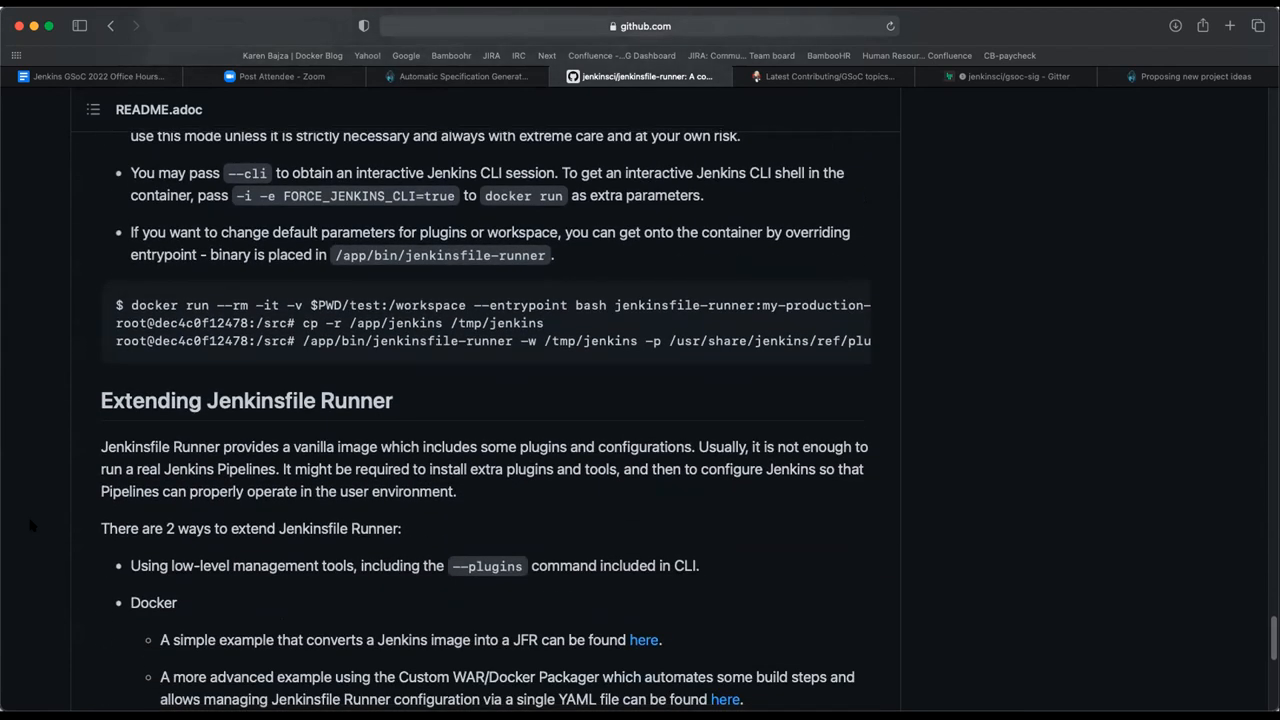
scroll("down", 3)
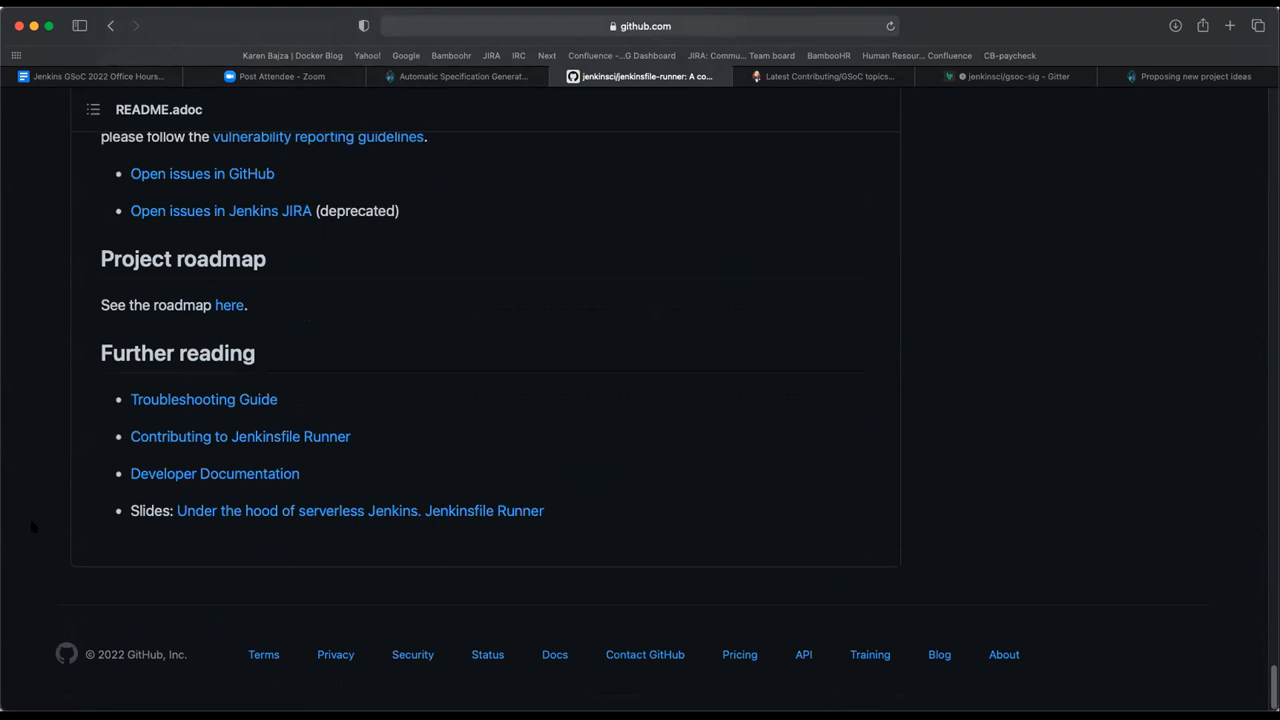
scroll("up", 3)
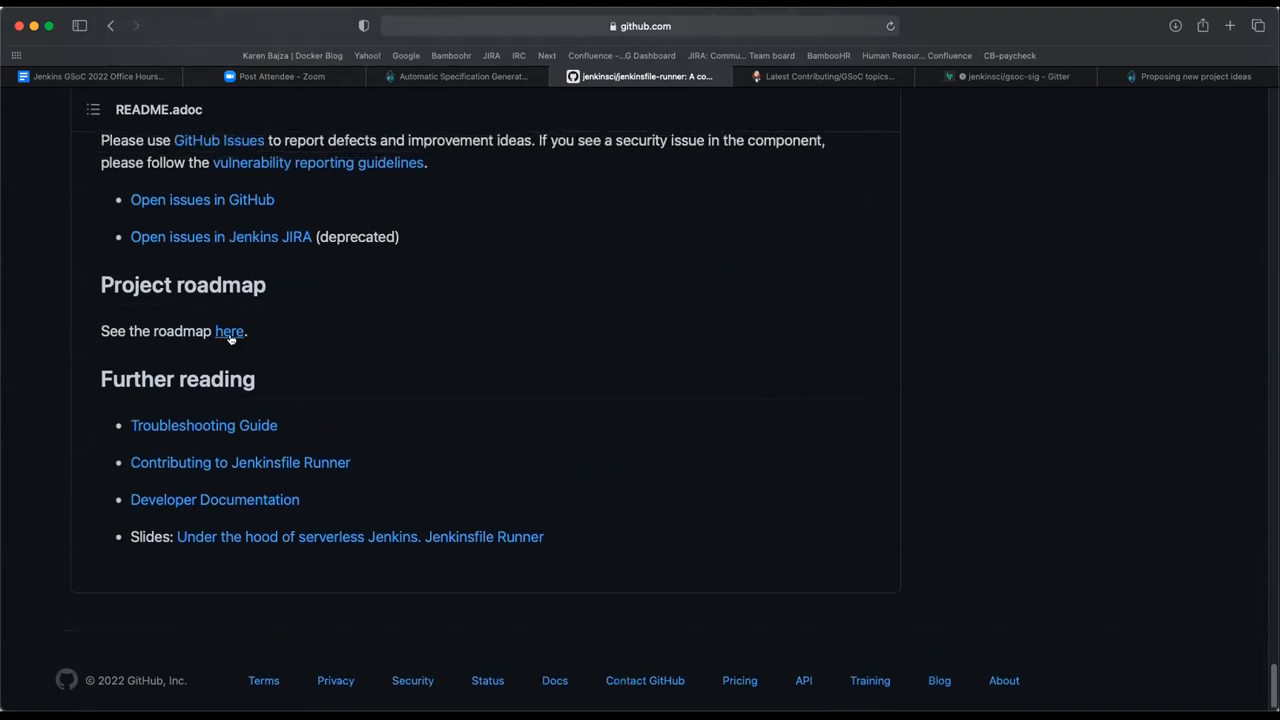
left_click(228, 332)
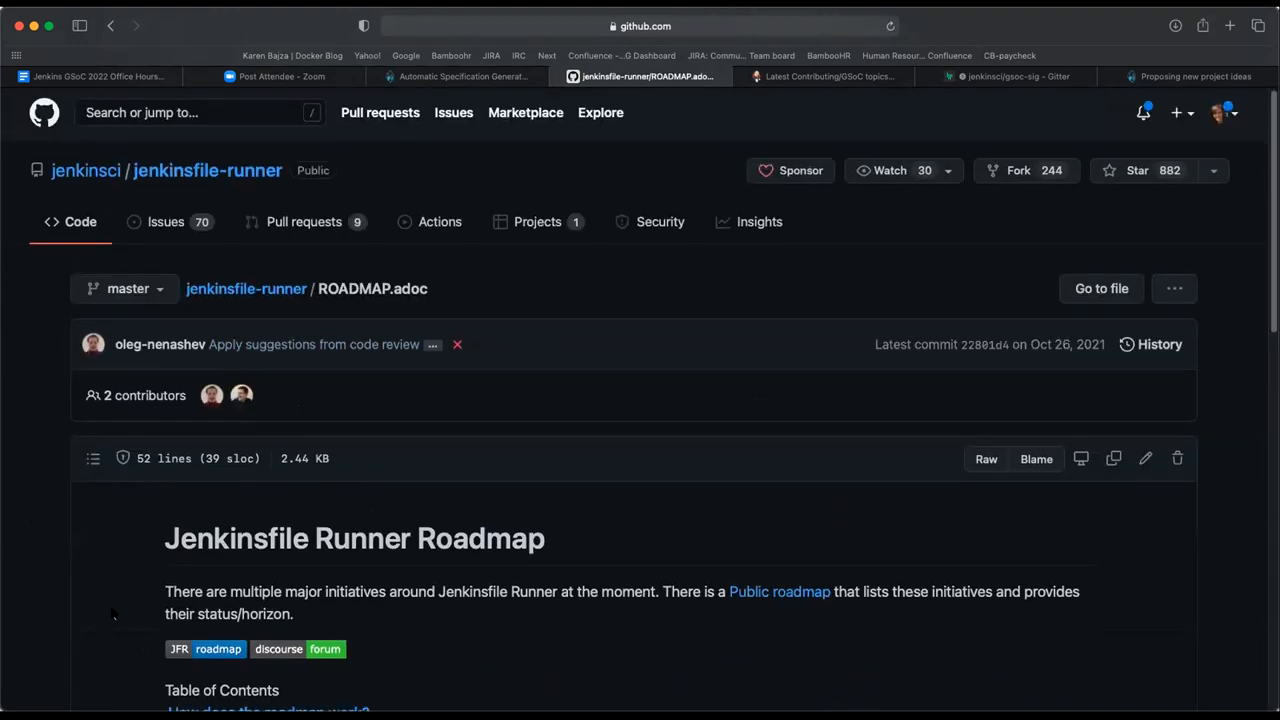
Read ROADMAP.adoc through its Jenkinsfile Runner 1.0 section toward the Contributing Guidelines link.
scroll("down", 3)
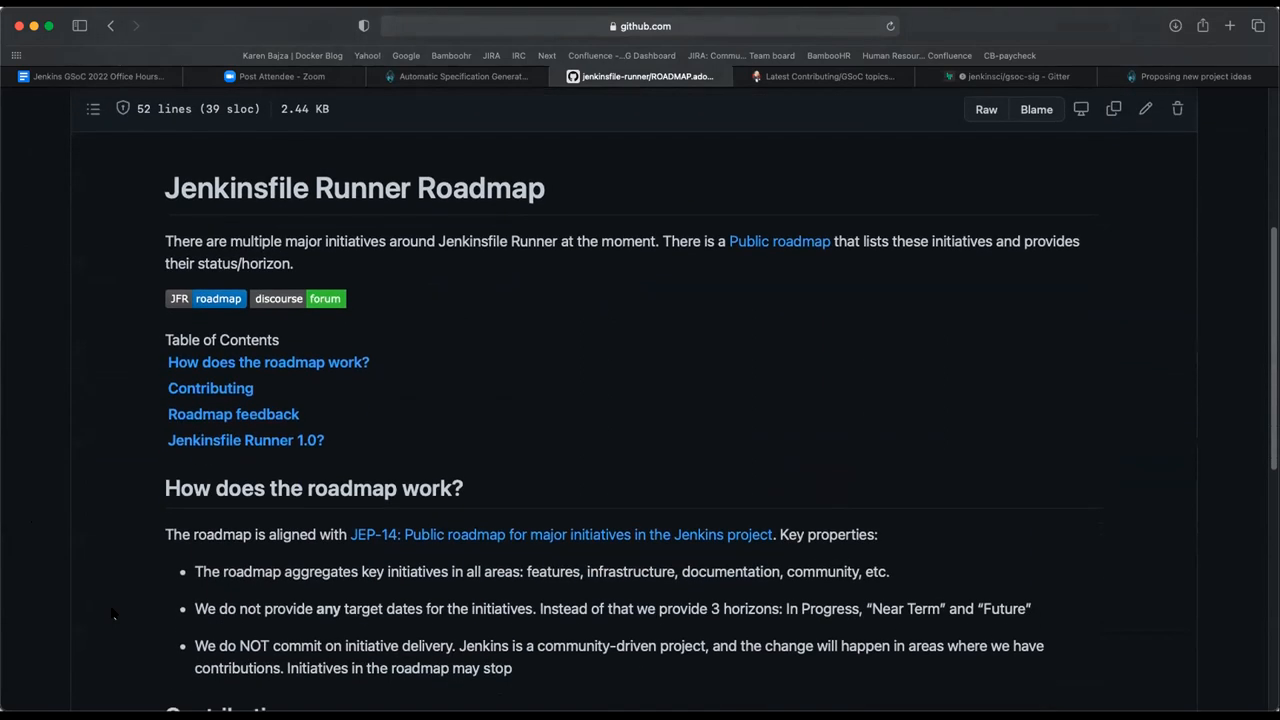
scroll("down", 3)
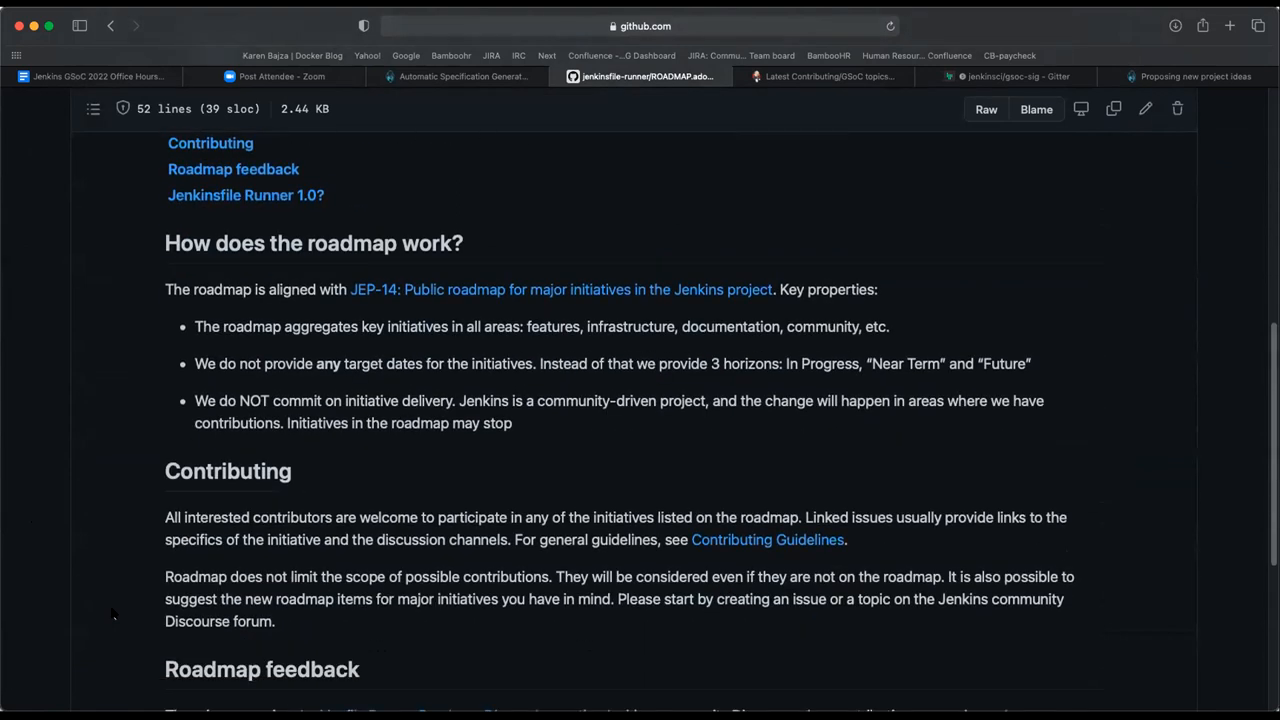
scroll("down", 3)
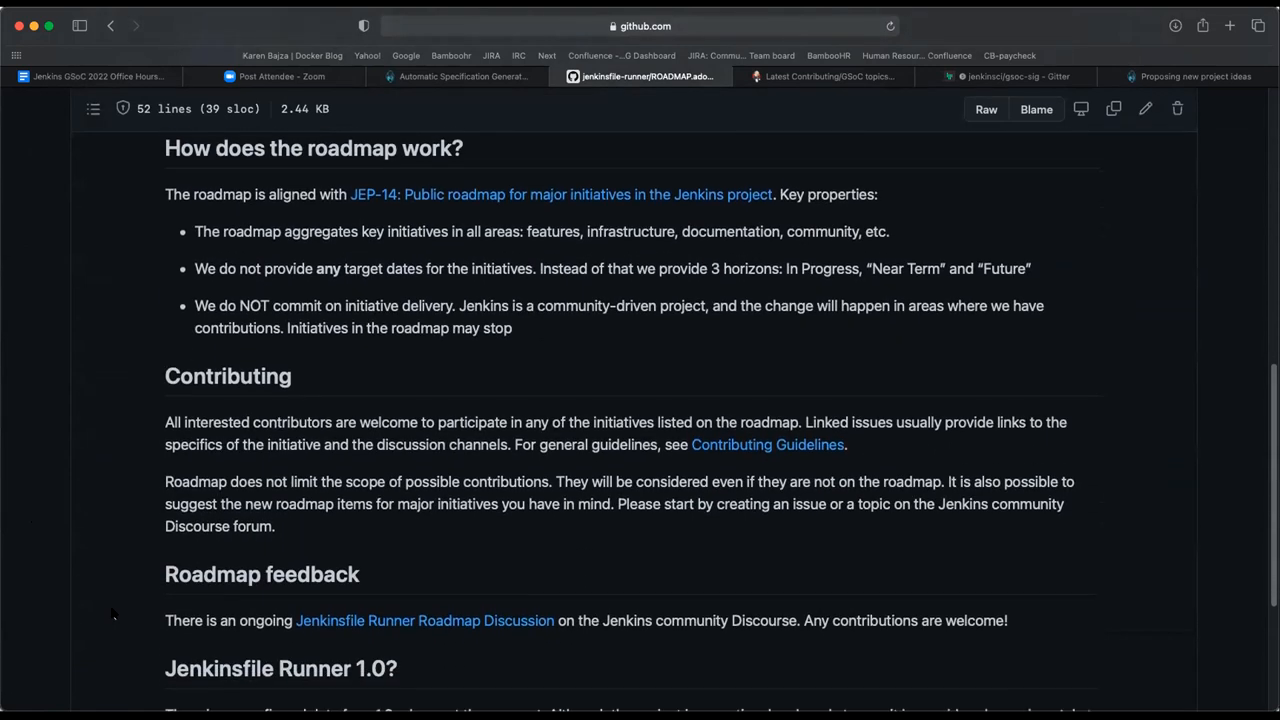
scroll("down", 3)
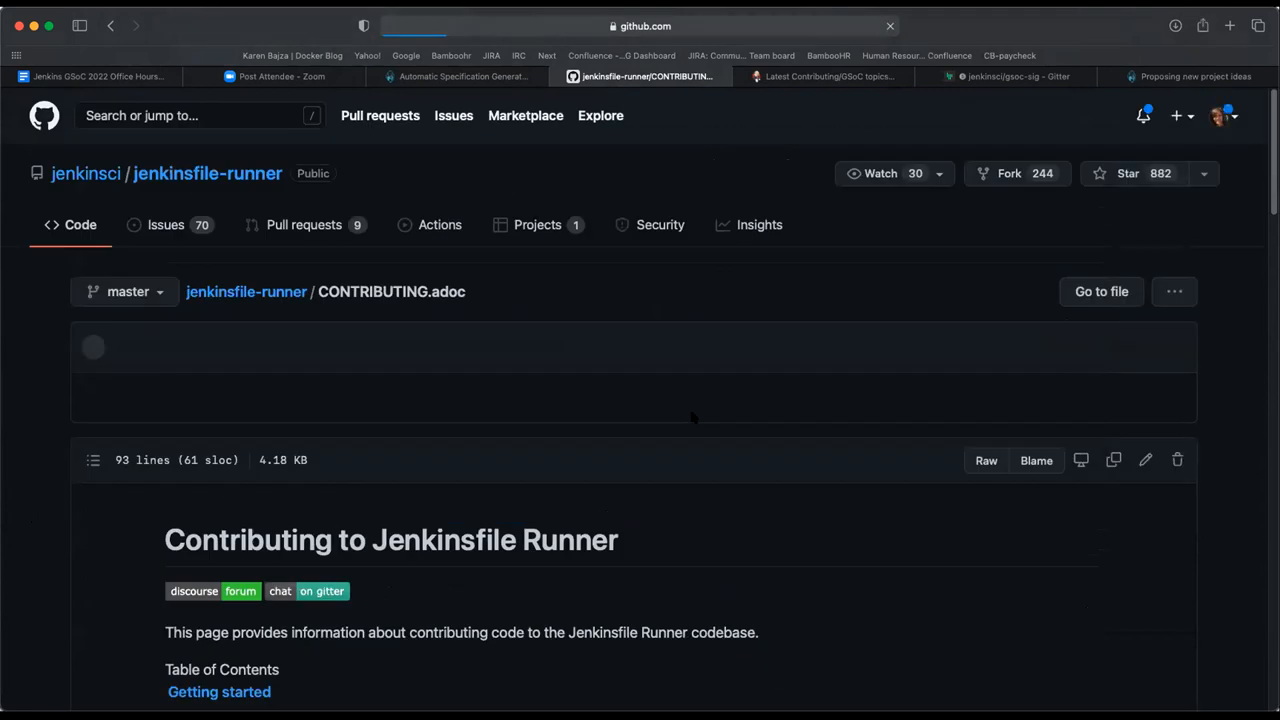
scroll("down", 3)
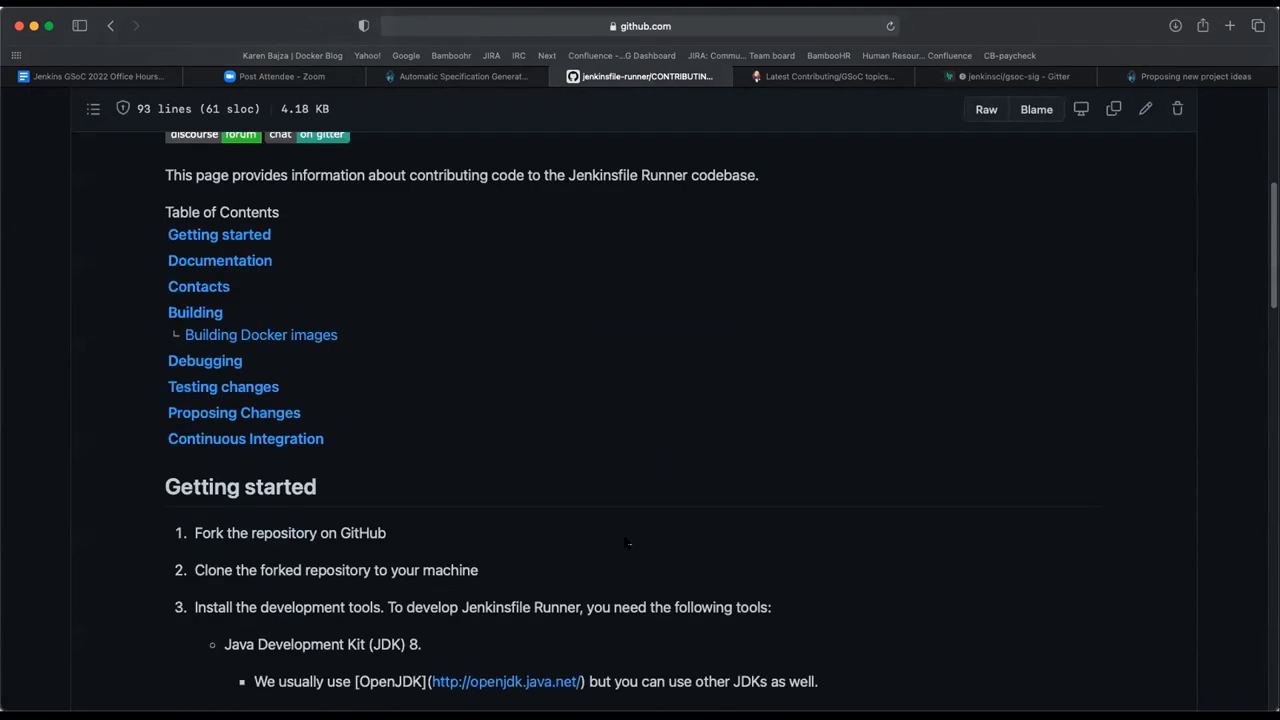
scroll("down", 3)
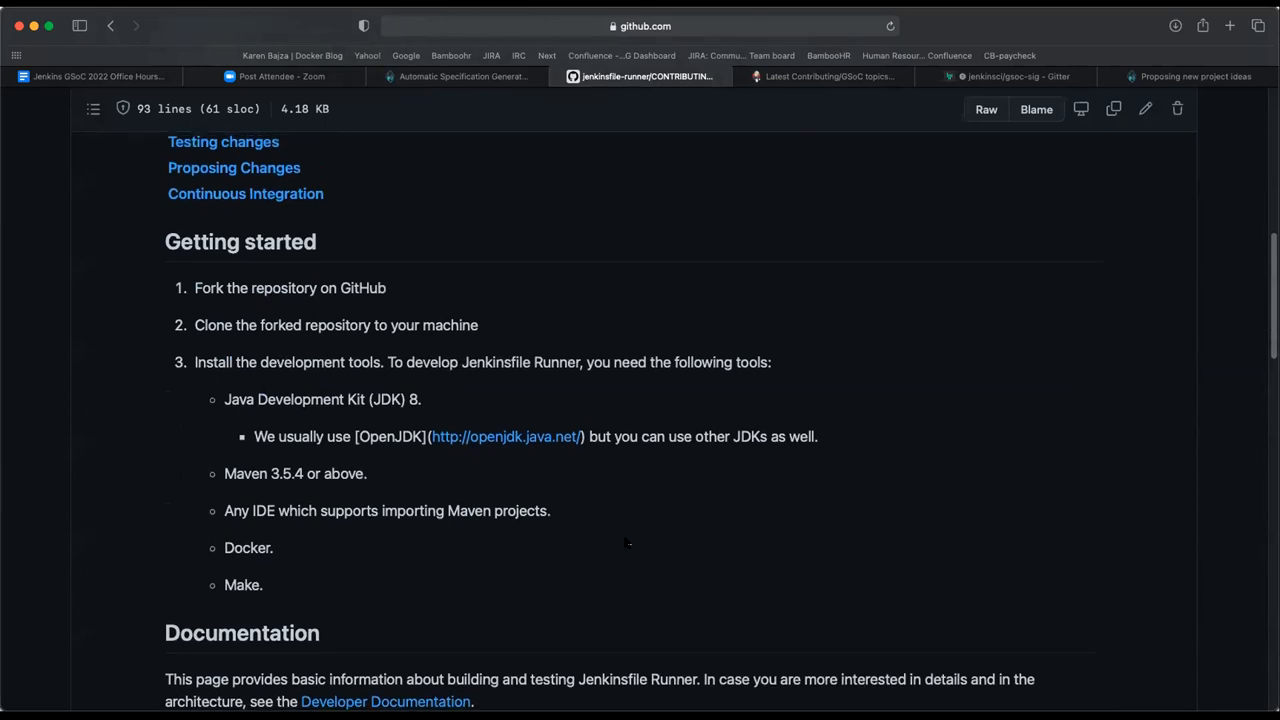
mouse_move(686, 562)
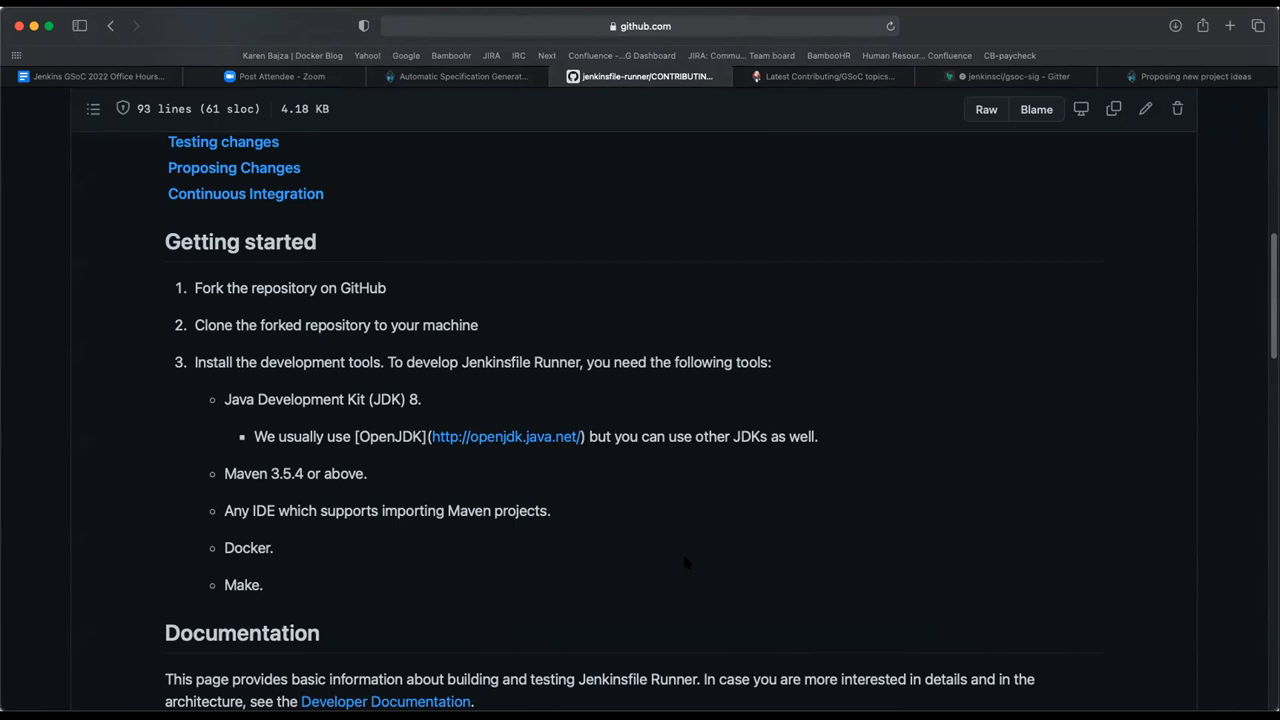
scroll("down", 3)
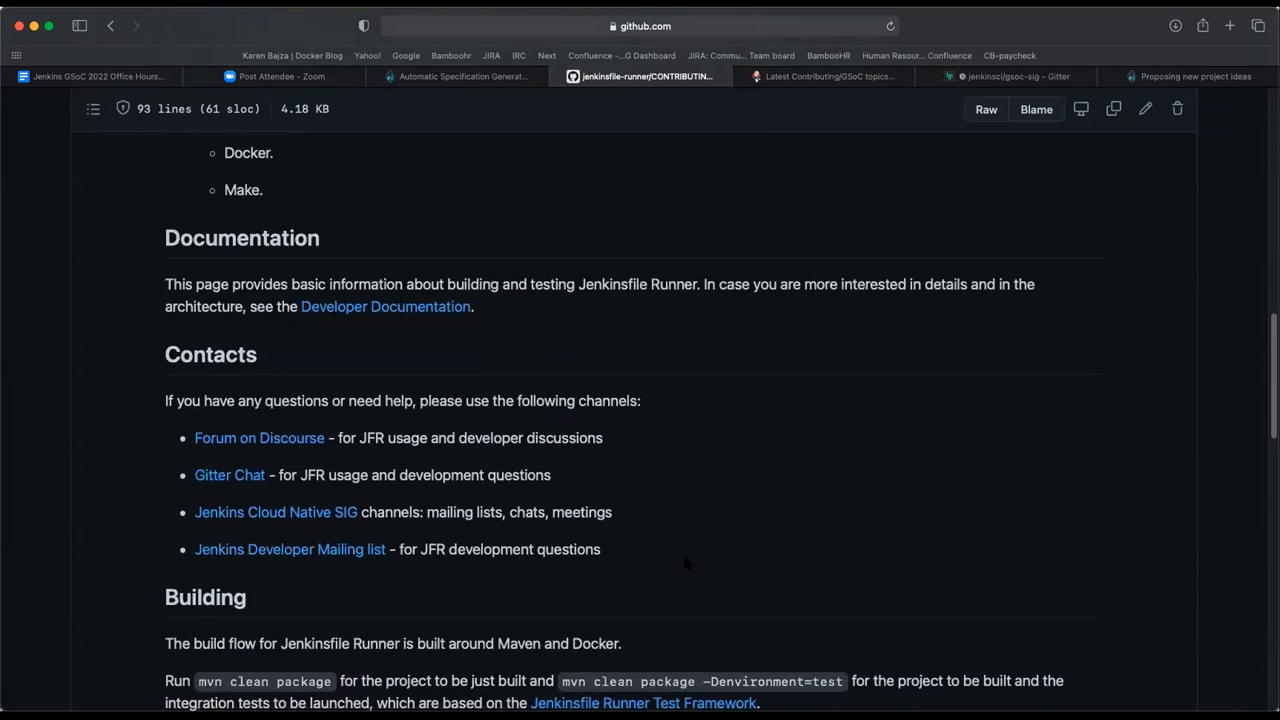
scroll("down", 3)
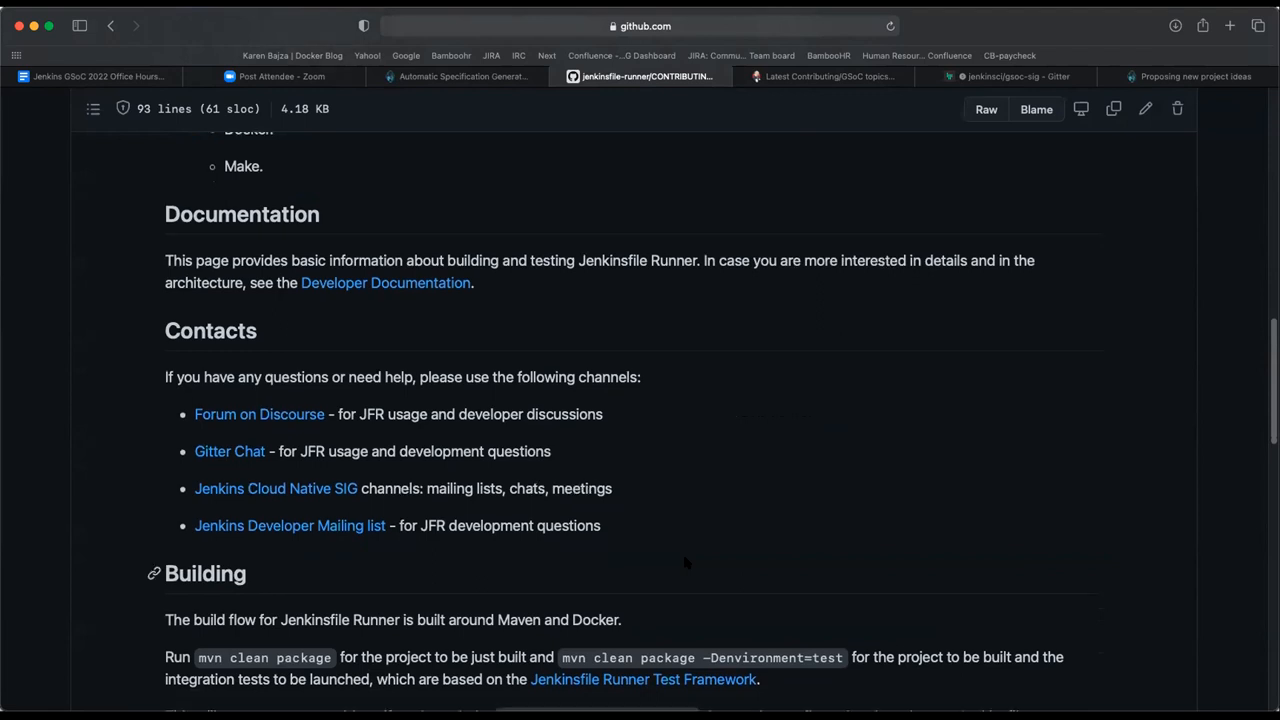
scroll("down", 3)
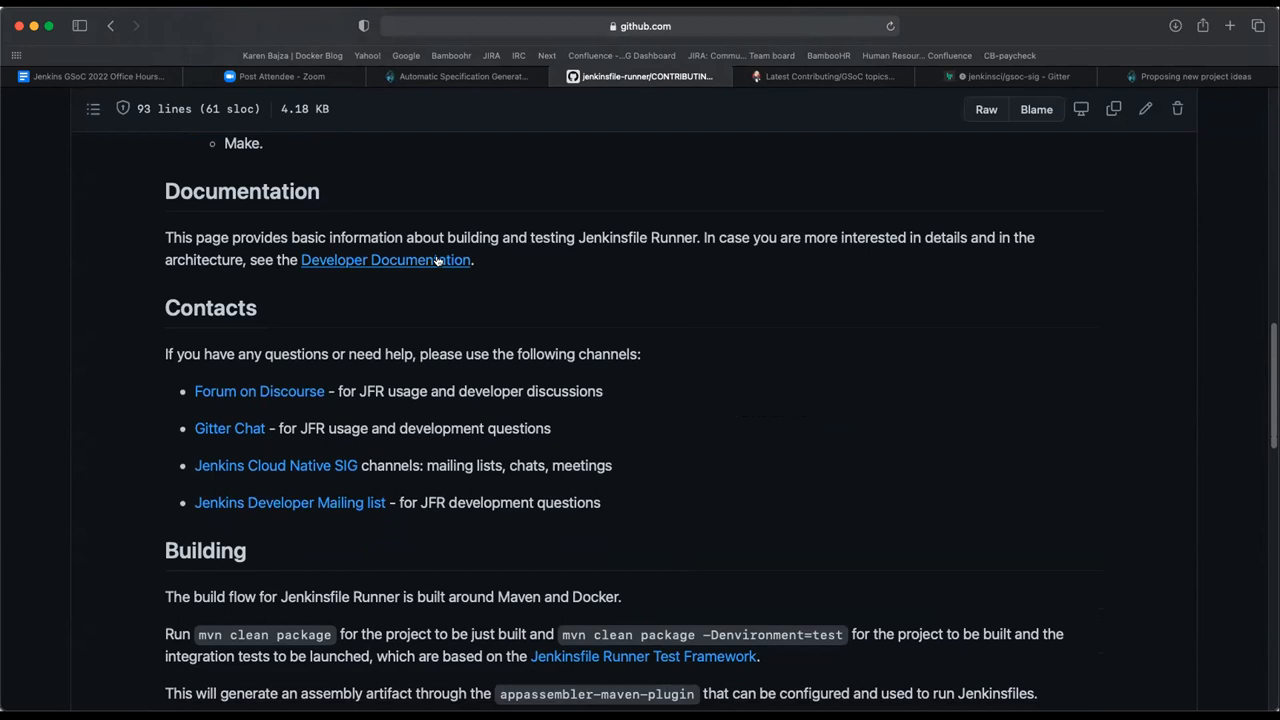
mouse_move(704, 388)
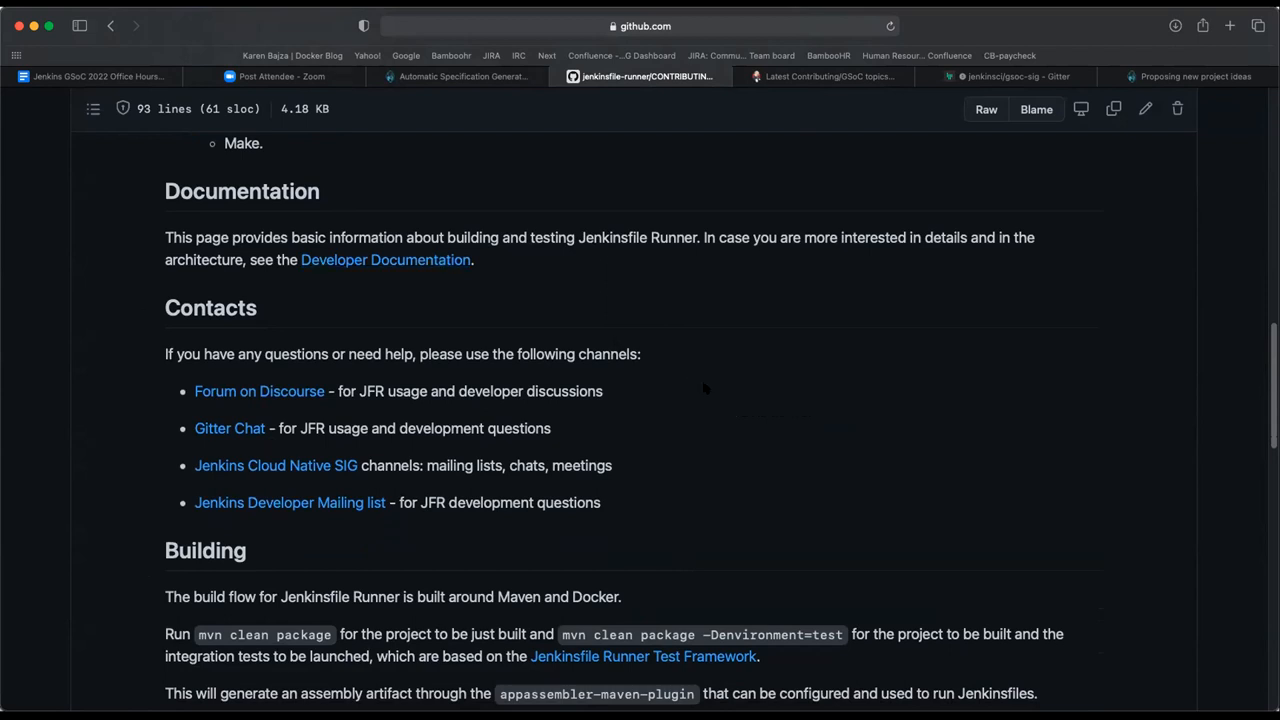
scroll("down", 3)
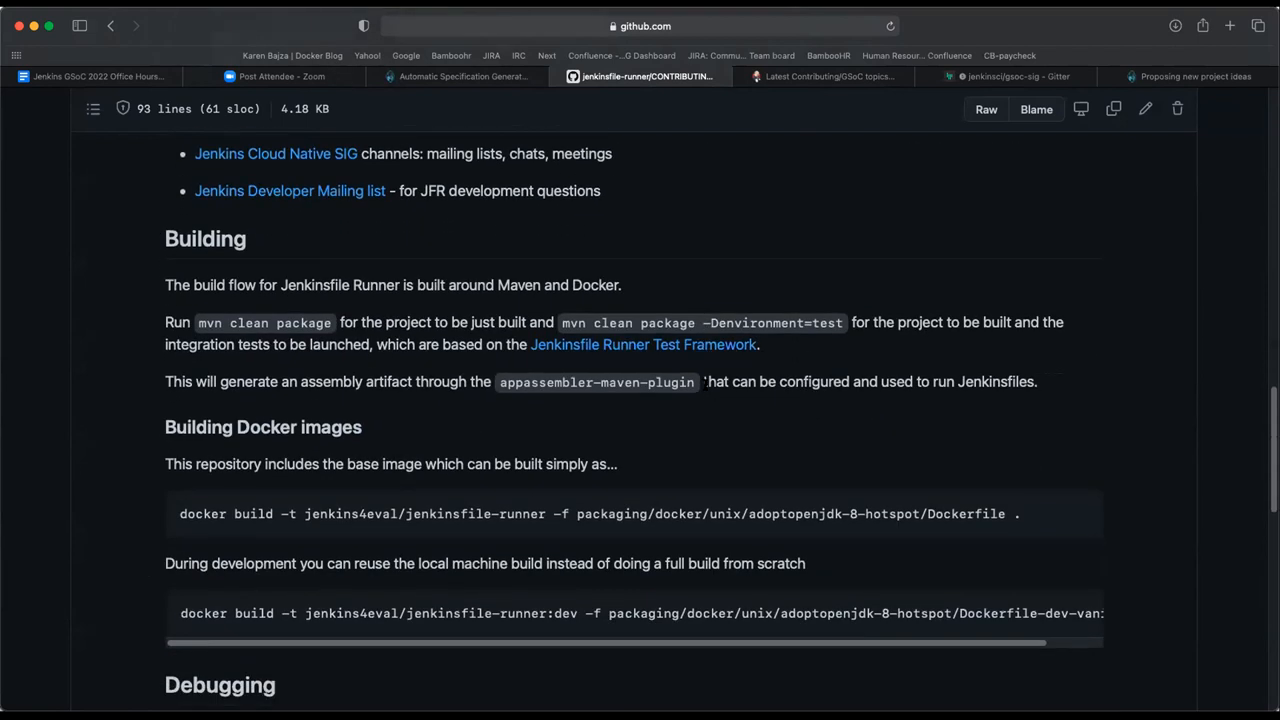
scroll("down", 3)
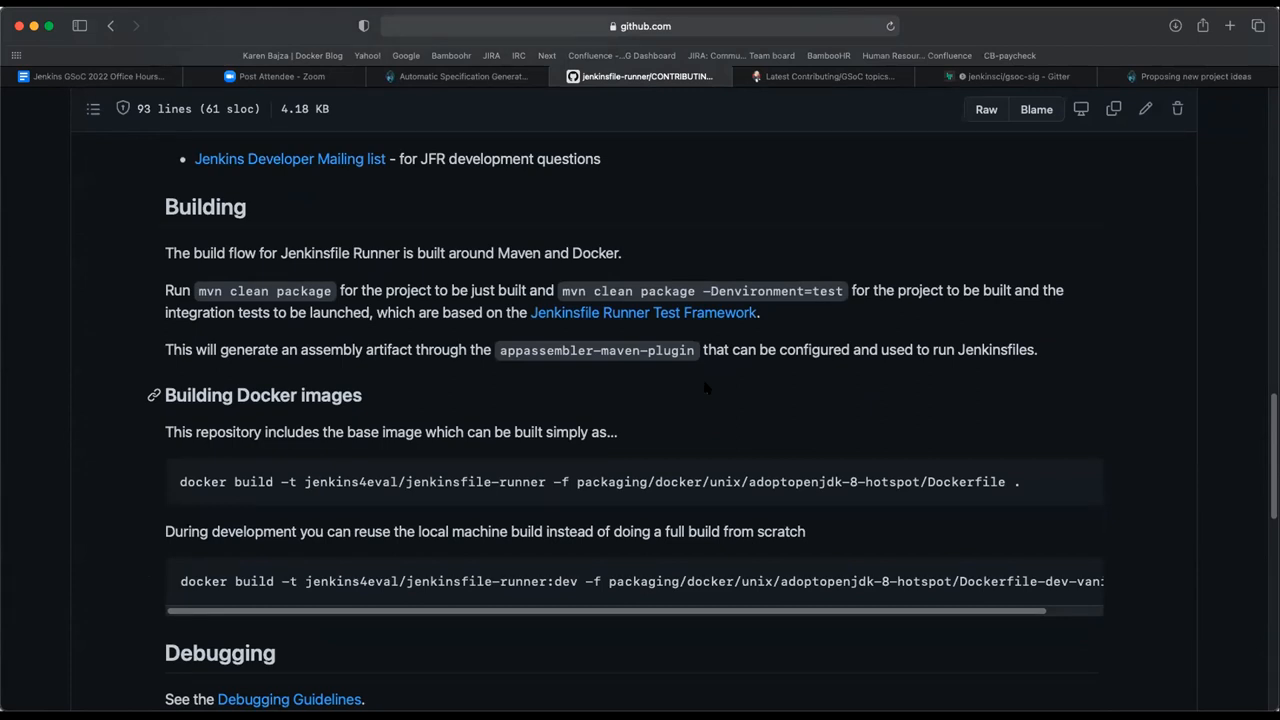
mouse_move(732, 406)
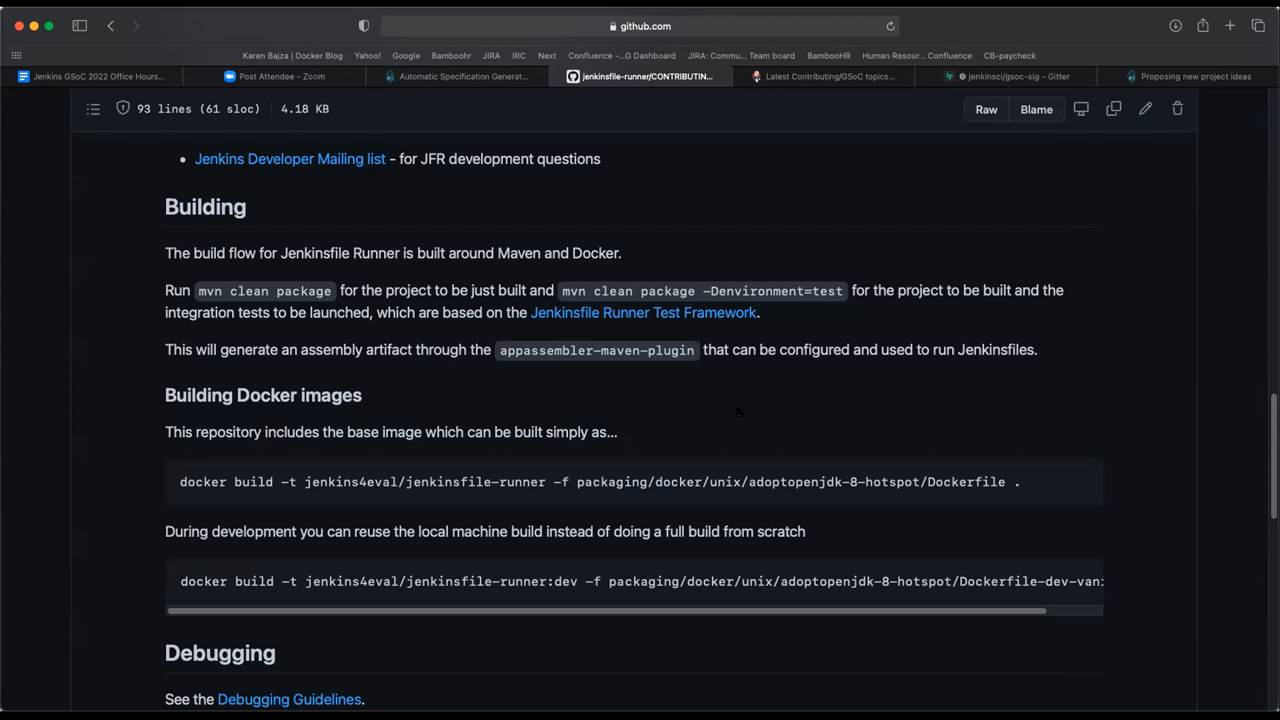
scroll("down", 3)
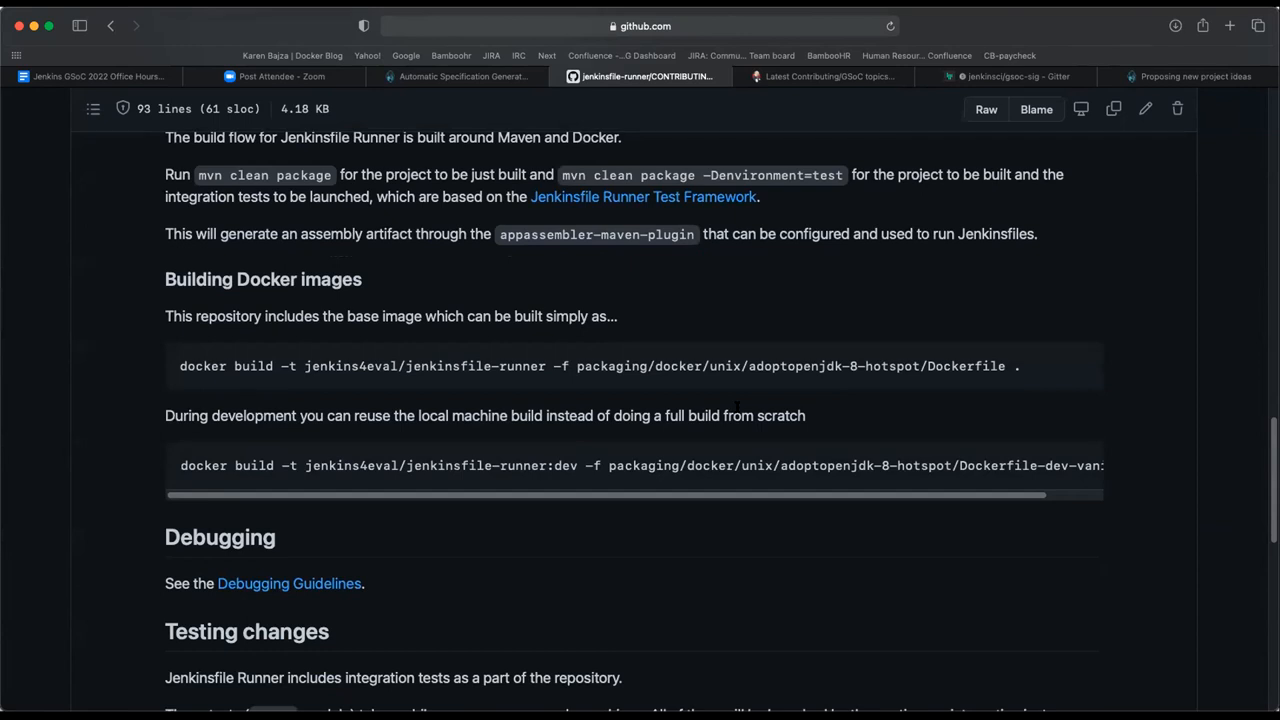
scroll("down", 3)
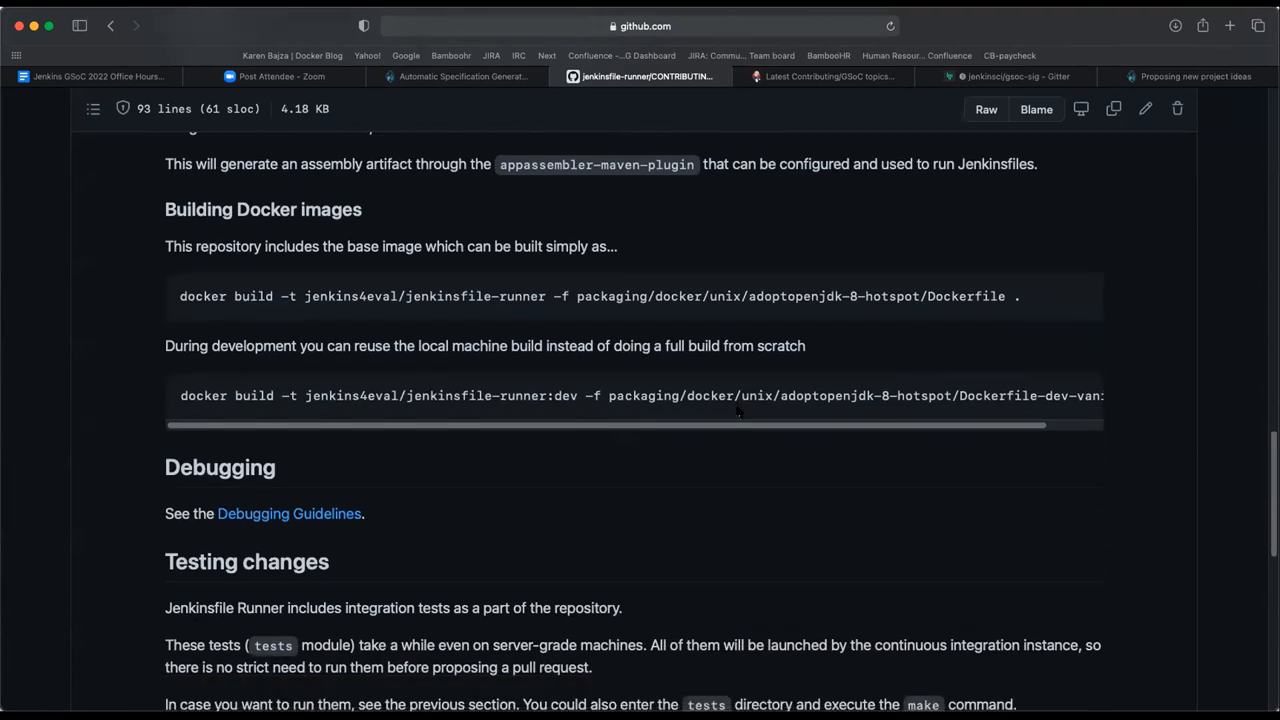
mouse_move(770, 488)
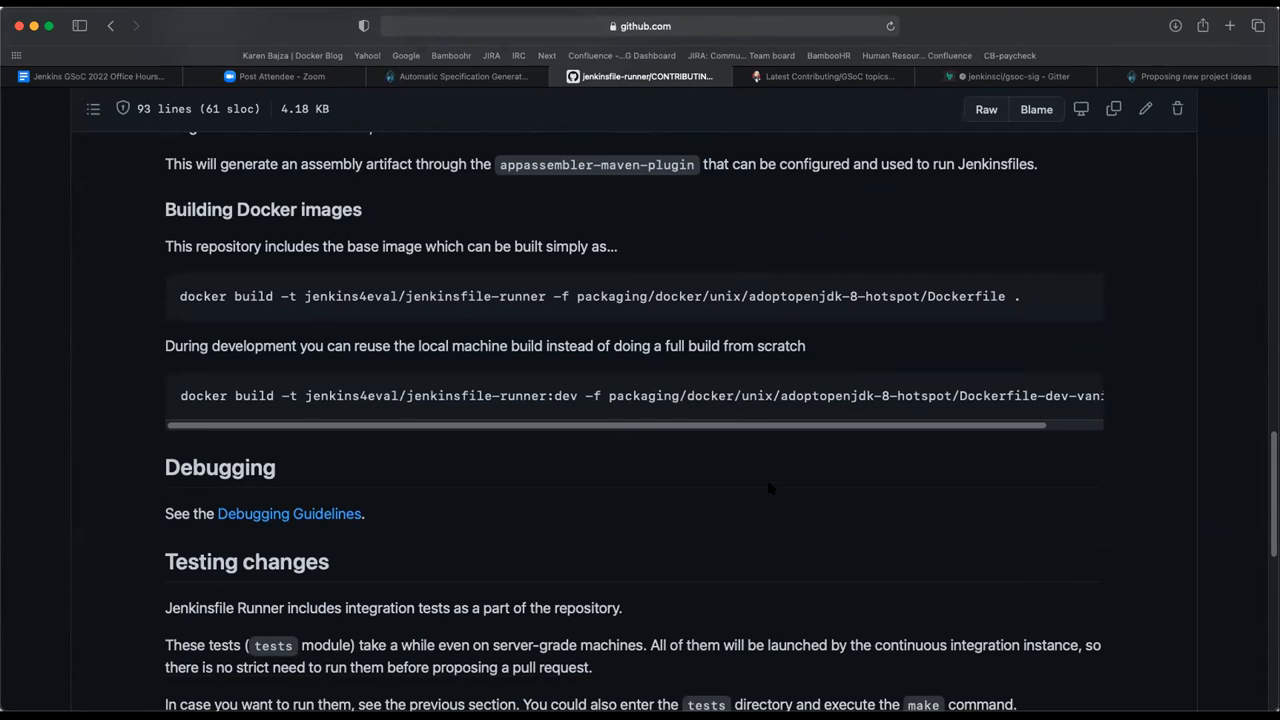
mouse_move(796, 536)
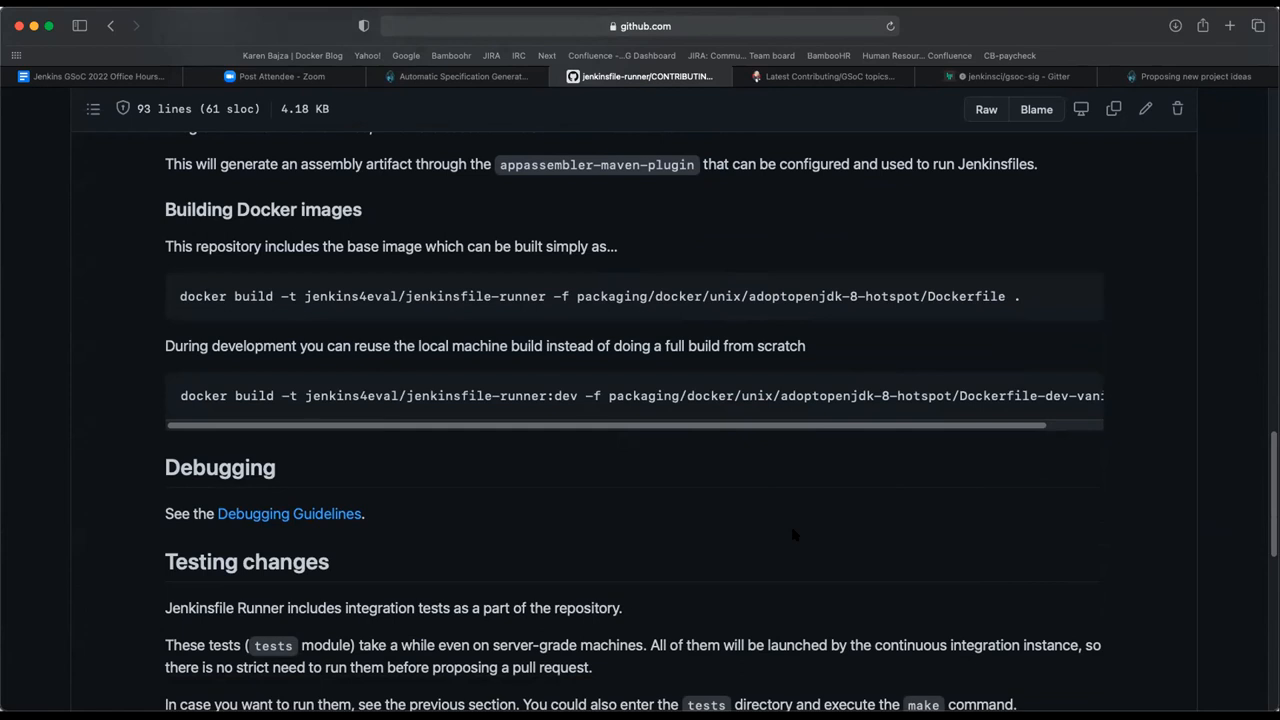
scroll("down", 3)
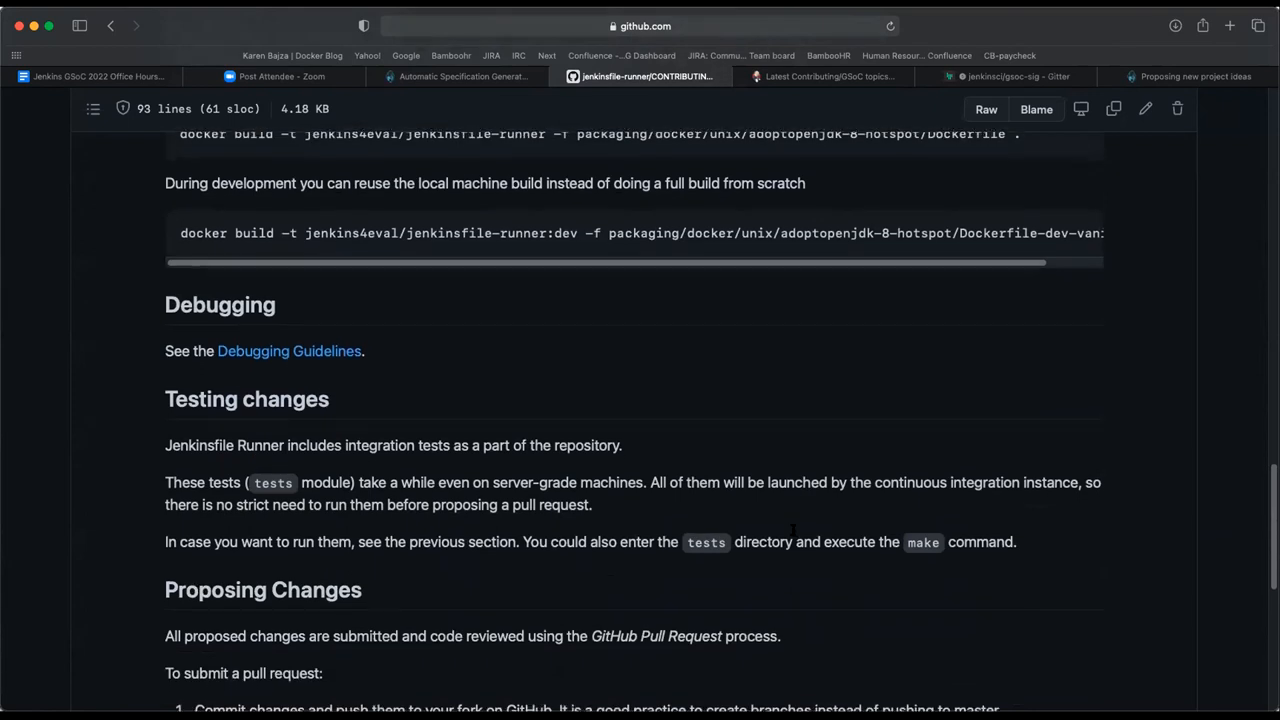
scroll("down", 3)
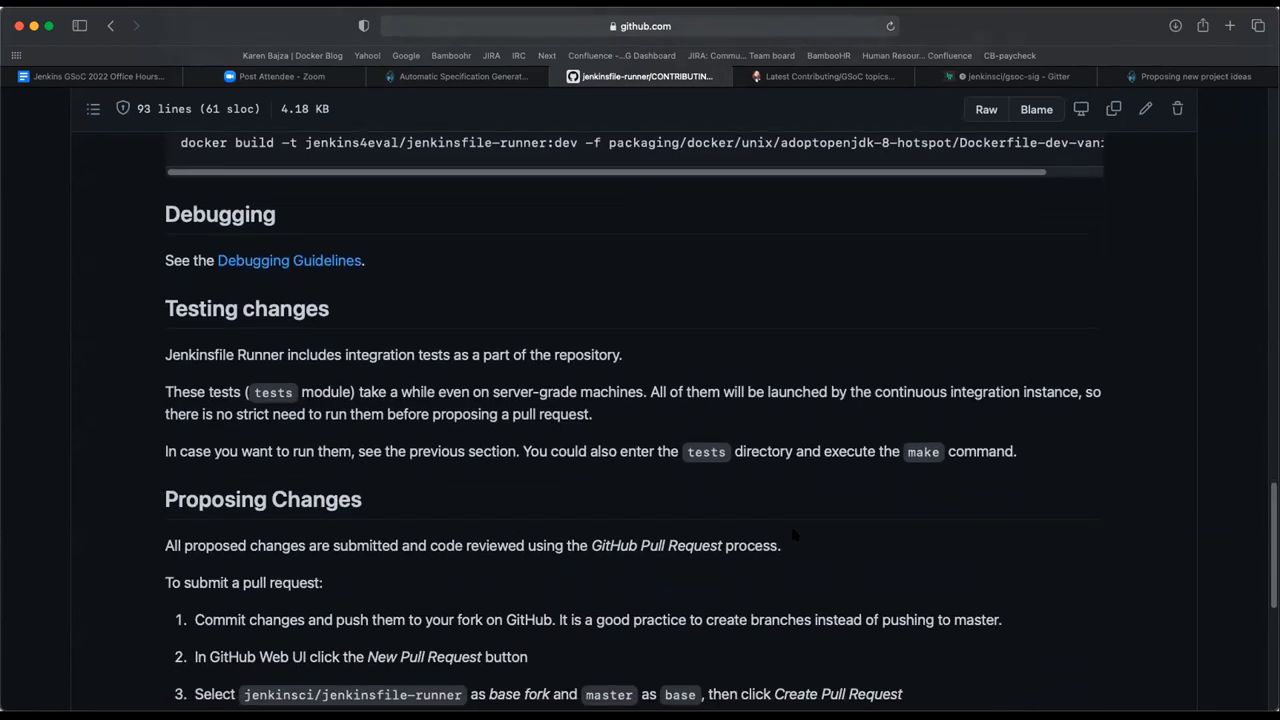
scroll("down", 3)
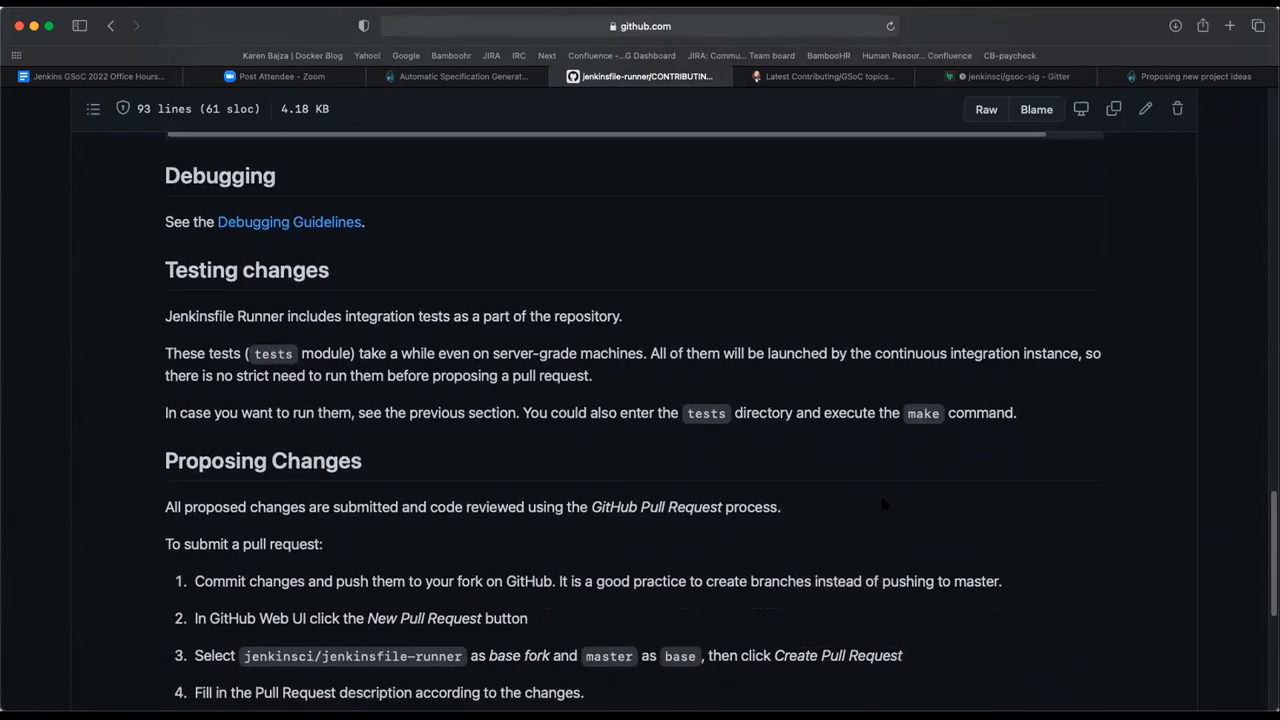
scroll("down", 3)
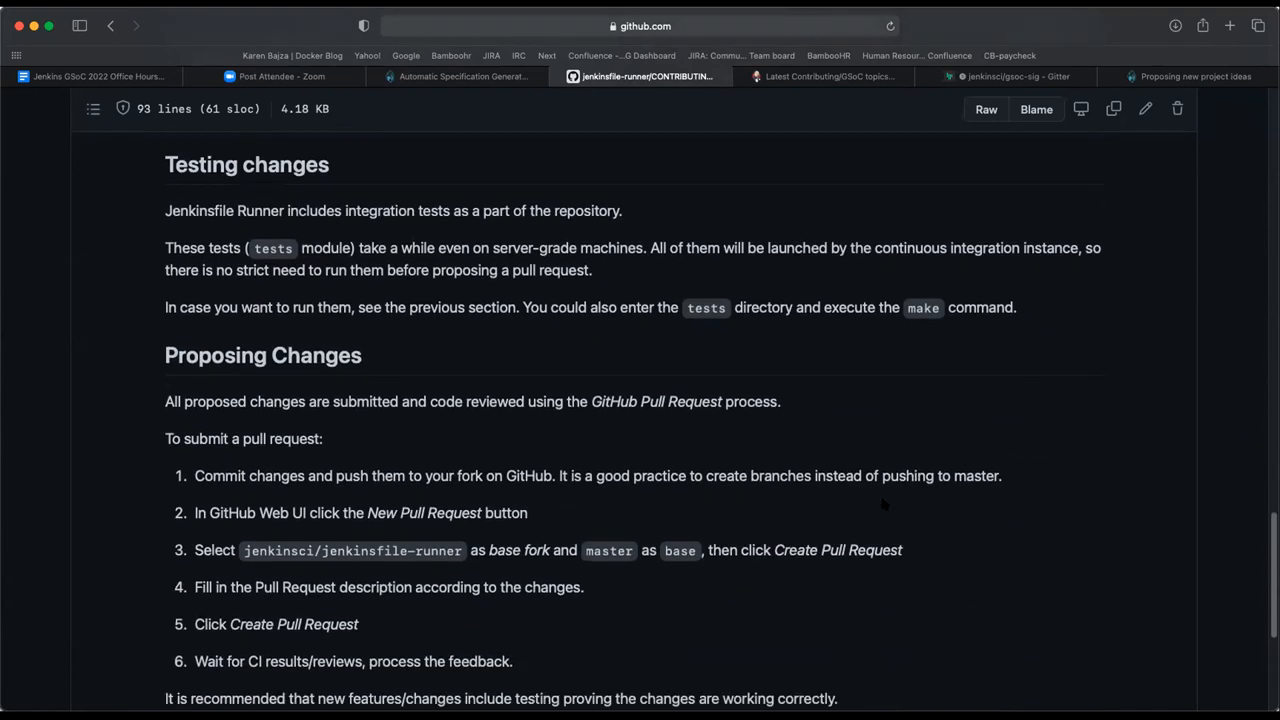
mouse_move(684, 632)
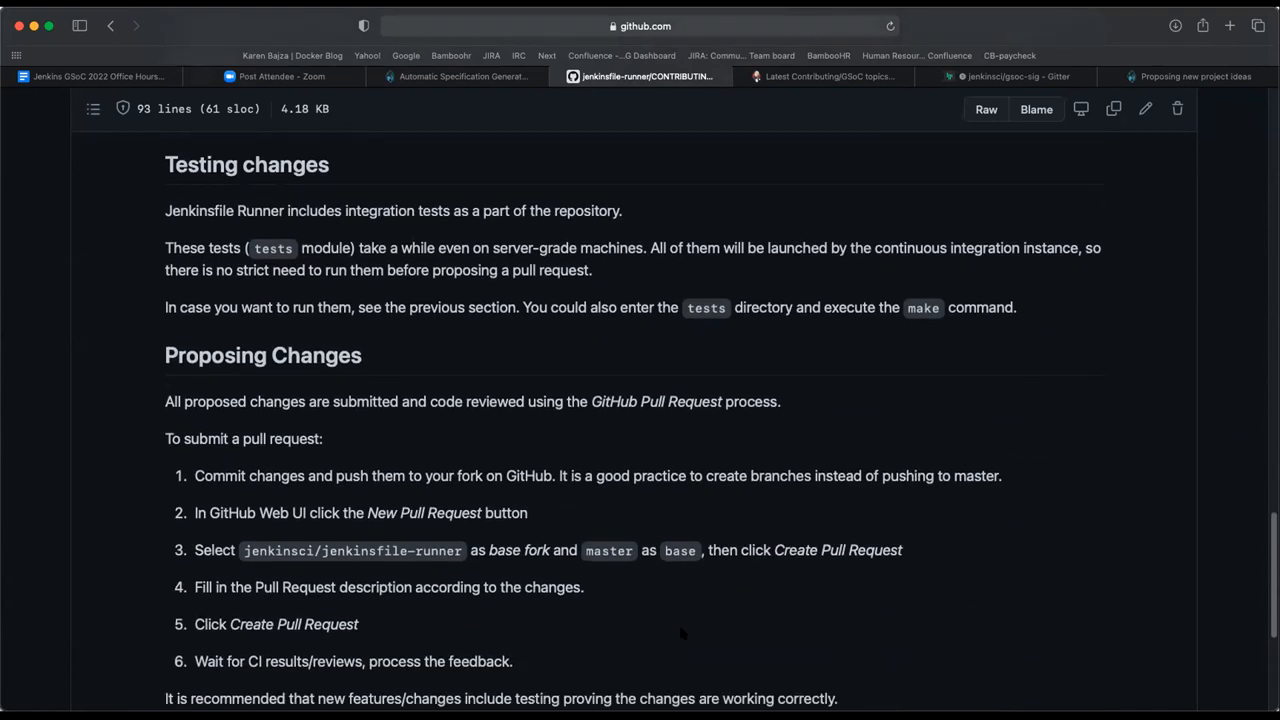
scroll("down", 3)
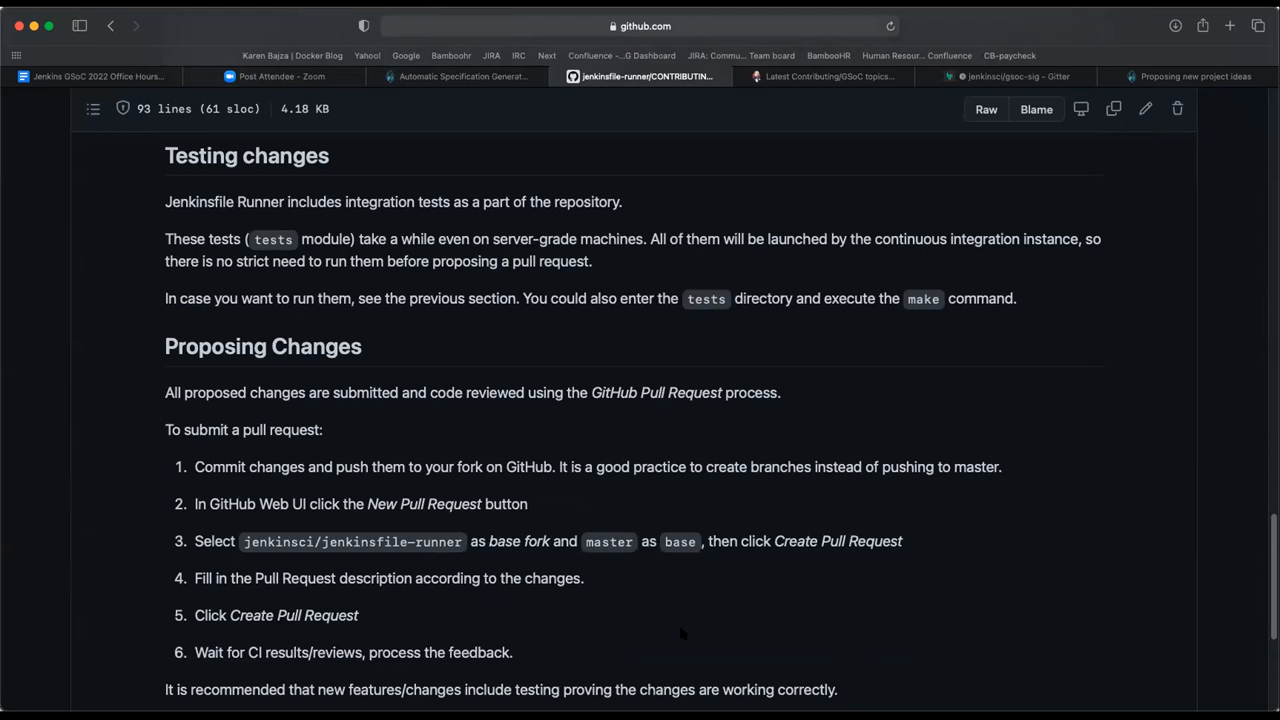
scroll("down", 3)
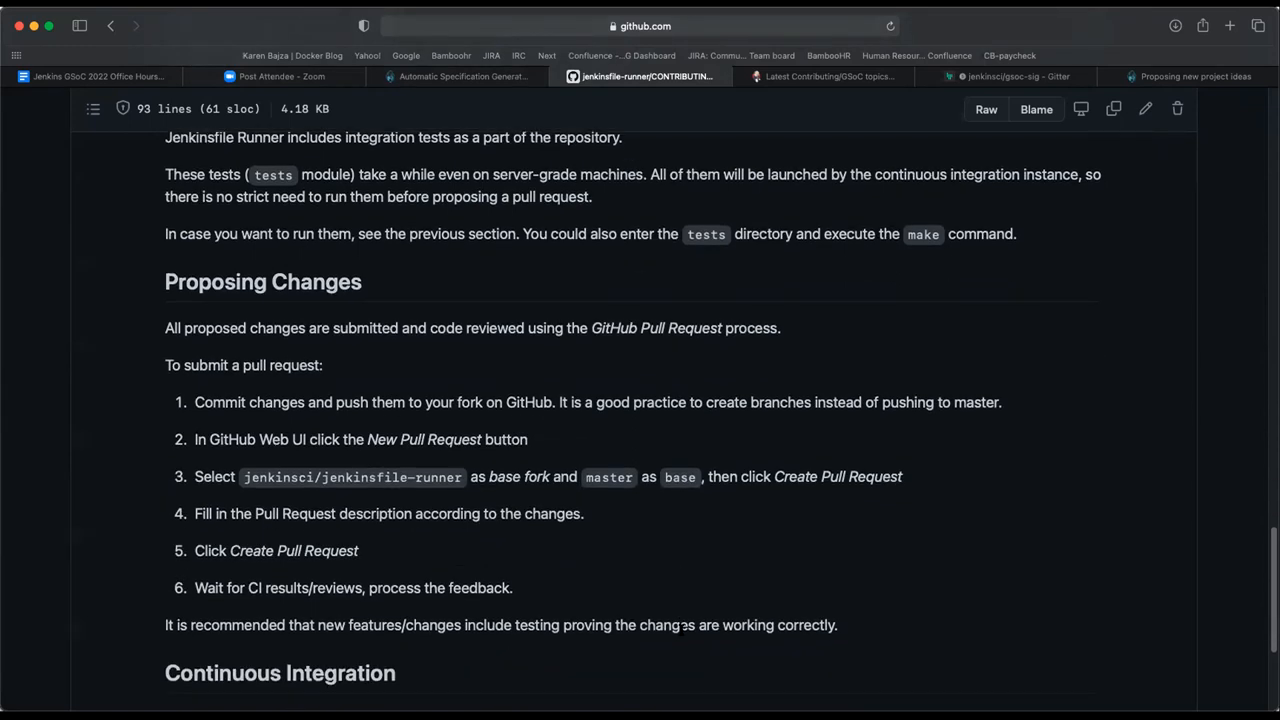
scroll("down", 3)
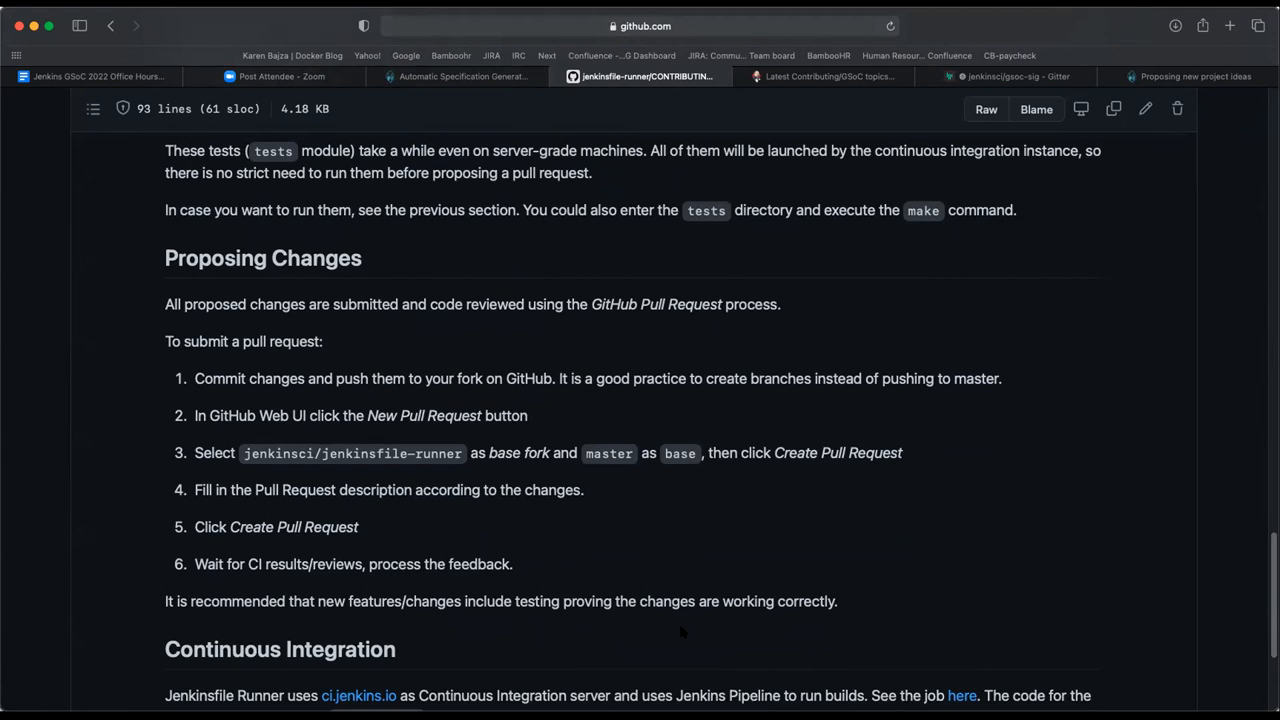
scroll("down", 3)
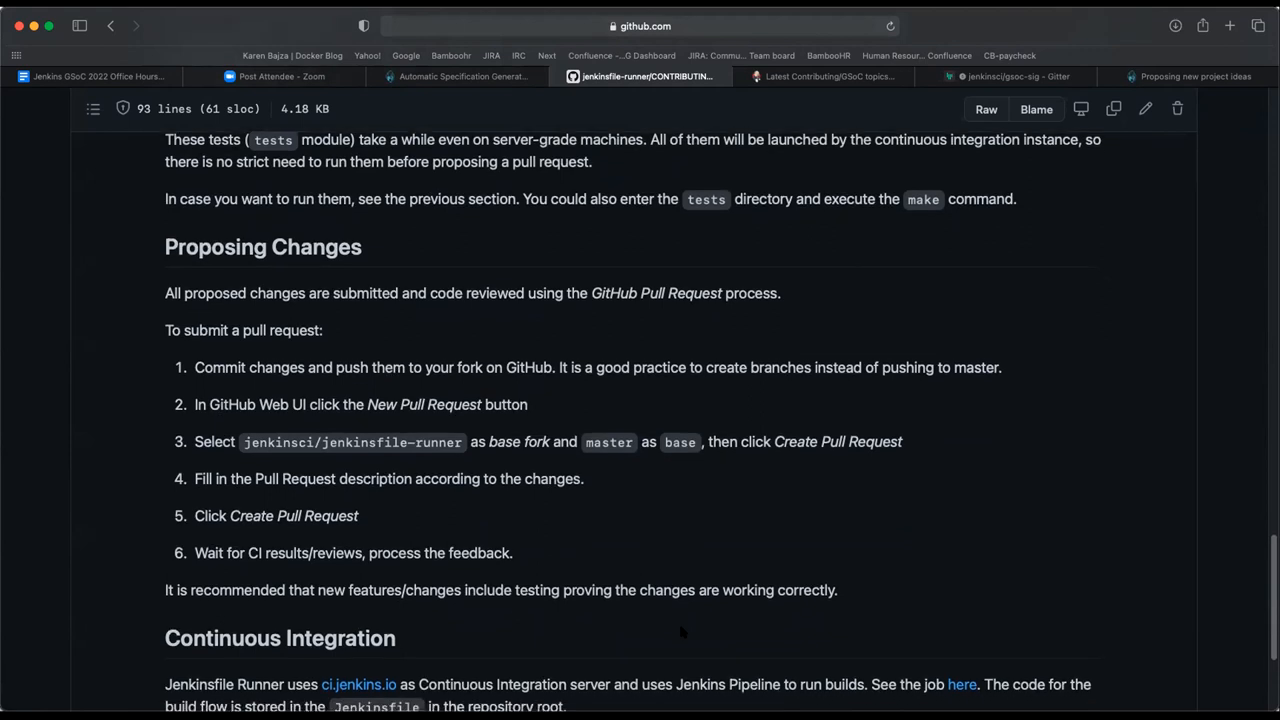
scroll("down", 3)
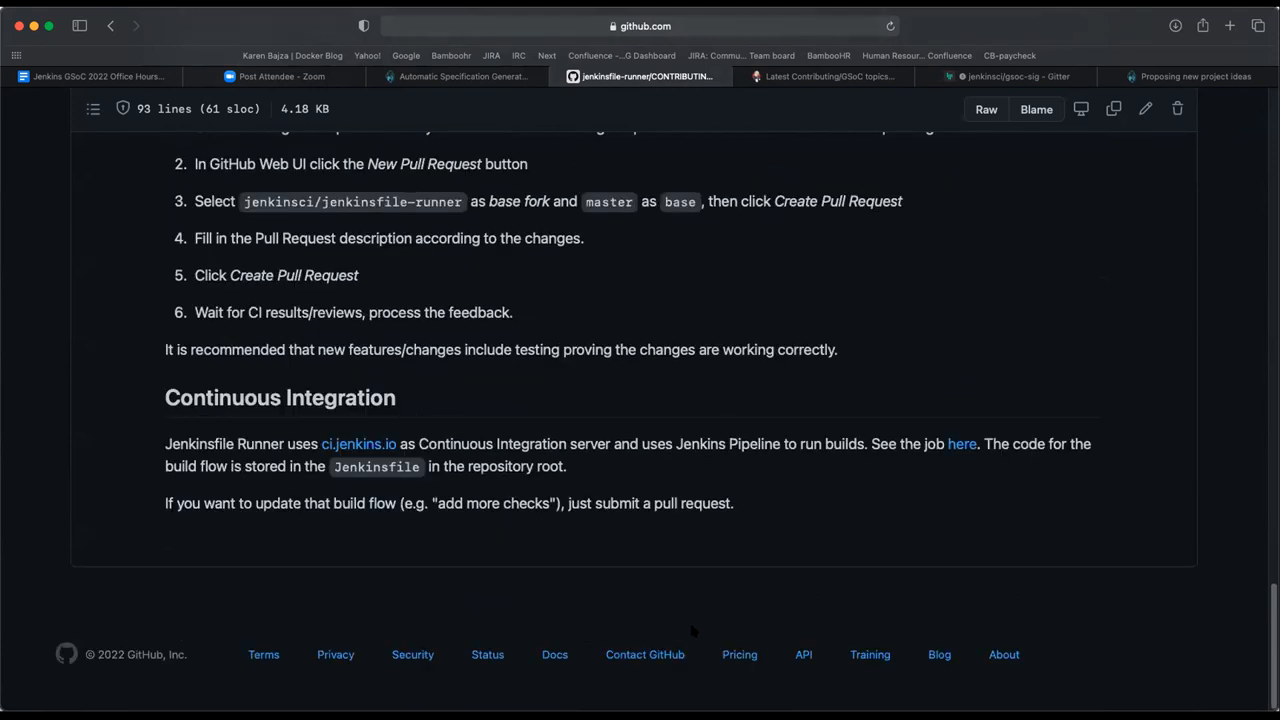
mouse_move(892, 596)
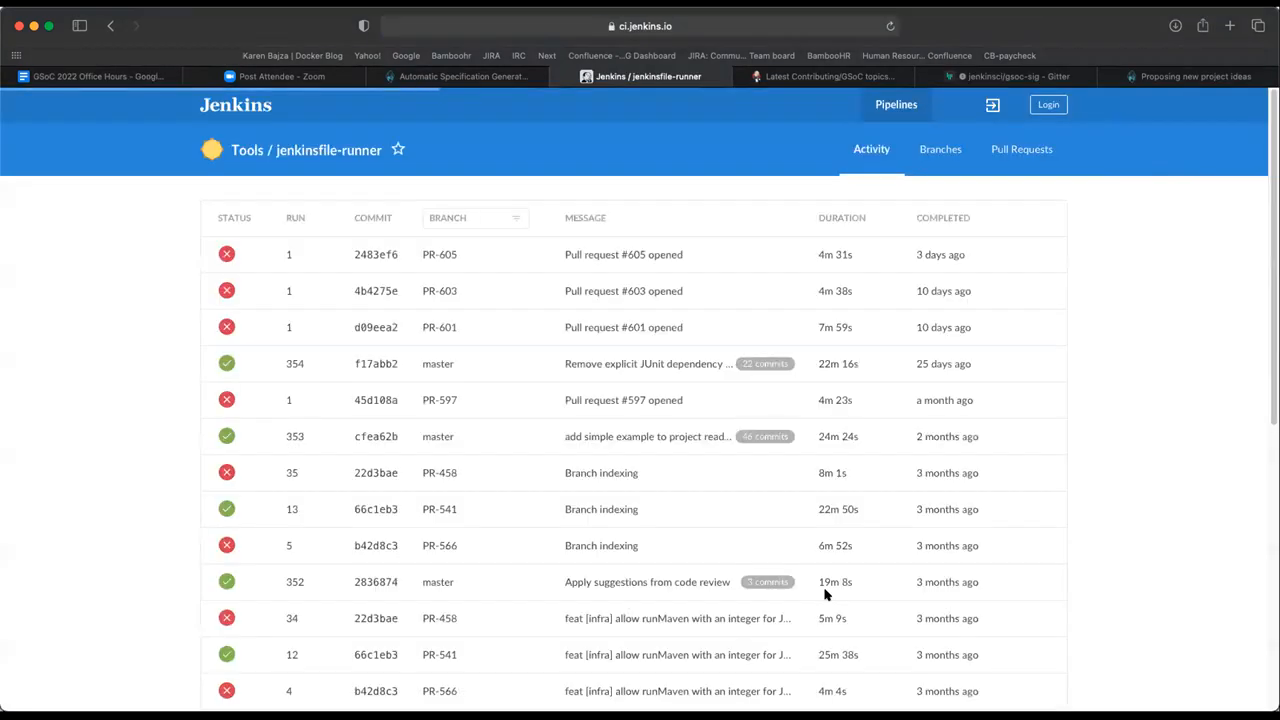
mouse_move(1058, 650)
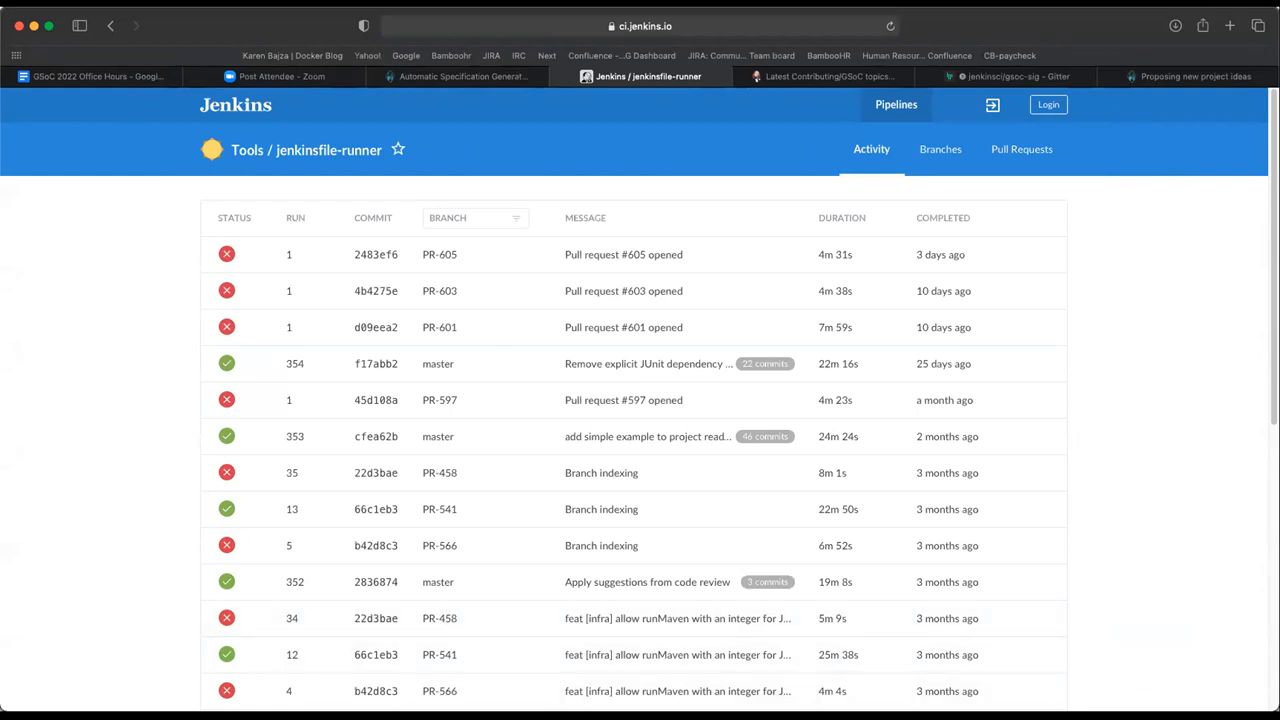
Review the jenkinsfile-runner build activity list on ci.jenkins.io, then return to the project idea page.
scroll("down", 3)
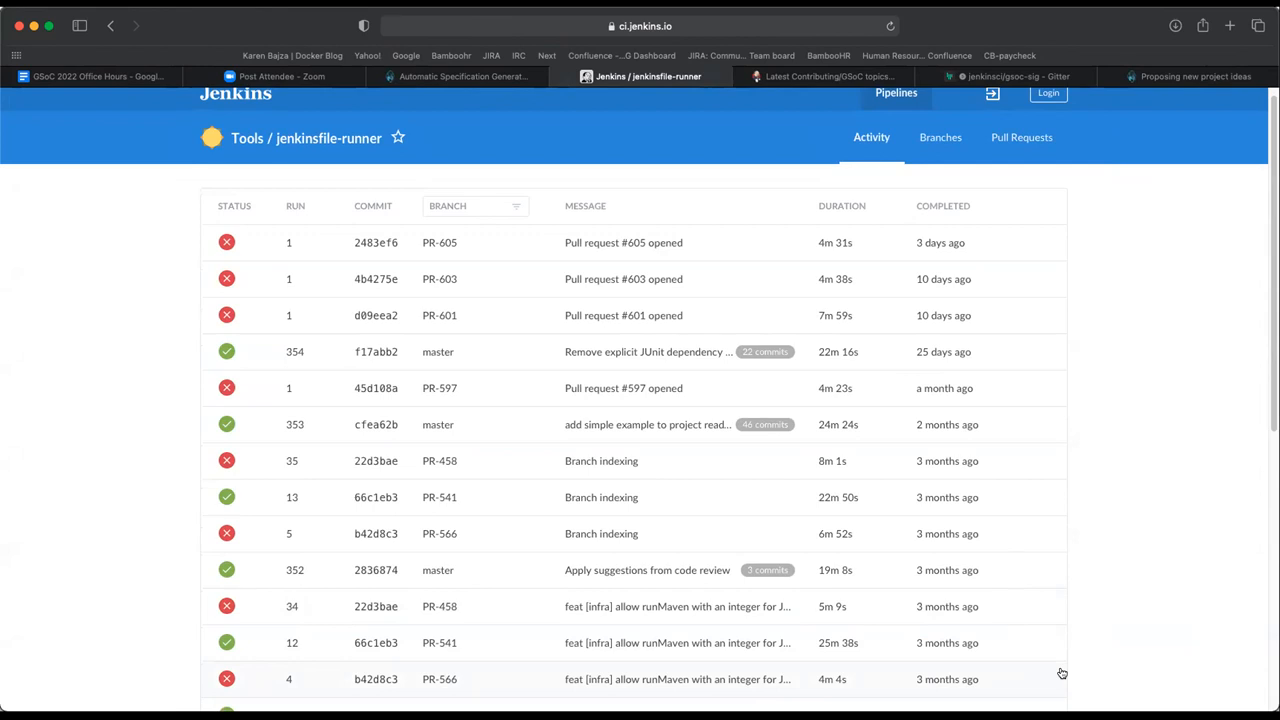
scroll("down", 3)
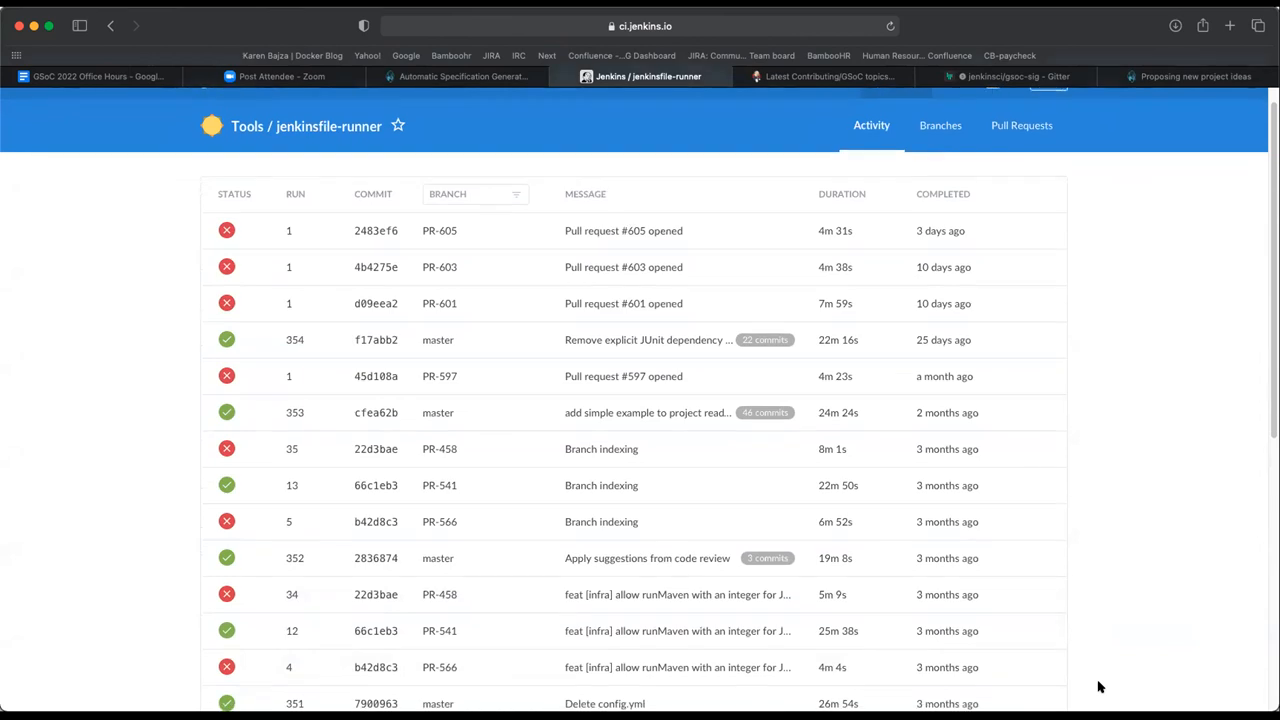
scroll("down", 3)
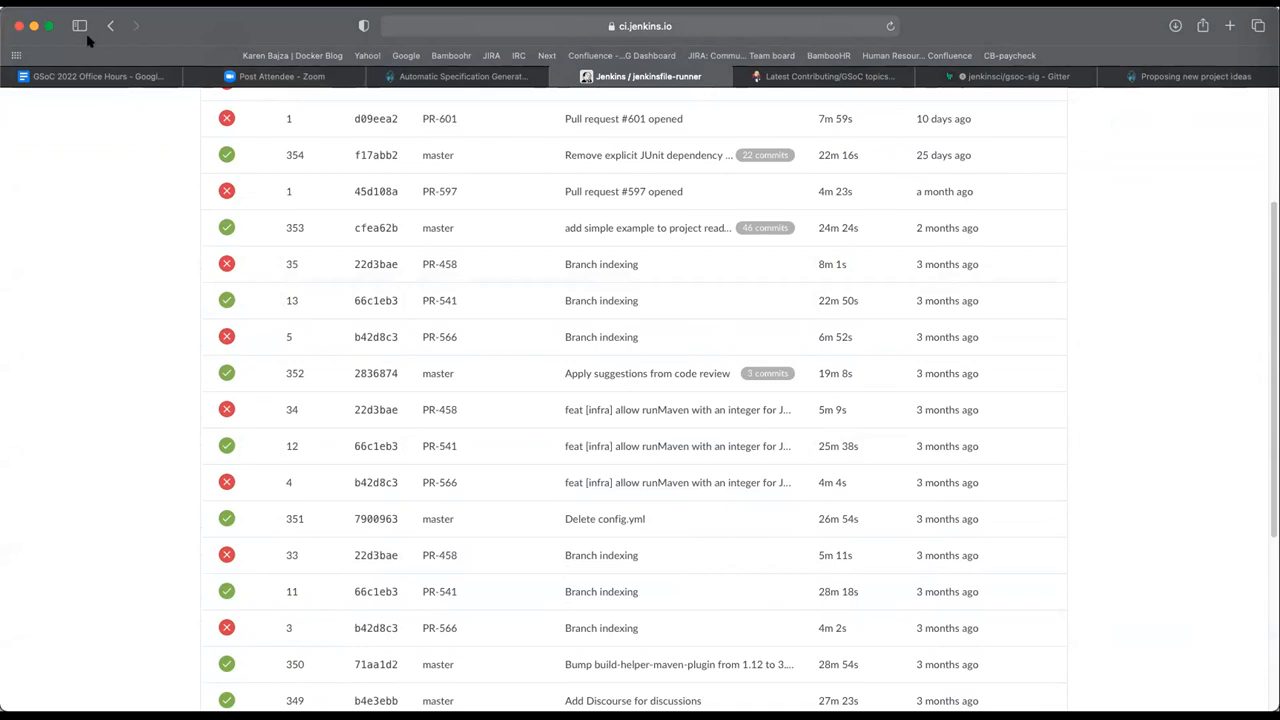
left_click(90, 76)
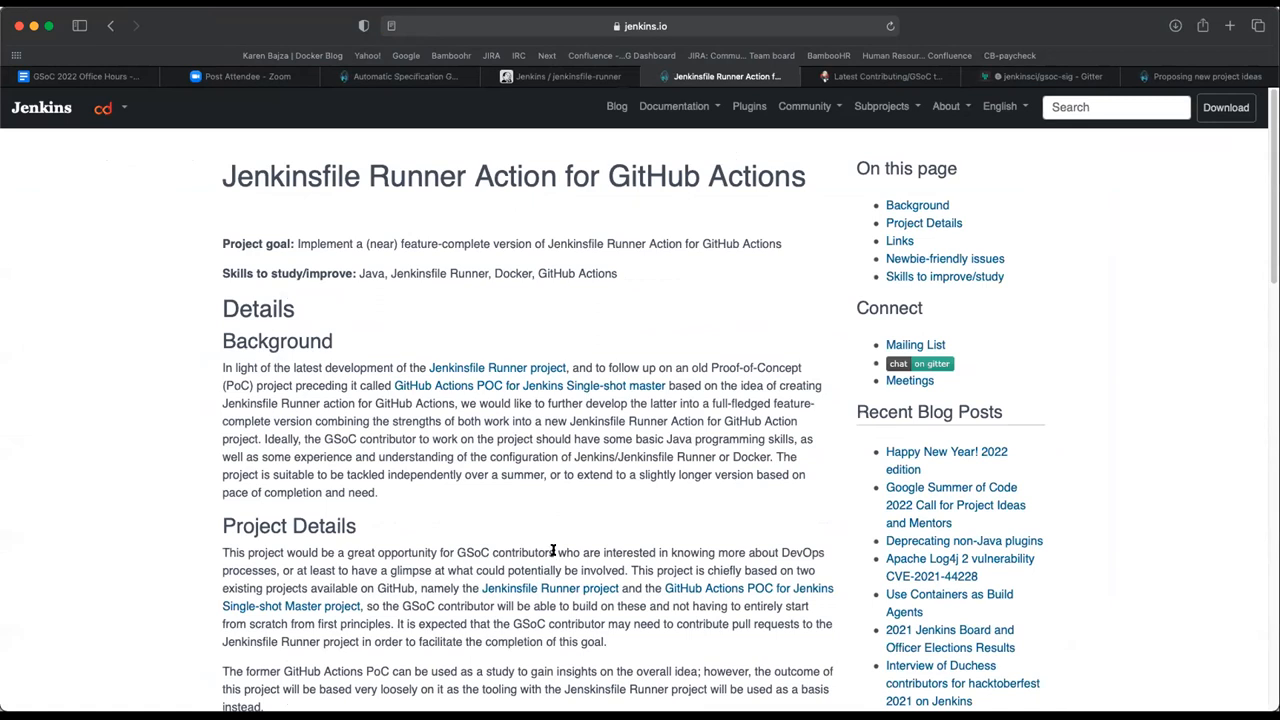
Reach the Newbie-friendly issues section and follow the official Jenkinsfile Runner repository tracker link.
scroll("down", 3)
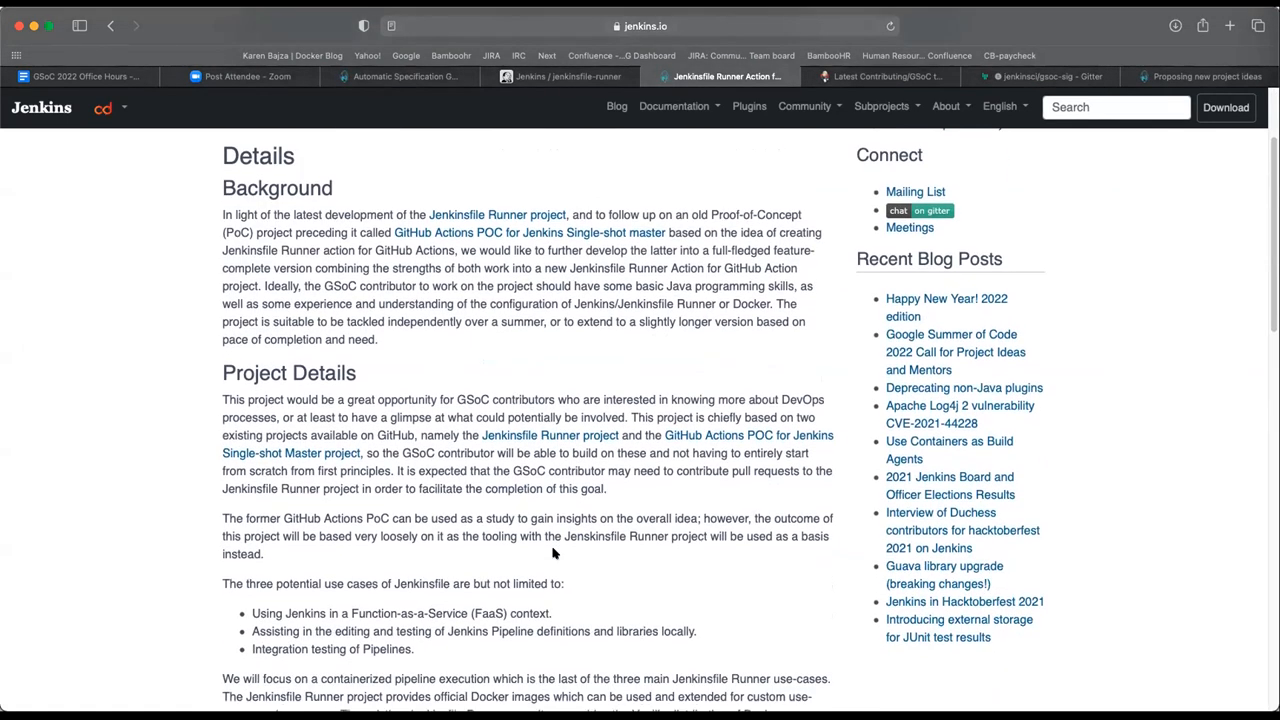
scroll("down", 3)
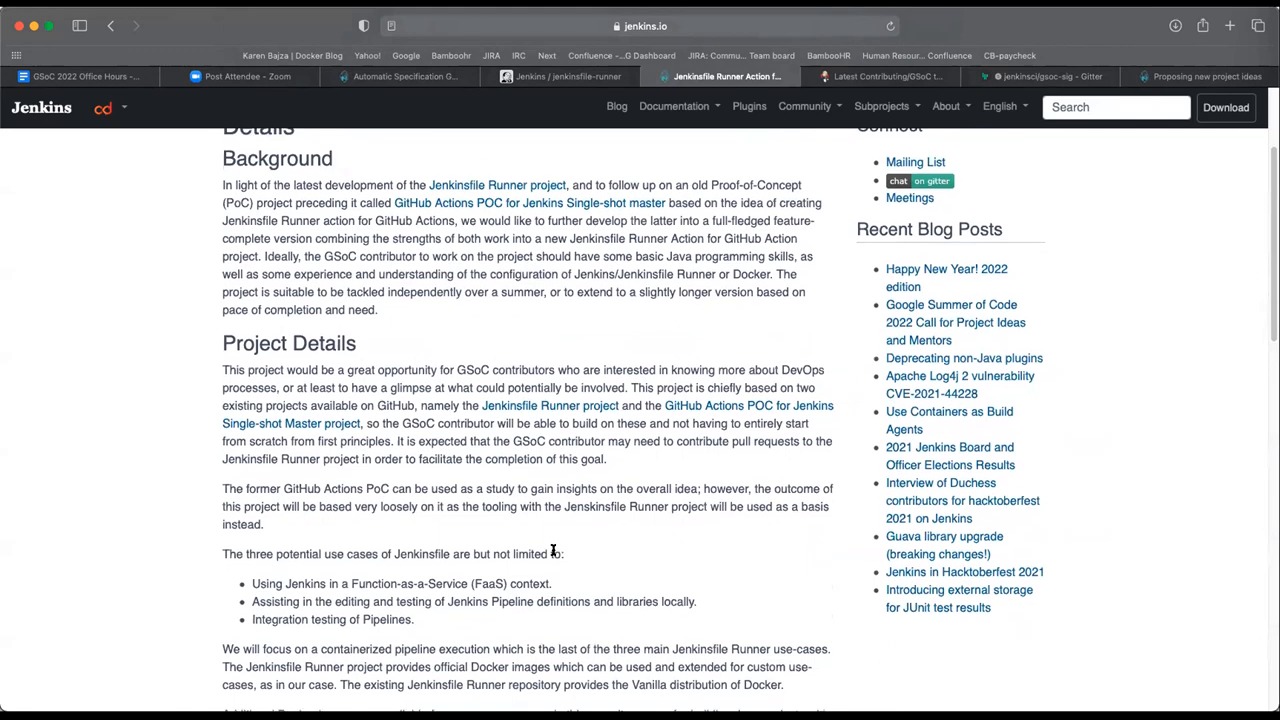
scroll("down", 3)
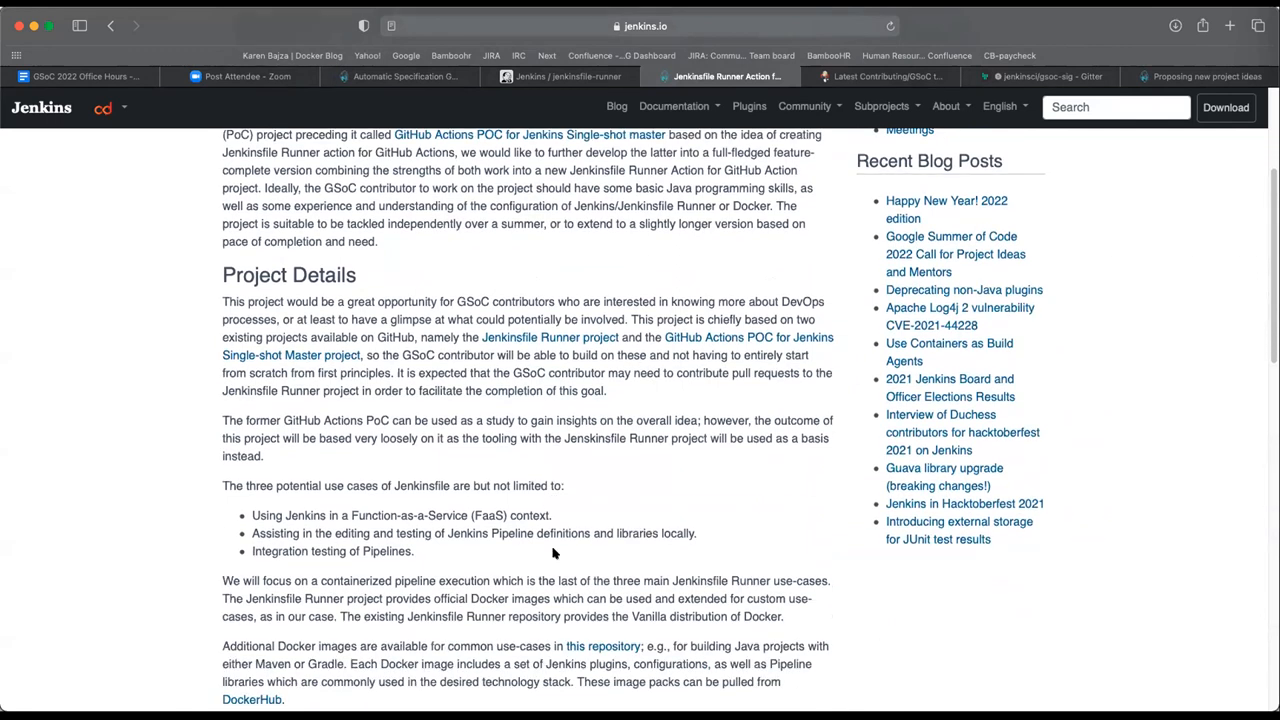
scroll("down", 3)
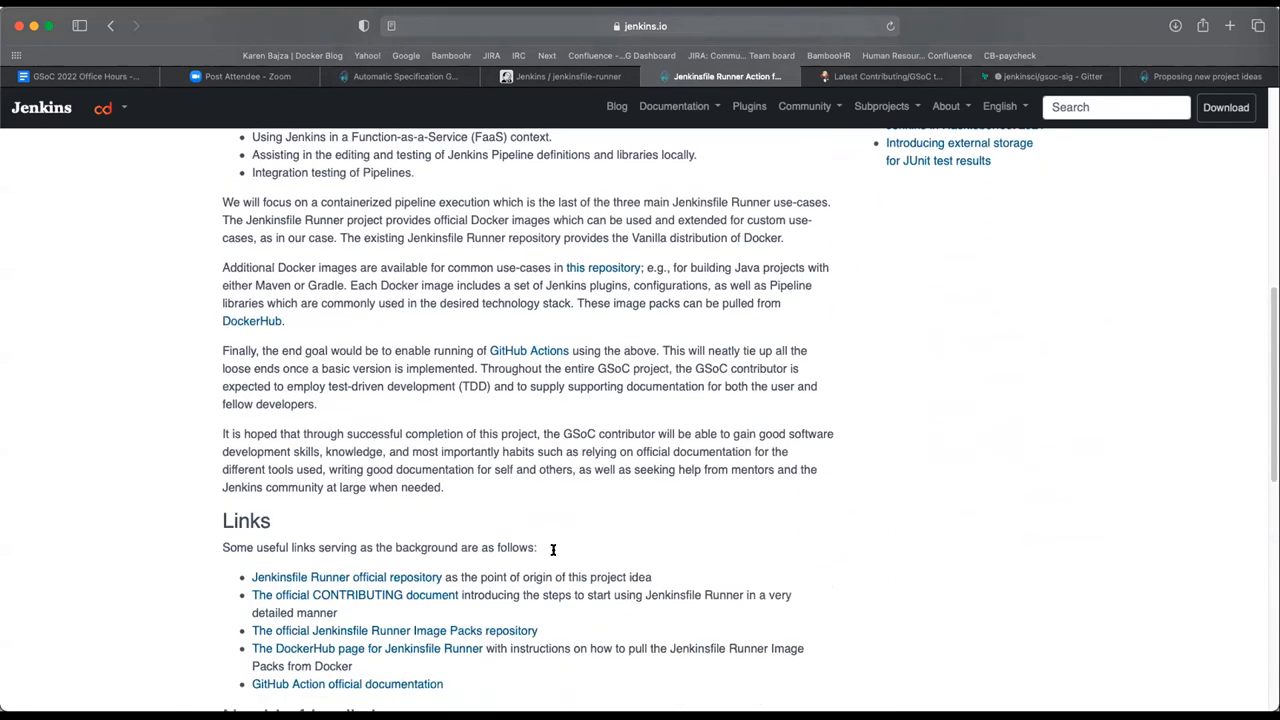
scroll("down", 3)
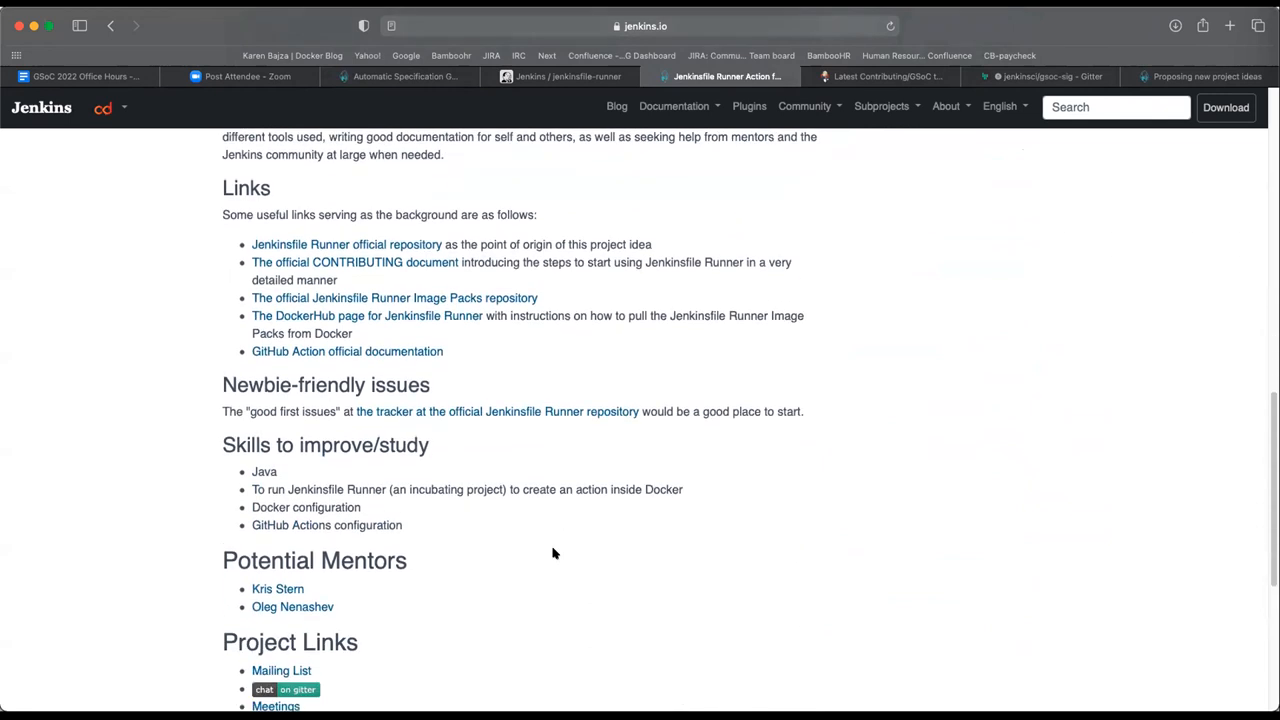
scroll("down", 3)
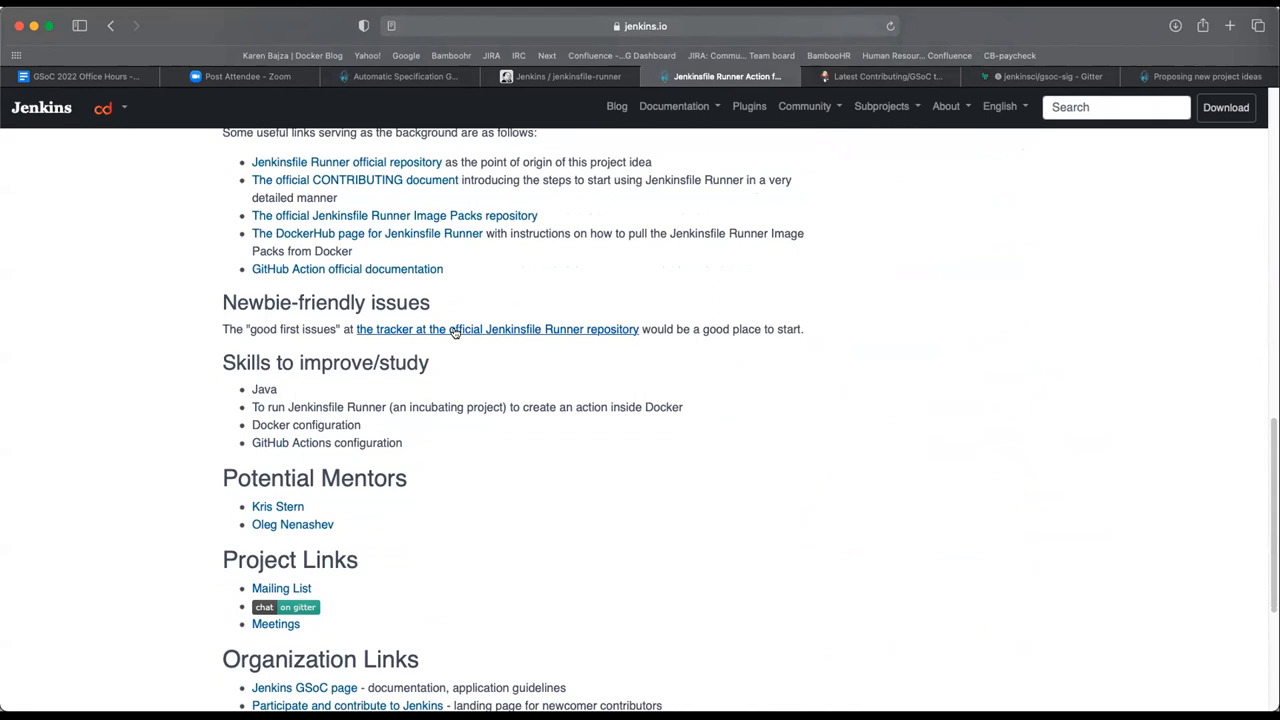
left_click(496, 328)
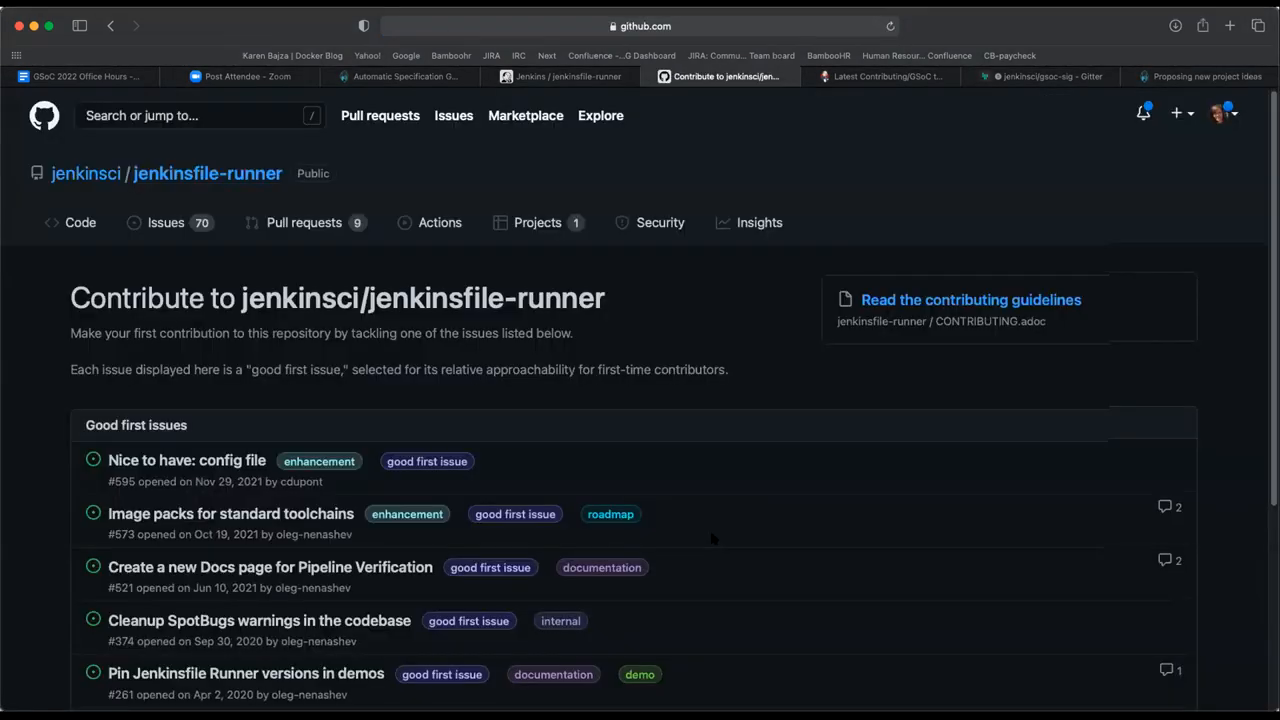
Review the good first issues list to its See all issues link, then return to the project idea page.
scroll("down", 3)
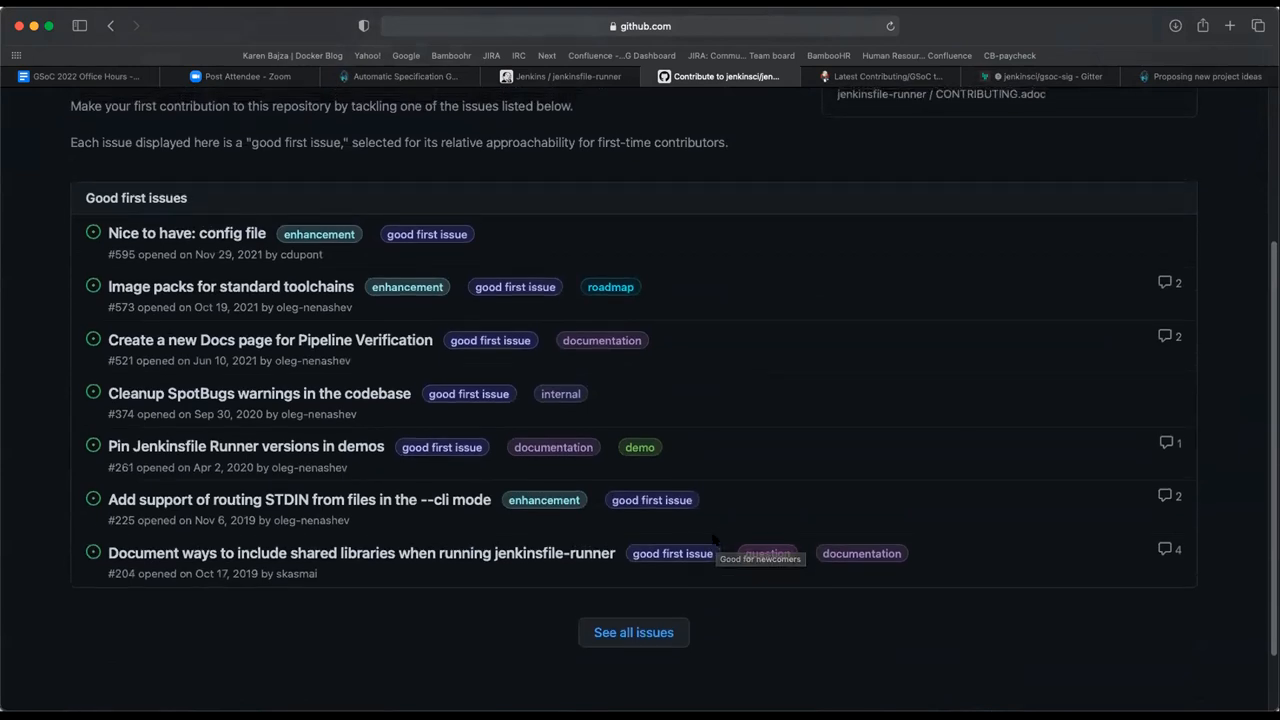
mouse_move(184, 684)
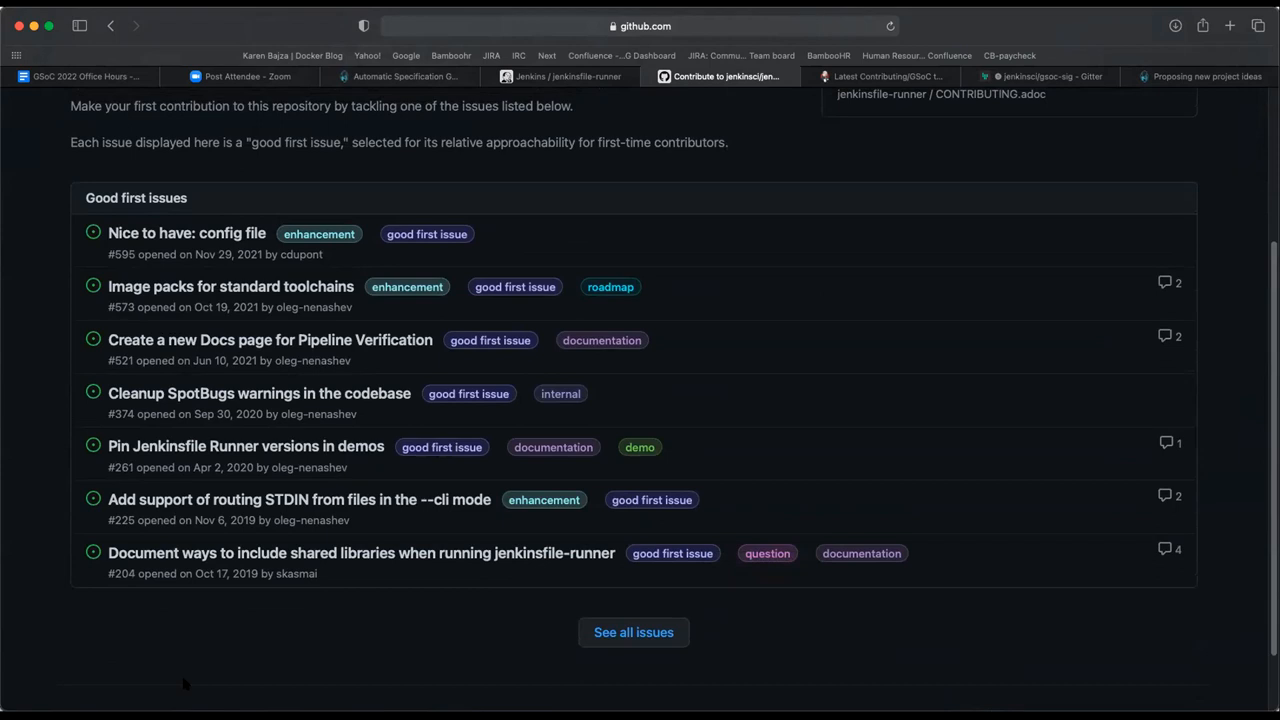
mouse_move(146, 428)
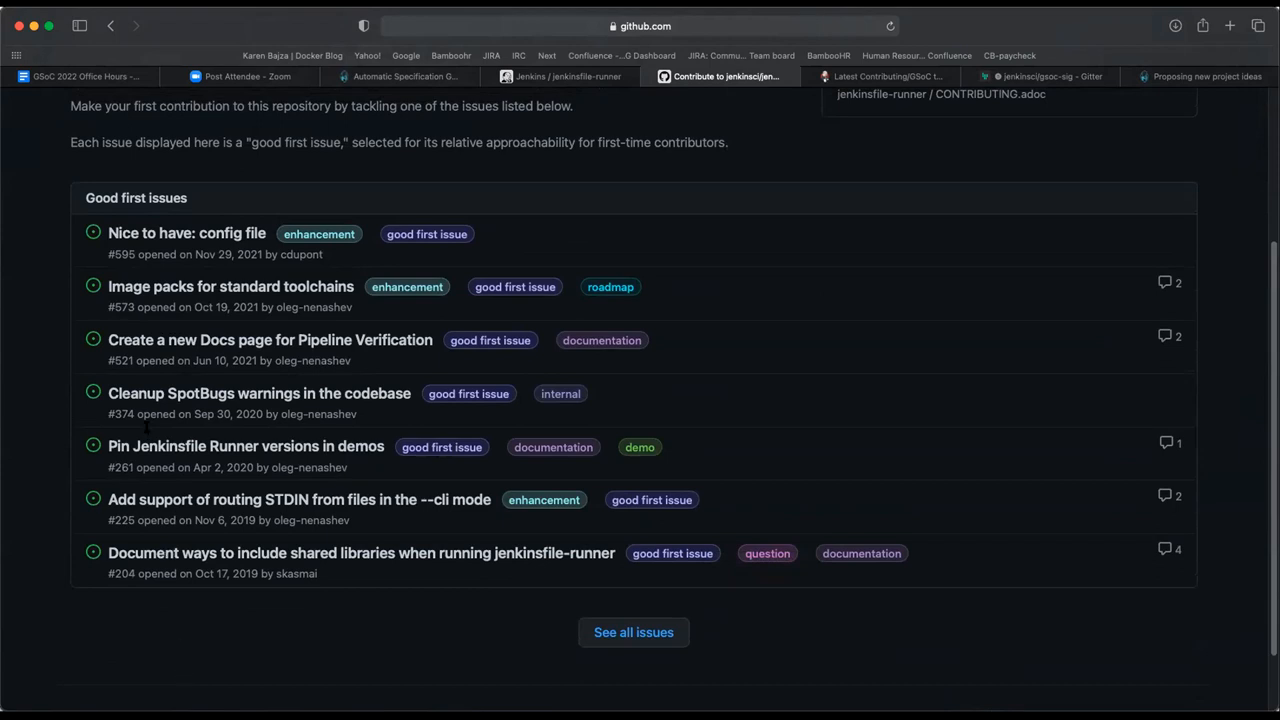
left_click(728, 76)
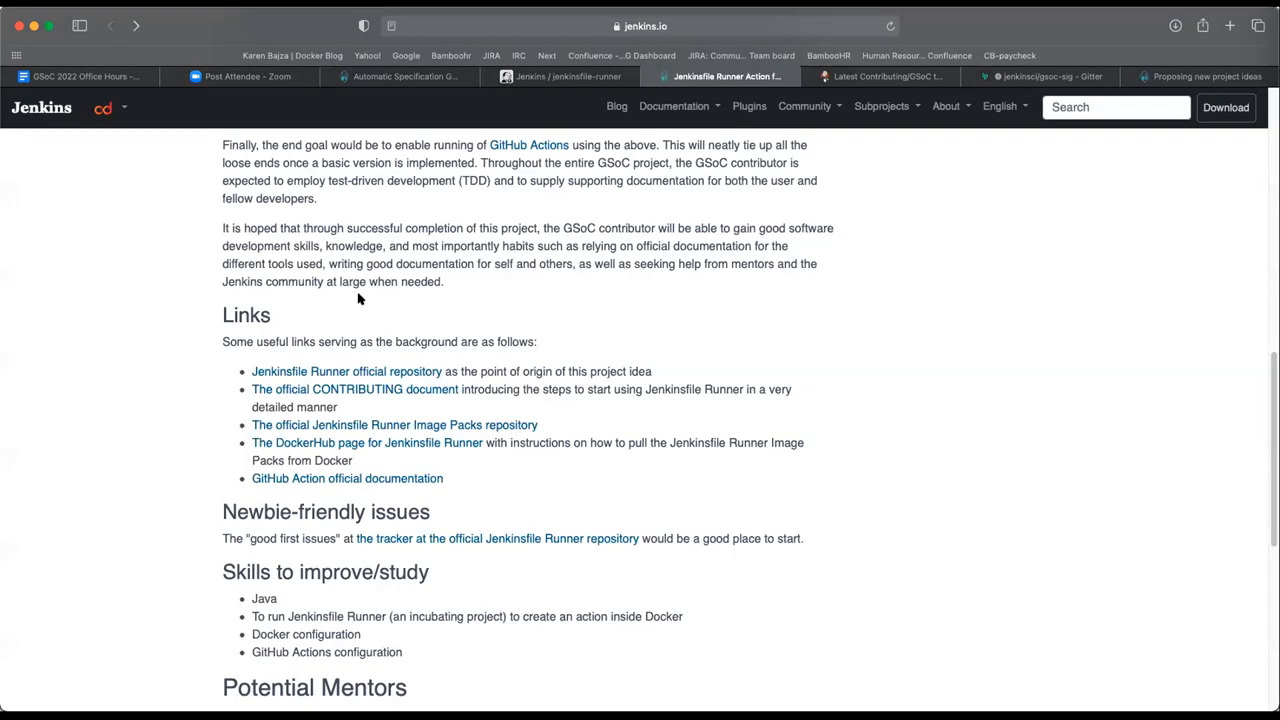
Scroll to the page end showing the Mentors, Project Links and Organization Links sections.
scroll("down", 3)
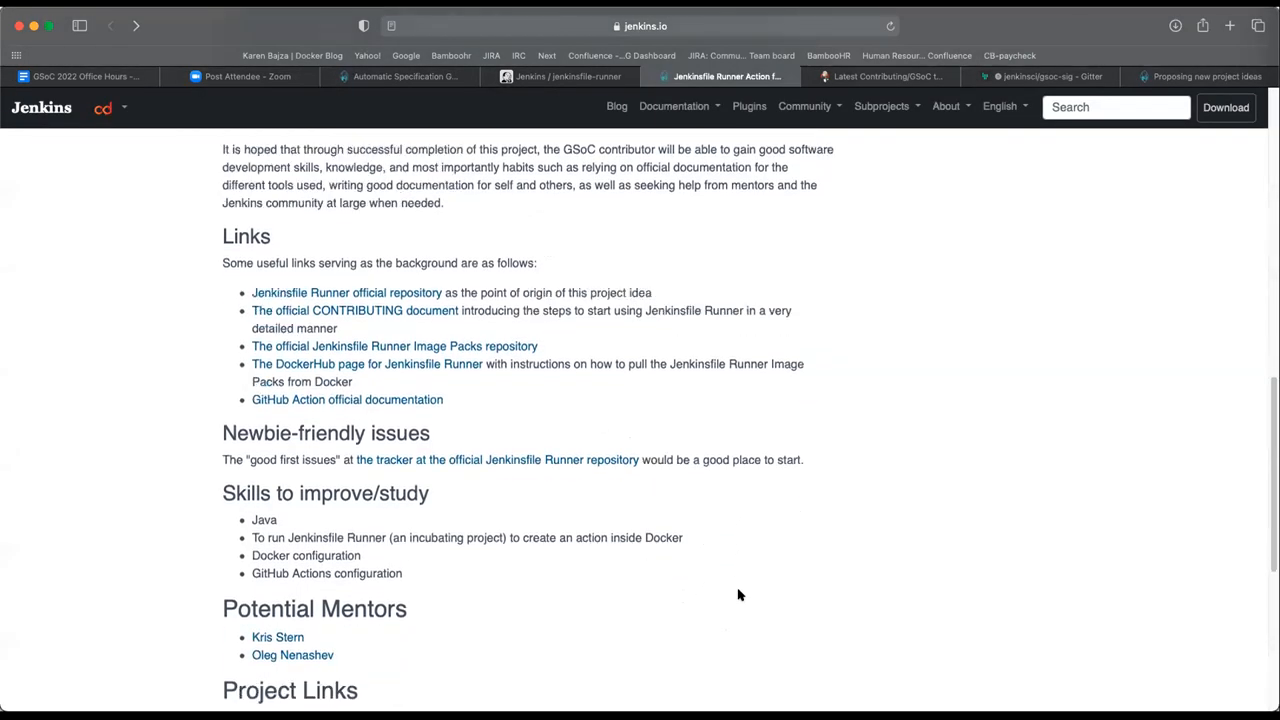
scroll("down", 3)
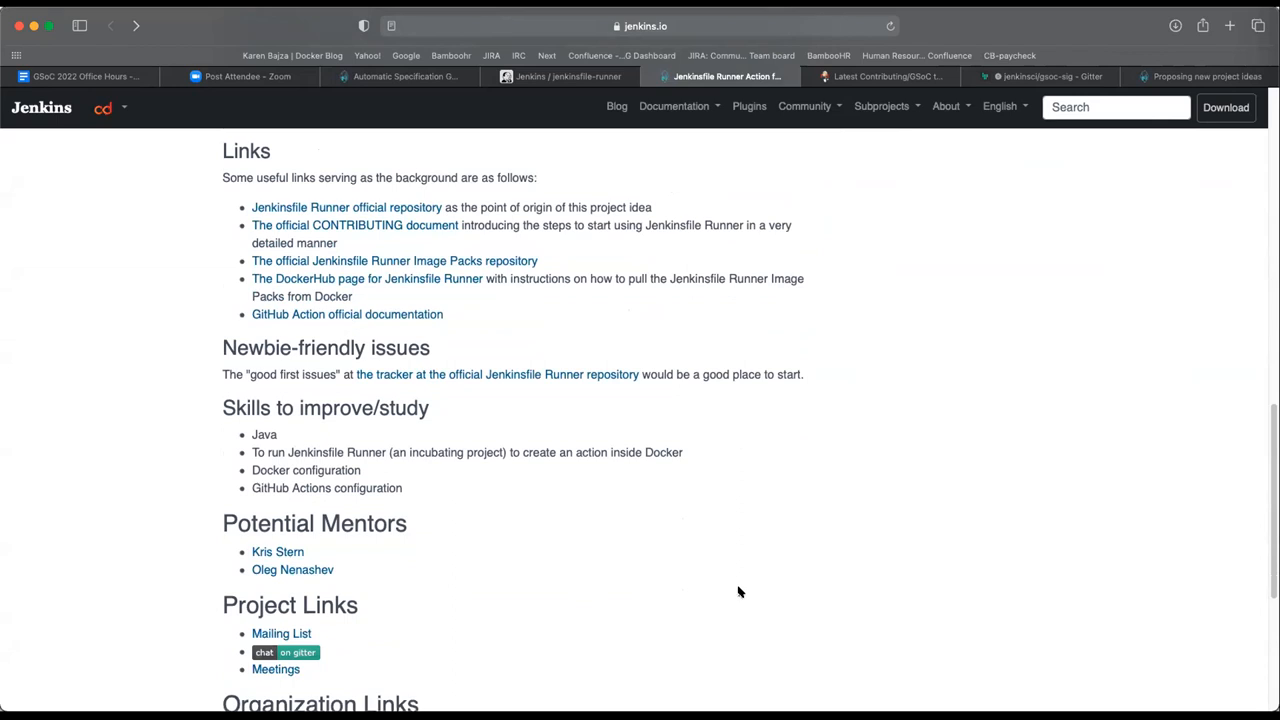
scroll("down", 3)
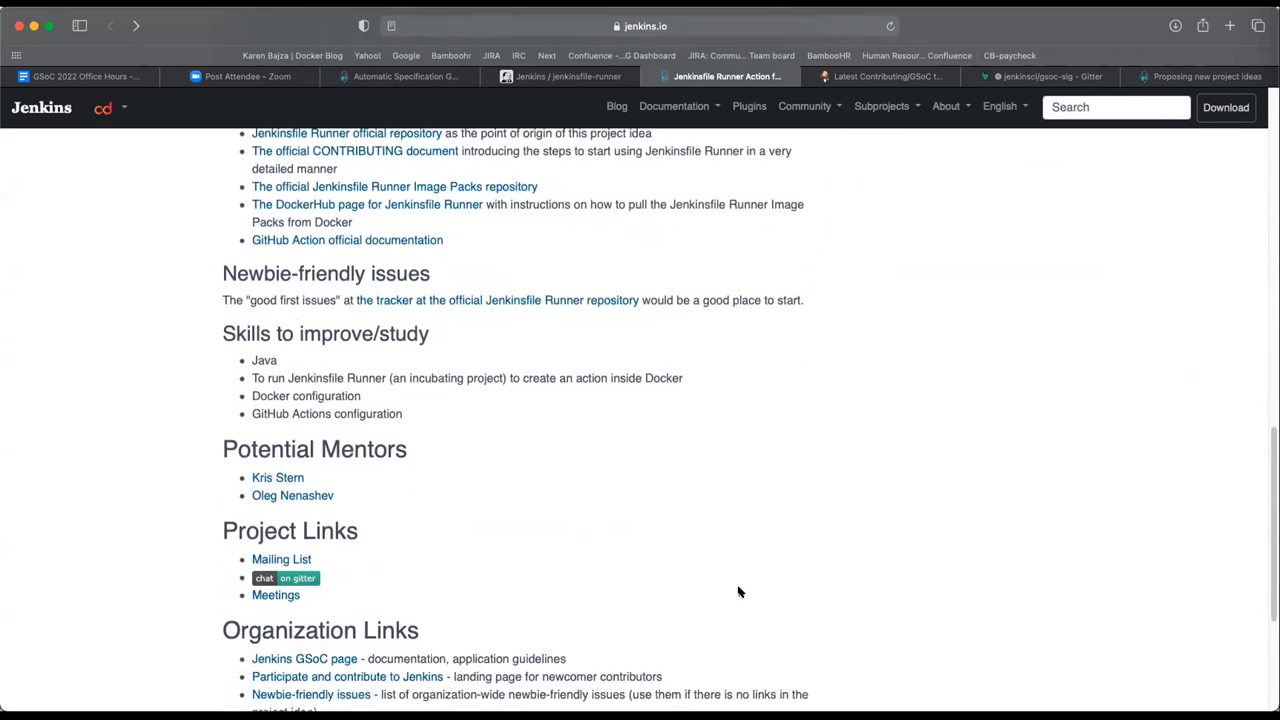
scroll("down", 3)
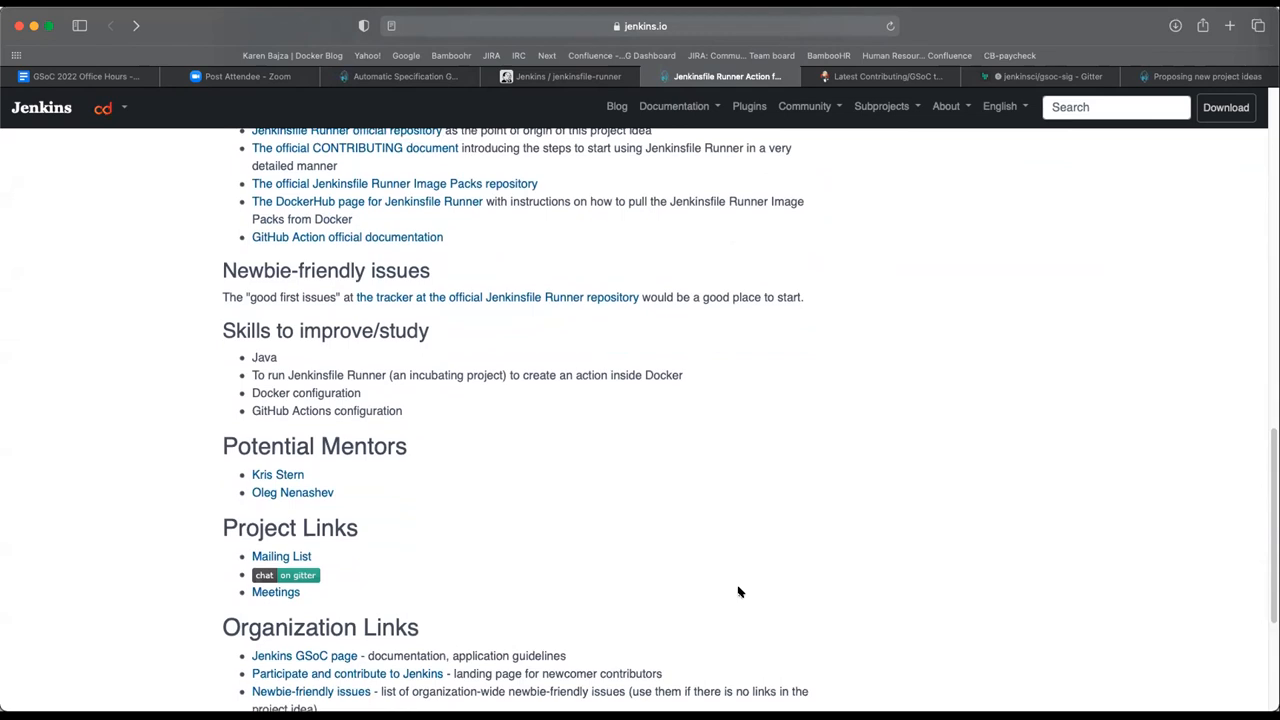
scroll("down", 3)
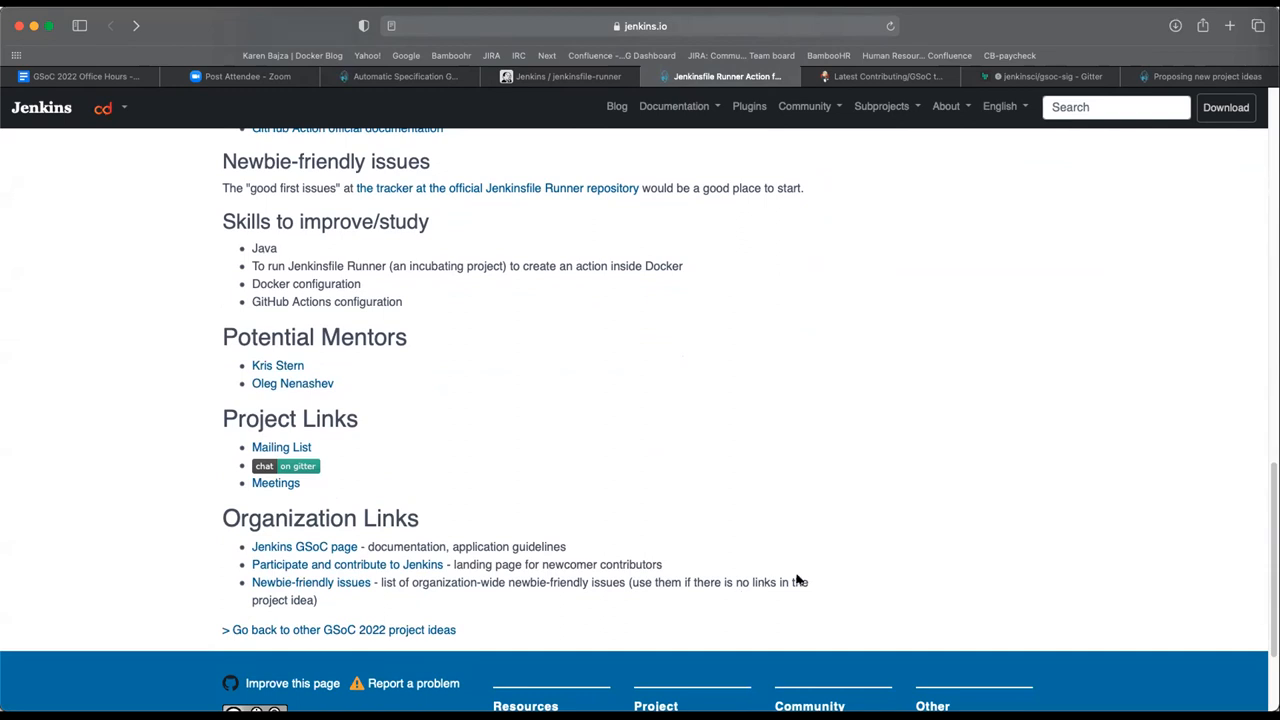
mouse_move(884, 564)
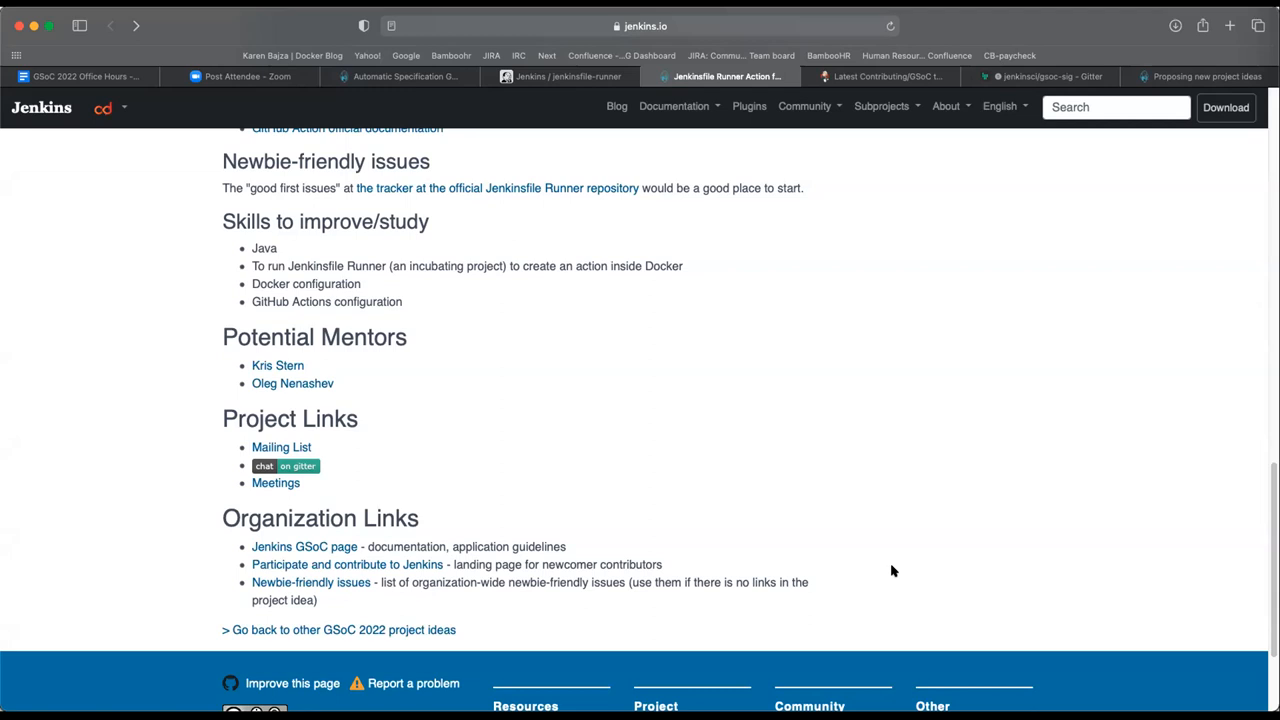
mouse_move(628, 424)
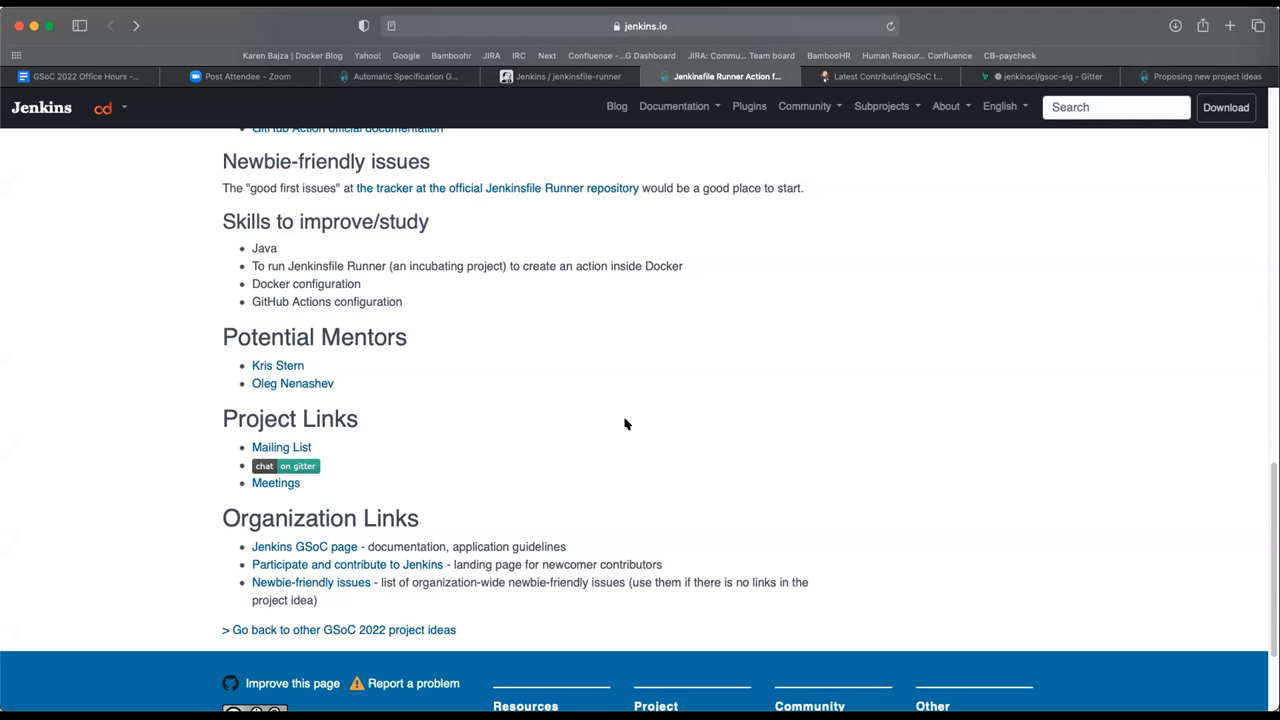
mouse_move(878, 472)
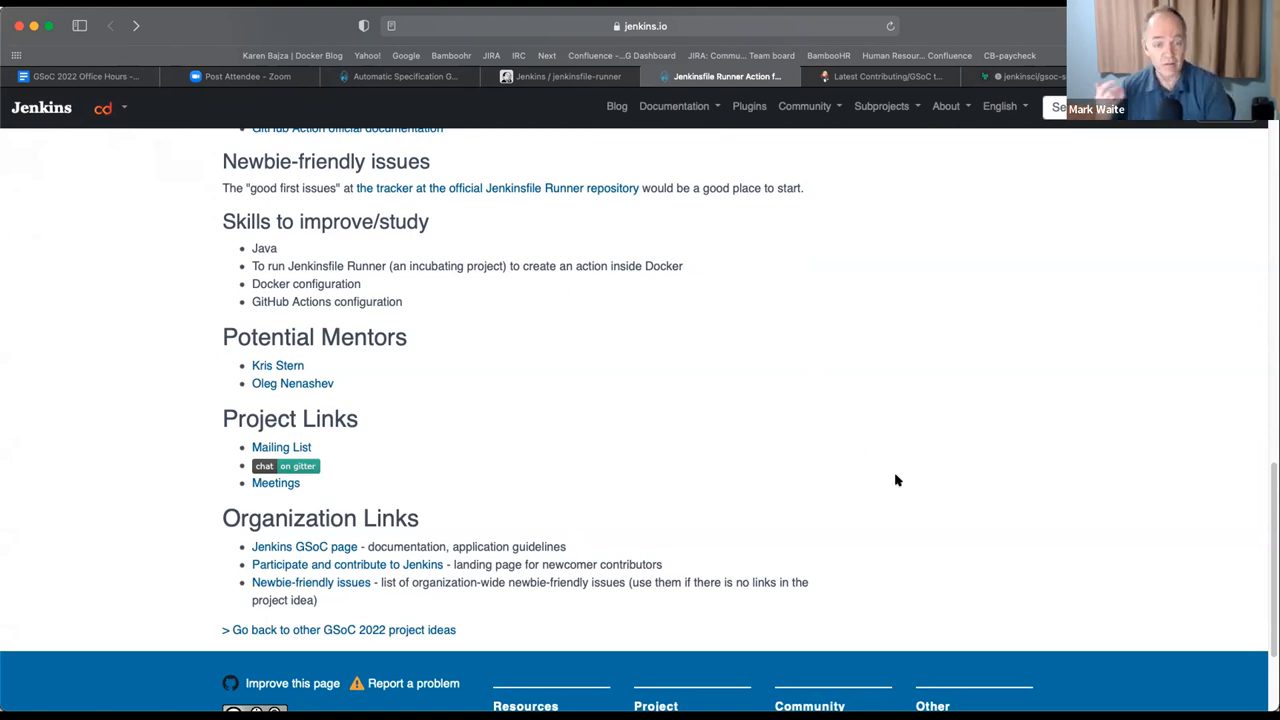
mouse_move(872, 520)
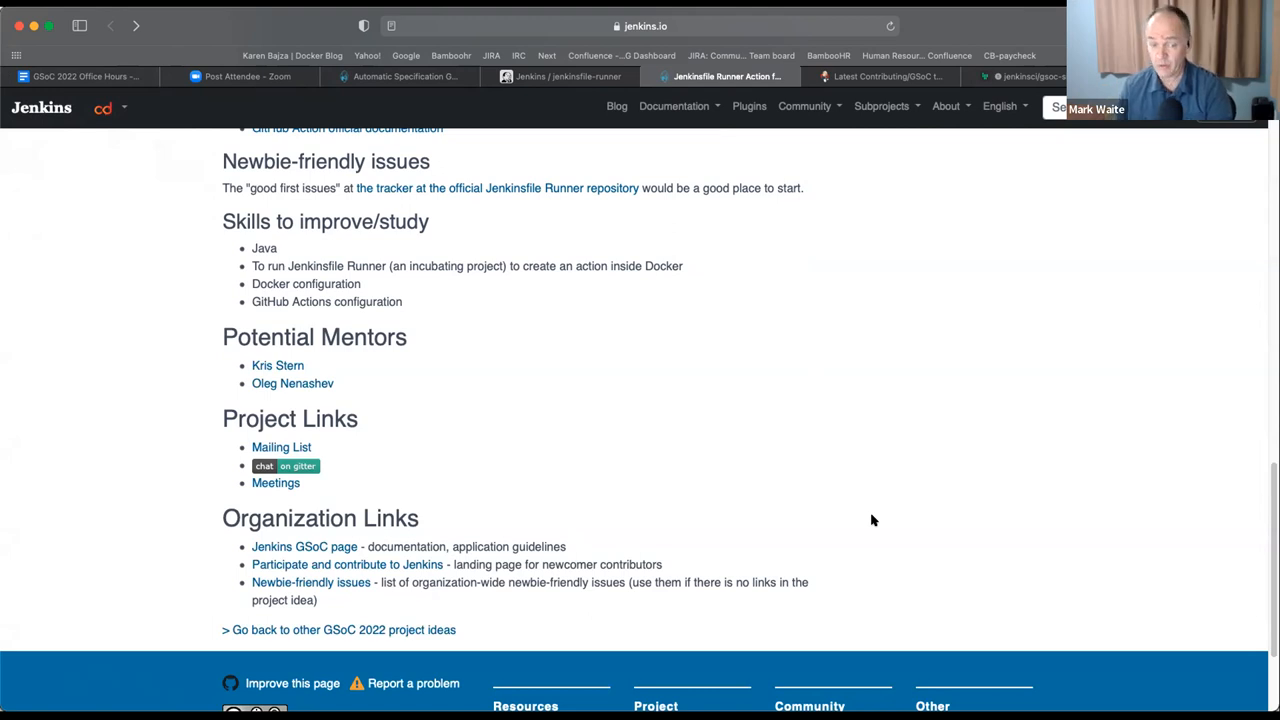
mouse_move(332, 28)
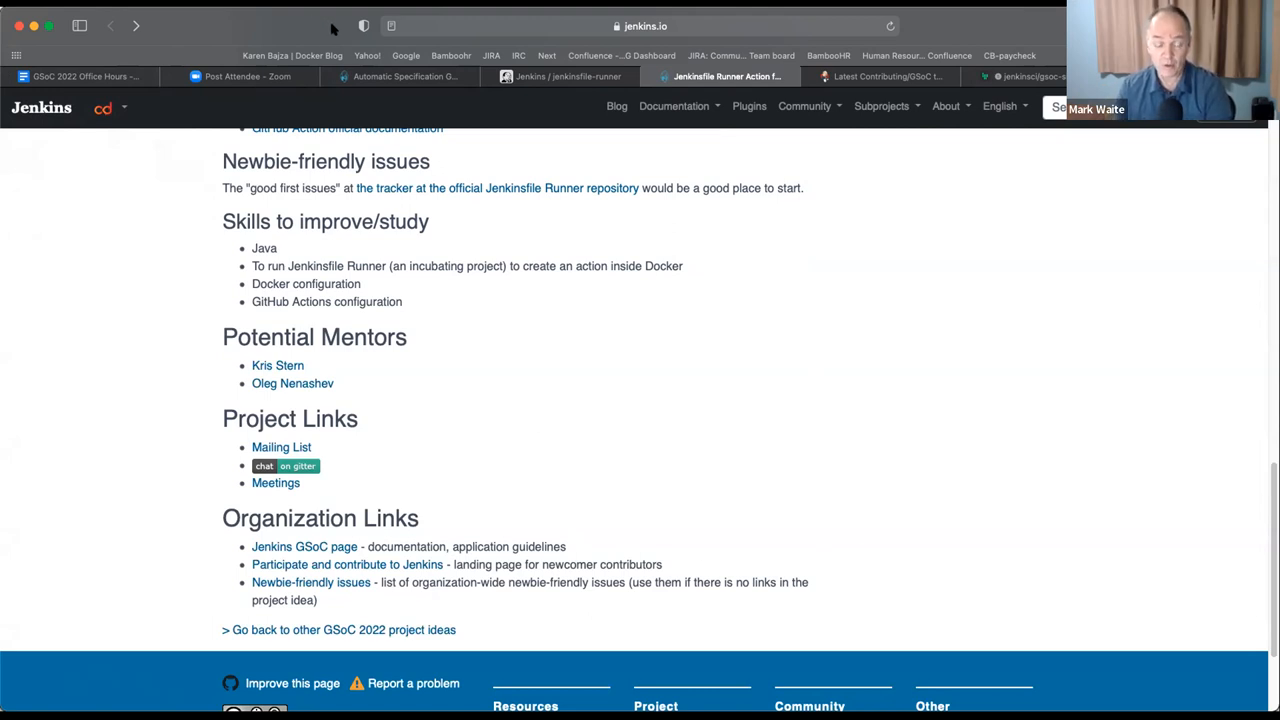
mouse_move(80, 76)
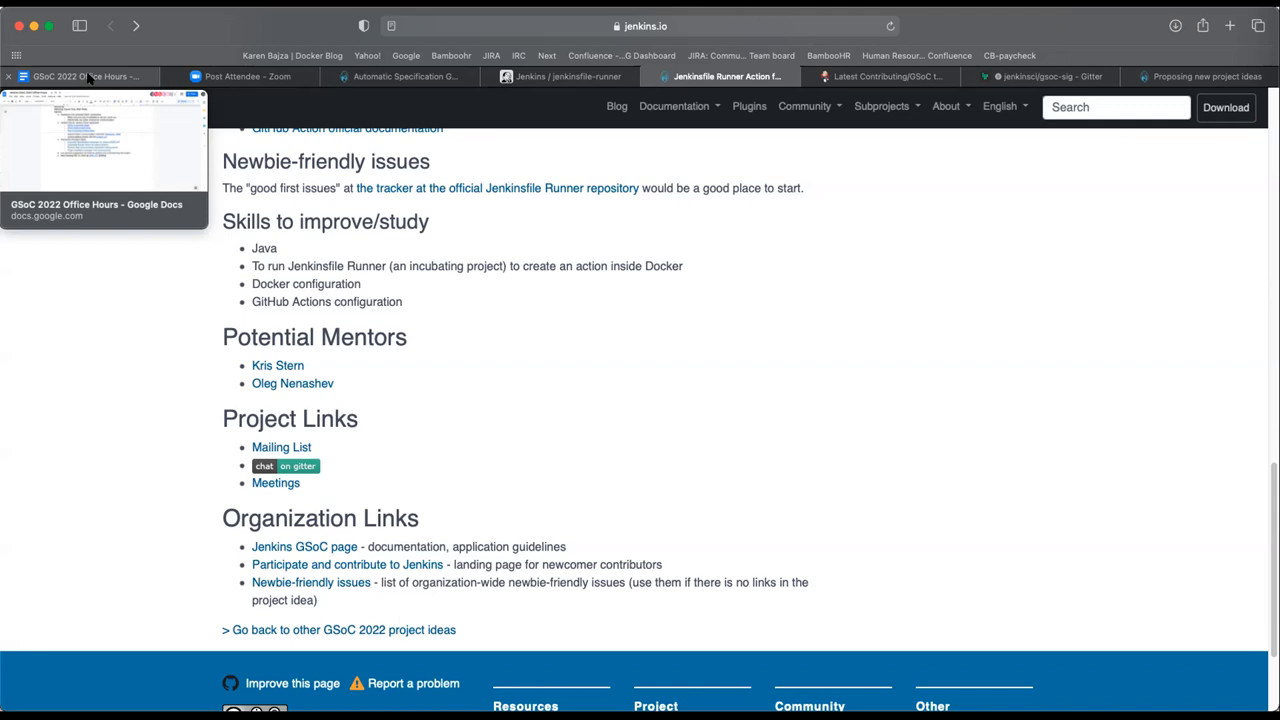
left_click(84, 76)
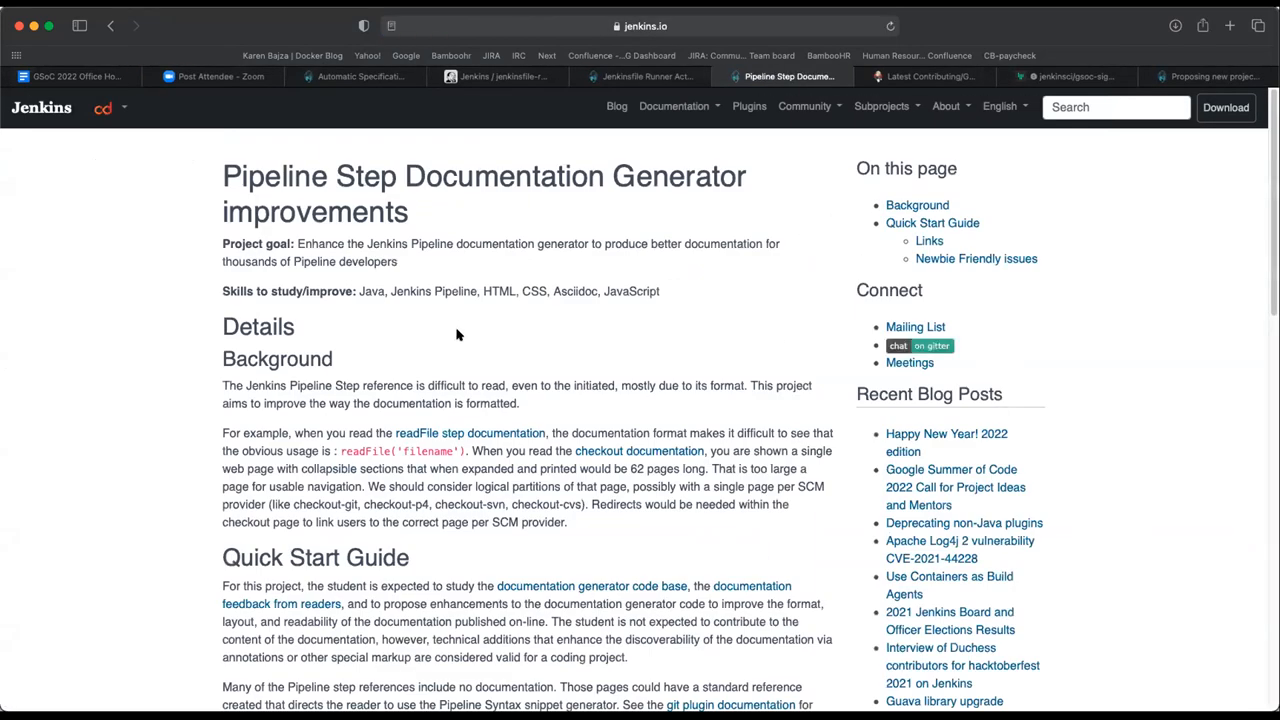
mouse_move(480, 440)
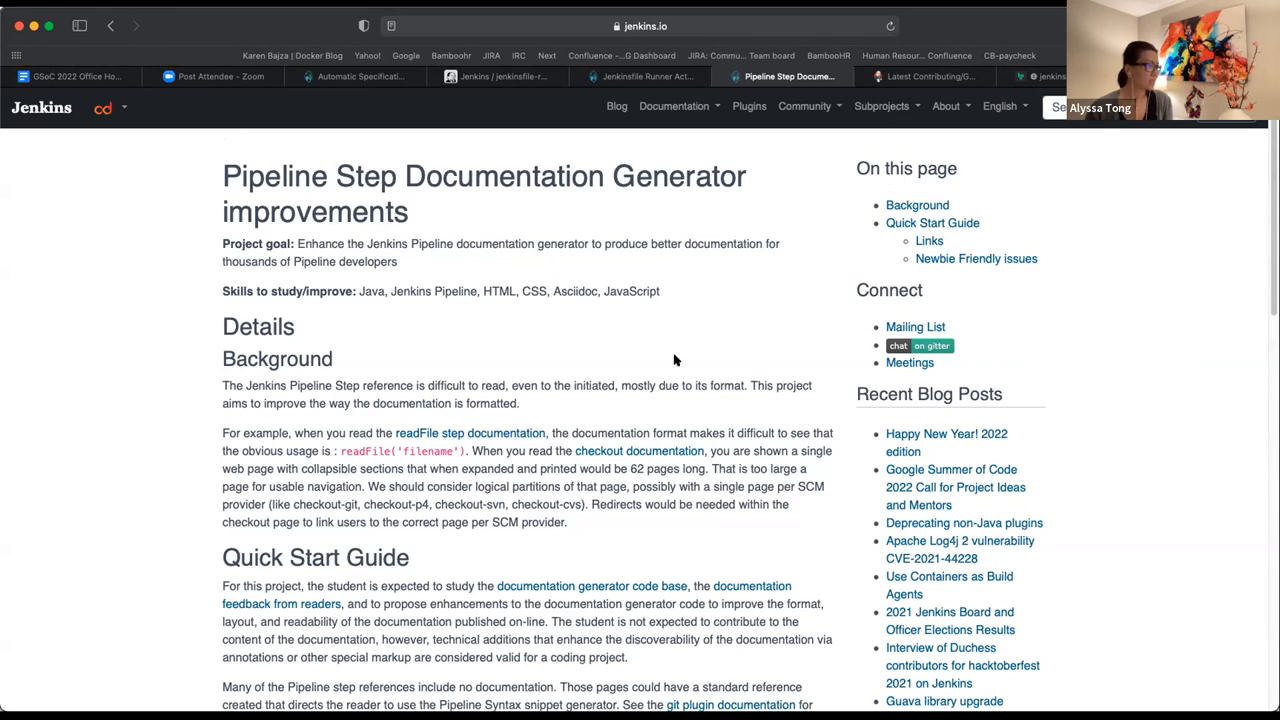
mouse_move(750, 364)
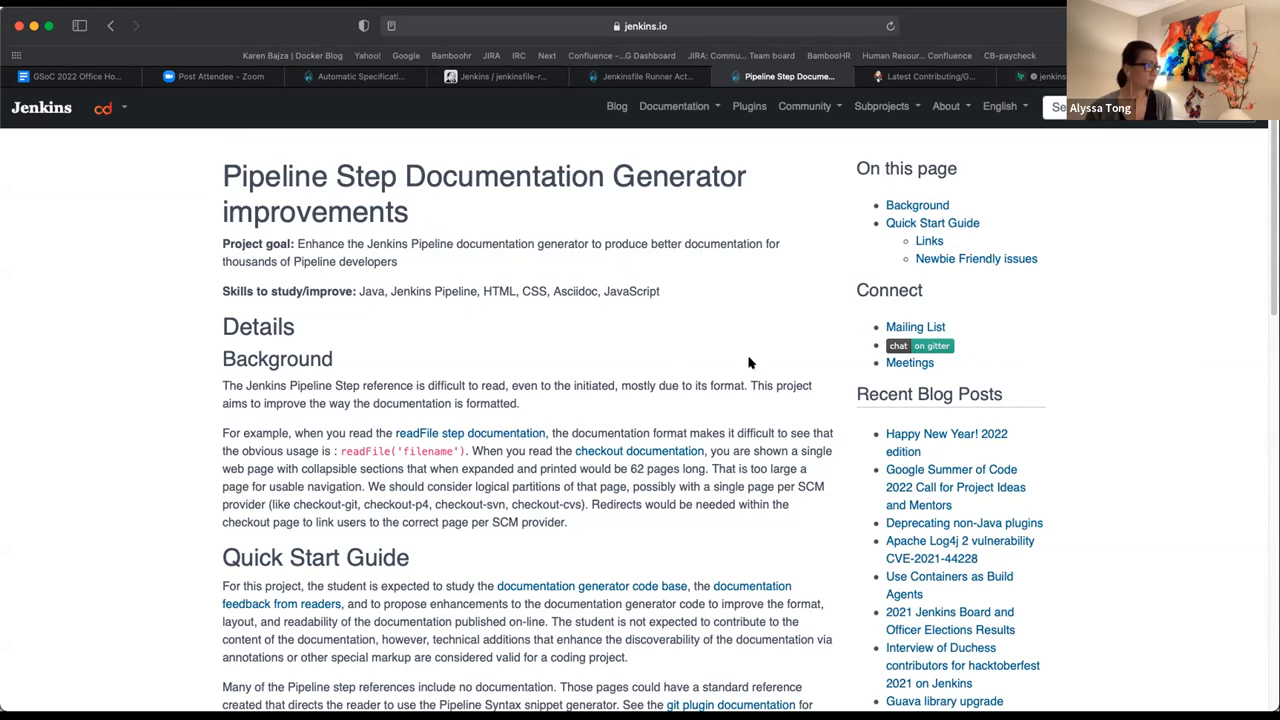
mouse_move(656, 480)
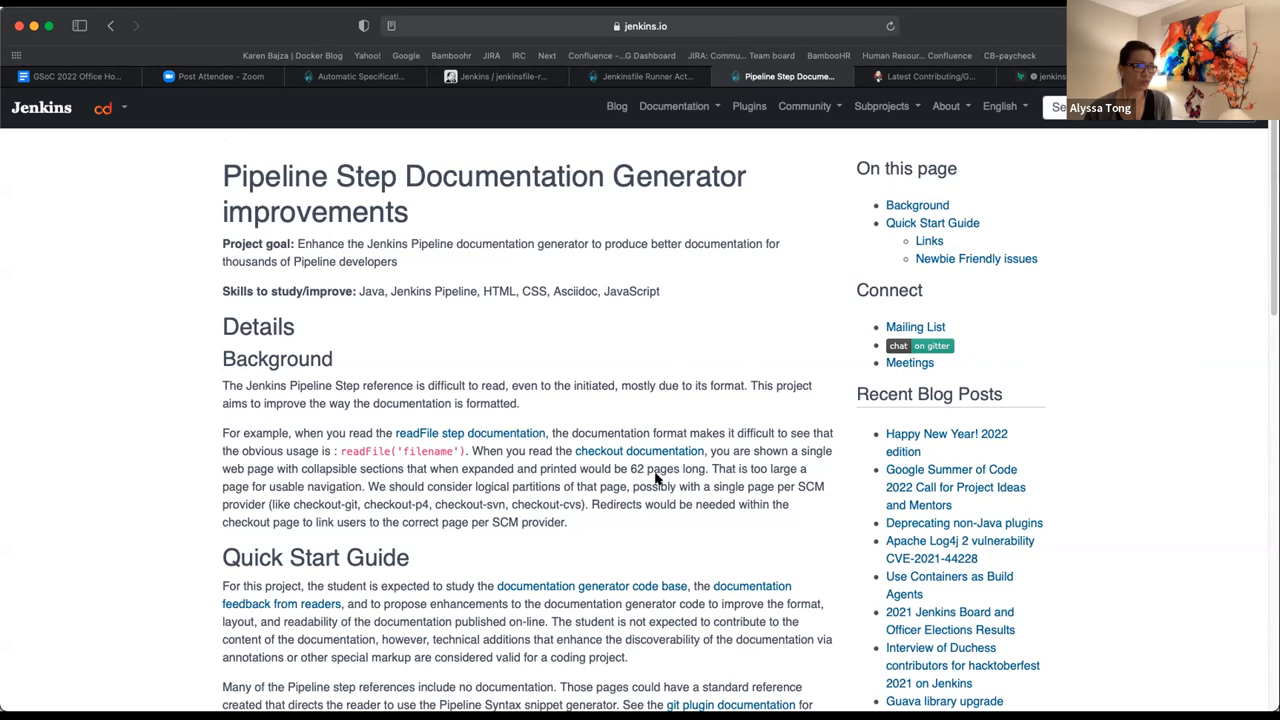
mouse_move(668, 486)
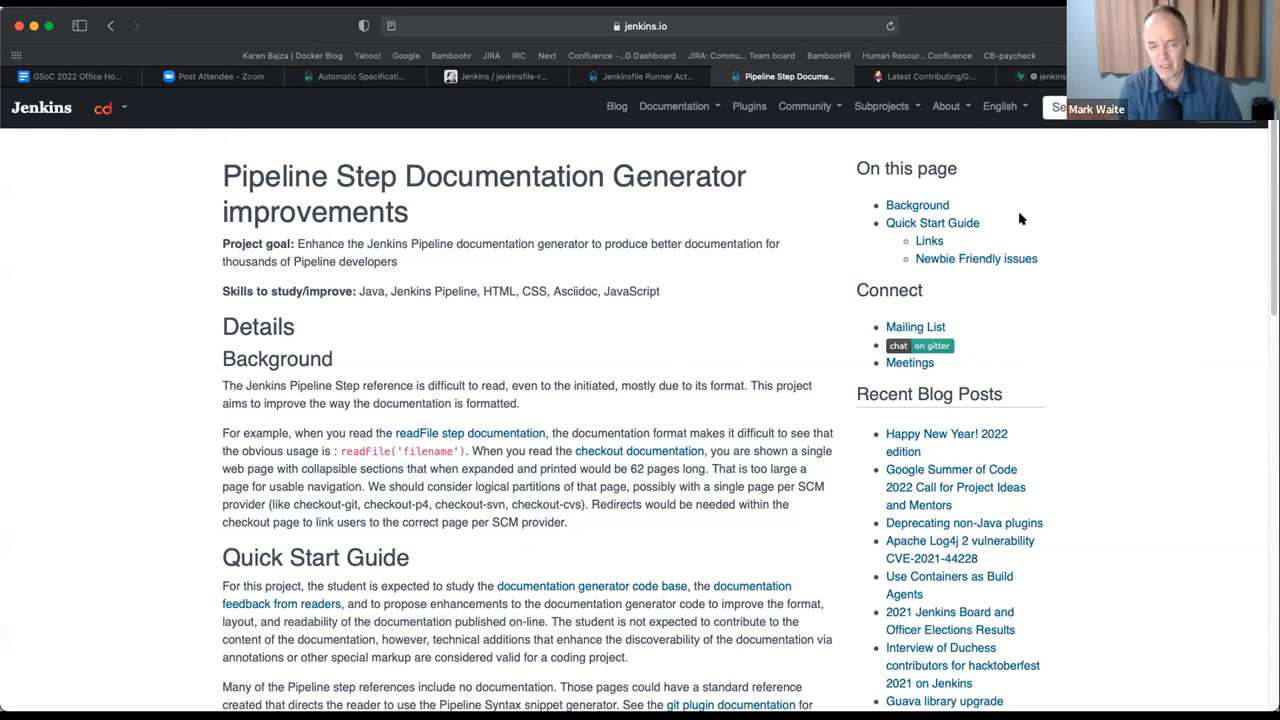
mouse_move(118, 644)
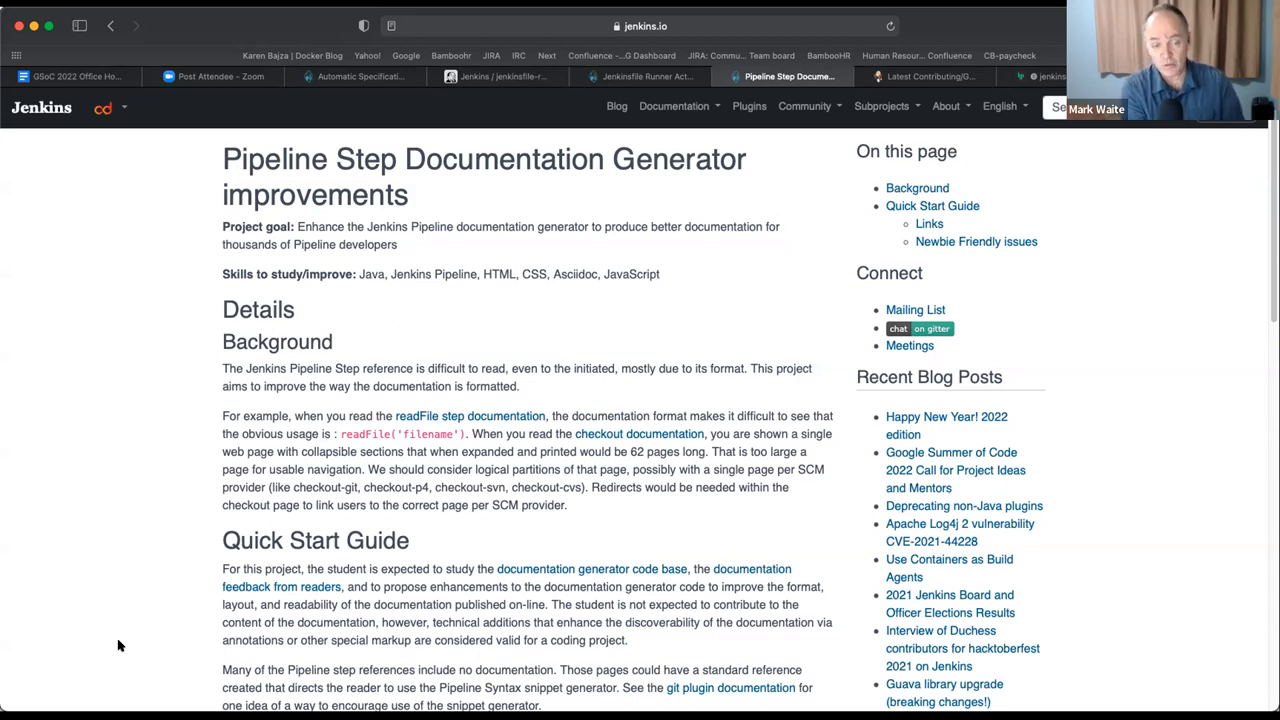
mouse_move(120, 640)
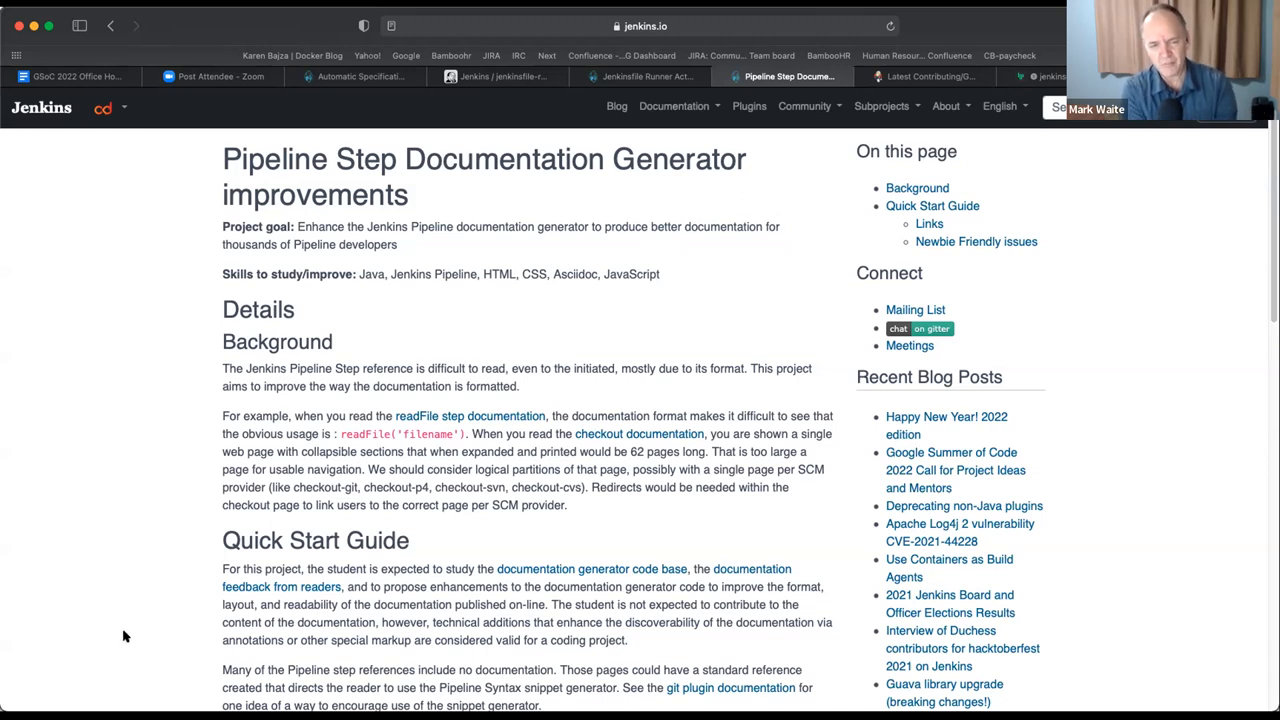
mouse_move(470, 416)
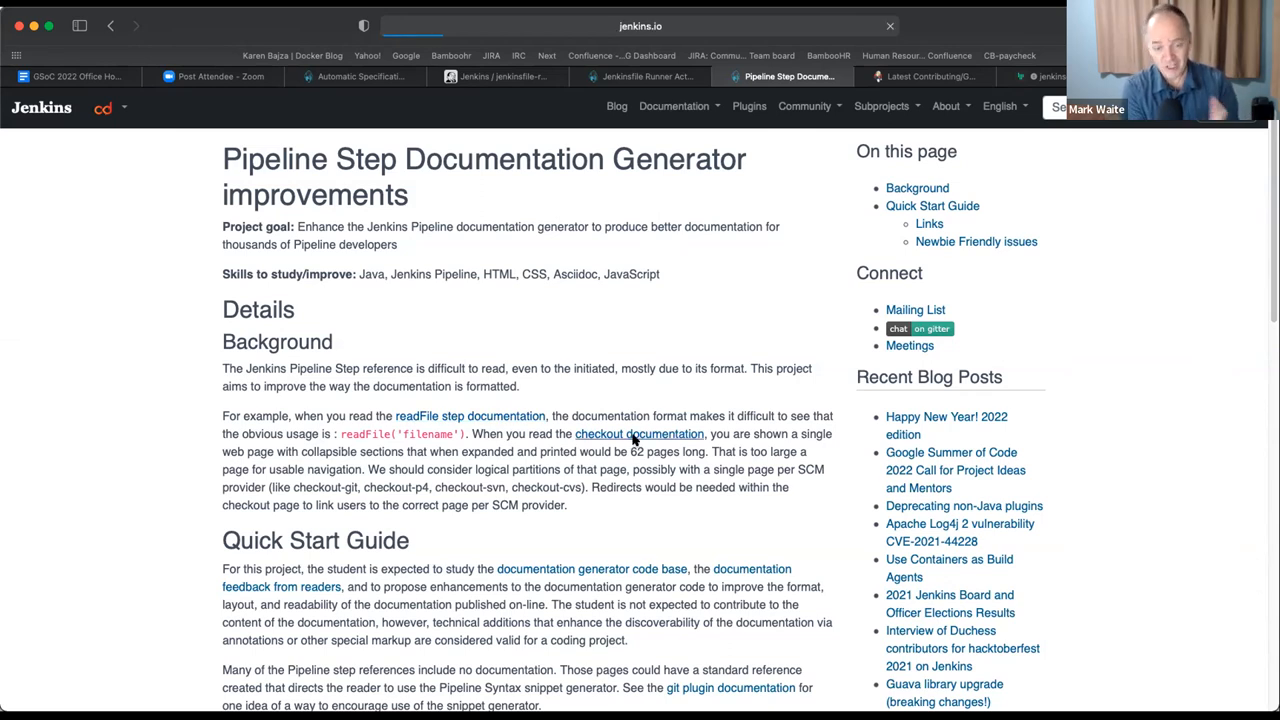
left_click(638, 432)
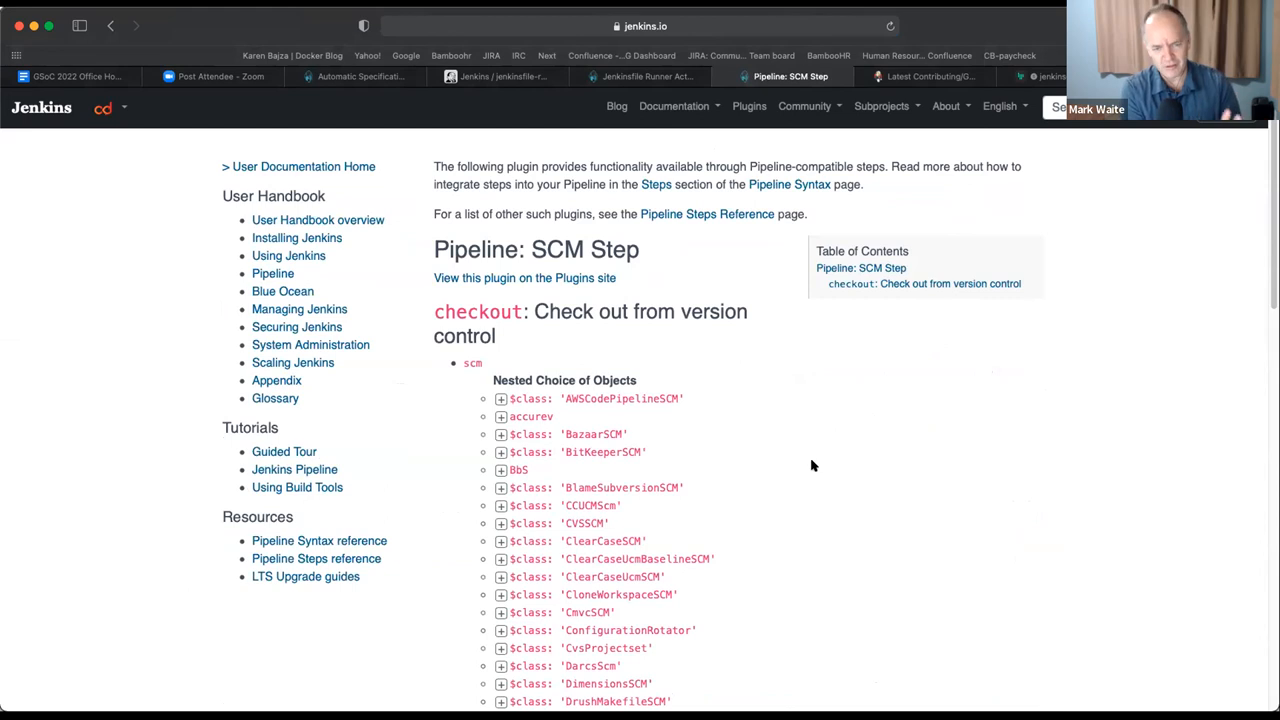
mouse_move(944, 18)
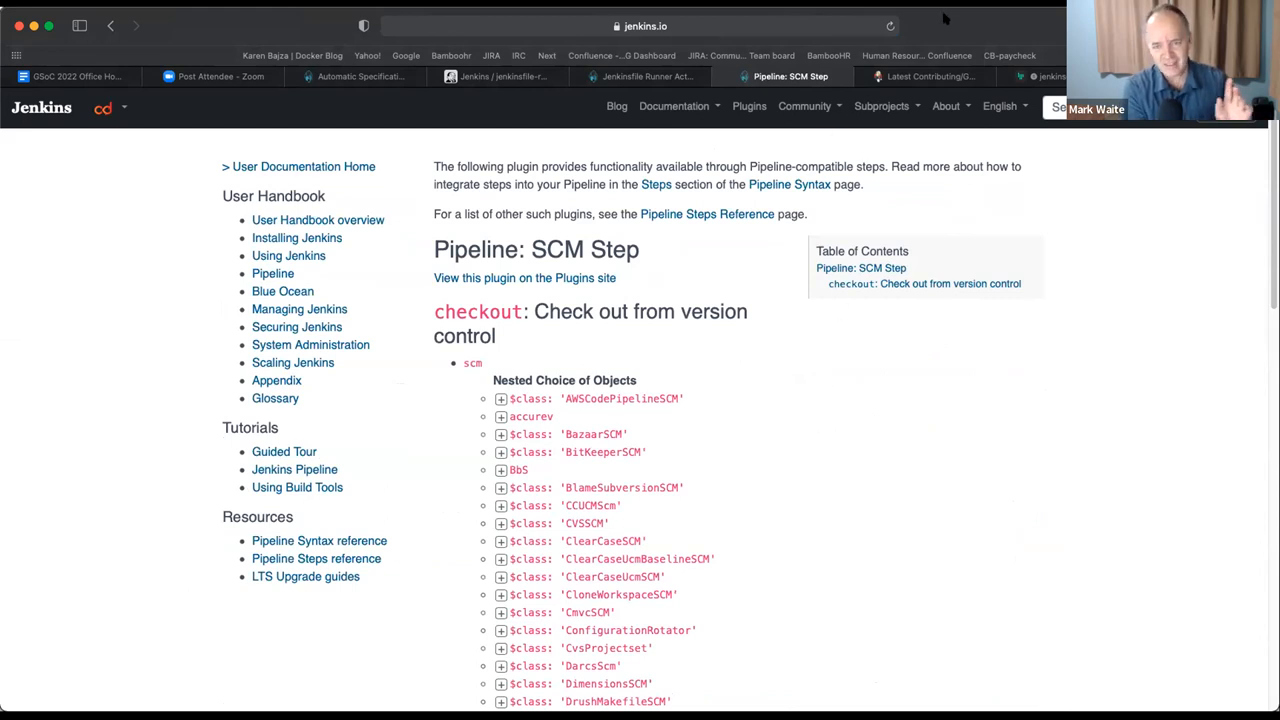
mouse_move(874, 560)
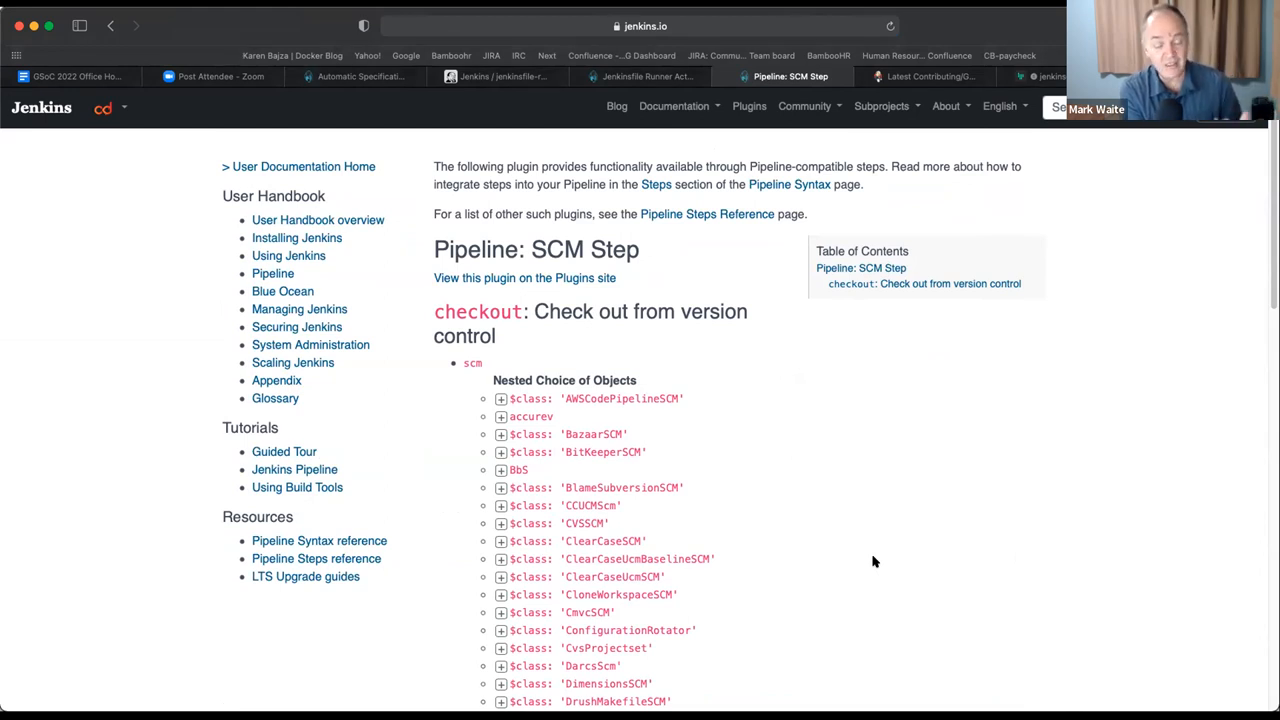
scroll("down", 3)
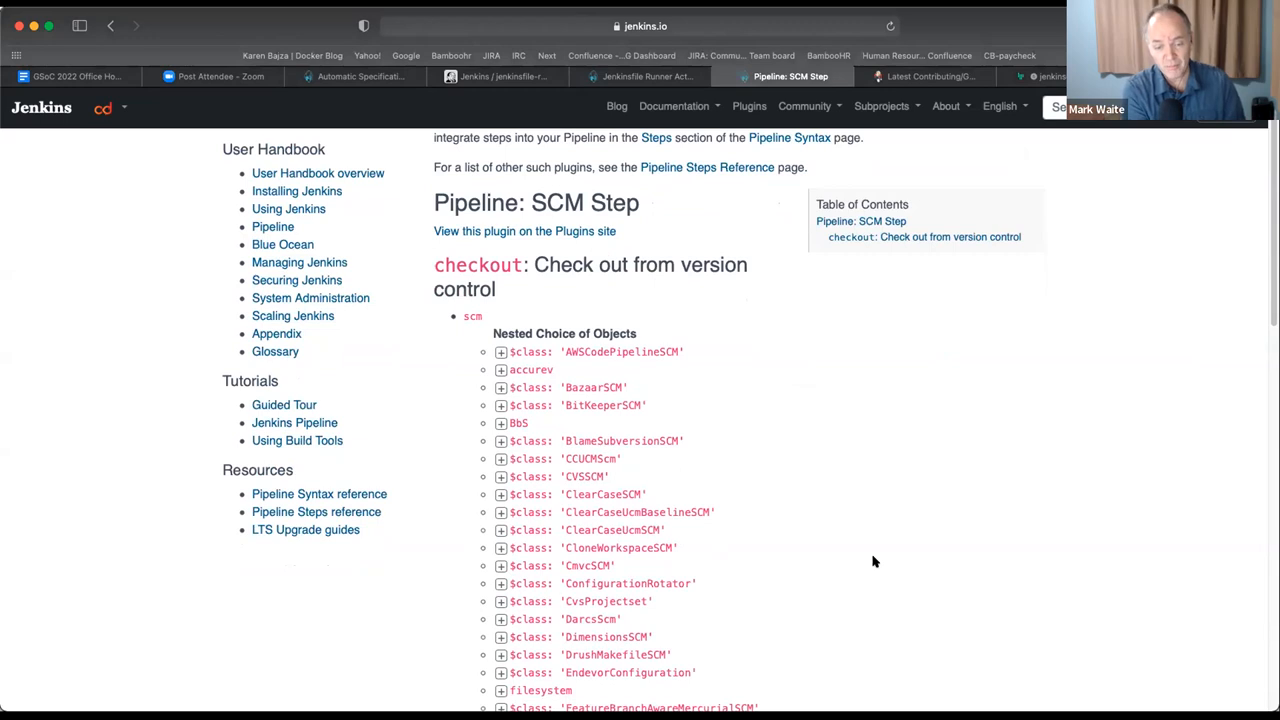
scroll("down", 3)
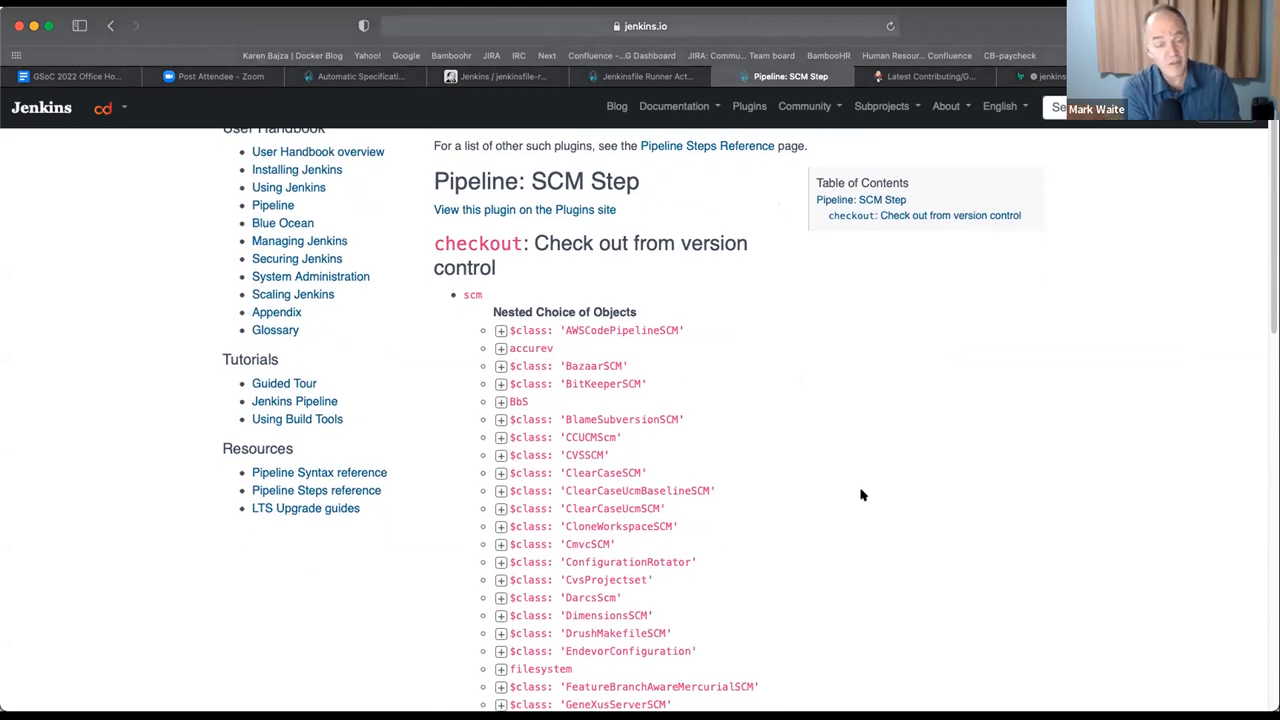
scroll("down", 3)
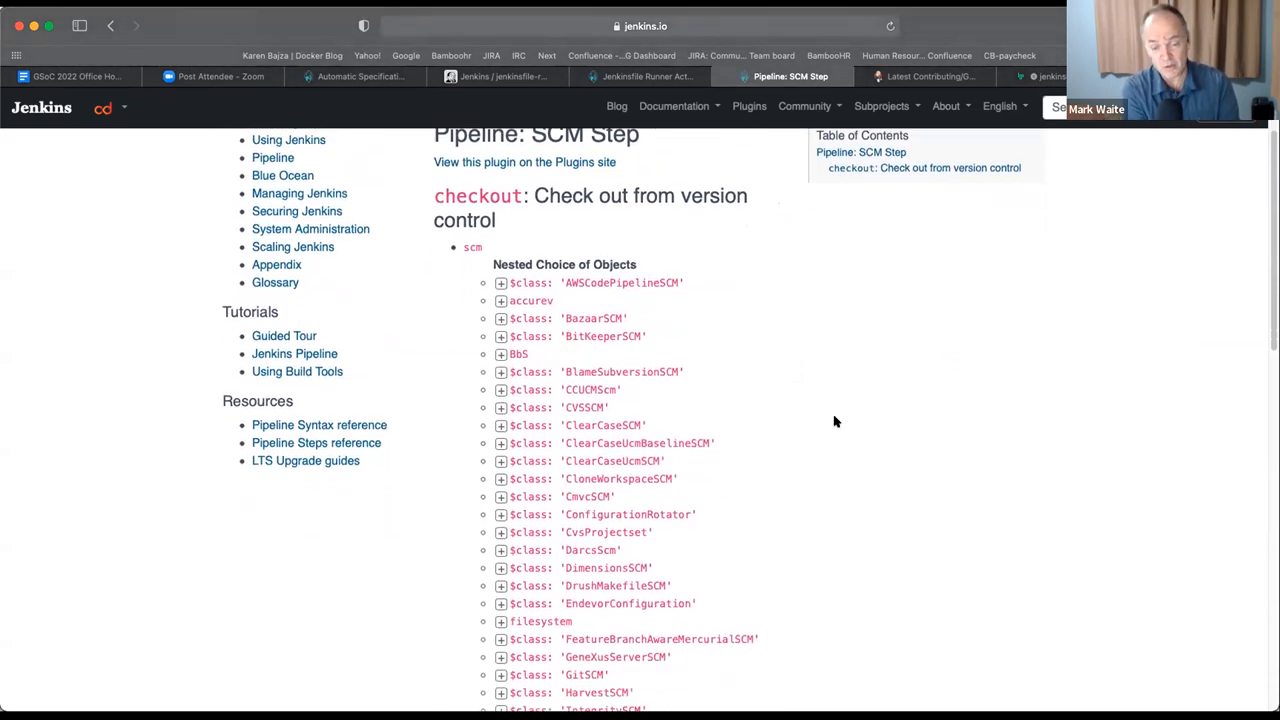
scroll("down", 3)
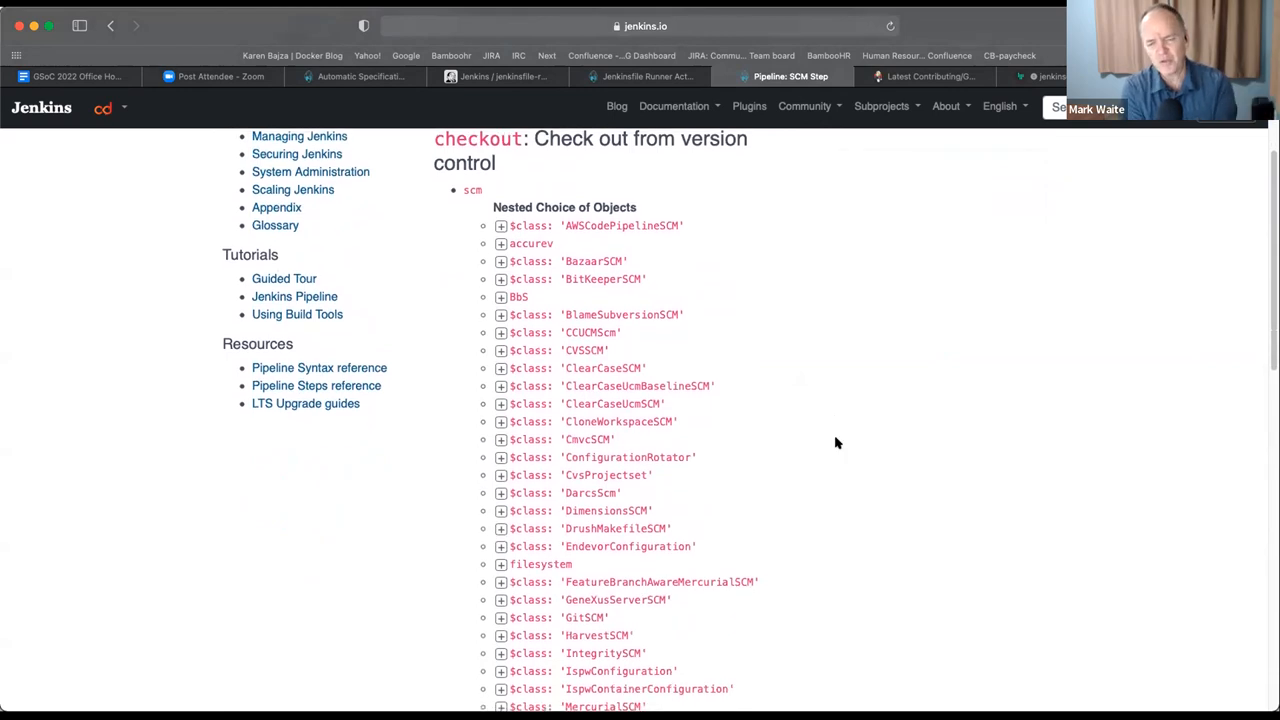
scroll("down", 3)
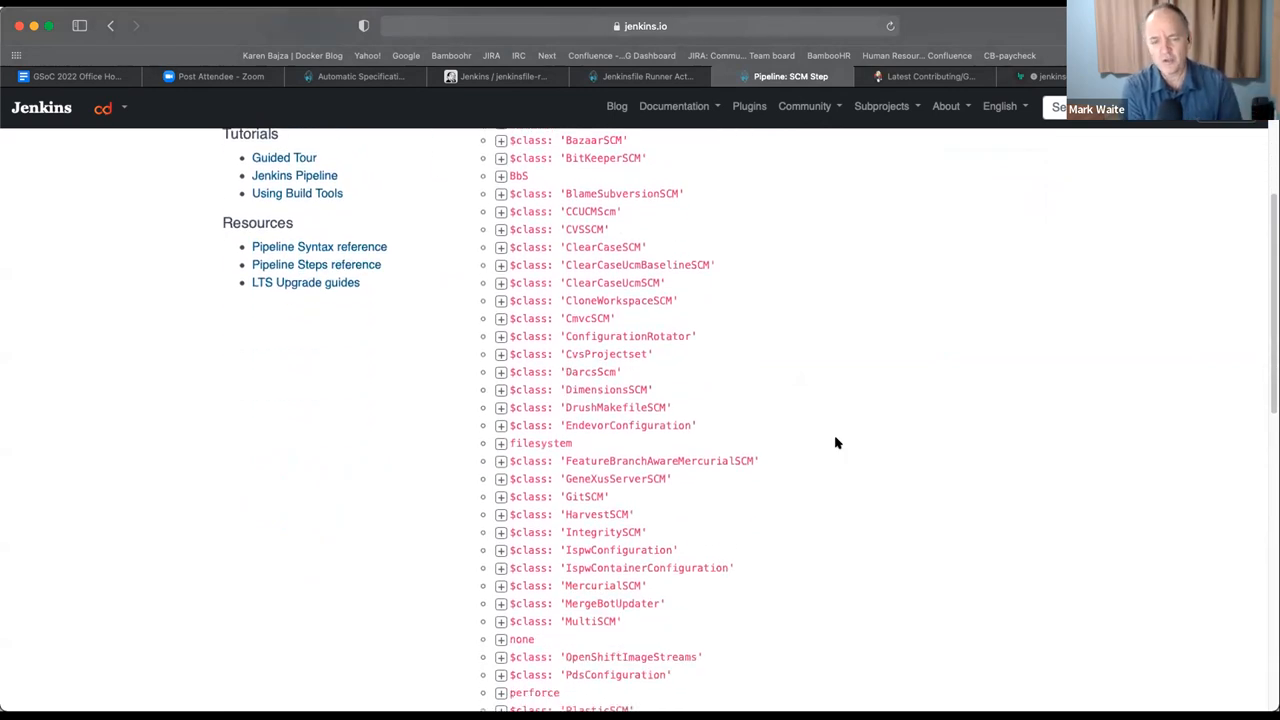
scroll("down", 3)
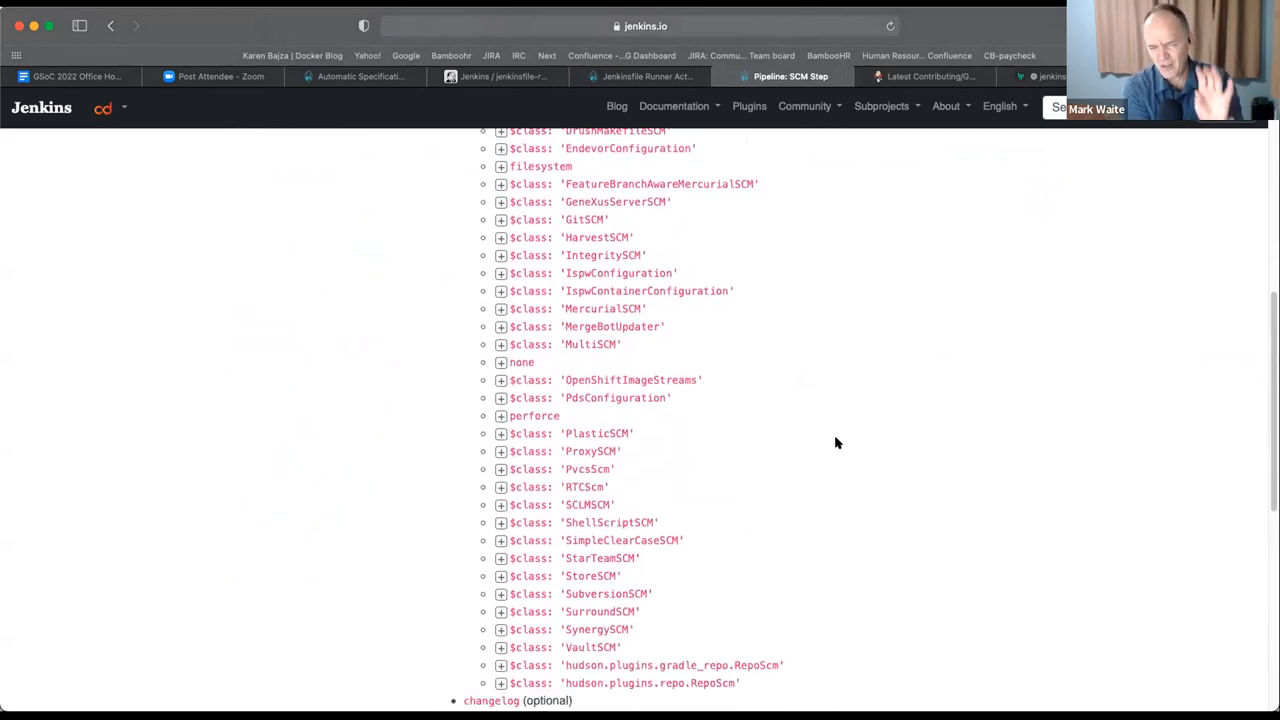
mouse_move(666, 240)
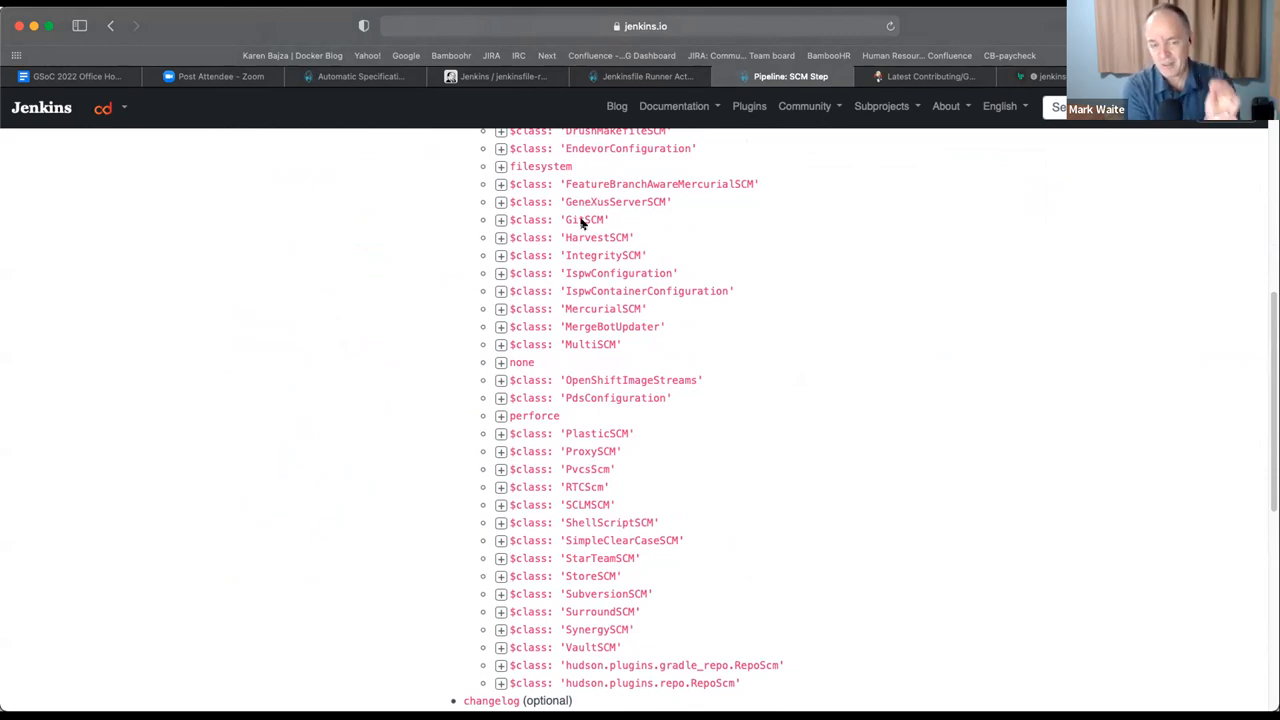
Expand $class: 'GitSCM' and read its userRemoteConfigs and branches parameter documentation.
left_click(500, 218)
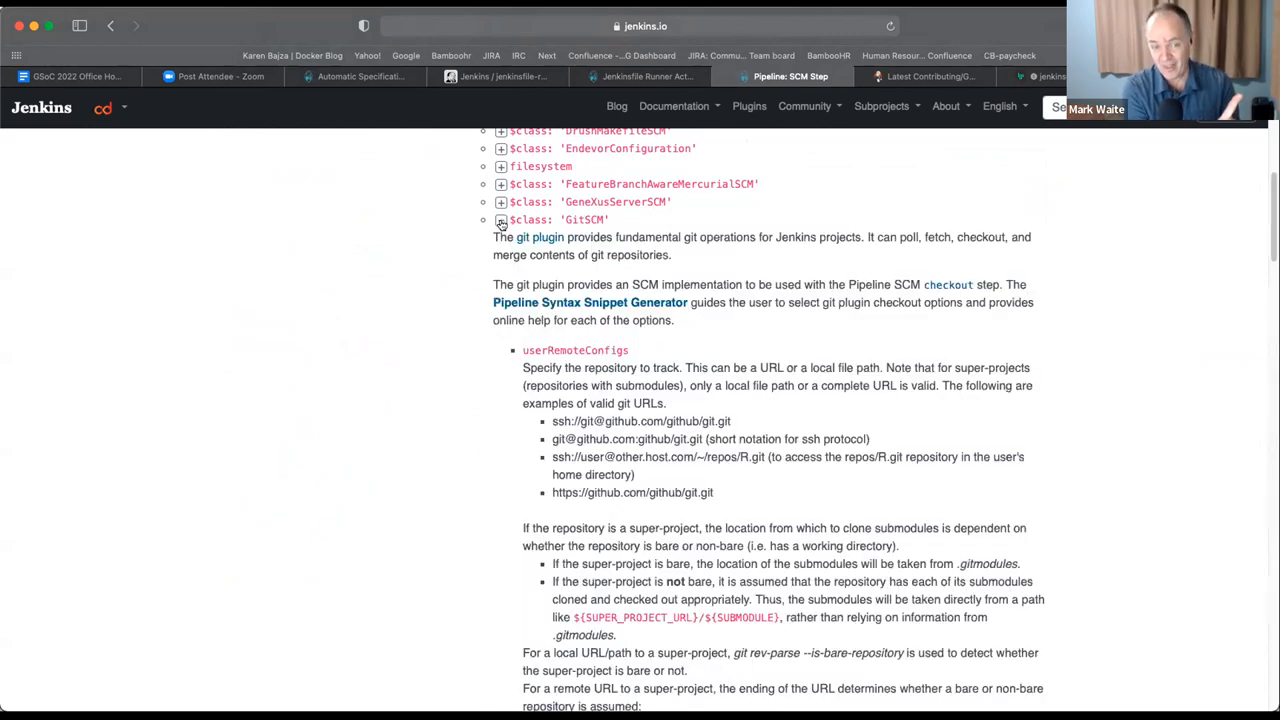
left_click(500, 218)
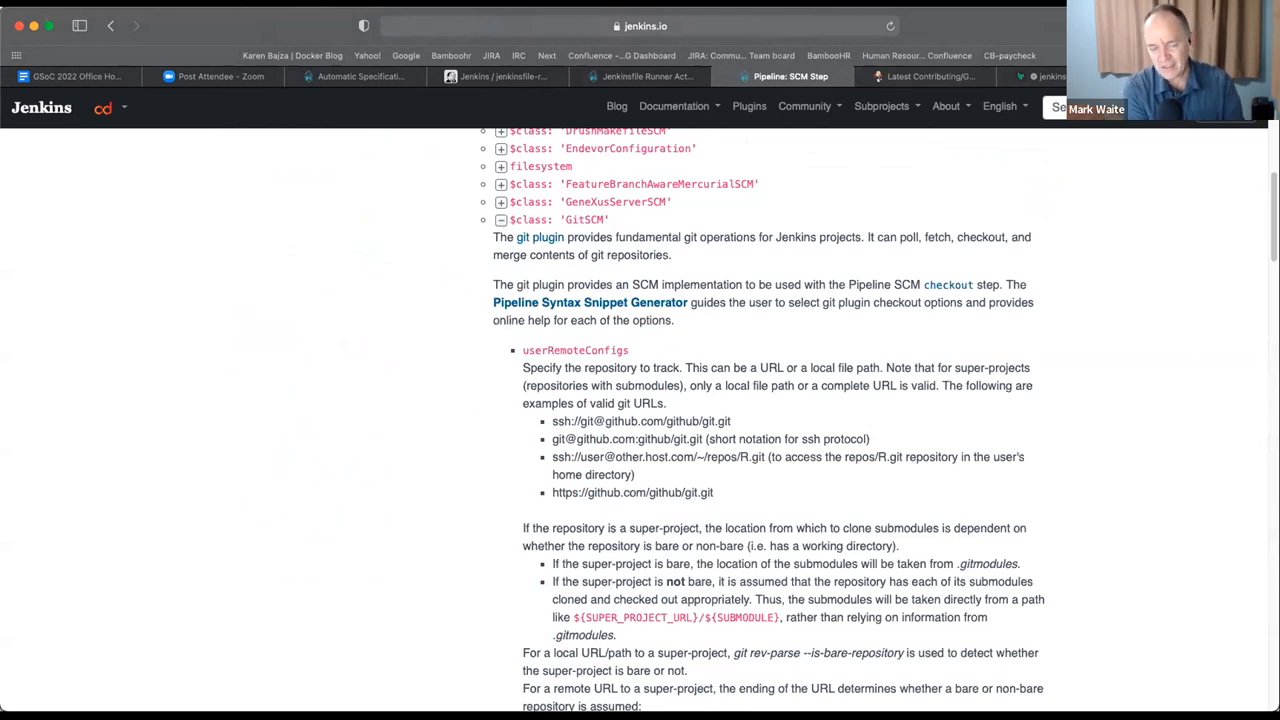
mouse_move(374, 482)
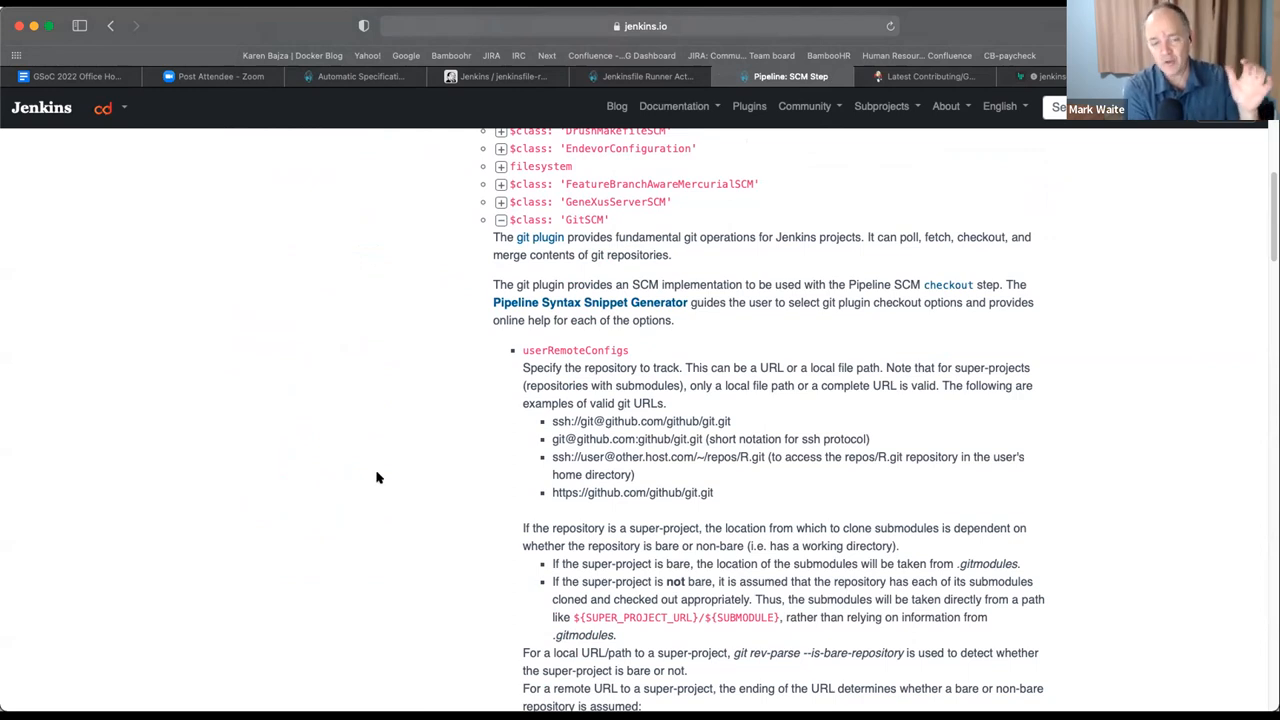
mouse_move(380, 478)
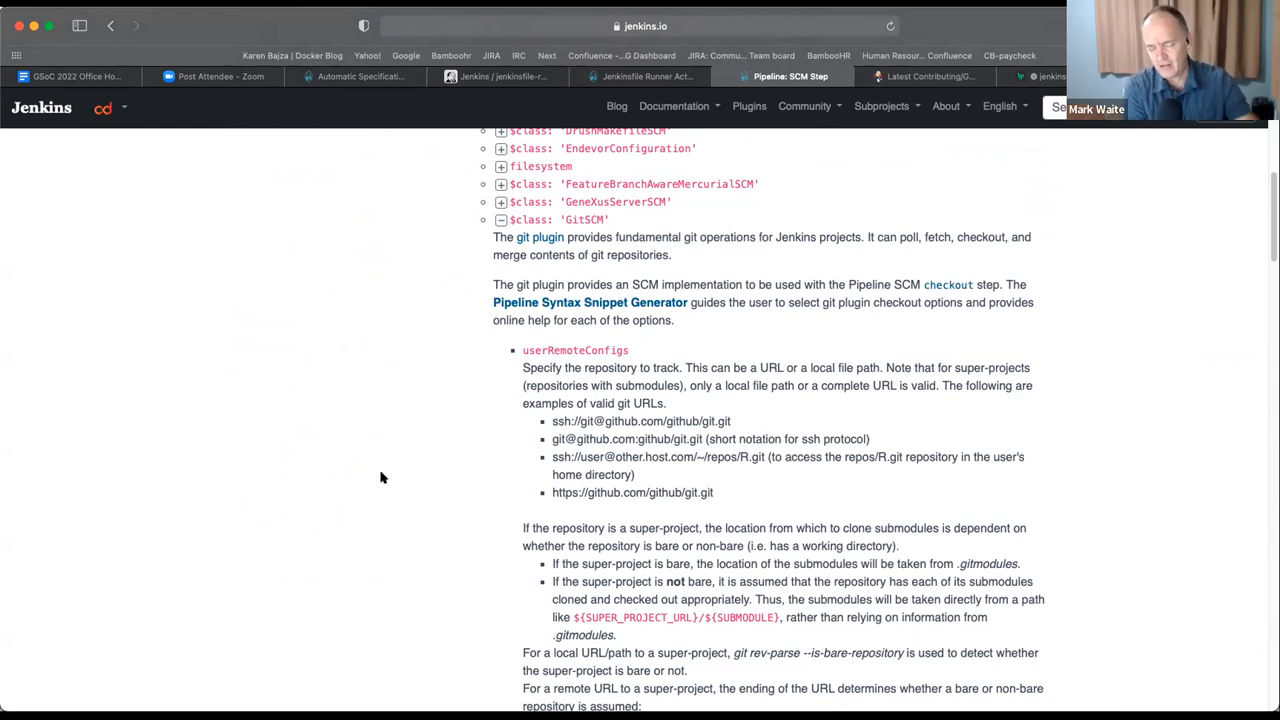
scroll("down", 3)
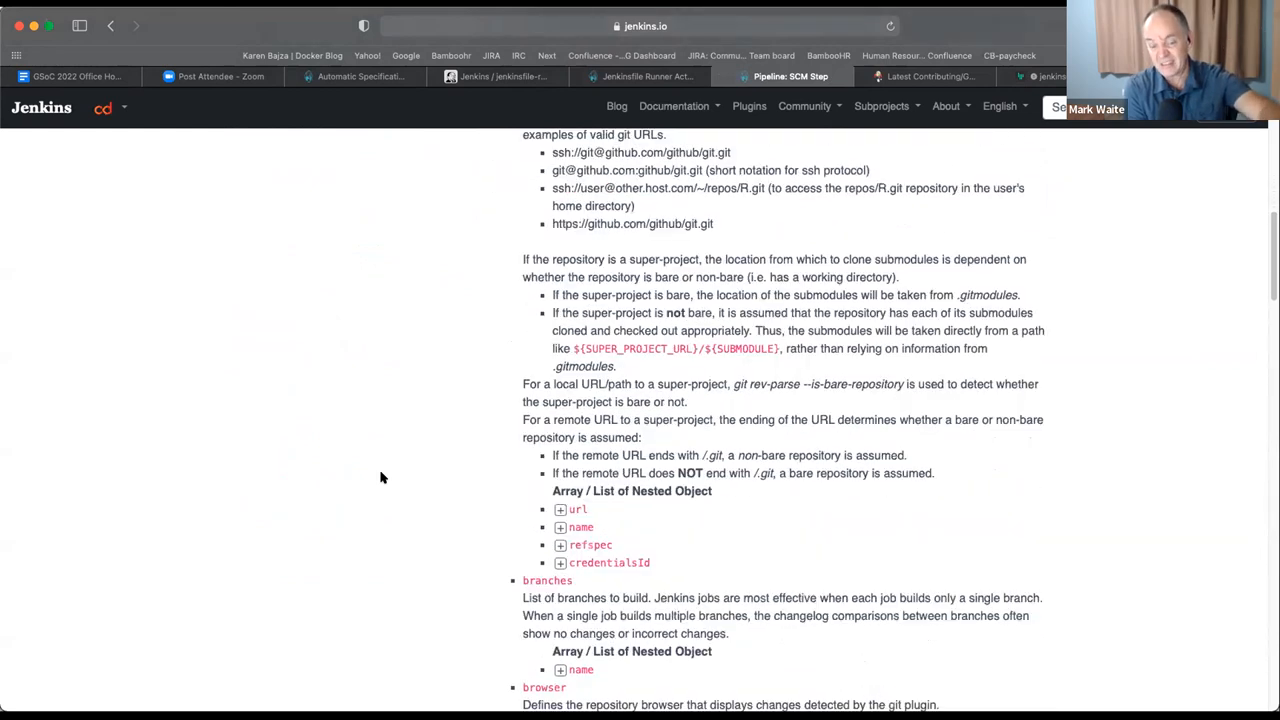
scroll("down", 3)
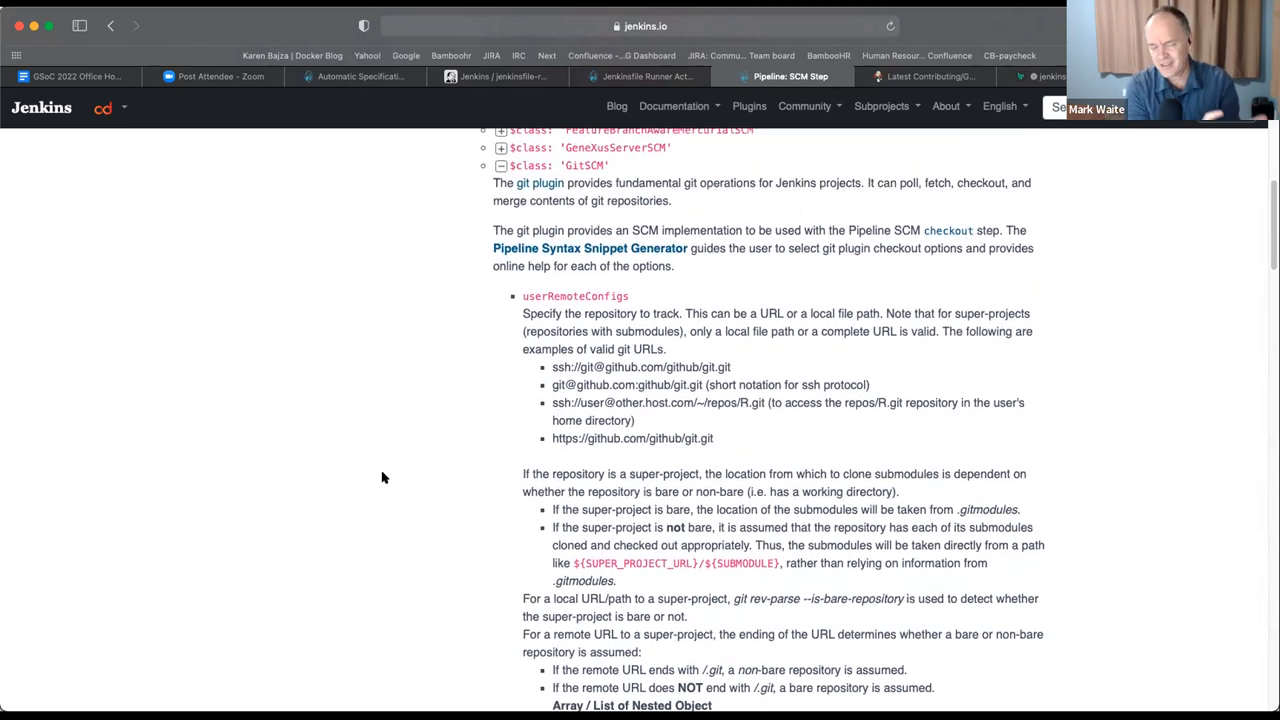
scroll("down", 3)
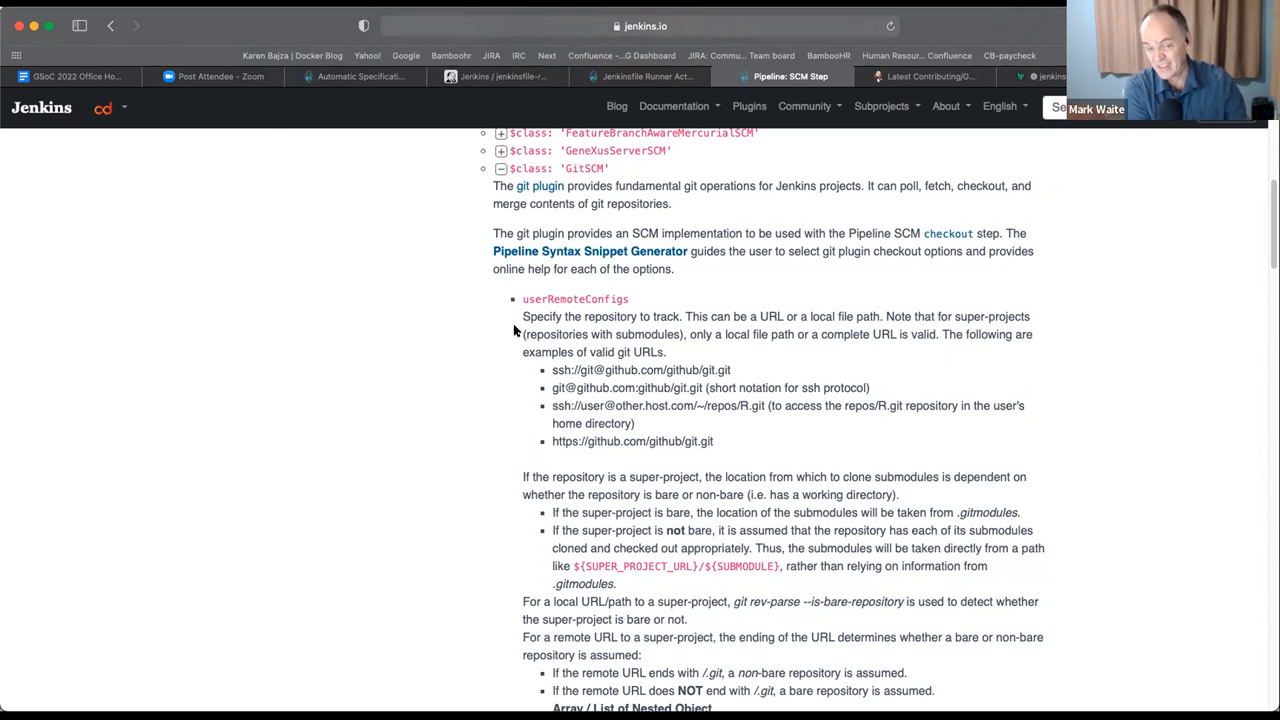
mouse_move(502, 352)
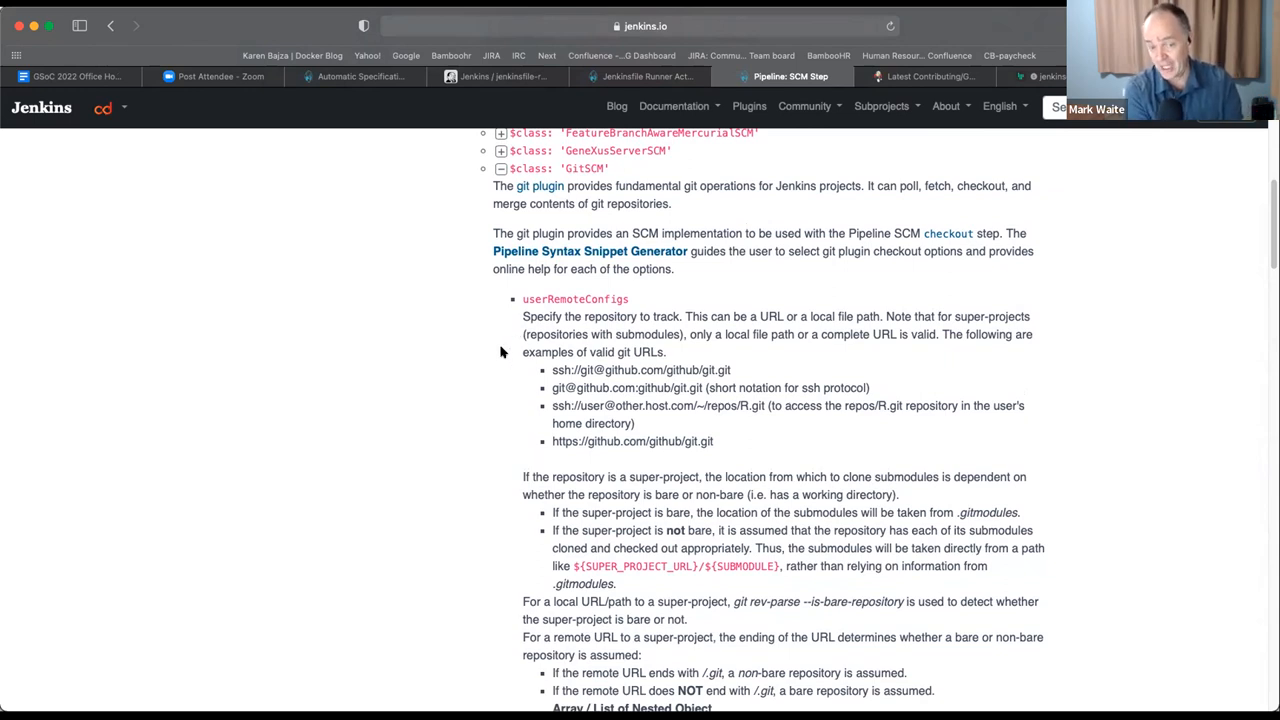
mouse_move(488, 368)
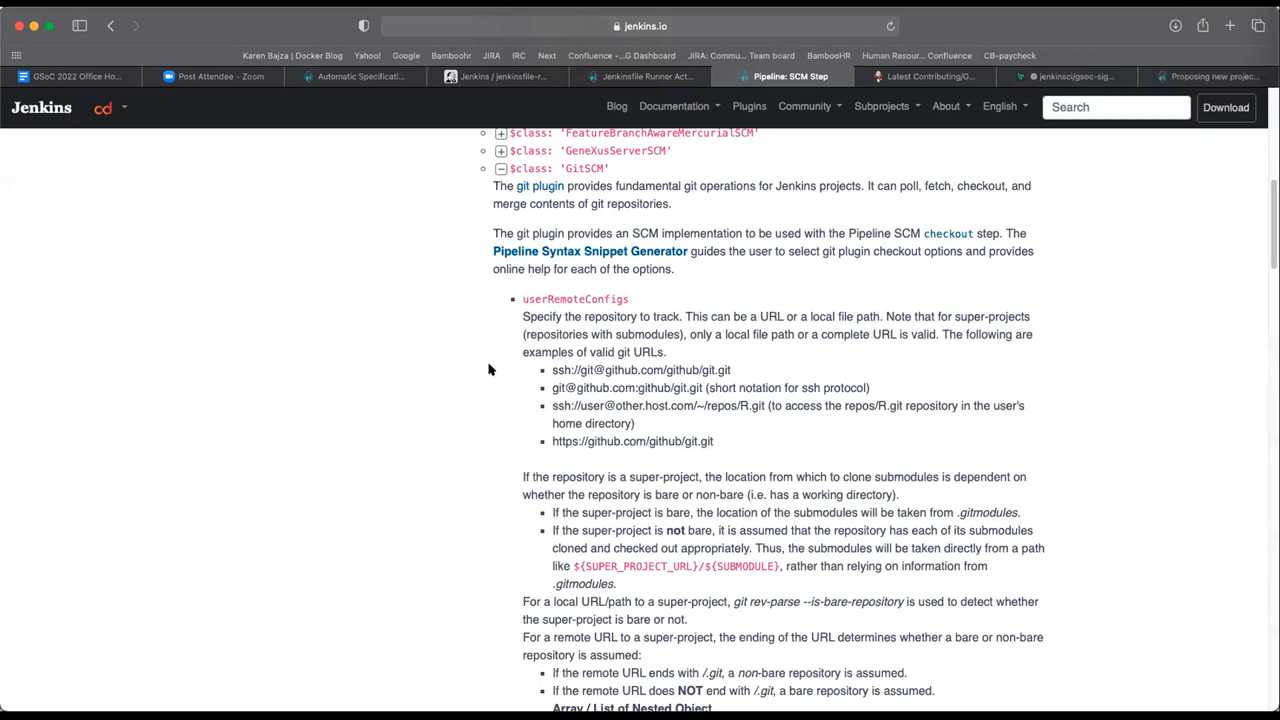
mouse_move(464, 408)
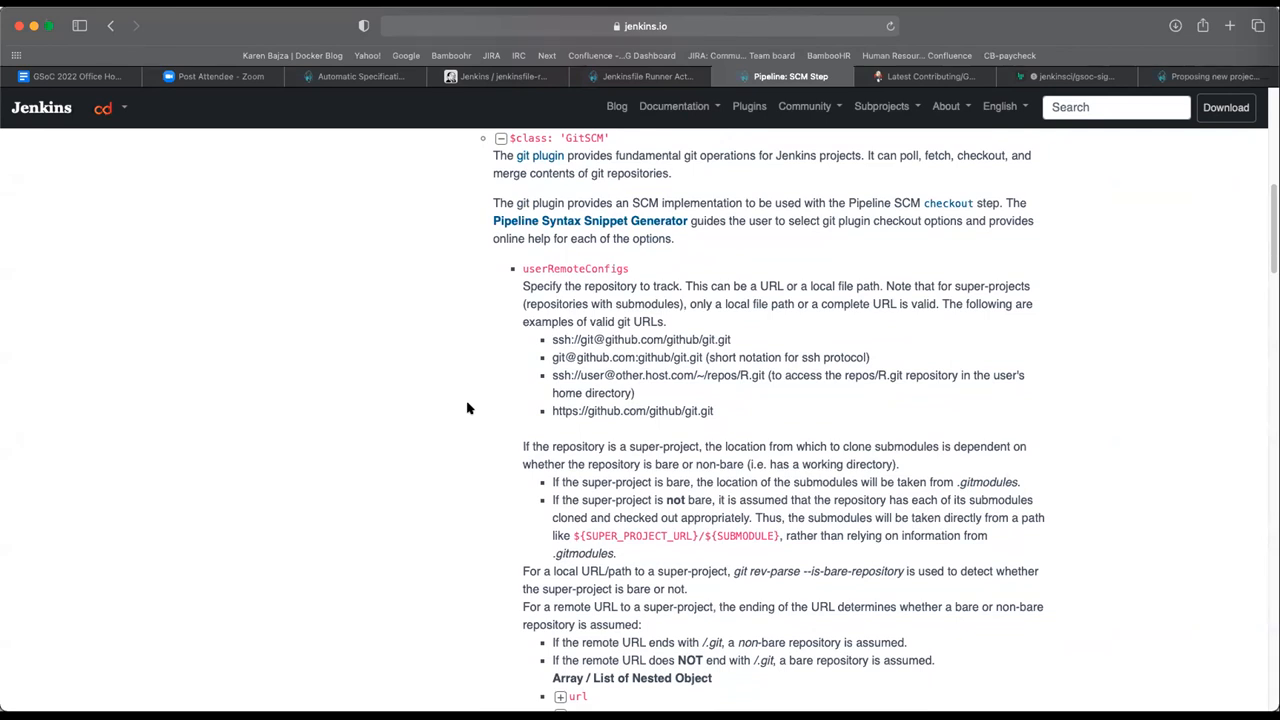
mouse_move(464, 436)
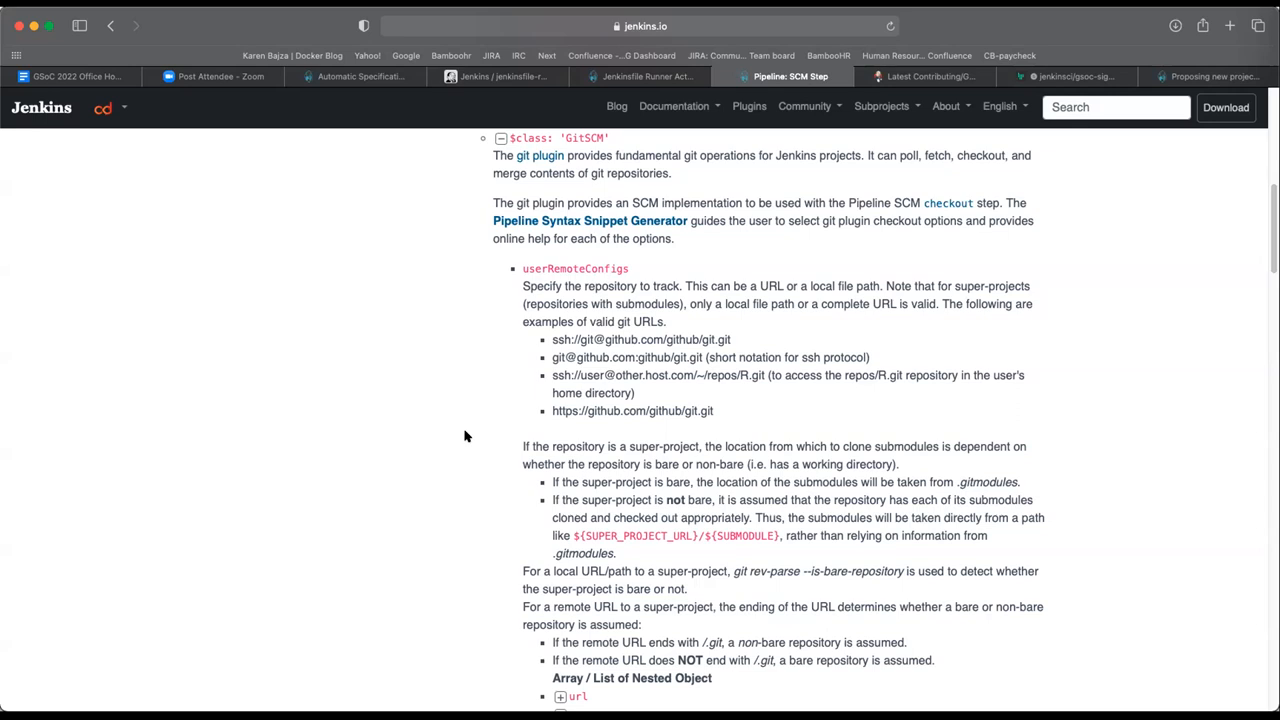
mouse_move(296, 266)
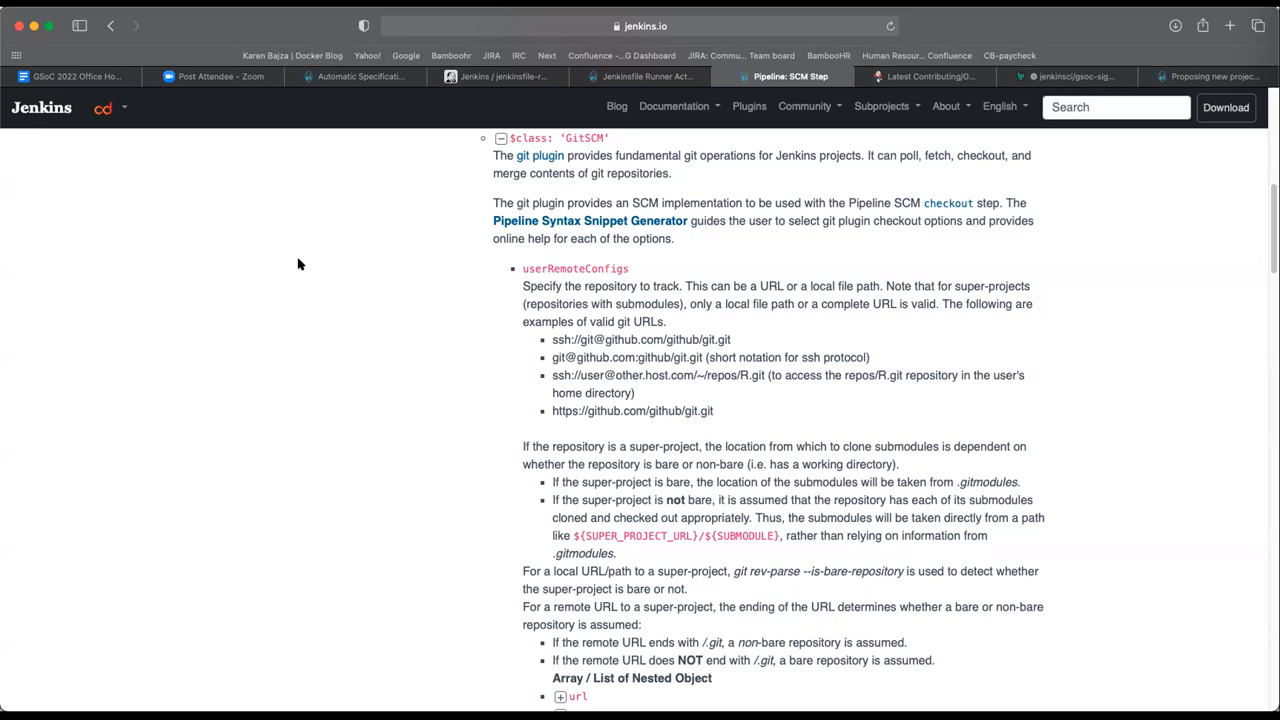
mouse_move(300, 264)
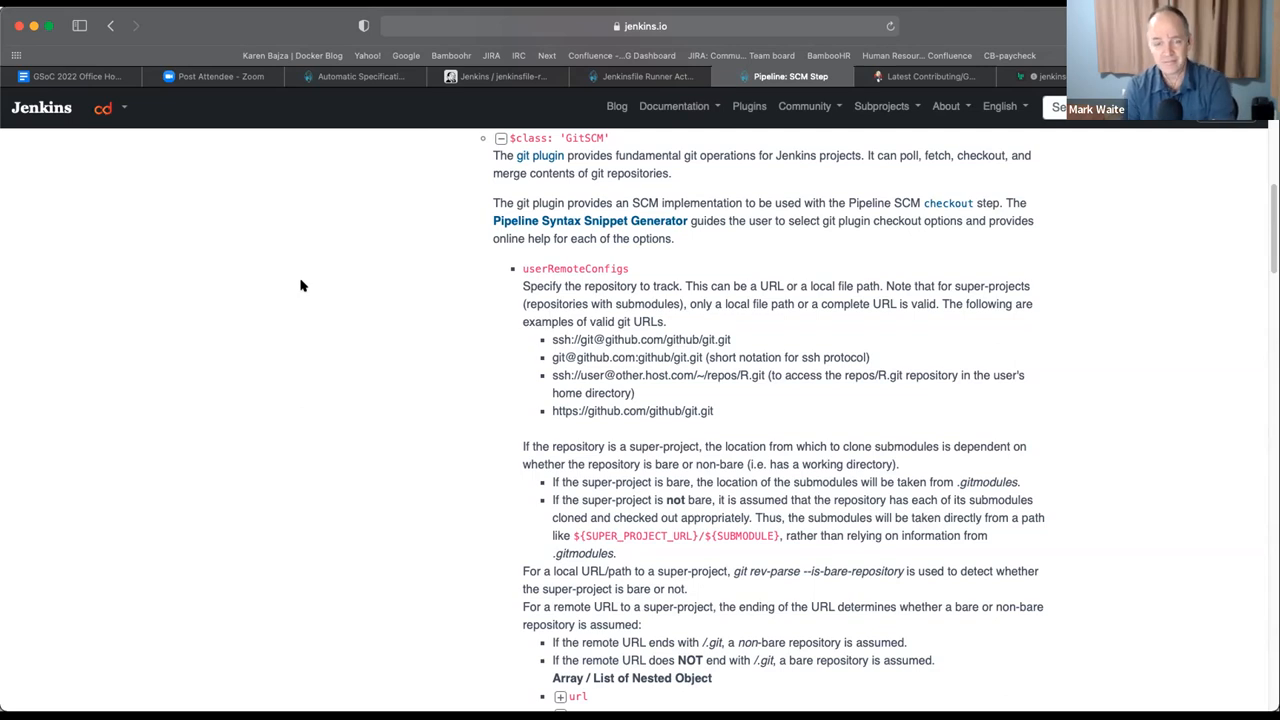
mouse_move(542, 390)
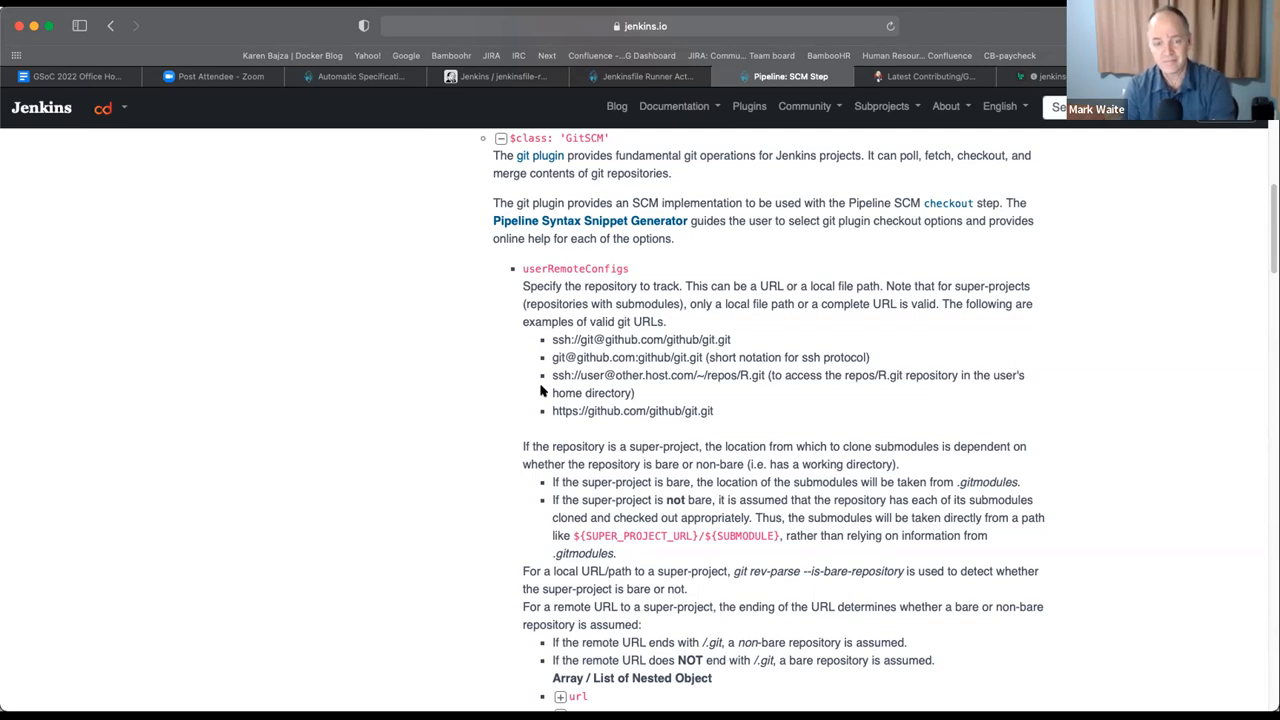
mouse_move(268, 396)
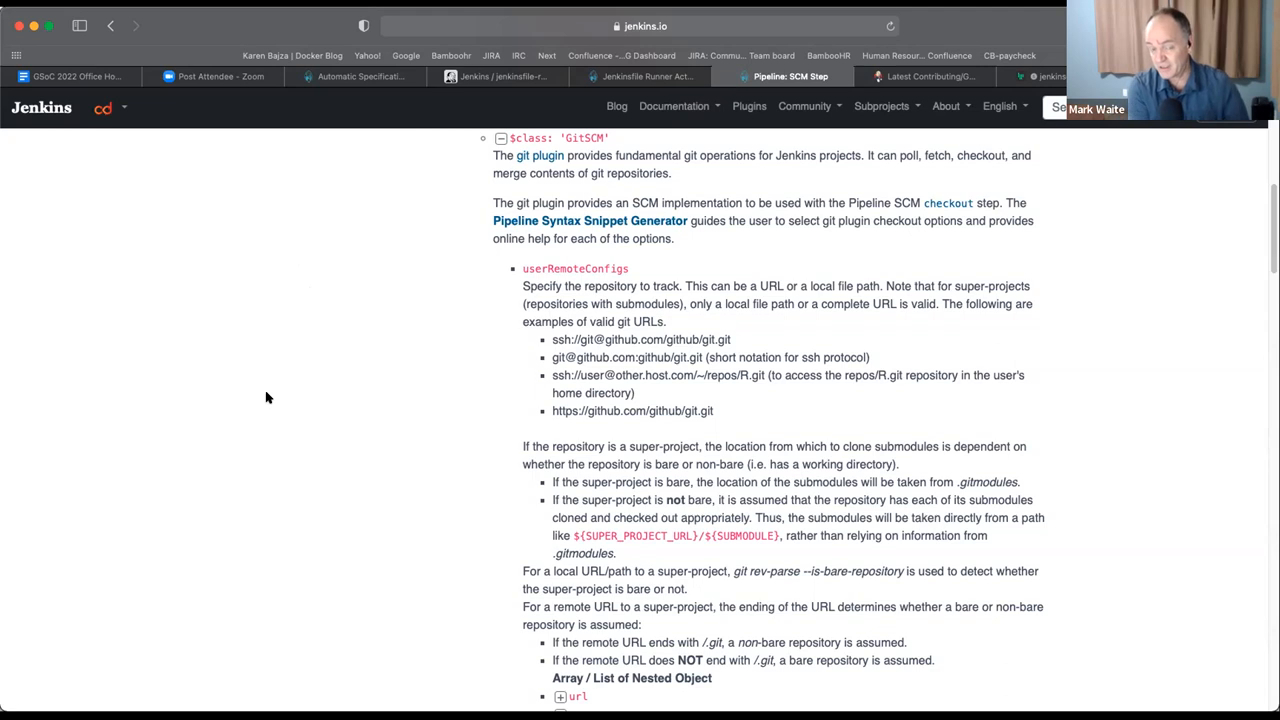
mouse_move(968, 472)
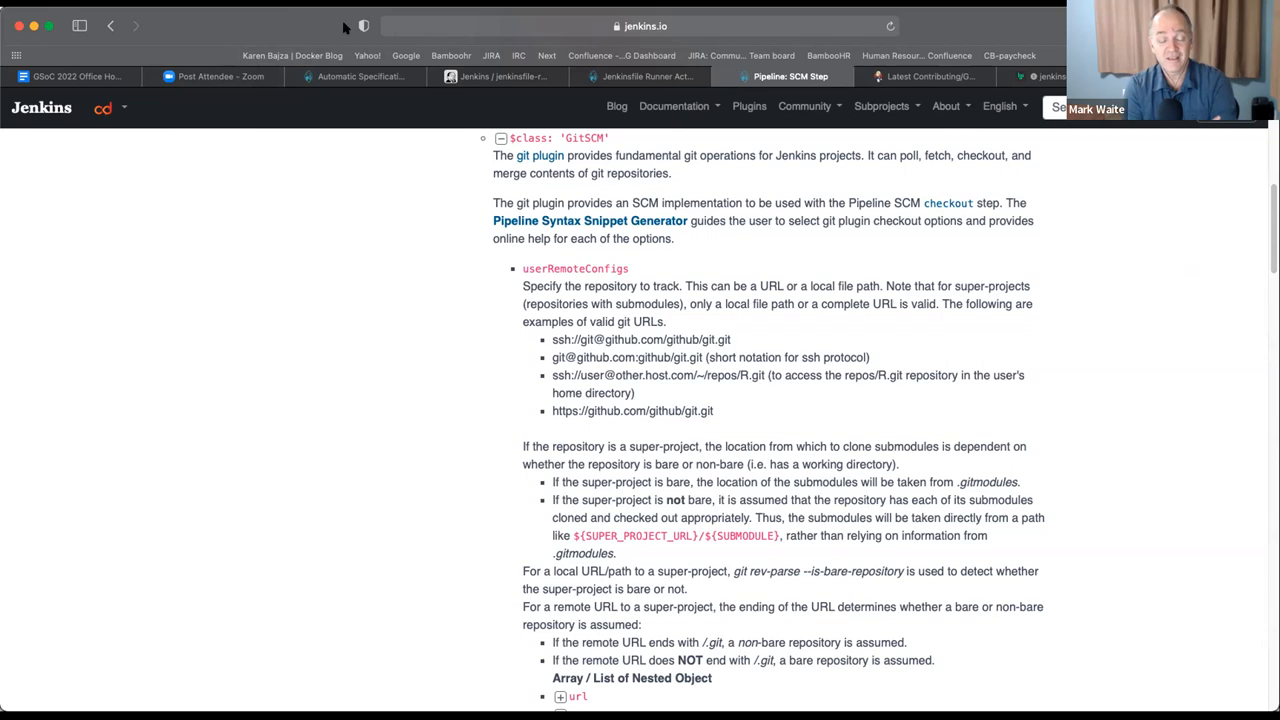
Add 'Plugin Installation Manager Tool Improvements' as a fourth bullet under Discussion of project ideas.
left_click(76, 76)
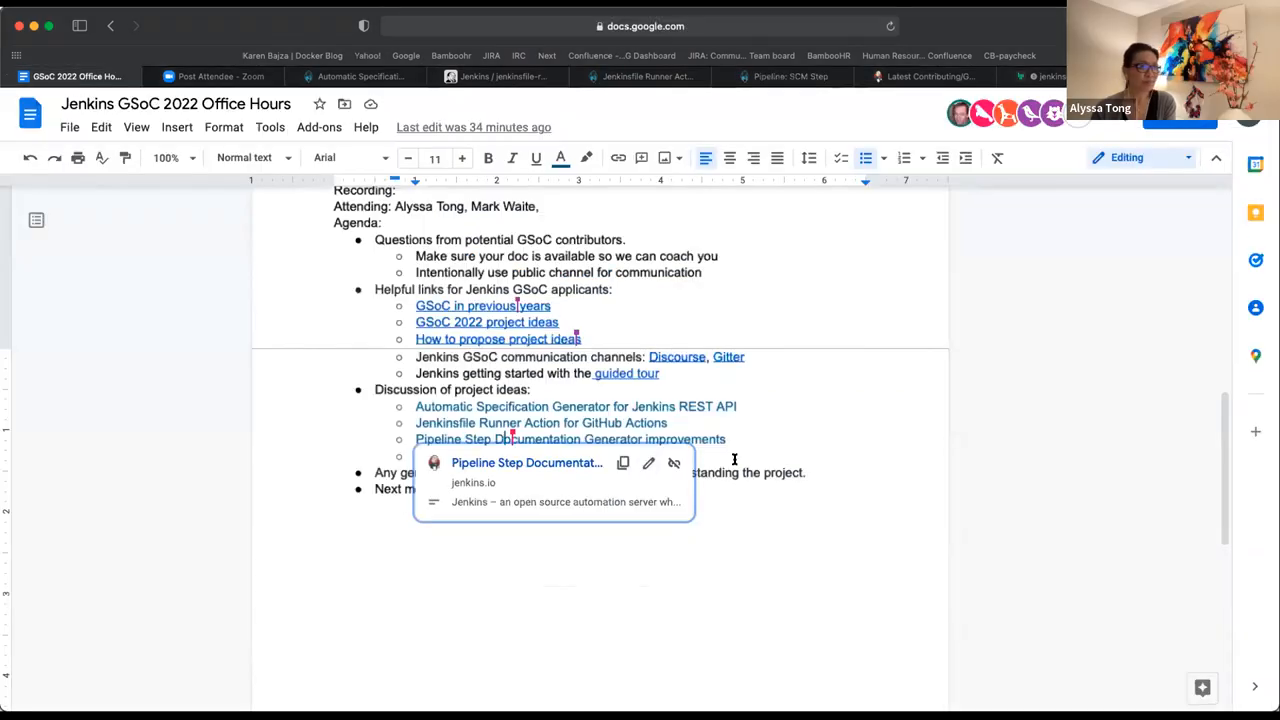
type("Plugin Installation Manager Tool Improvements")
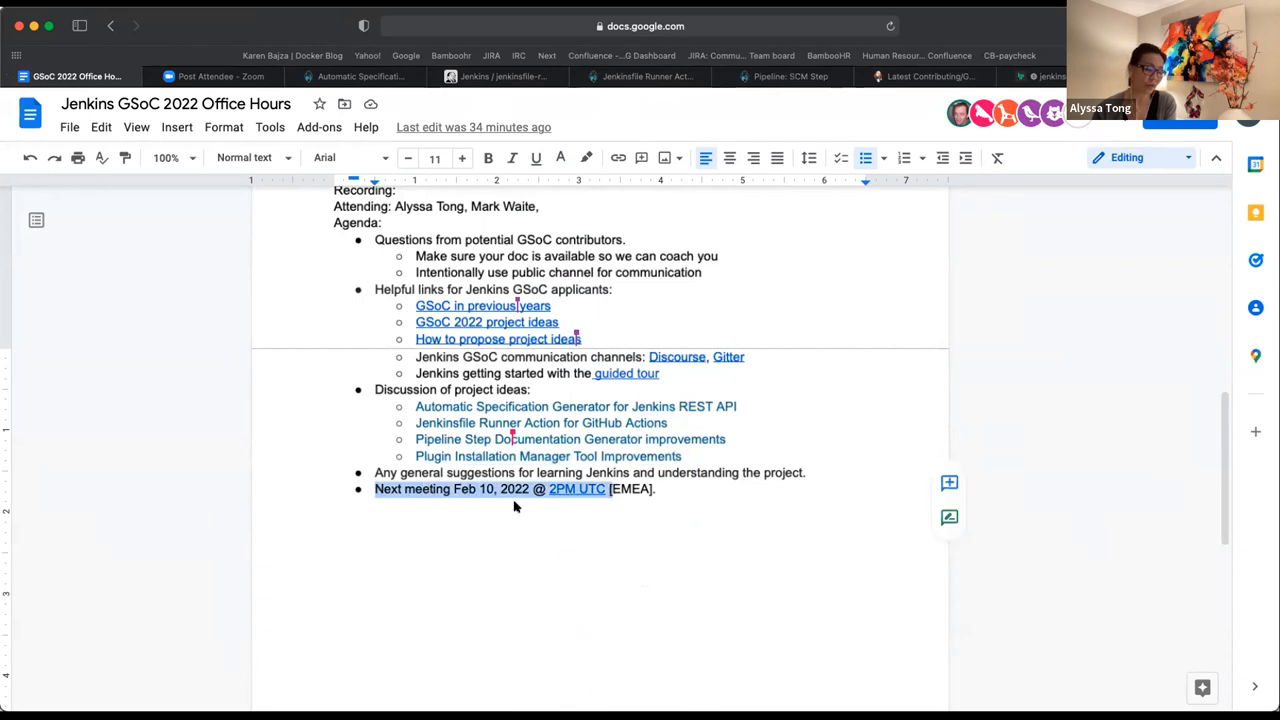
mouse_move(562, 508)
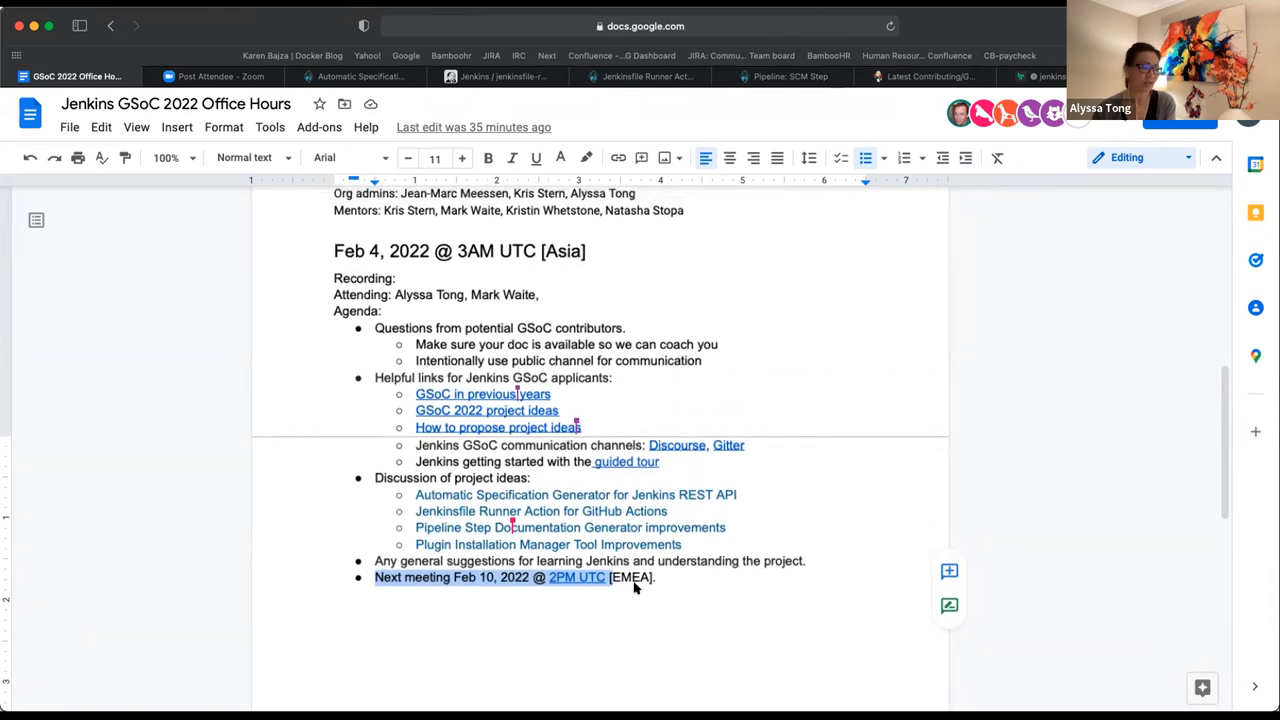
mouse_move(650, 596)
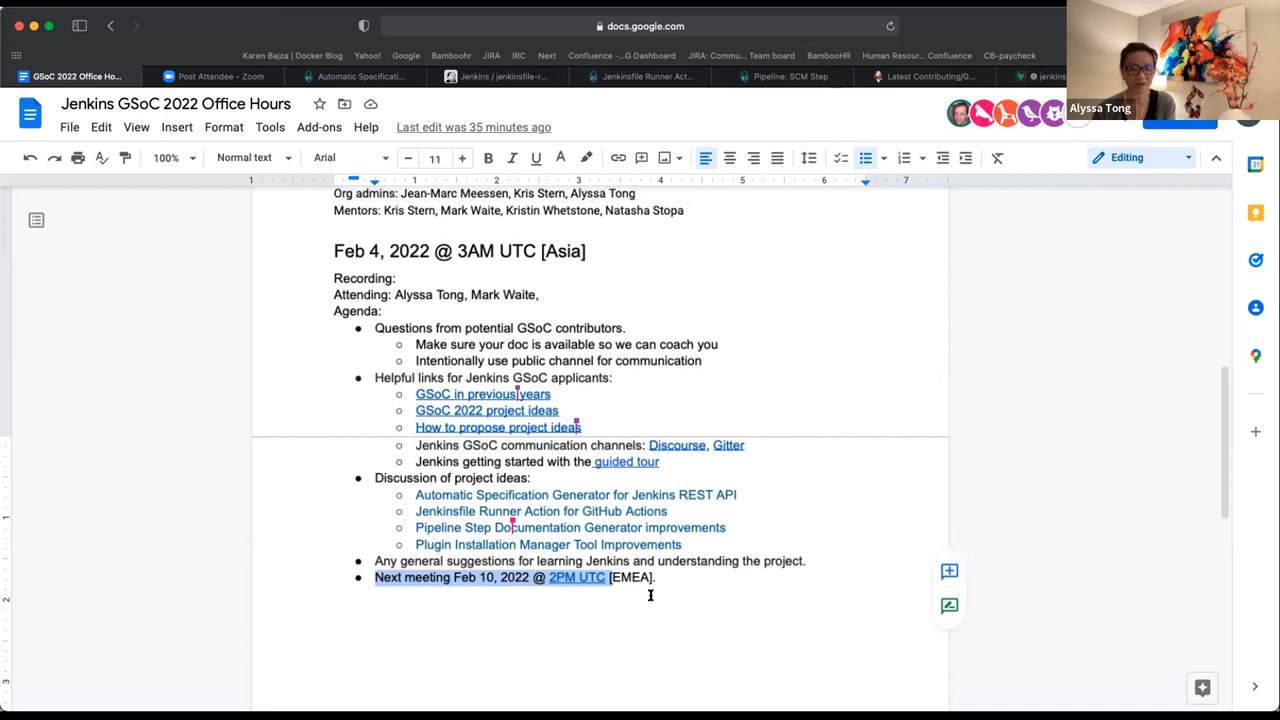
scroll("down", 3)
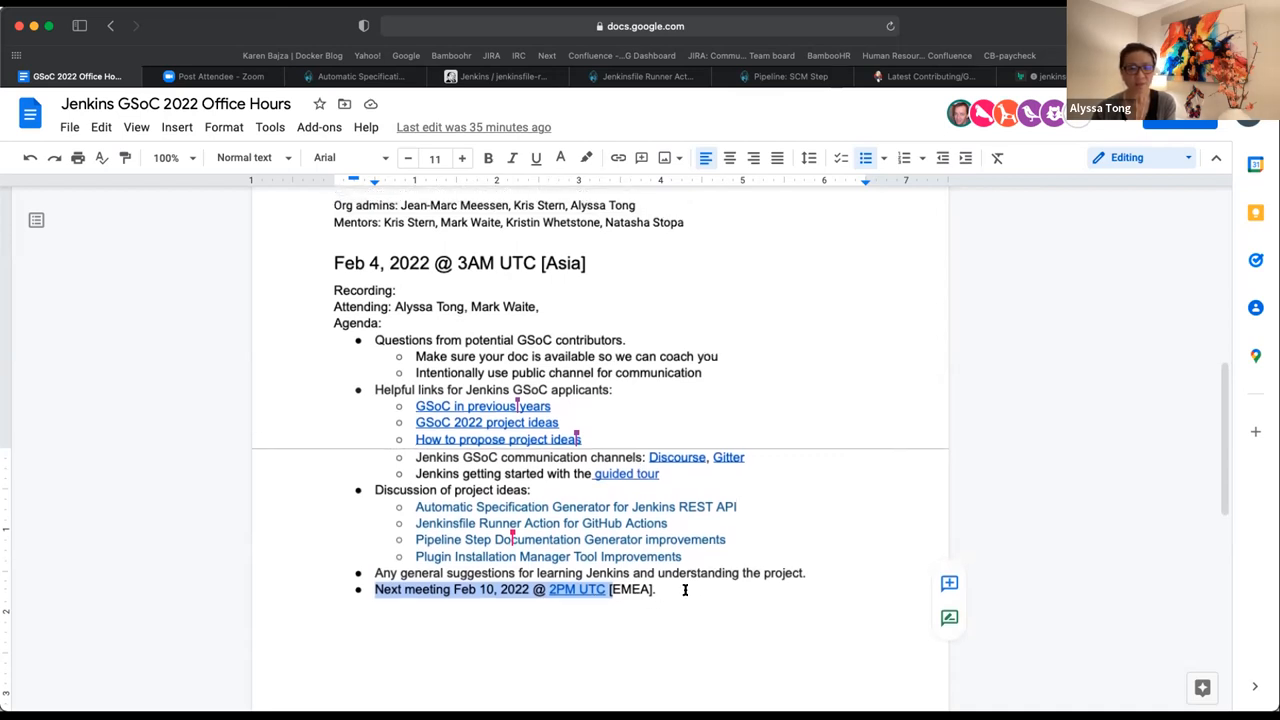